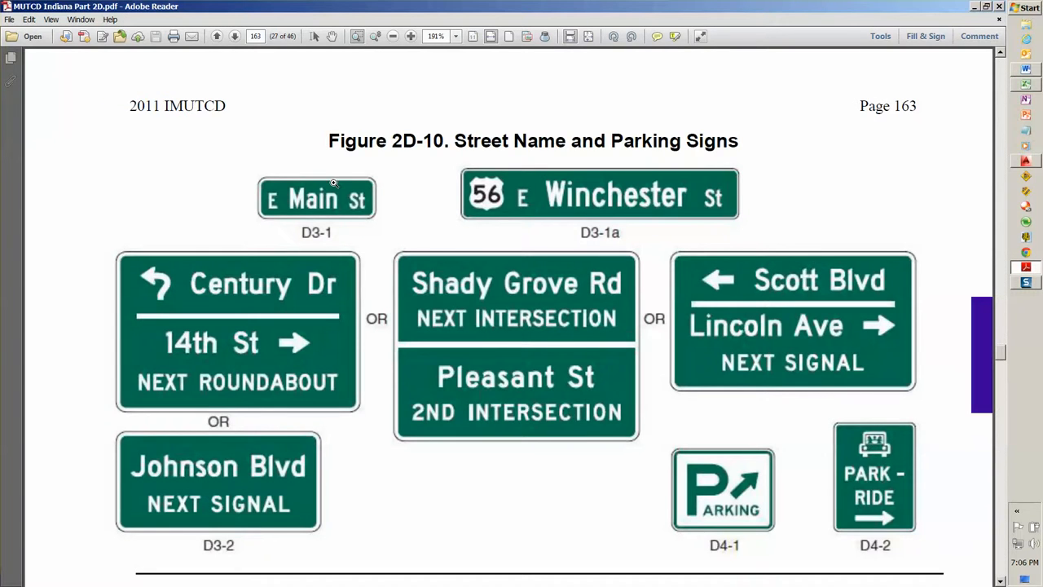
{"action": "mouse_move", "coordinate": [244, 192]}
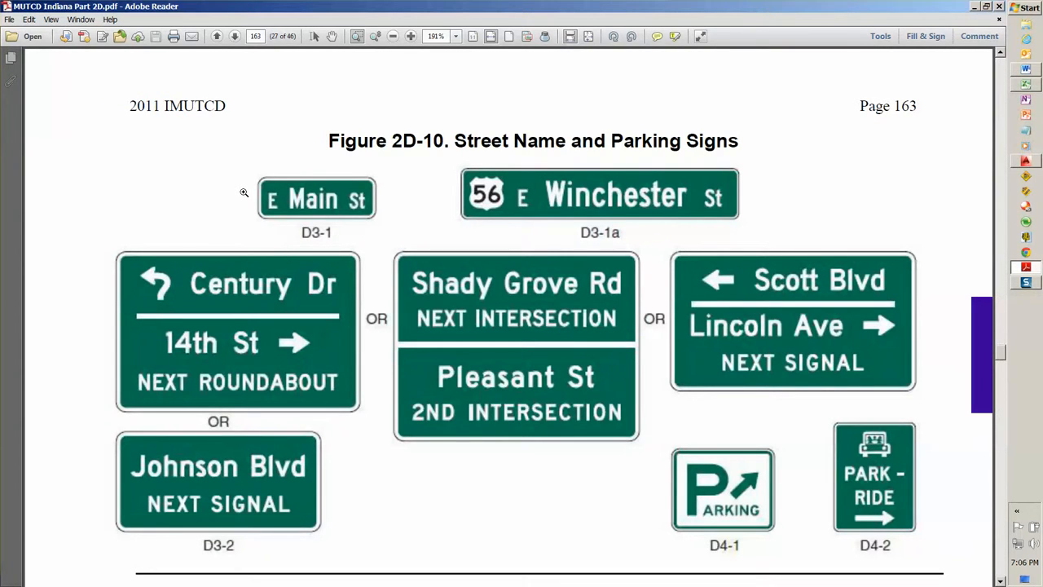
{"action": "mouse_move", "coordinate": [283, 114]}
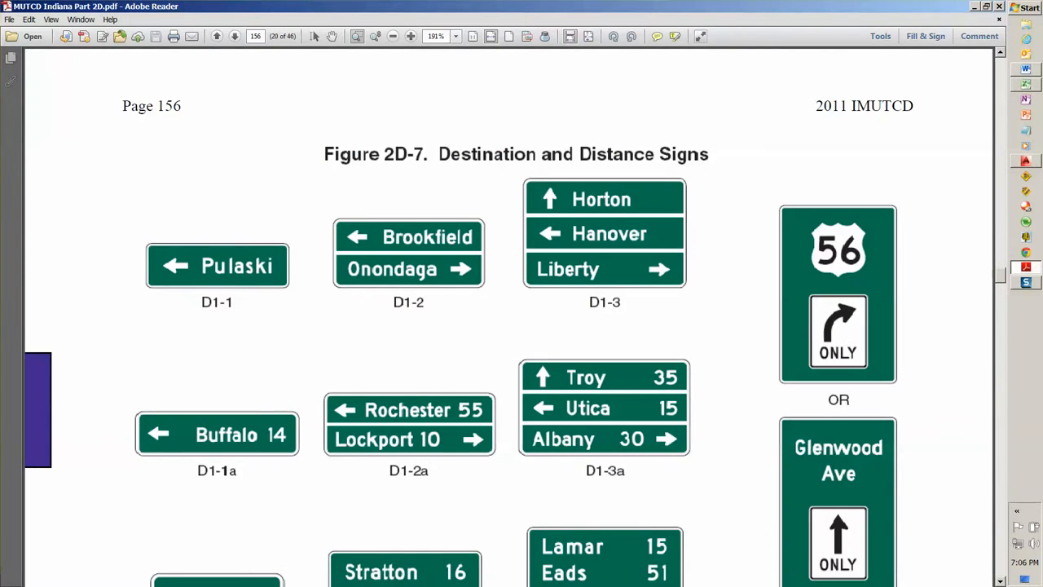
{"action": "mouse_move", "coordinate": [717, 522]}
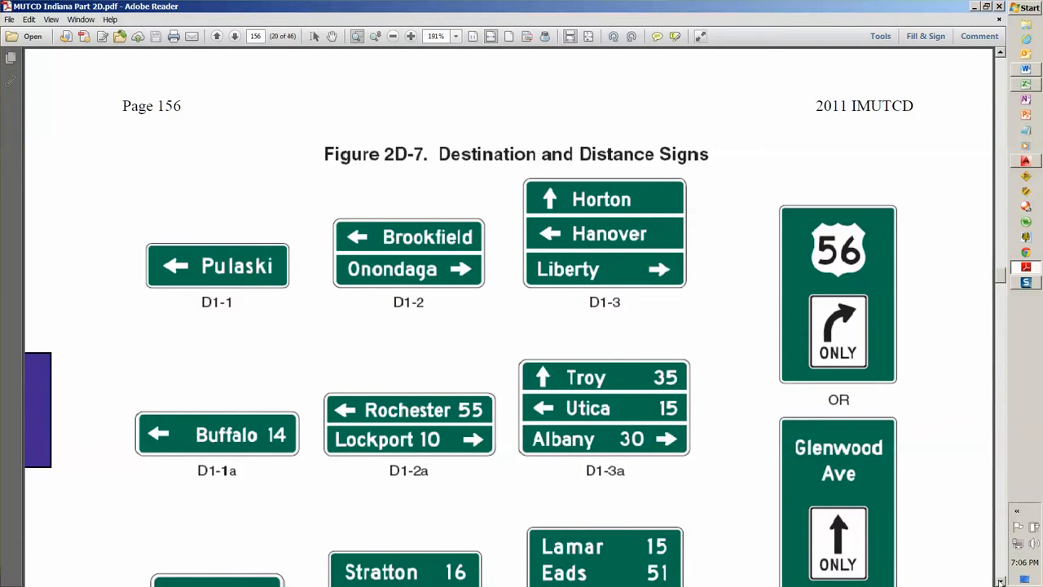
- Scroll the IMUTCD PDF toward Figure 2D-7 with the D1-3a destination sign
{"action": "scroll", "scroll_direction": "down", "scroll_amount": 3}
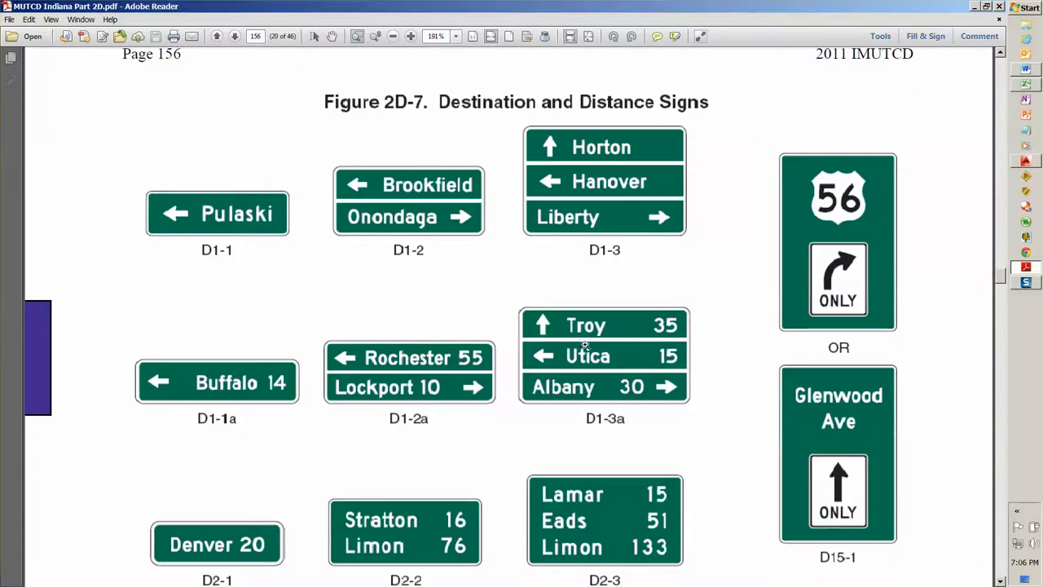
{"action": "mouse_move", "coordinate": [678, 318]}
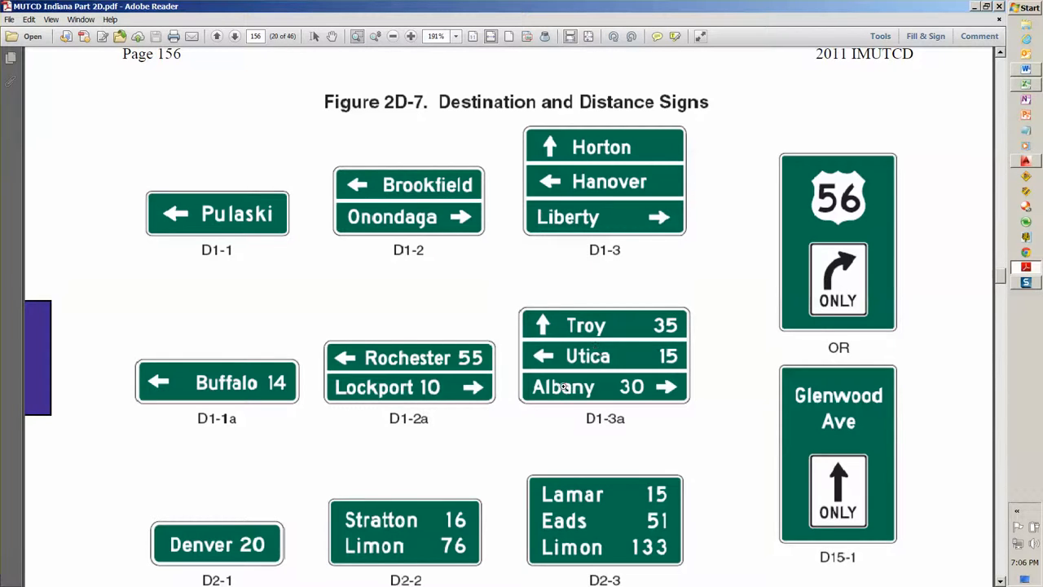
{"action": "mouse_move", "coordinate": [307, 268]}
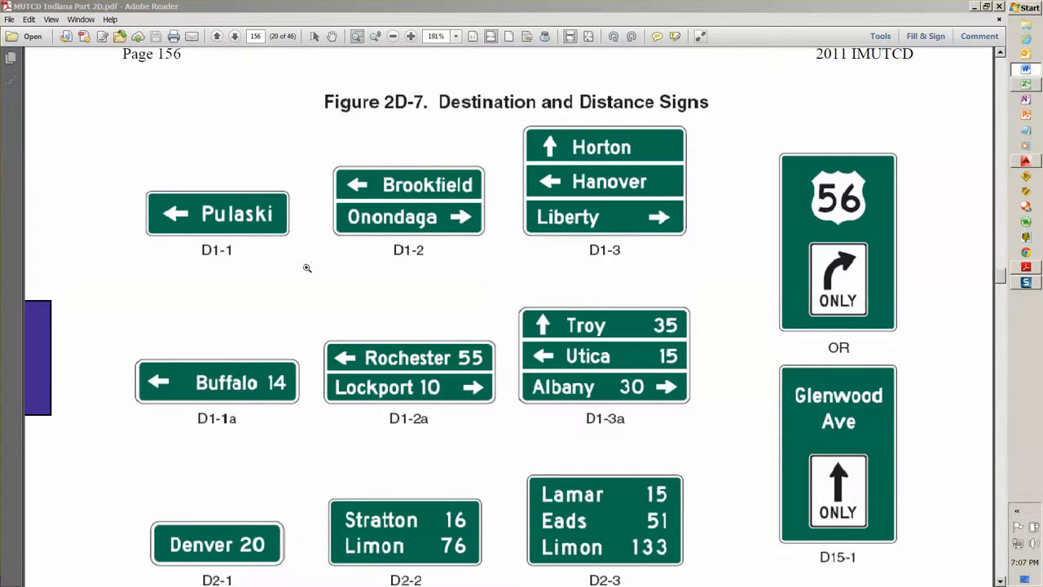
{"action": "mouse_move", "coordinate": [292, 271]}
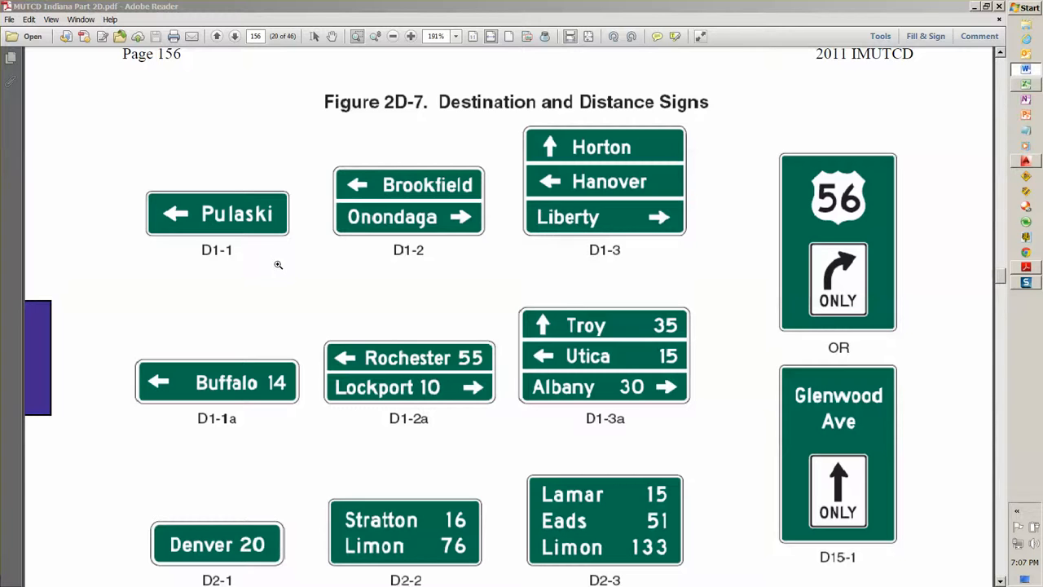
{"action": "mouse_move", "coordinate": [274, 264]}
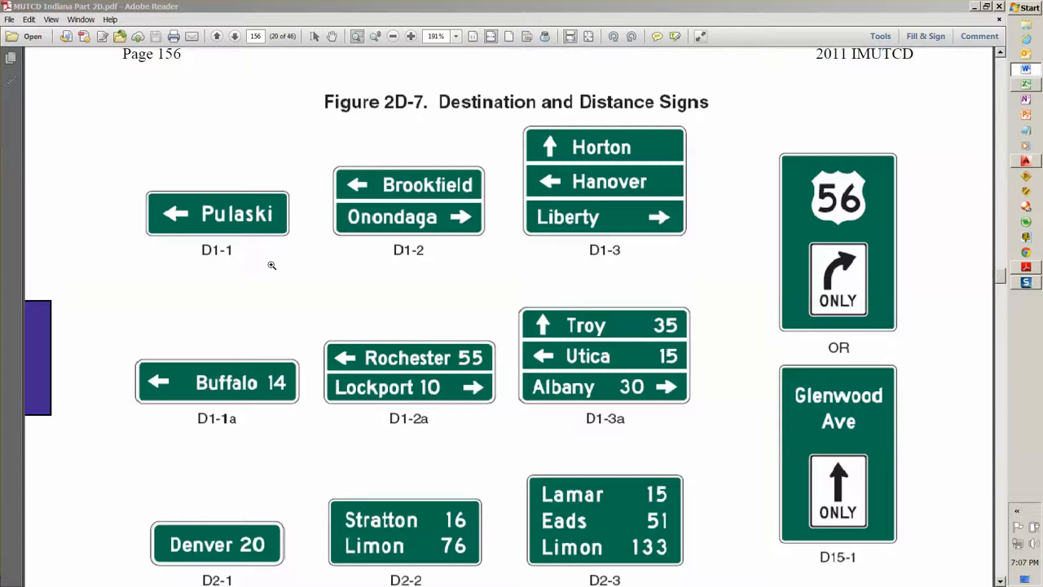
{"action": "mouse_move", "coordinate": [264, 264]}
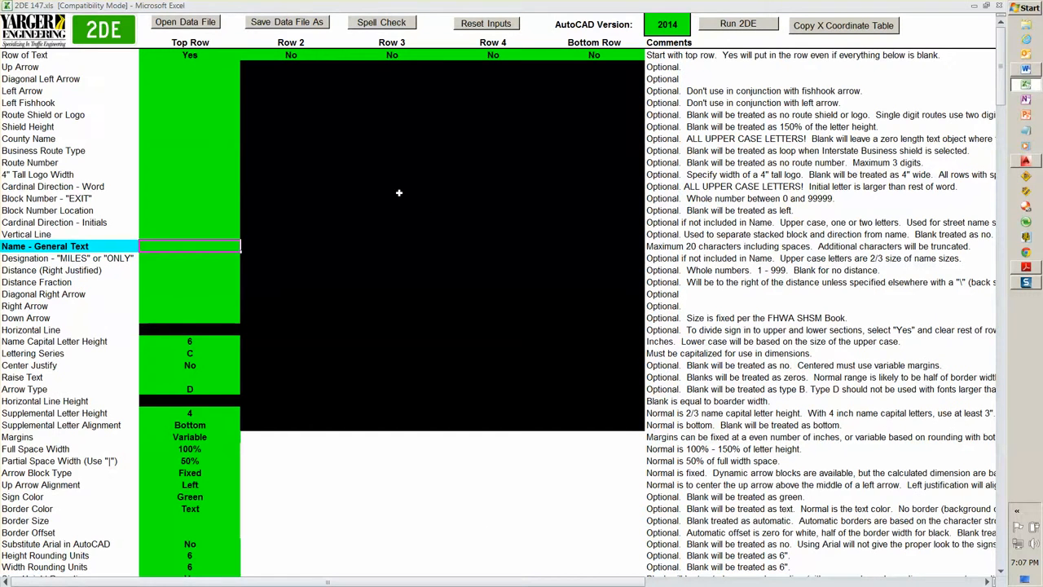
{"action": "mouse_move", "coordinate": [381, 183]}
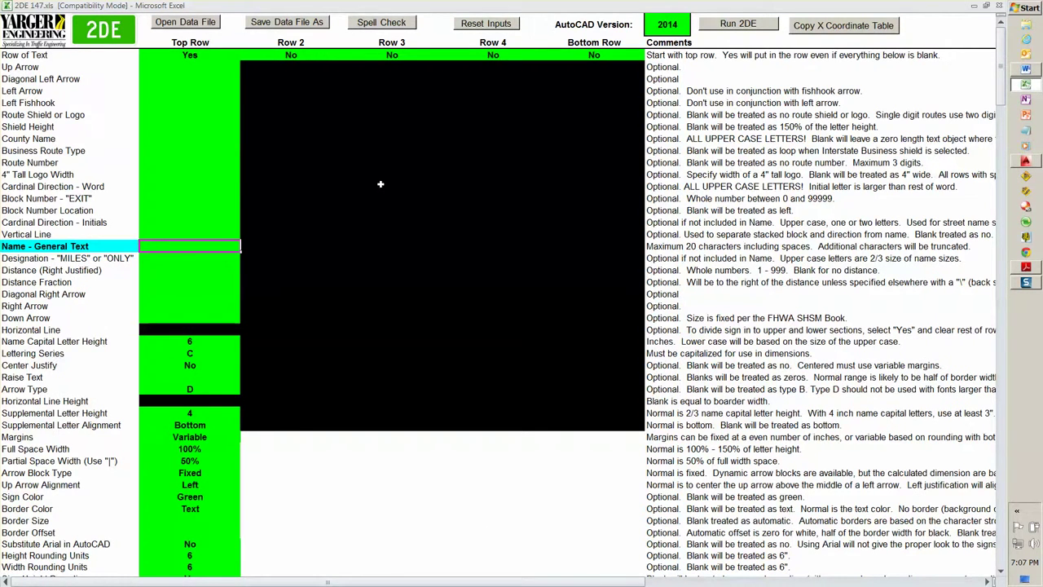
{"action": "mouse_move", "coordinate": [98, 49]}
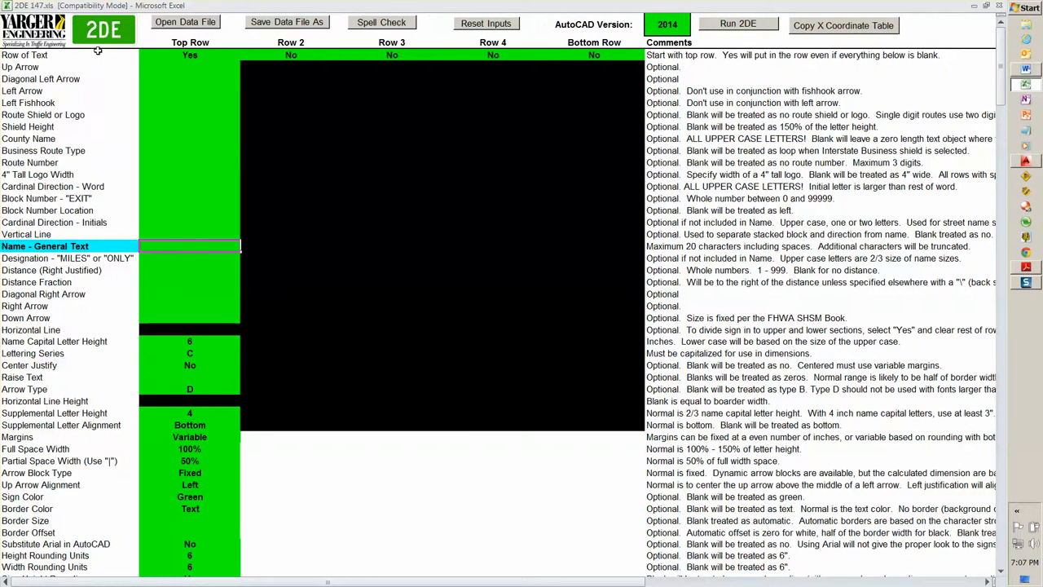
{"action": "mouse_move", "coordinate": [139, 10]}
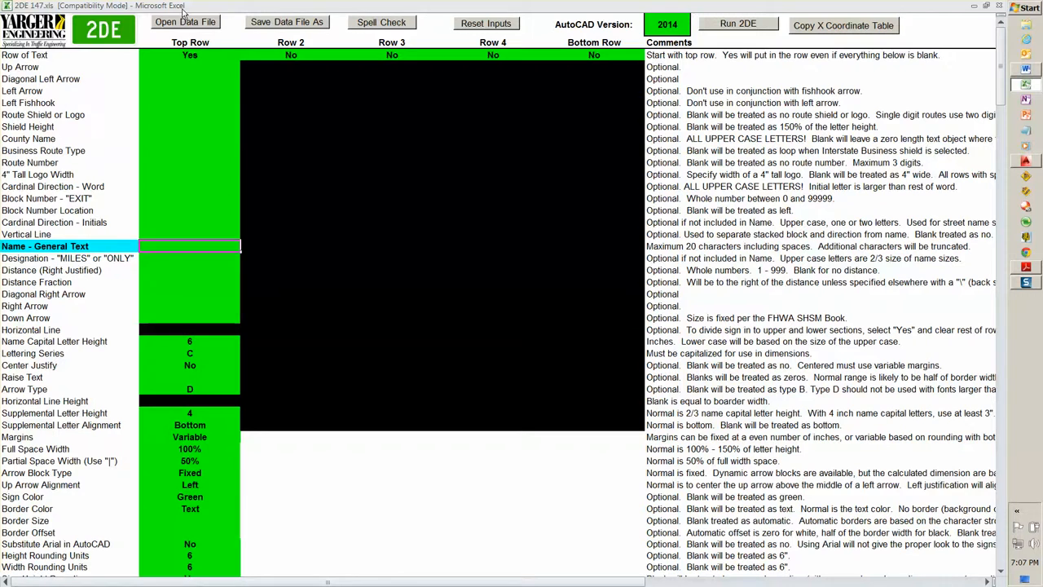
{"action": "mouse_move", "coordinate": [182, 71]}
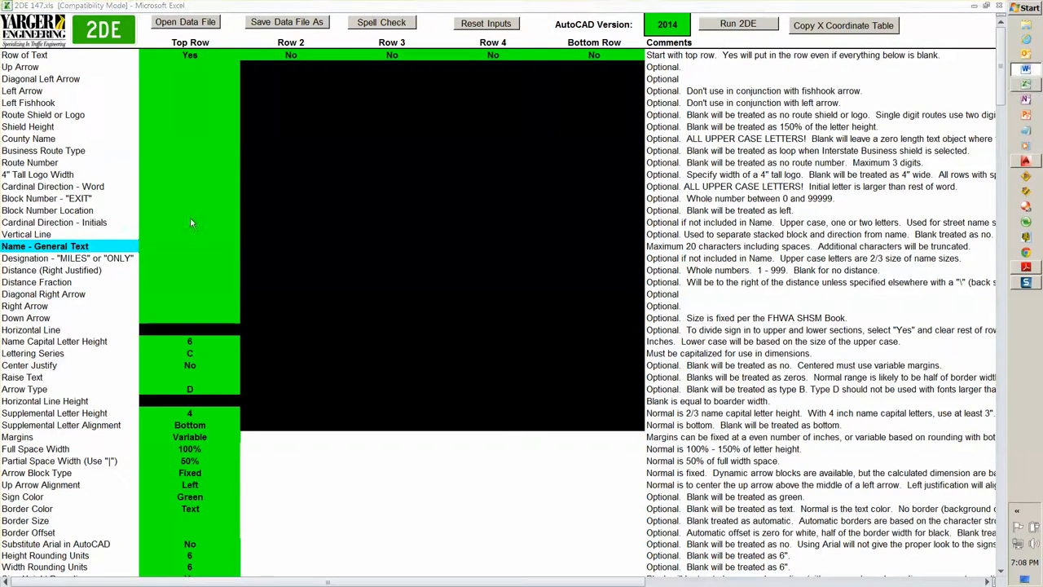
{"action": "mouse_move", "coordinate": [183, 142]}
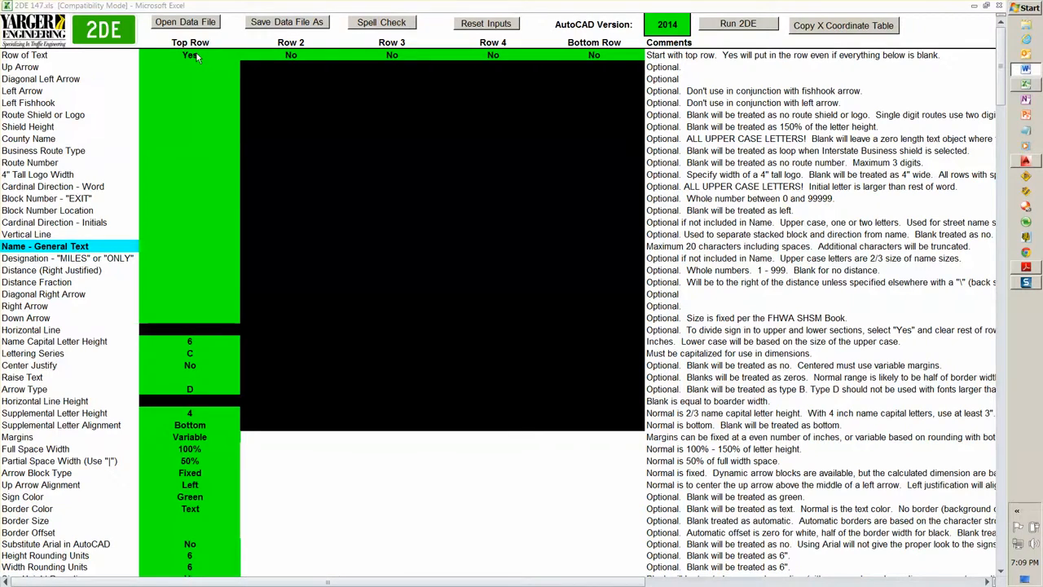
{"action": "mouse_move", "coordinate": [290, 55]}
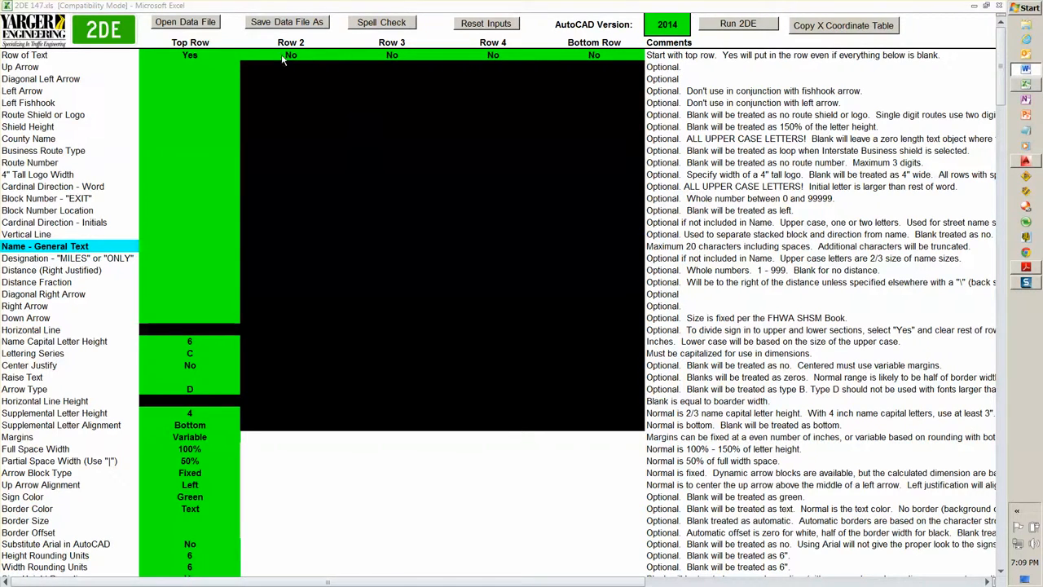
{"action": "mouse_move", "coordinate": [593, 65]}
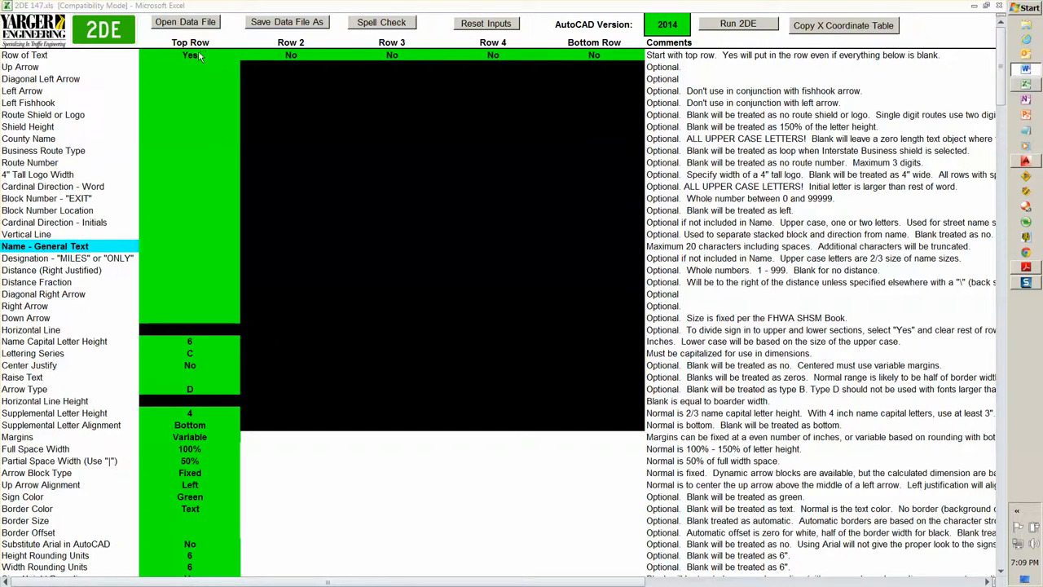
- Set Row 2 and Row 3 of the Row of Text line to Yes
{"action": "left_click", "coordinate": [189, 246]}
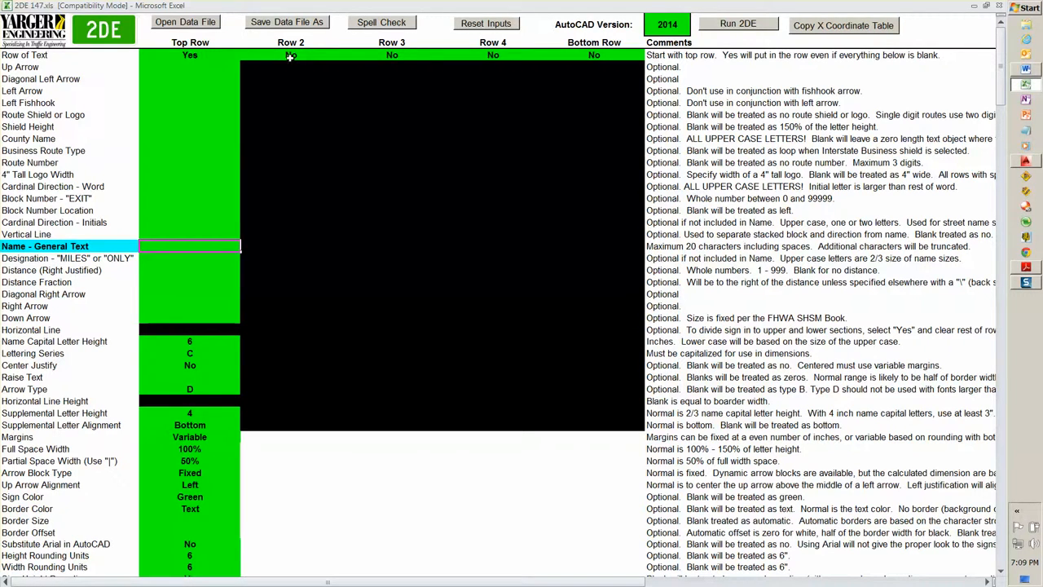
{"action": "left_click", "coordinate": [342, 55]}
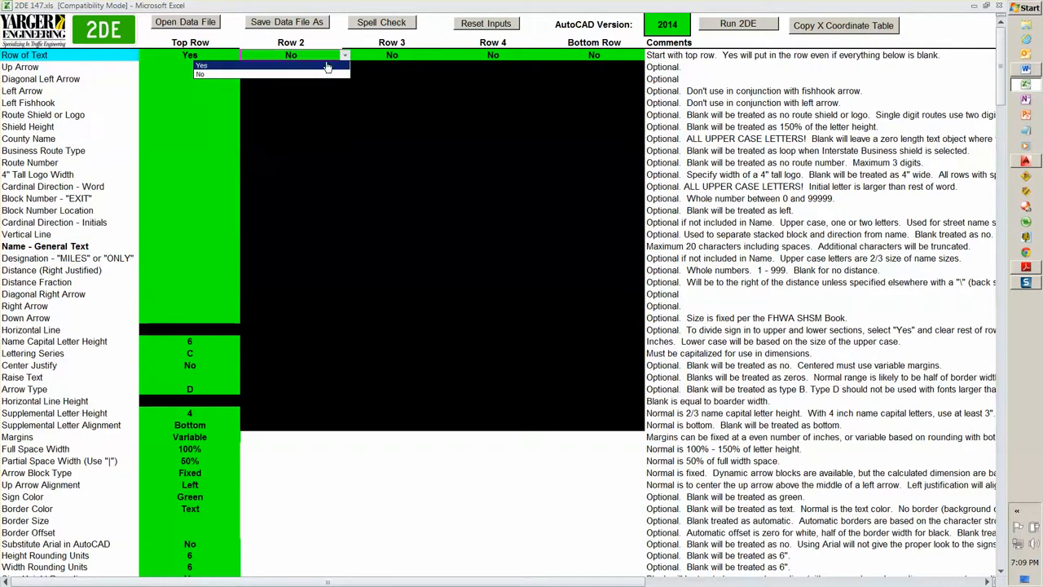
{"action": "left_click", "coordinate": [202, 65]}
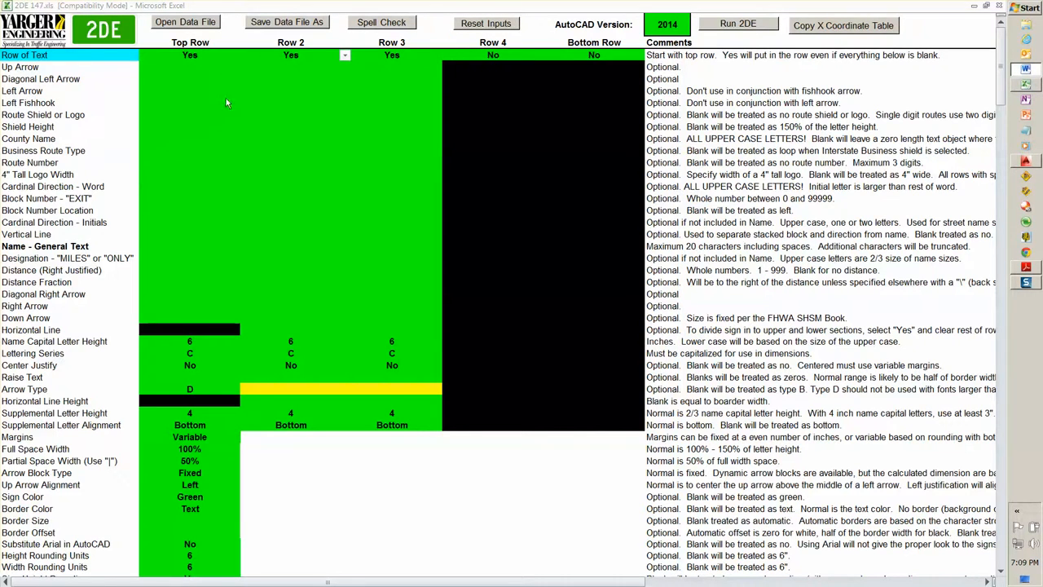
{"action": "left_click", "coordinate": [290, 56]}
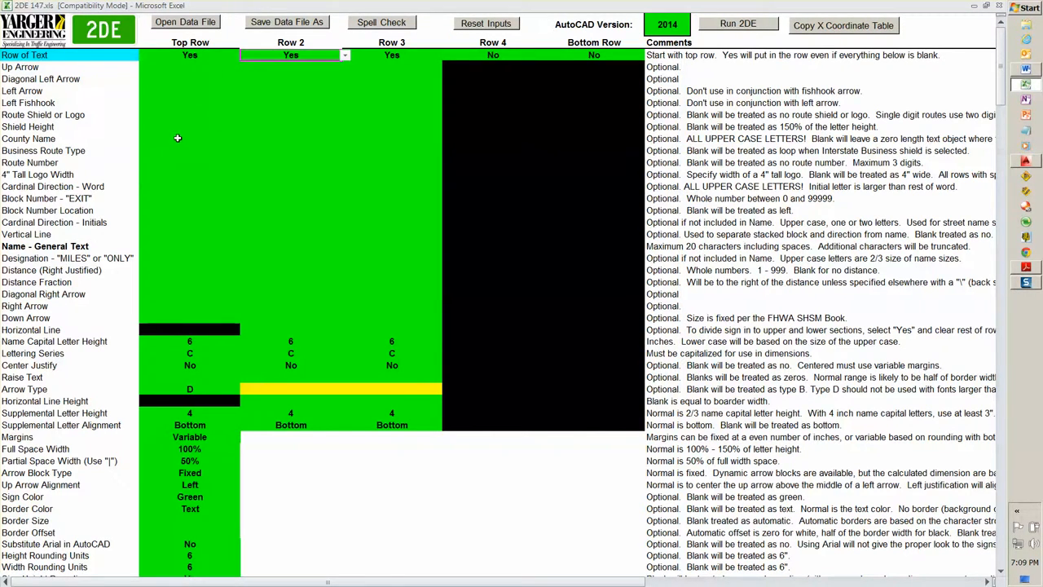
{"action": "left_click", "coordinate": [391, 222]}
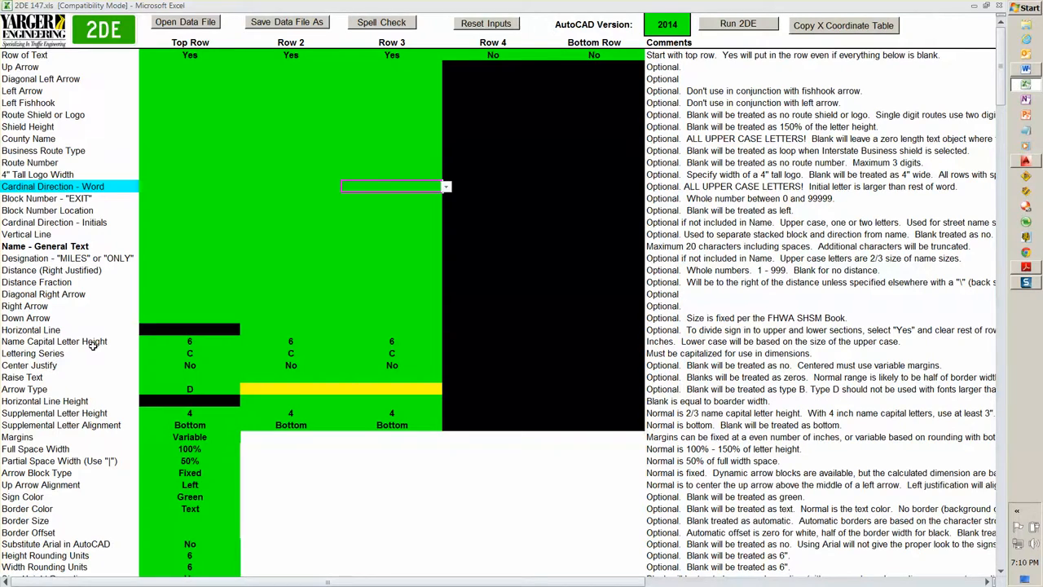
{"action": "mouse_move", "coordinate": [153, 352]}
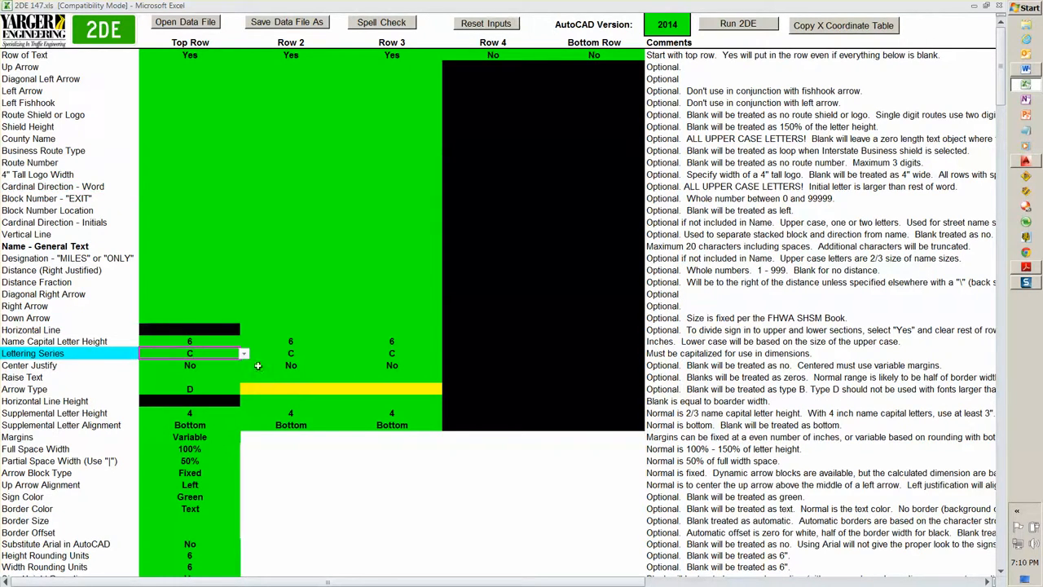
{"action": "left_click", "coordinate": [245, 352]}
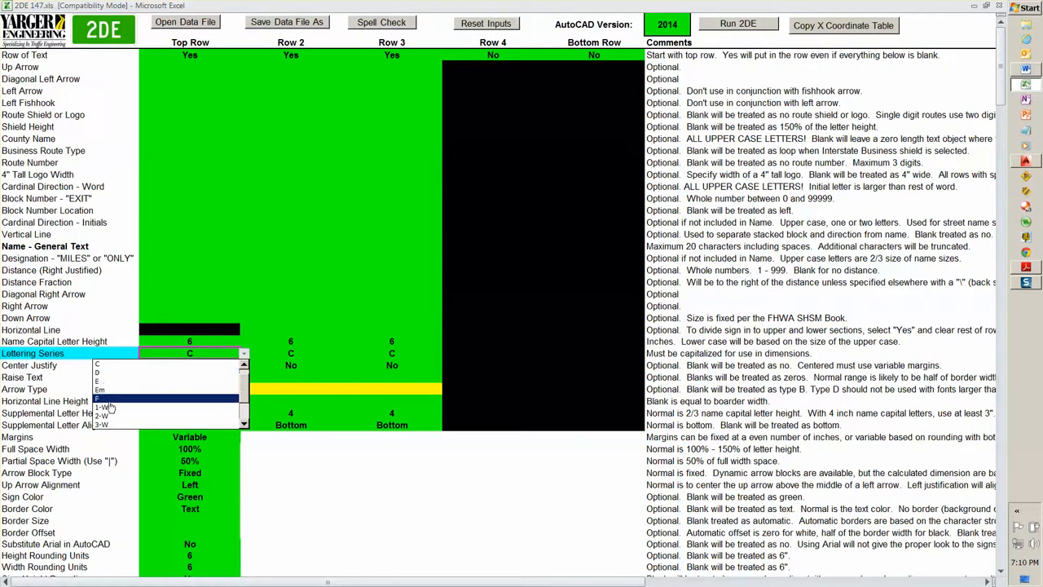
{"action": "mouse_move", "coordinate": [123, 424]}
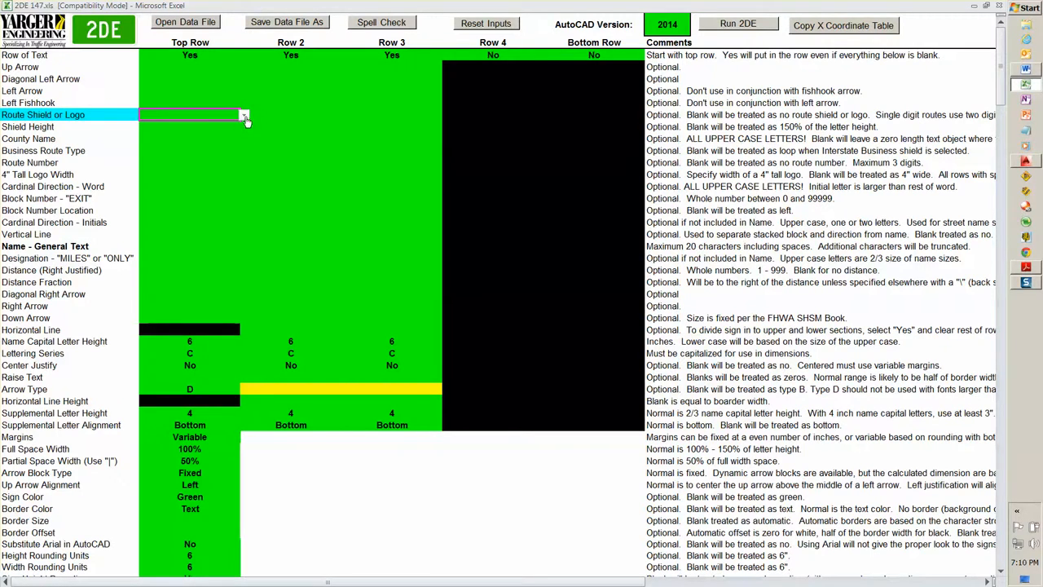
{"action": "left_click", "coordinate": [244, 114]}
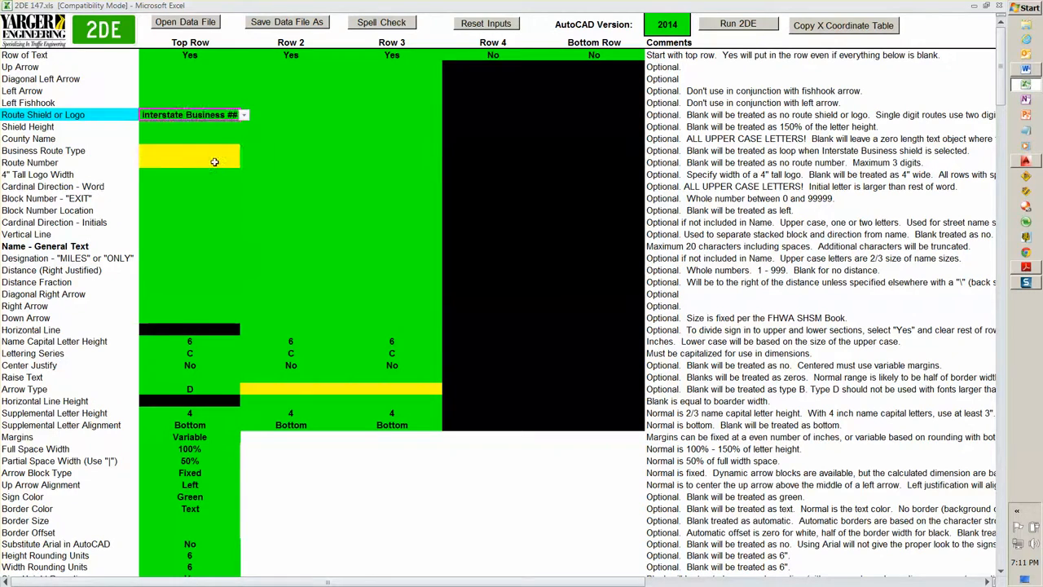
{"action": "left_click", "coordinate": [189, 150]}
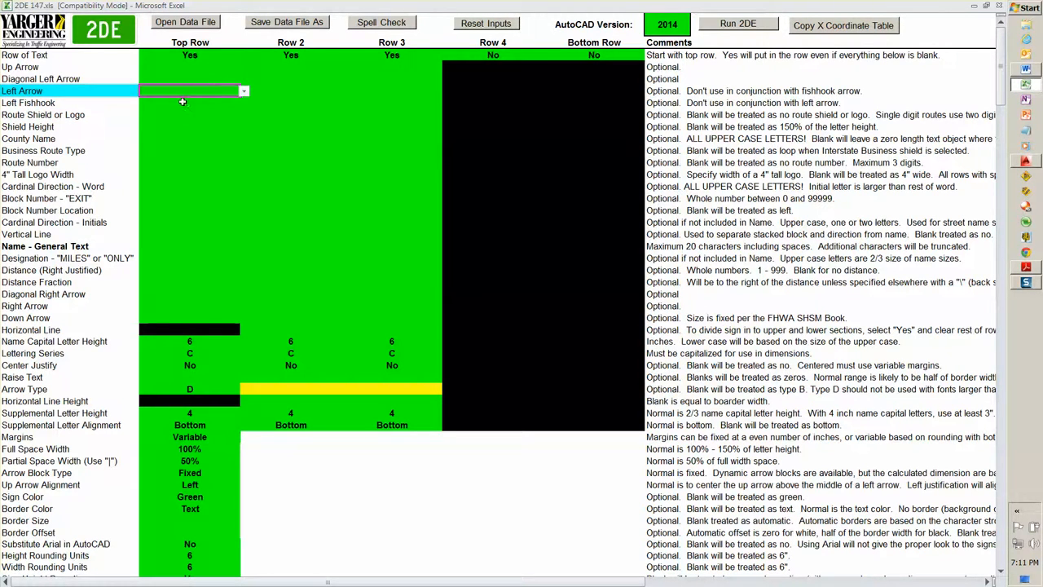
{"action": "mouse_move", "coordinate": [117, 440]}
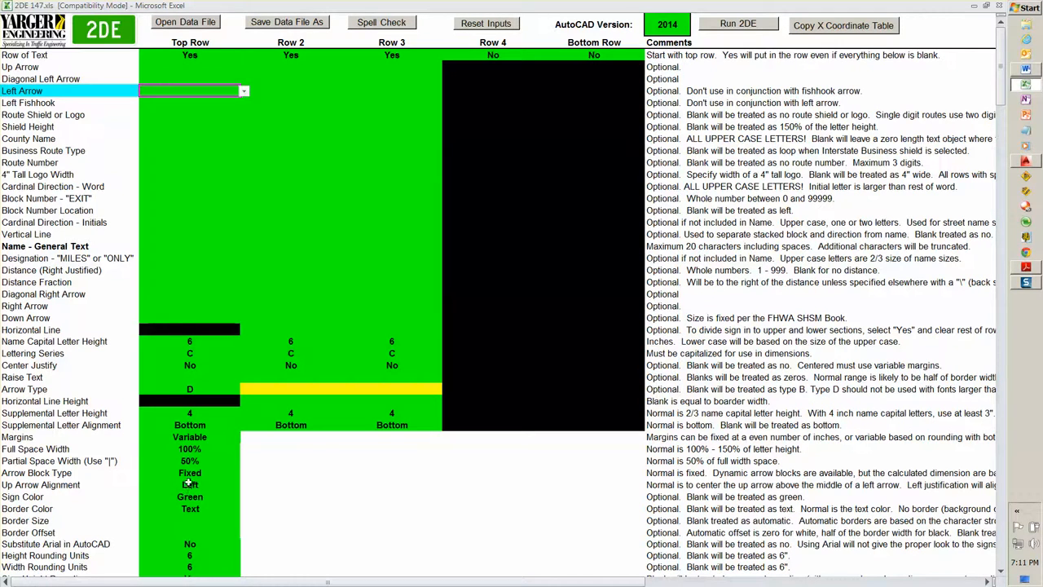
{"action": "left_click", "coordinate": [244, 472]}
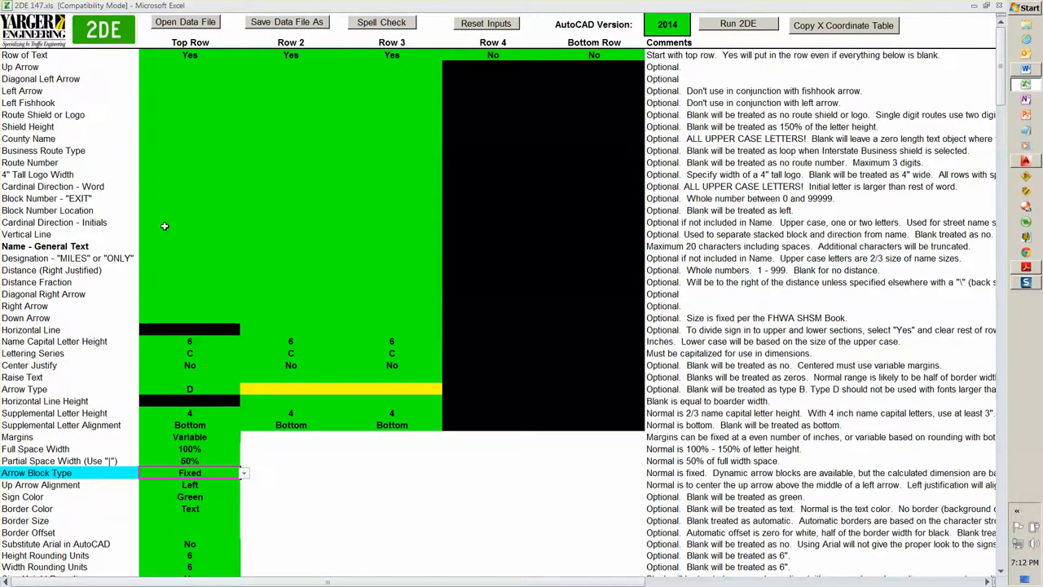
{"action": "mouse_move", "coordinate": [166, 148]}
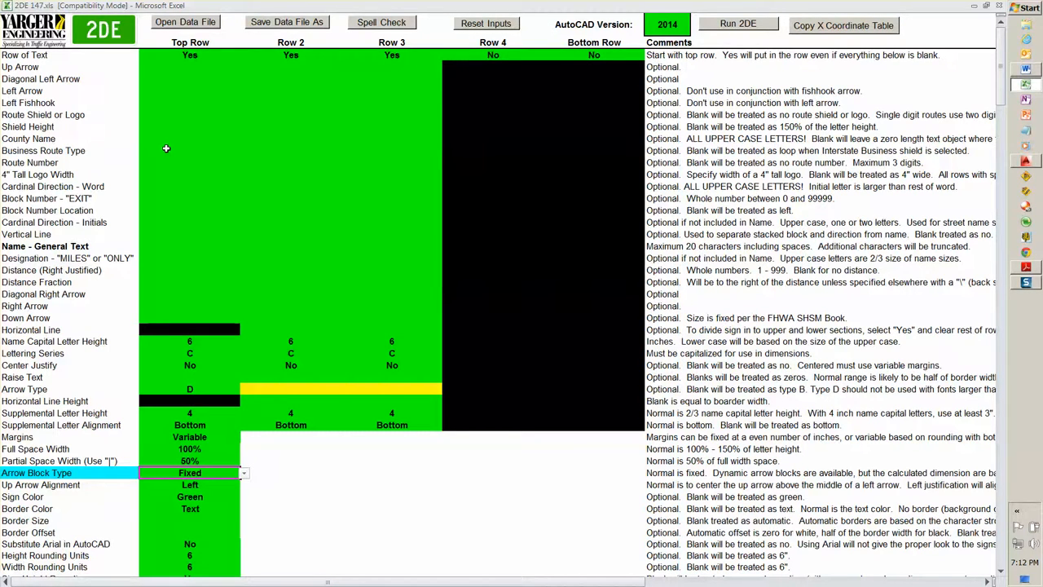
{"action": "mouse_move", "coordinate": [170, 166]}
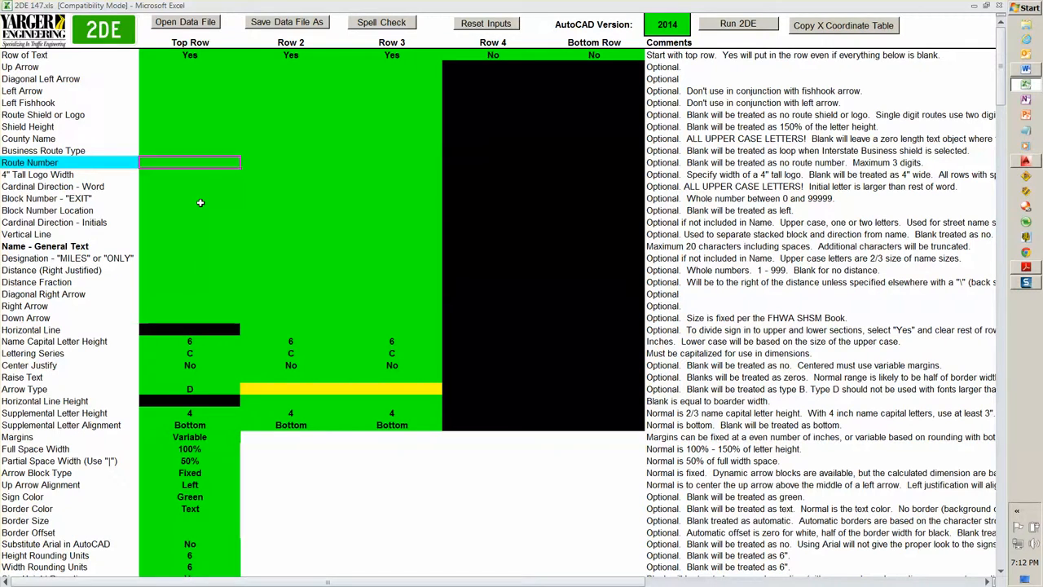
{"action": "type", "text": "jh"}
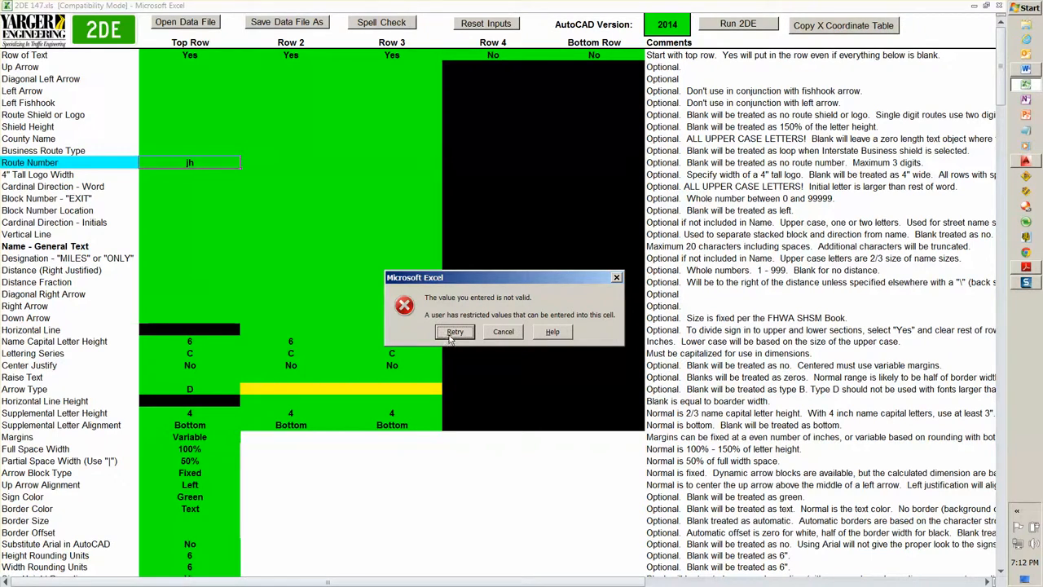
{"action": "left_click", "coordinate": [453, 333]}
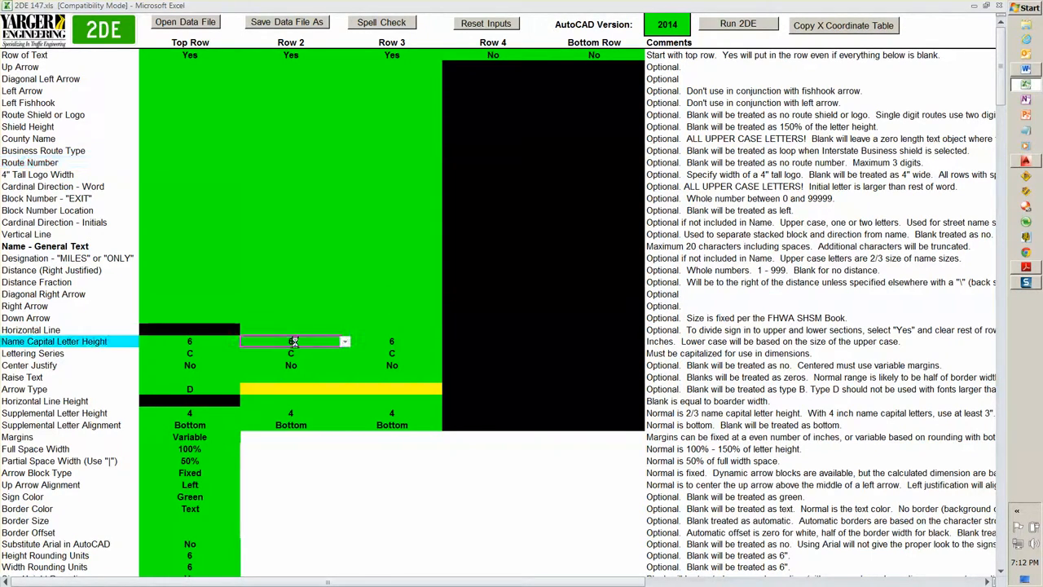
{"action": "type", "text": "5.5"}
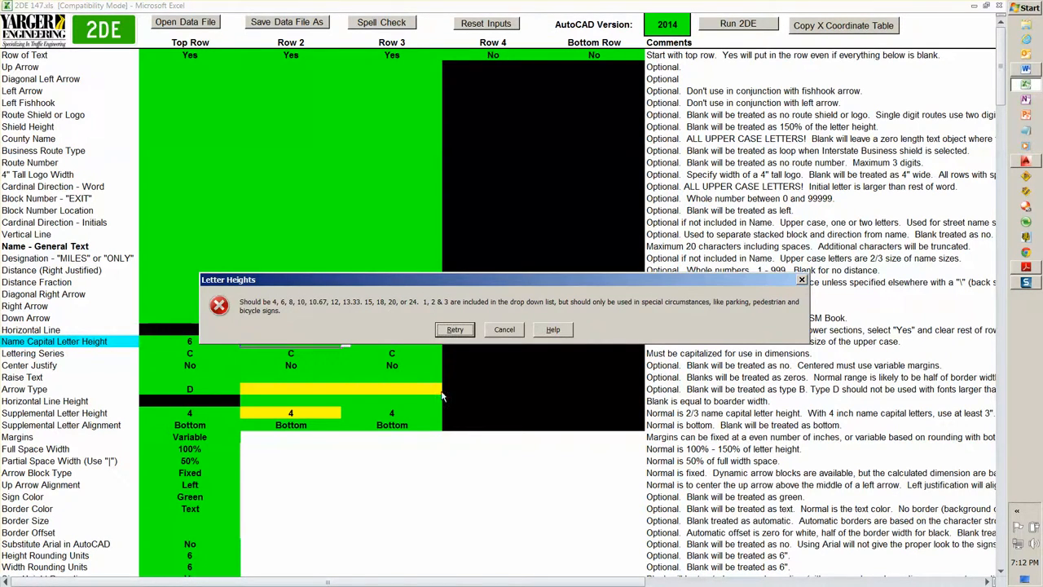
{"action": "left_click", "coordinate": [453, 329]}
{"action": "type", "text": "6"}
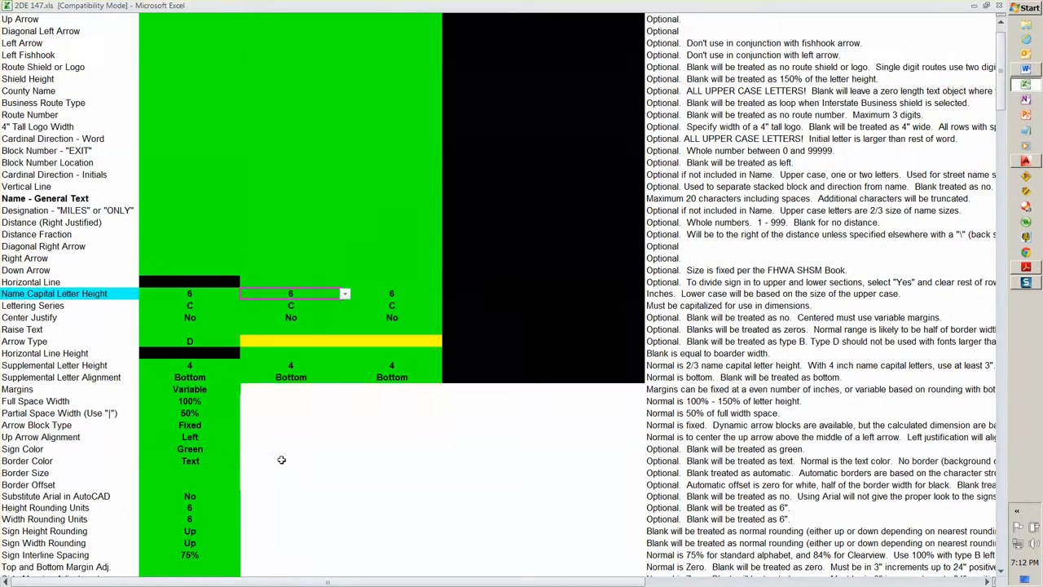
{"action": "mouse_move", "coordinate": [560, 490]}
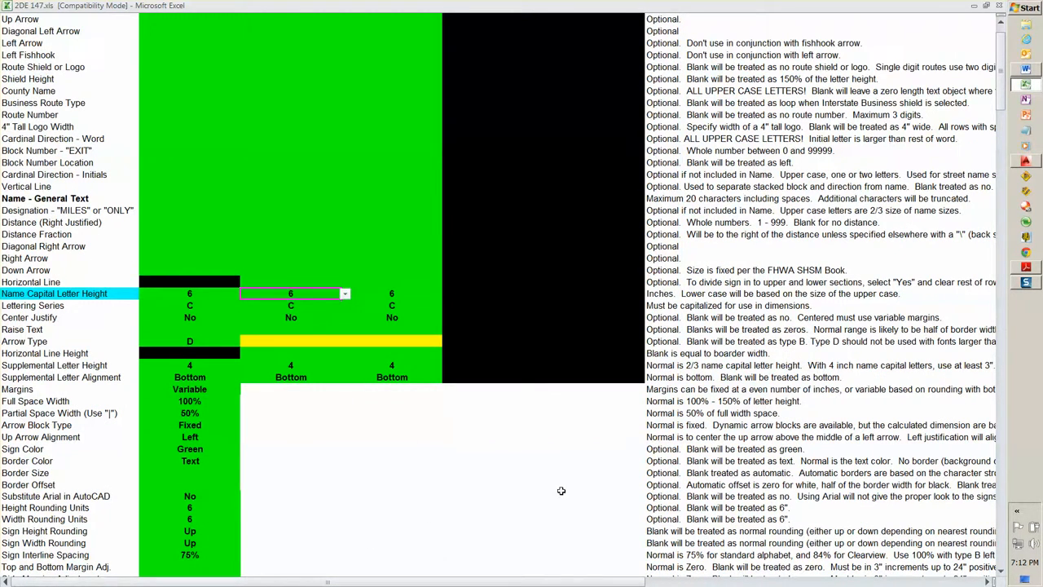
{"action": "mouse_move", "coordinate": [231, 318]}
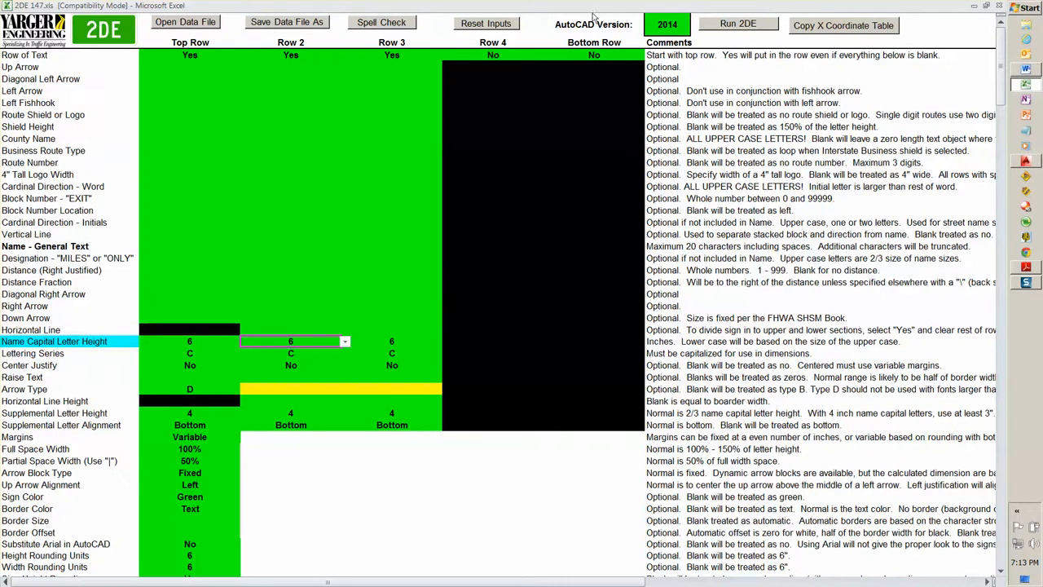
- Turn Row 2 off and enter Main as the top row's general text
{"action": "left_click", "coordinate": [486, 23]}
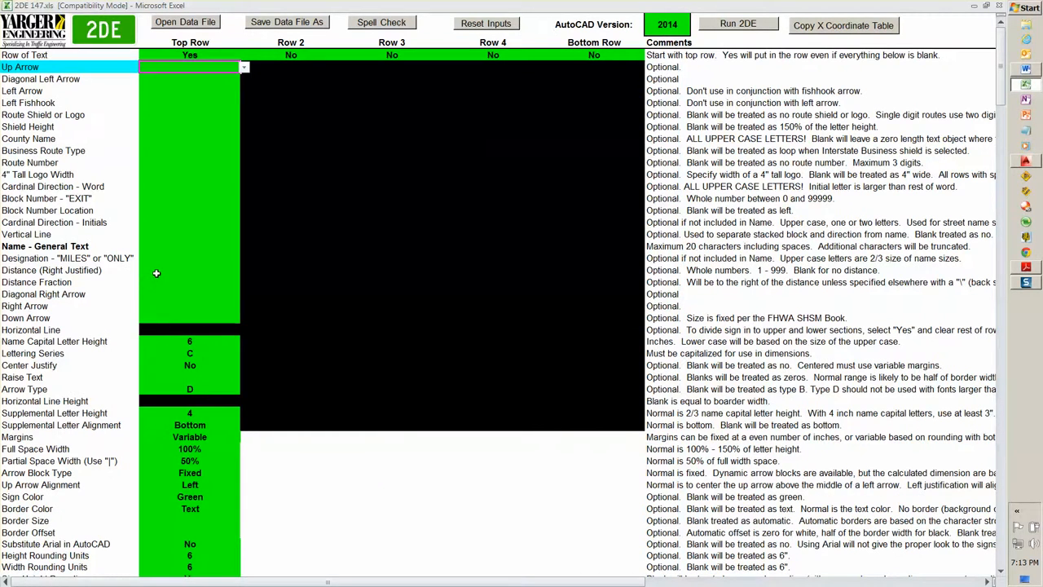
{"action": "left_click", "coordinate": [189, 244]}
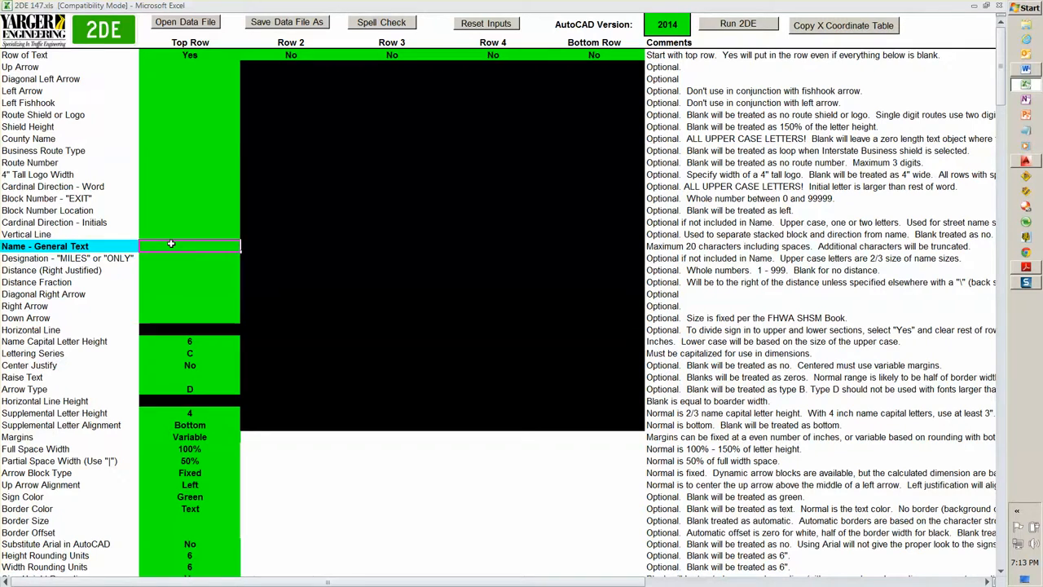
{"action": "type", "text": "M"}
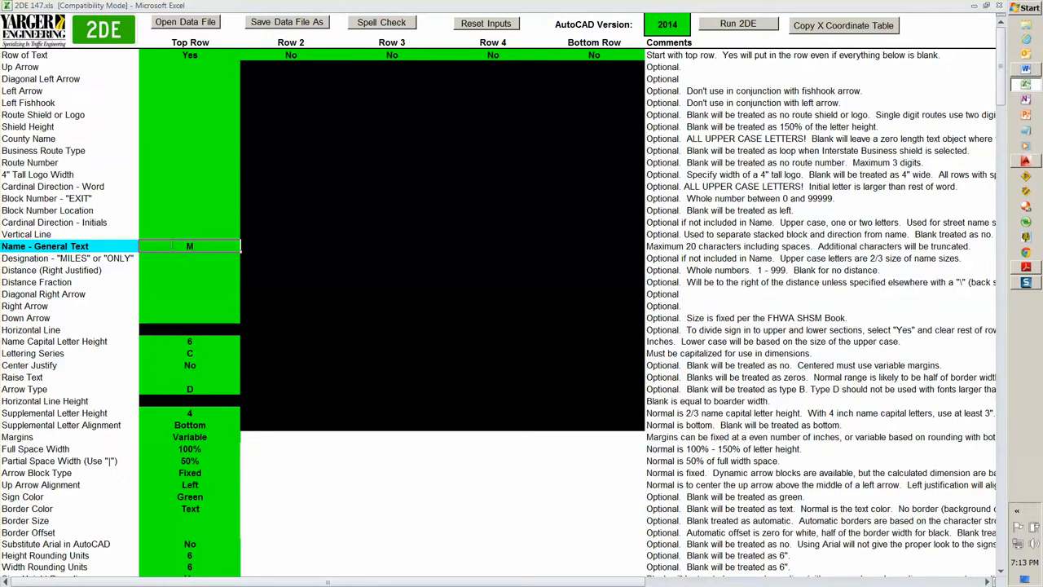
{"action": "type", "text": "ain"}
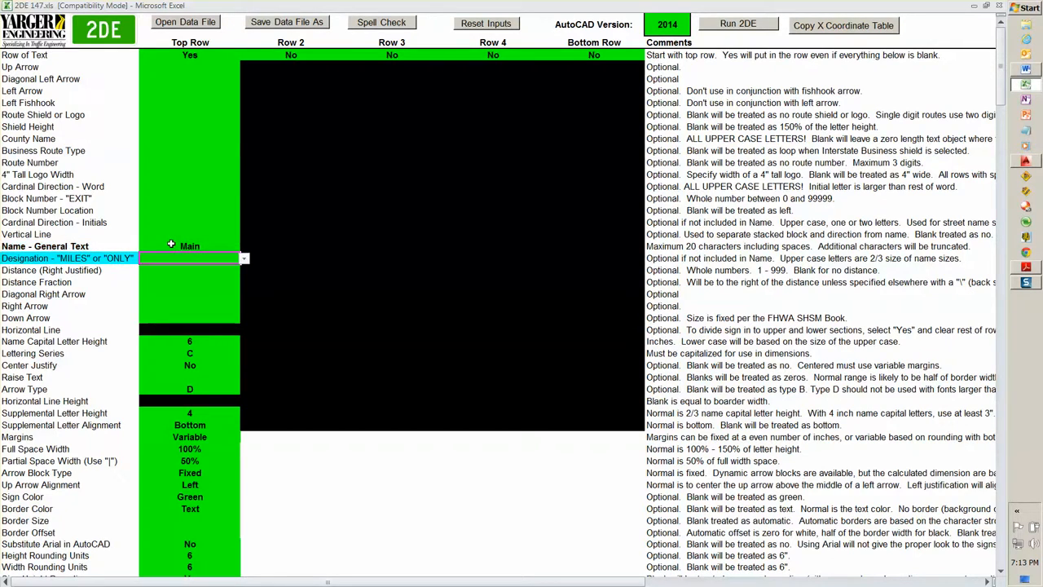
{"action": "mouse_move", "coordinate": [253, 276]}
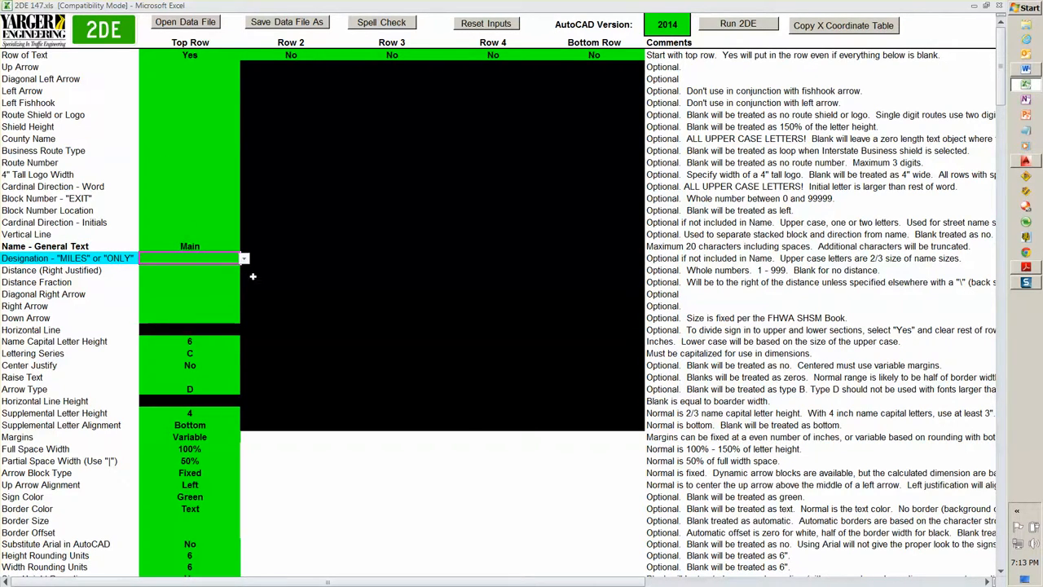
- Set the top row's designation to St and cardinal direction initial to E
{"action": "left_click", "coordinate": [244, 258]}
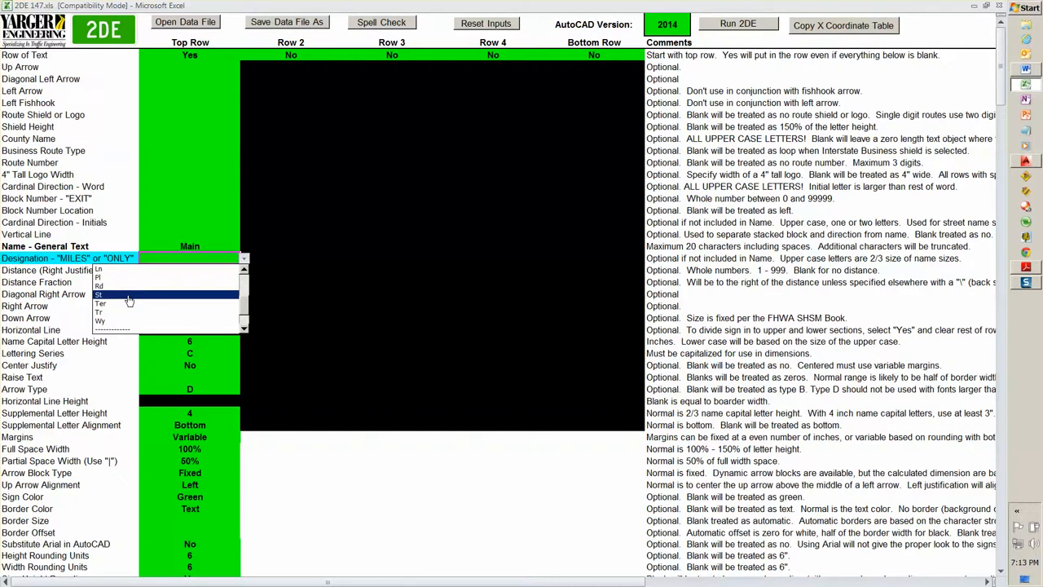
{"action": "left_click", "coordinate": [98, 293]}
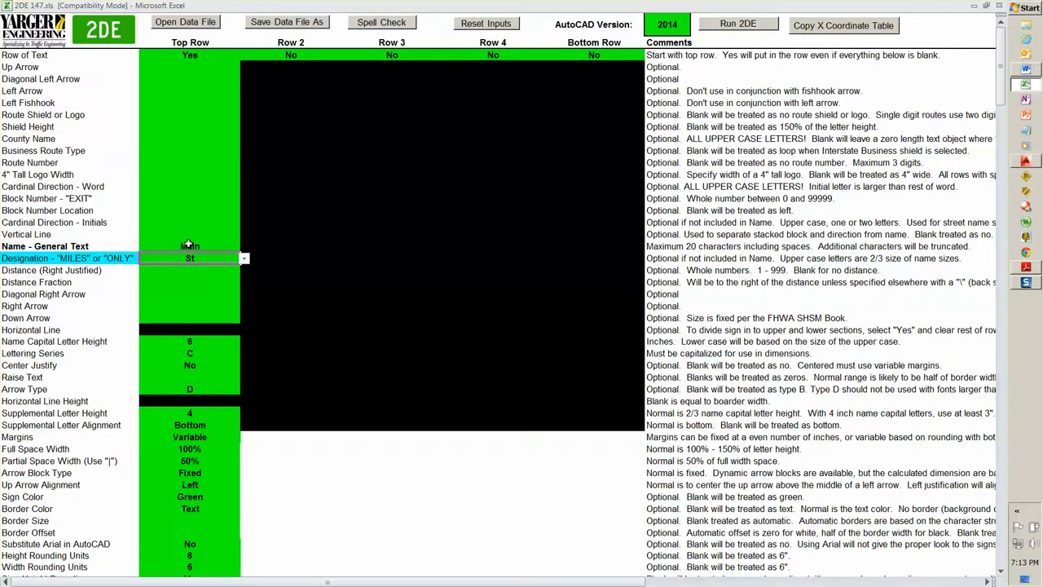
{"action": "left_click", "coordinate": [189, 221]}
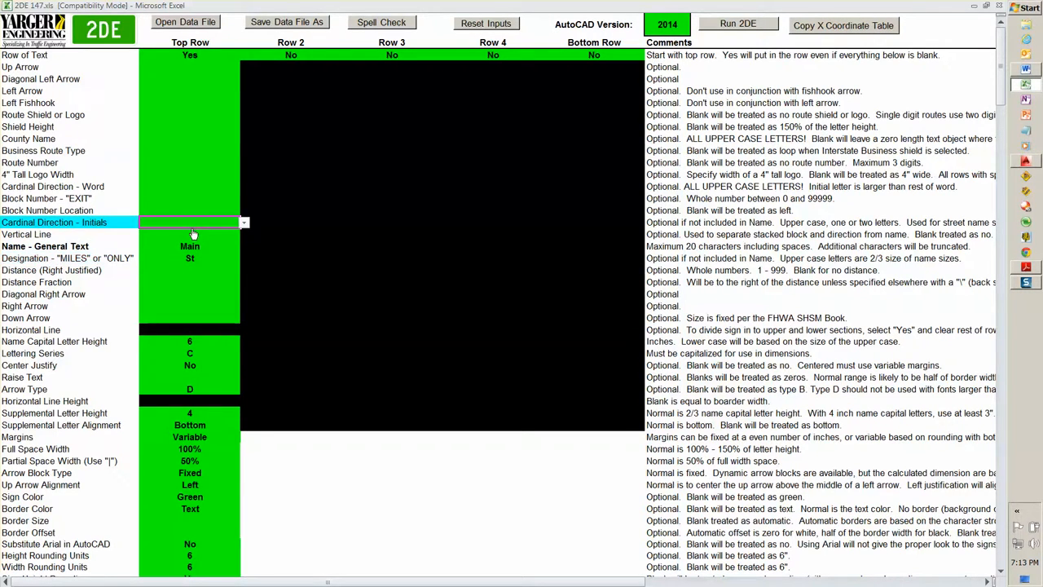
{"action": "left_click", "coordinate": [244, 222]}
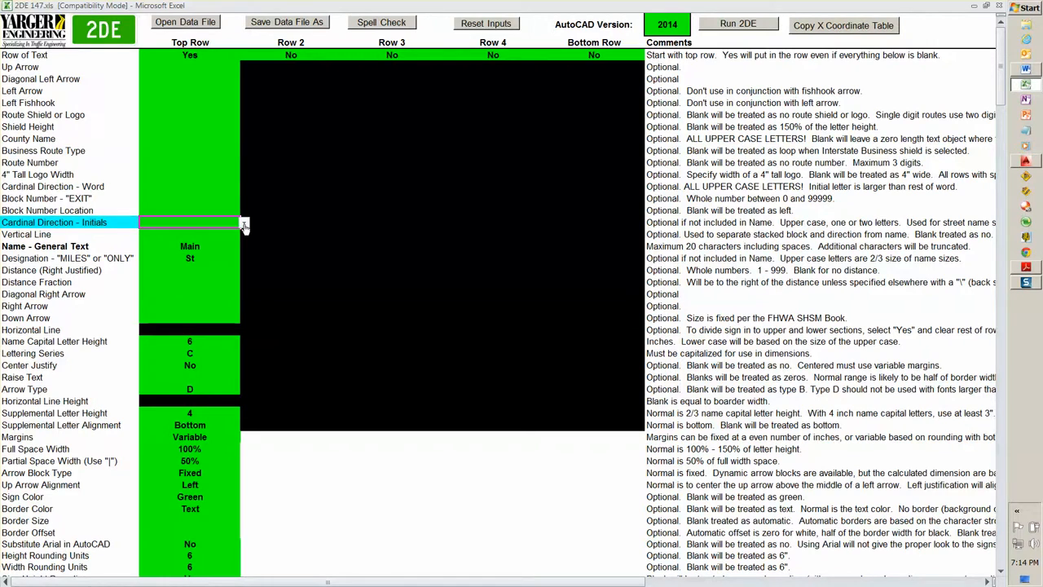
{"action": "type", "text": "e"}
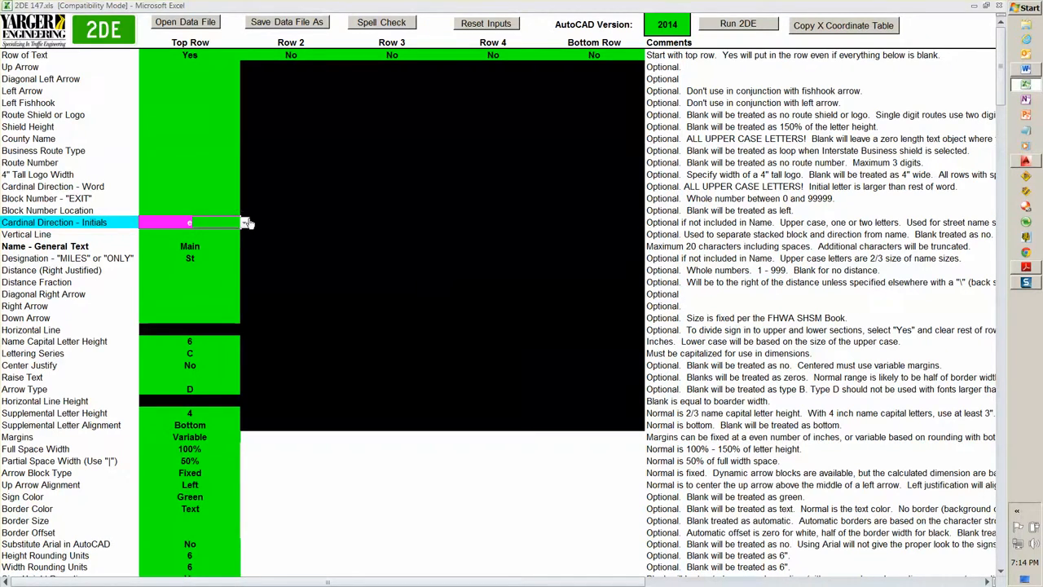
{"action": "left_click", "coordinate": [189, 221]}
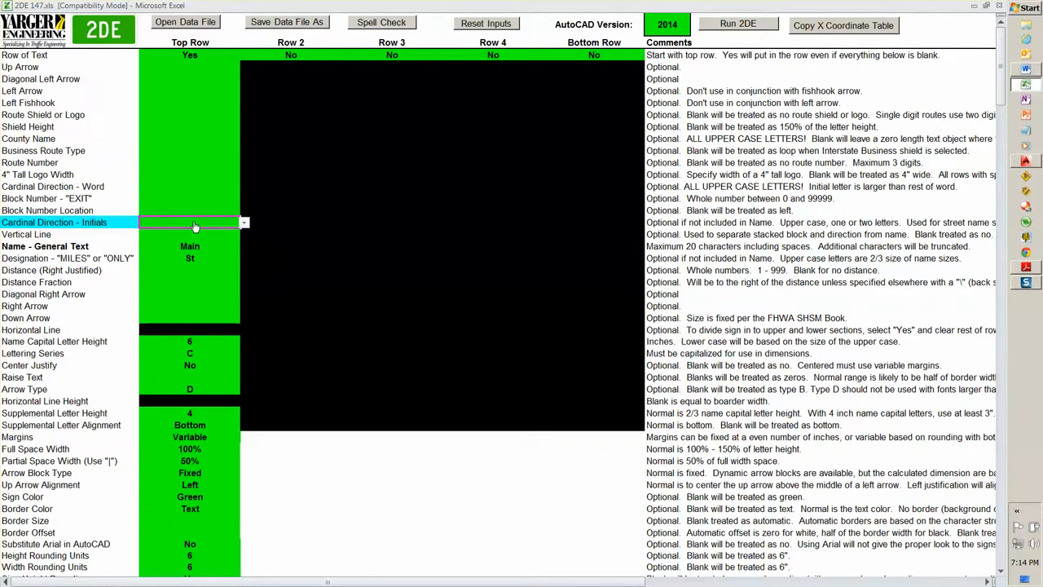
{"action": "left_click", "coordinate": [189, 235]}
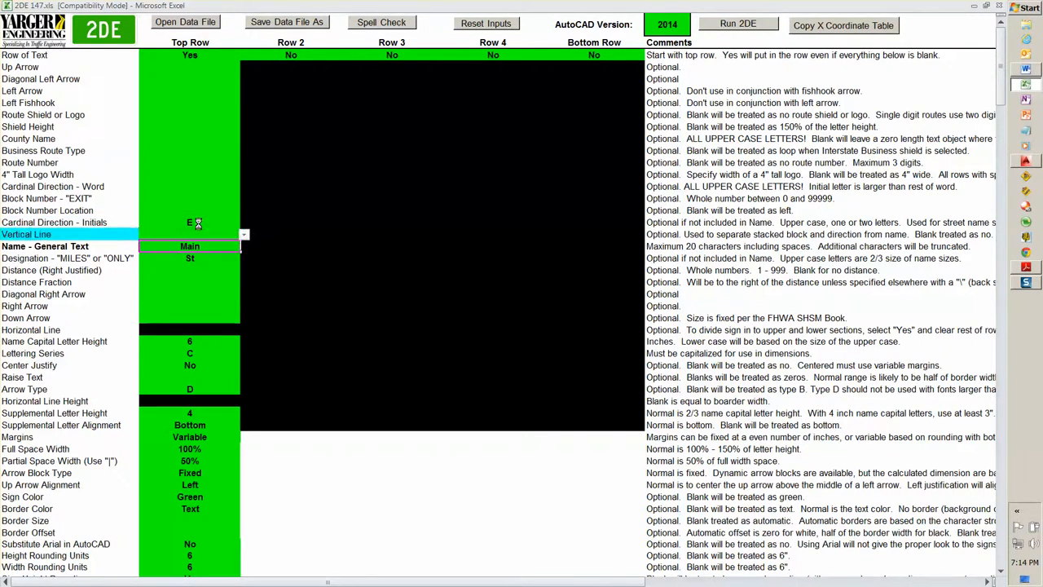
{"action": "scroll", "scroll_direction": "down", "scroll_amount": 3}
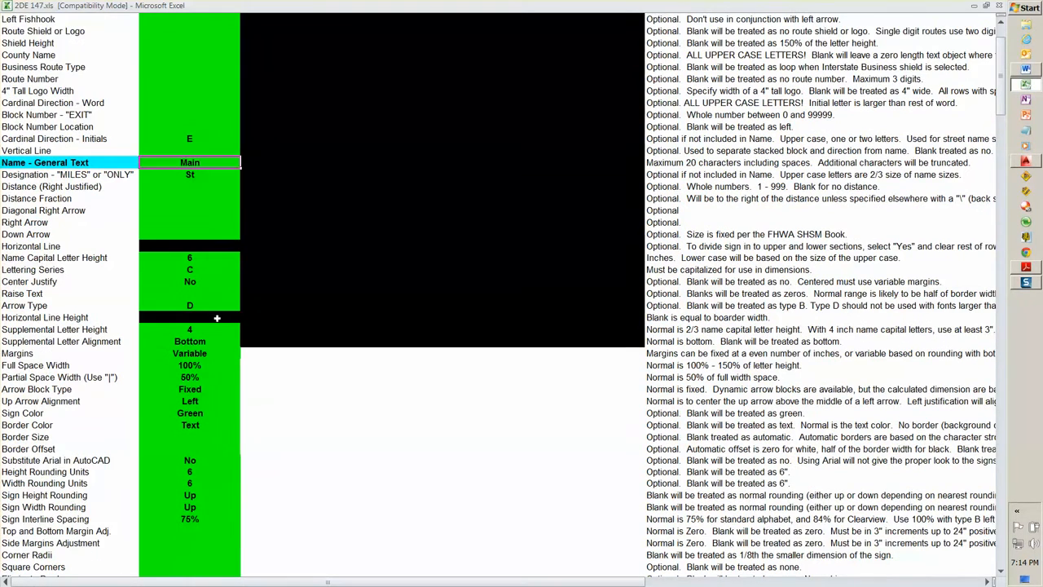
- Set Sign Height Rounding and Sign Width Rounding to Down, giving a 12 by 36 inch sign
{"action": "scroll", "scroll_direction": "down", "scroll_amount": 3}
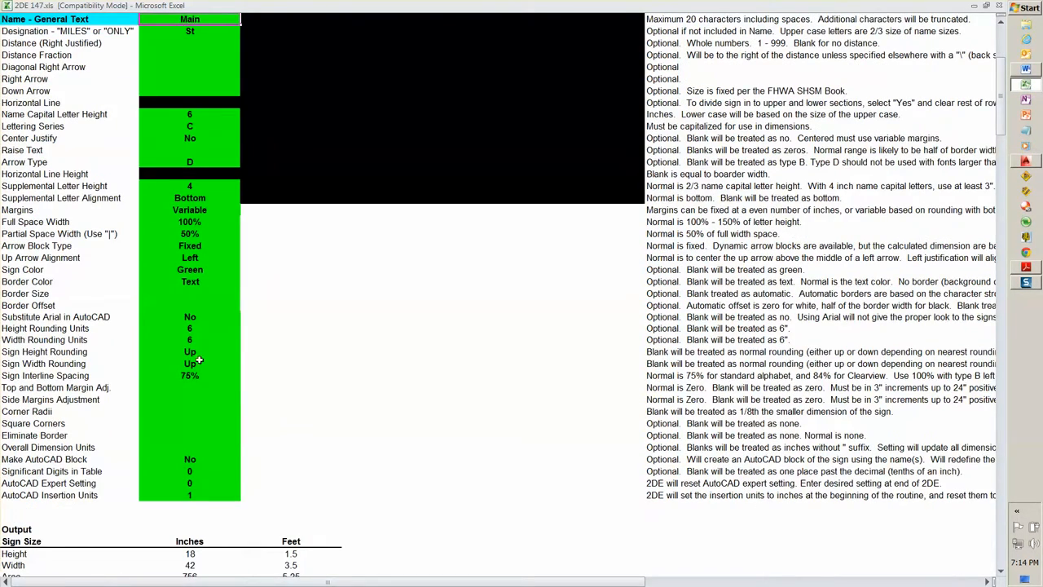
{"action": "left_click", "coordinate": [189, 352]}
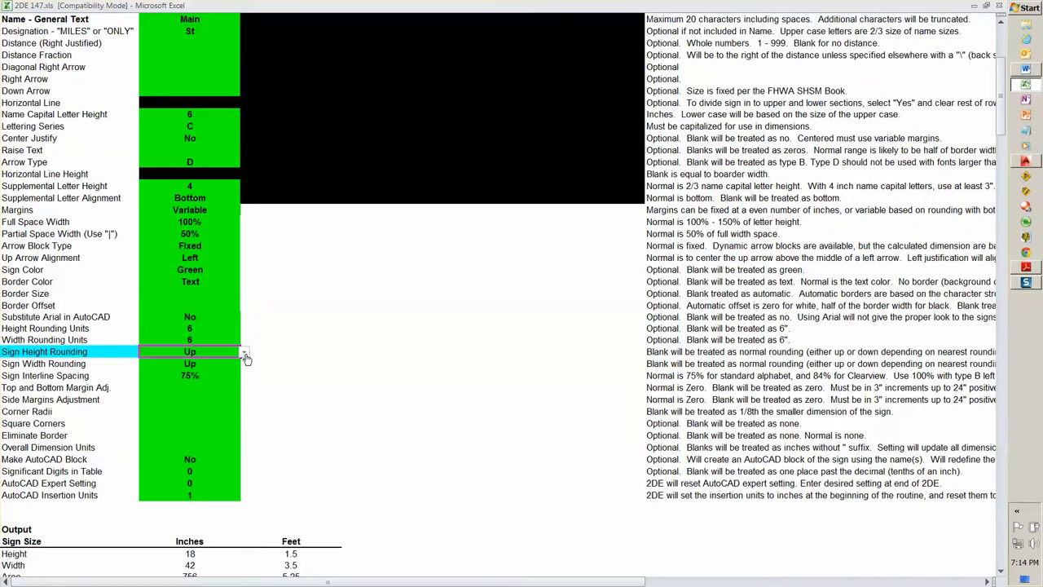
{"action": "left_click", "coordinate": [244, 352]}
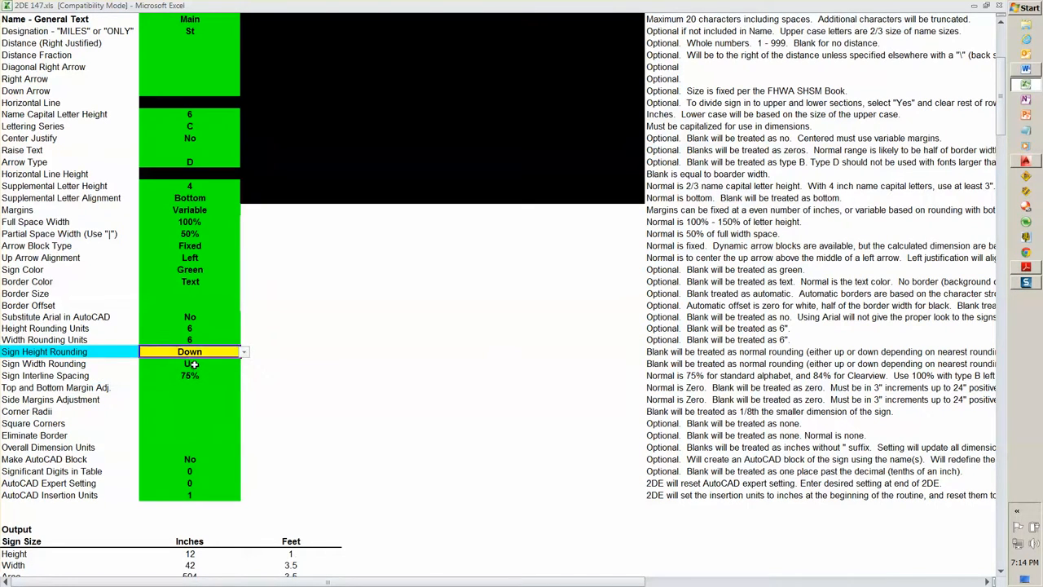
{"action": "left_click", "coordinate": [244, 363]}
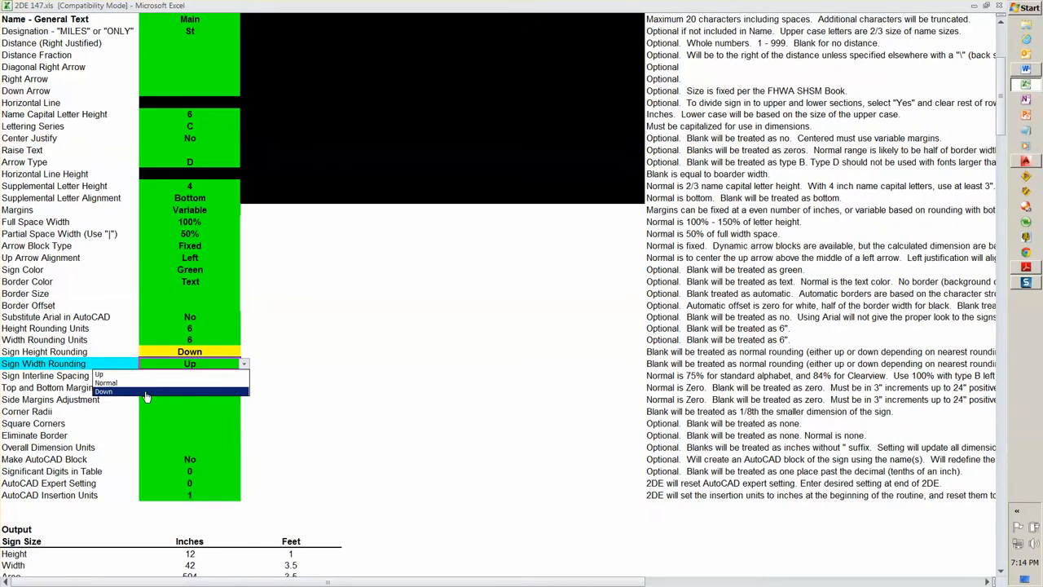
{"action": "left_click", "coordinate": [105, 391]}
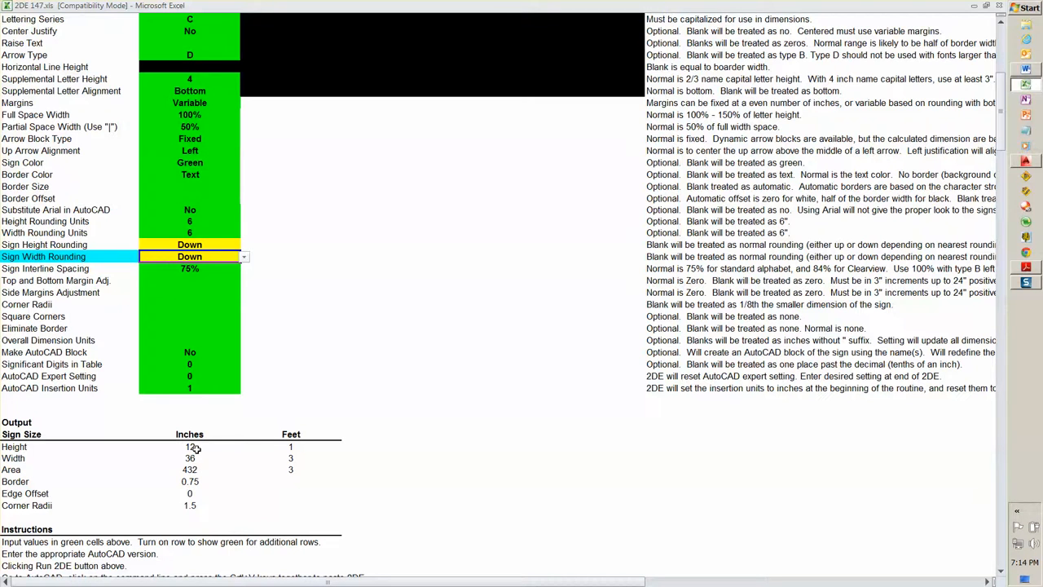
{"action": "mouse_move", "coordinate": [195, 458]}
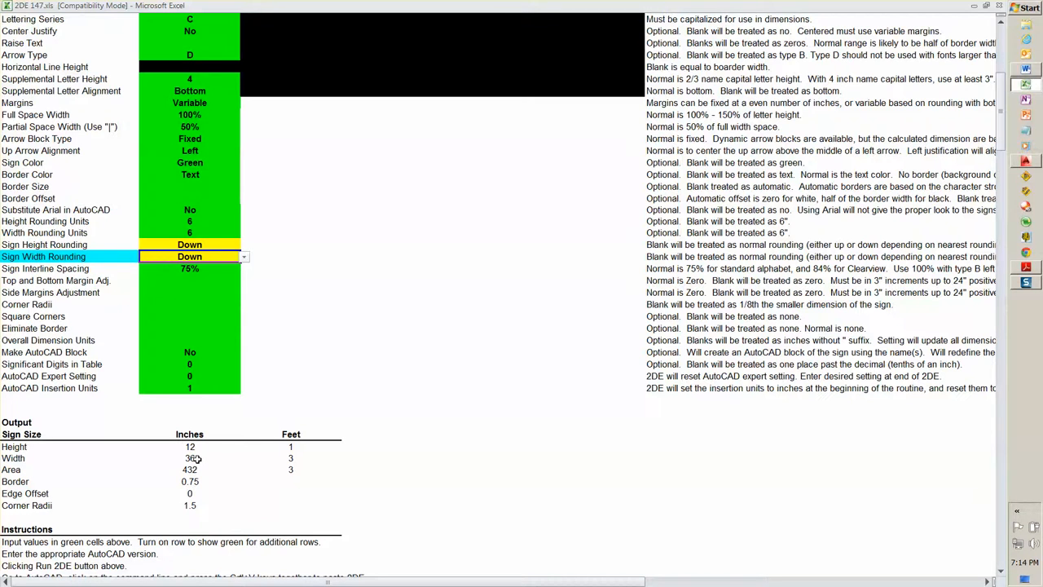
{"action": "scroll", "scroll_direction": "up", "scroll_amount": 3}
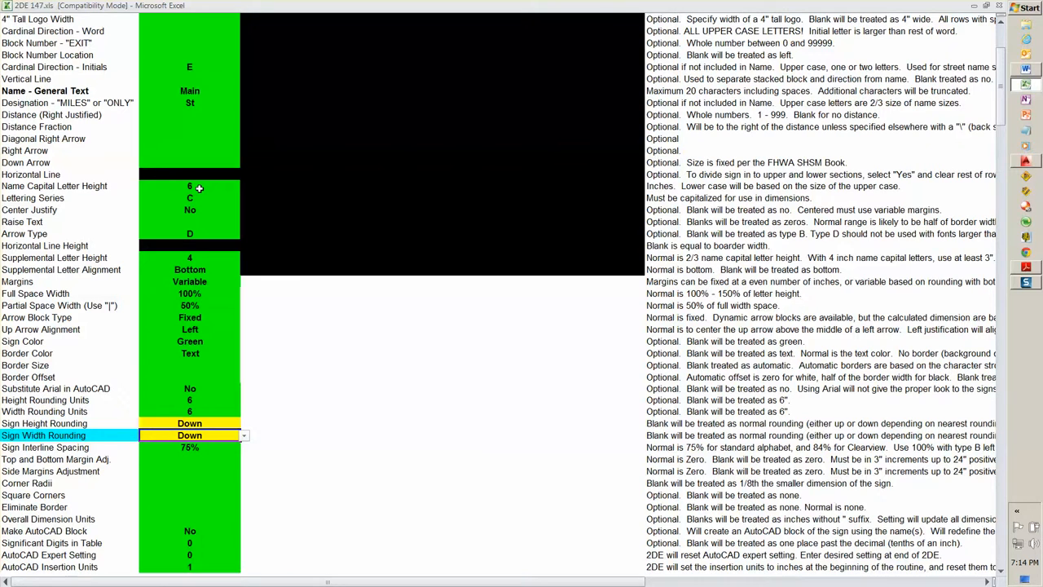
{"action": "scroll", "scroll_direction": "up", "scroll_amount": 3}
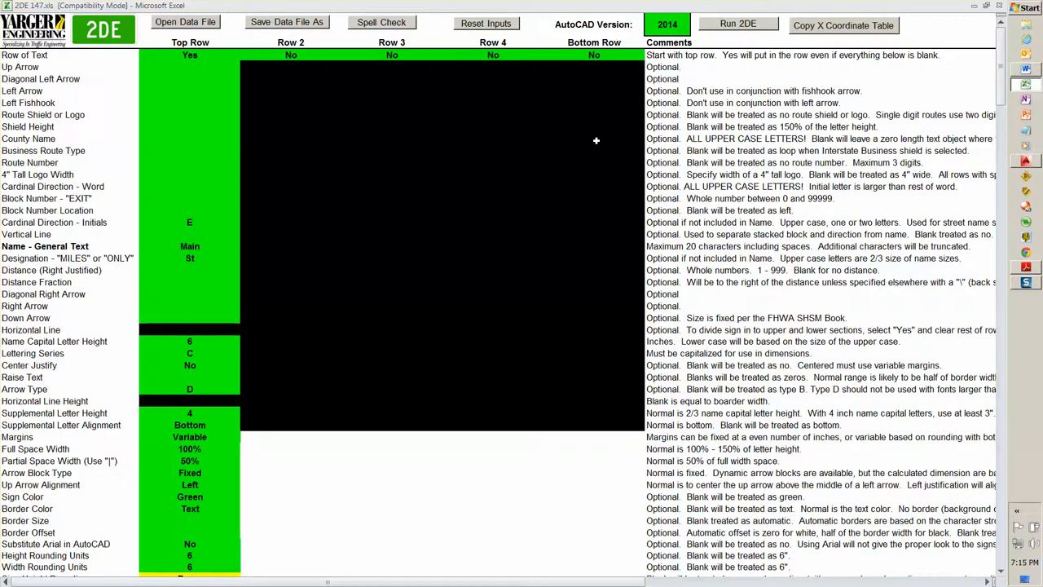
{"action": "mouse_move", "coordinate": [562, 128]}
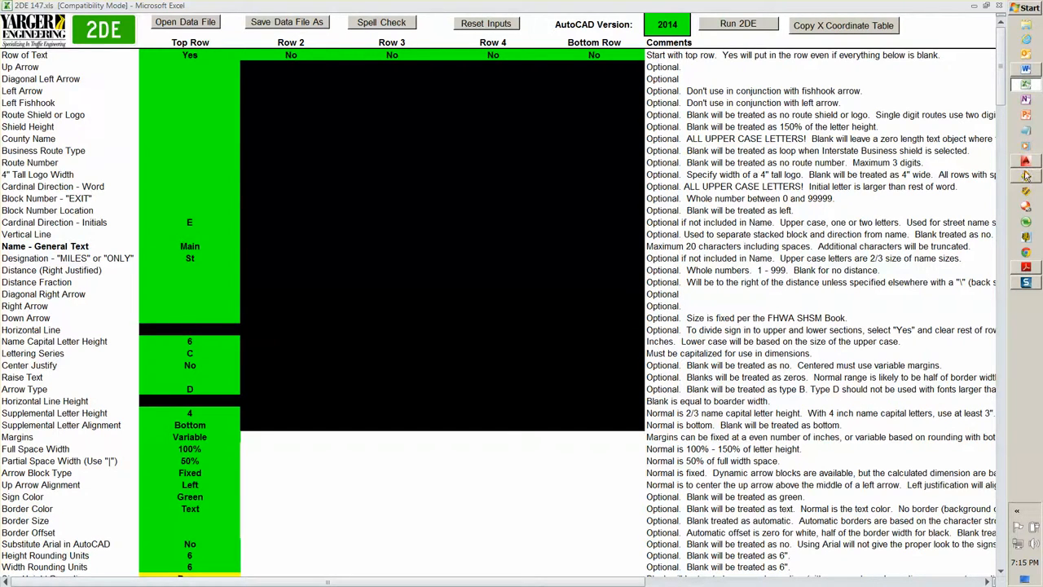
- Run 2DE and paste the generated commands to draw the E Main St sign
{"action": "left_click", "coordinate": [737, 25]}
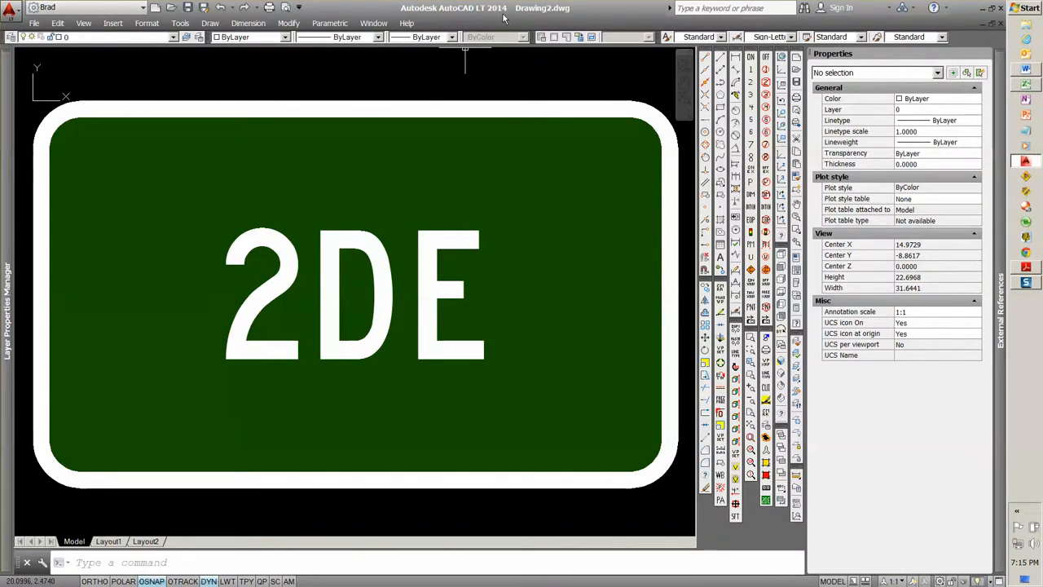
{"action": "mouse_move", "coordinate": [171, 515]}
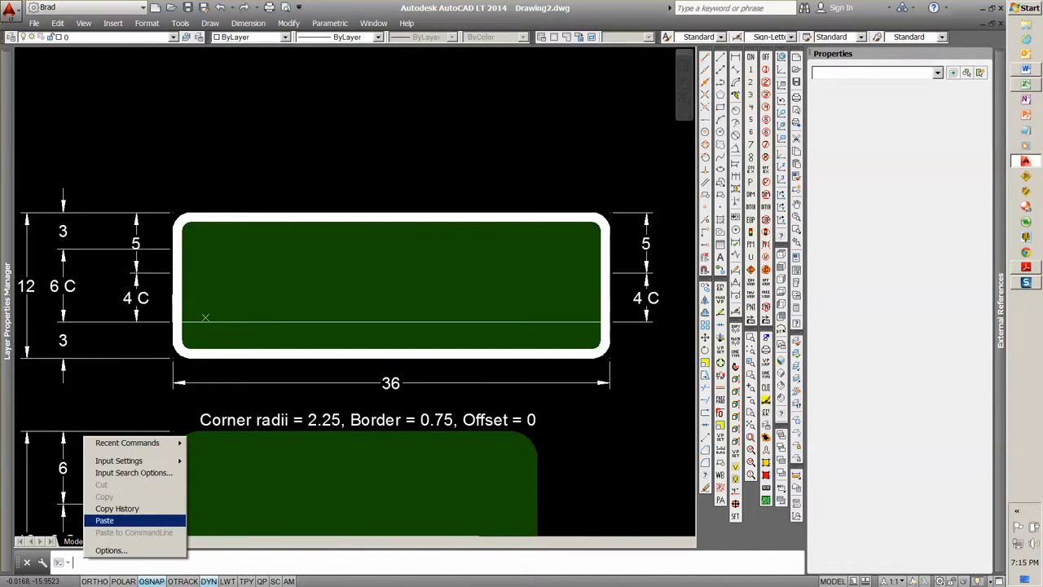
{"action": "left_click", "coordinate": [104, 519]}
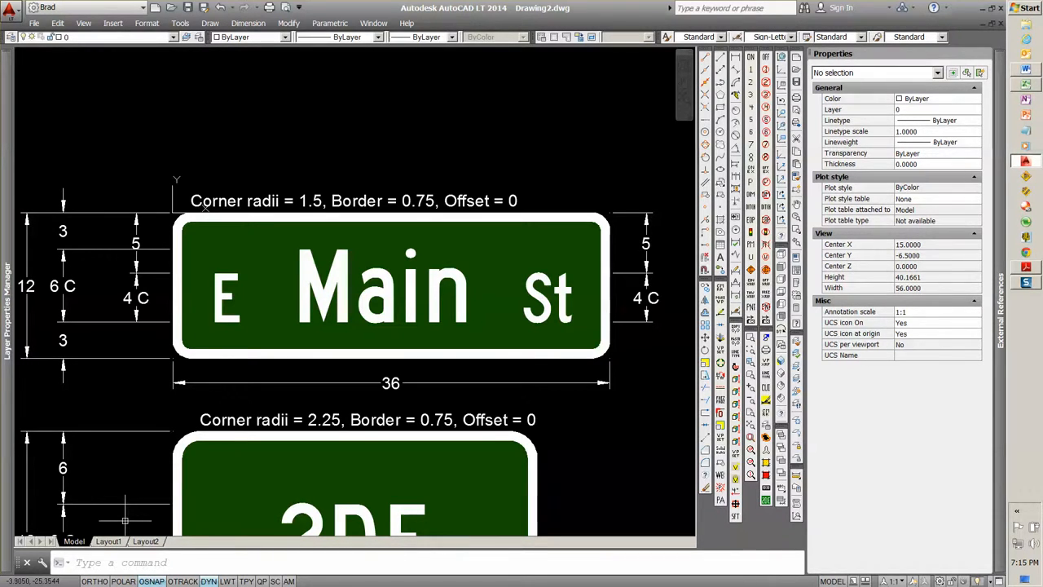
{"action": "mouse_move", "coordinate": [655, 290]}
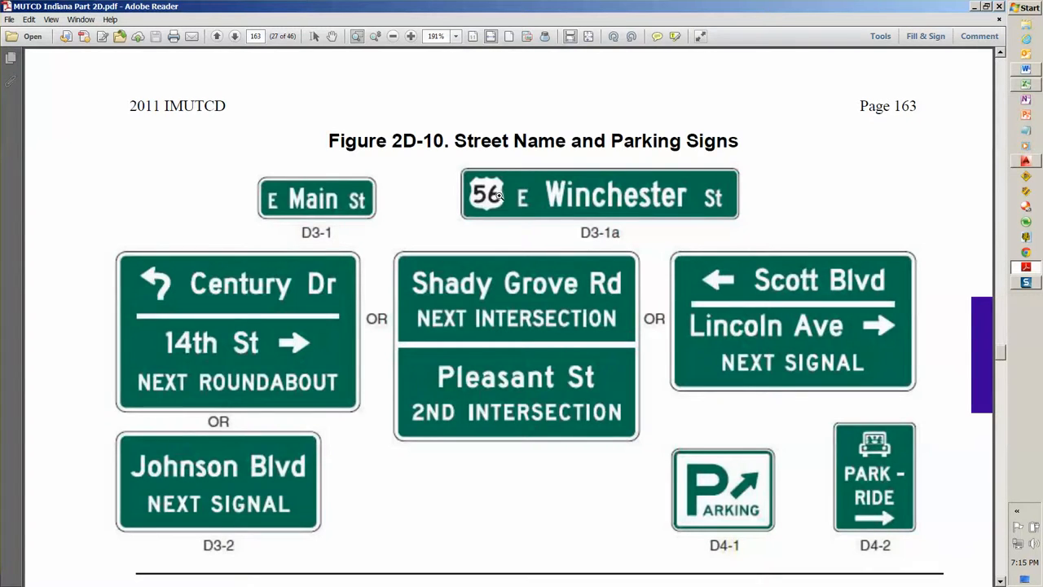
{"action": "mouse_move", "coordinate": [658, 212]}
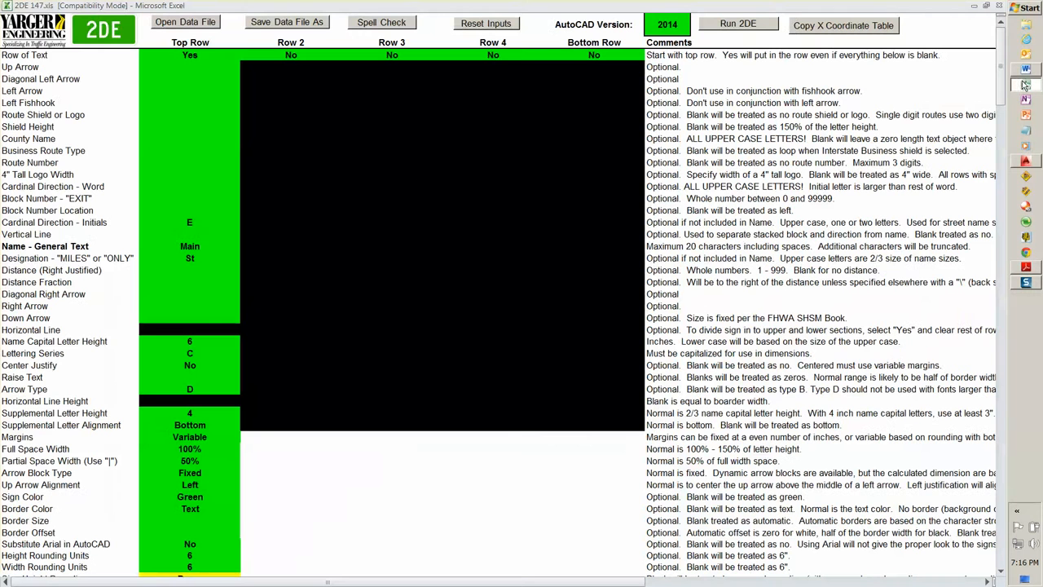
- Change the top row's name text to Winchester and choose the US ## route shield
{"action": "left_click", "coordinate": [189, 246]}
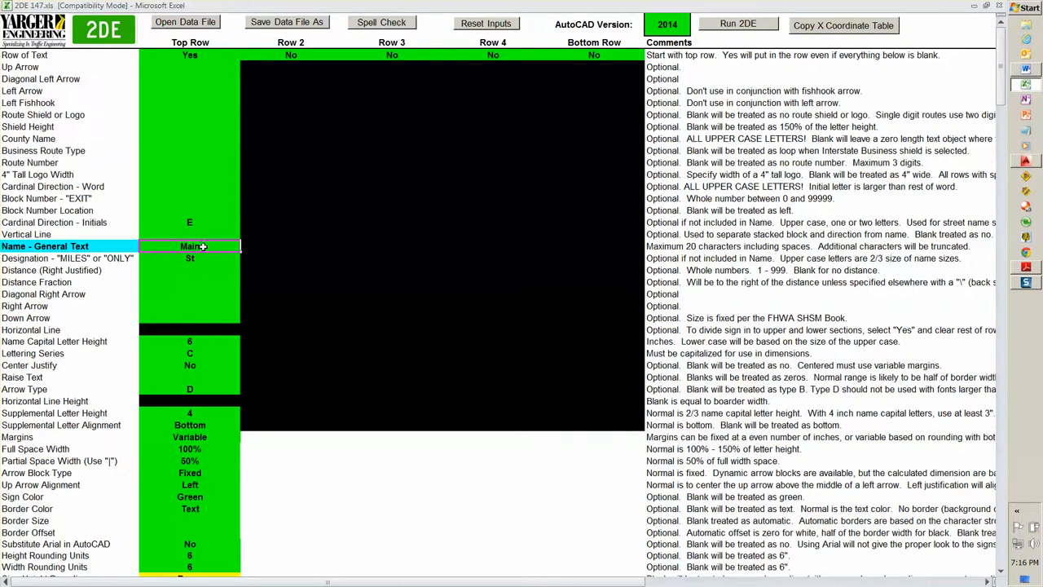
{"action": "type", "text": "Winchester"}
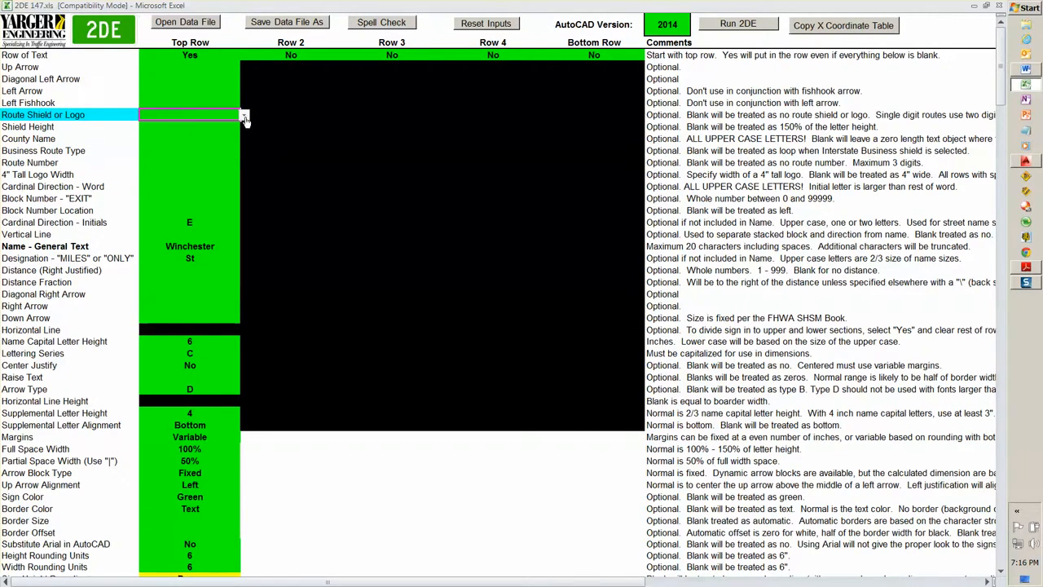
{"action": "left_click", "coordinate": [245, 114]}
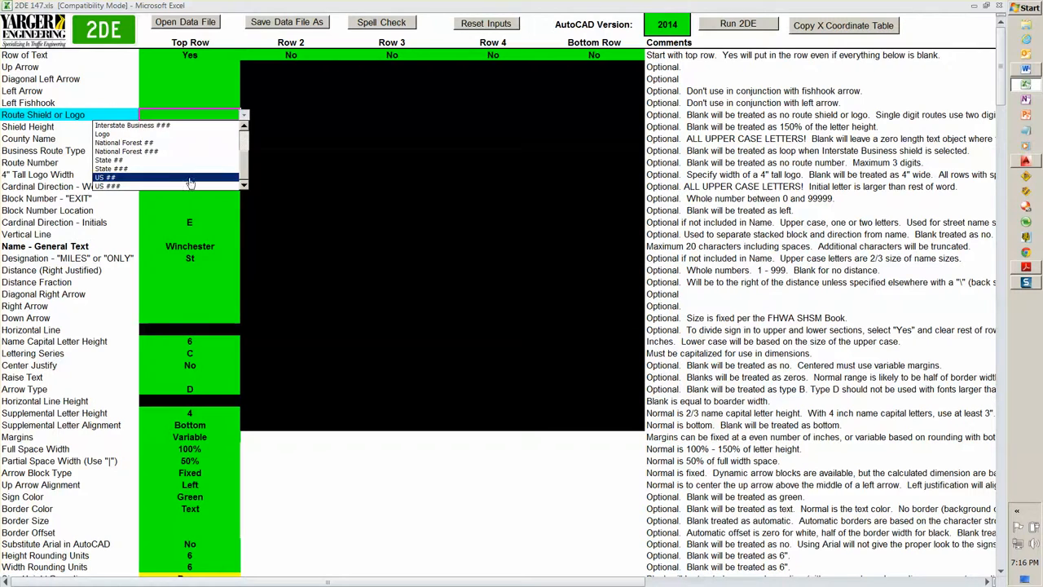
{"action": "left_click", "coordinate": [107, 176]}
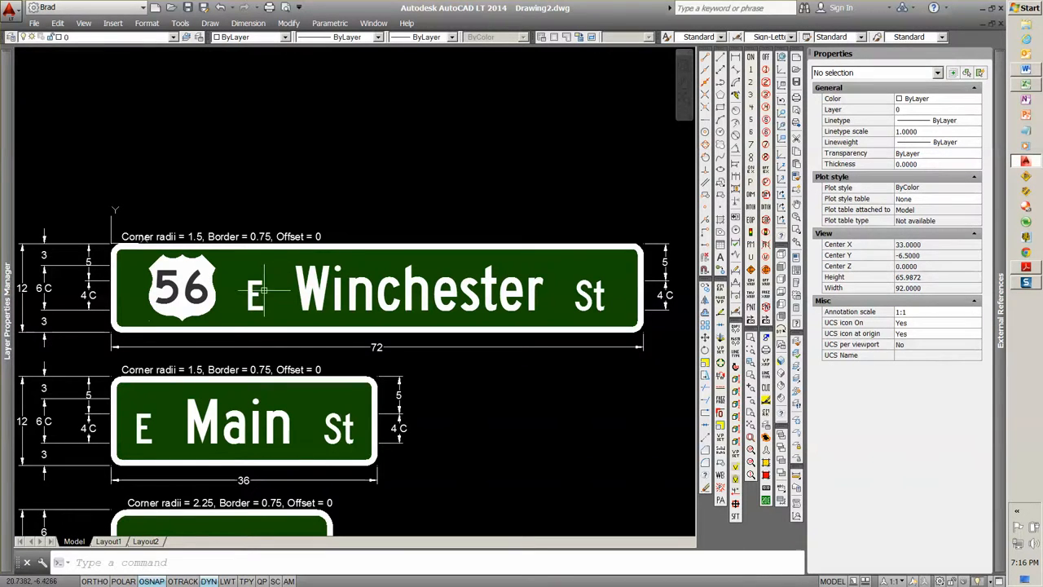
{"action": "mouse_move", "coordinate": [264, 294]}
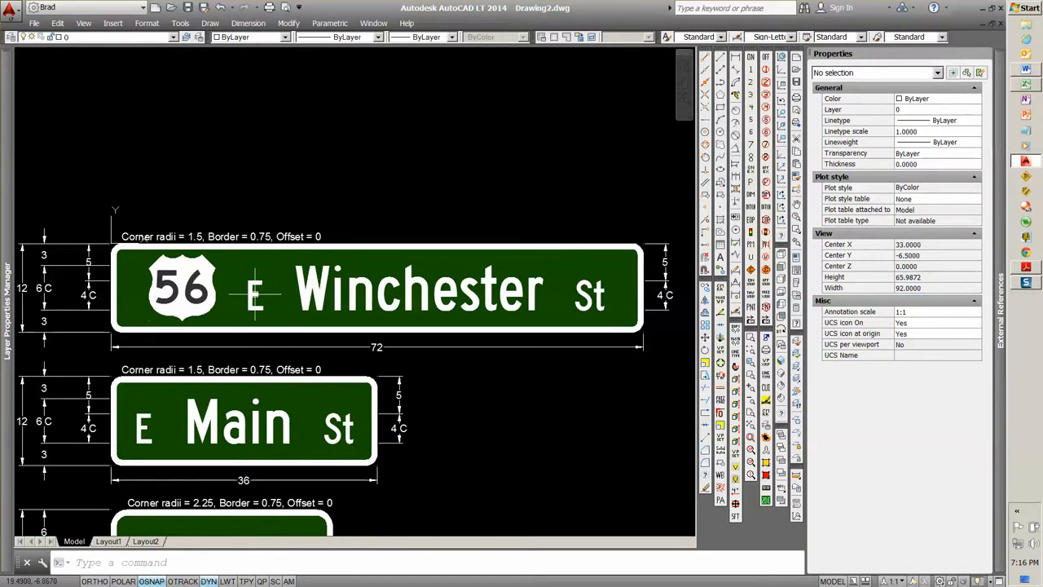
{"action": "mouse_move", "coordinate": [665, 248]}
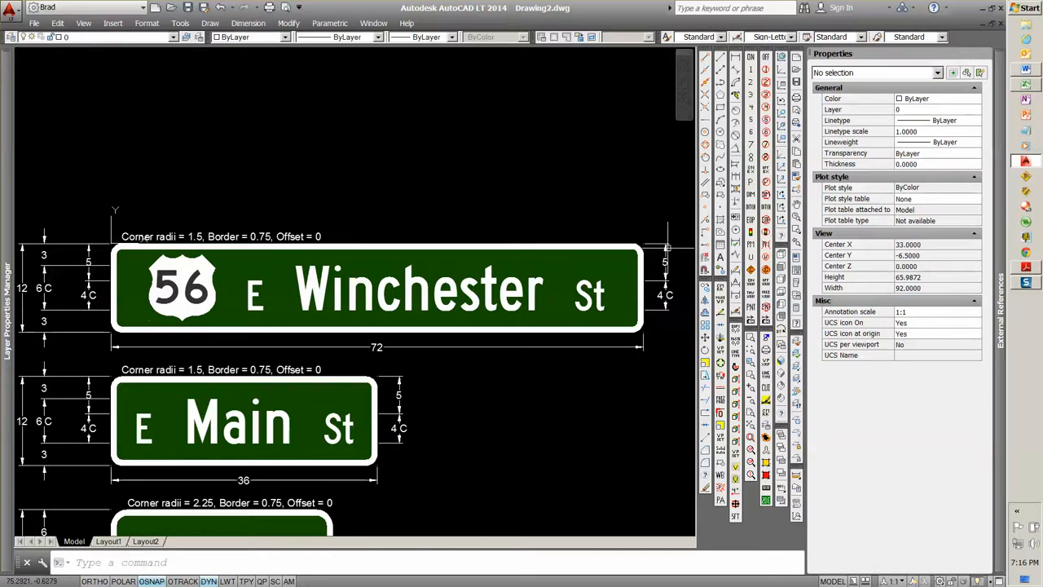
{"action": "mouse_move", "coordinate": [139, 316]}
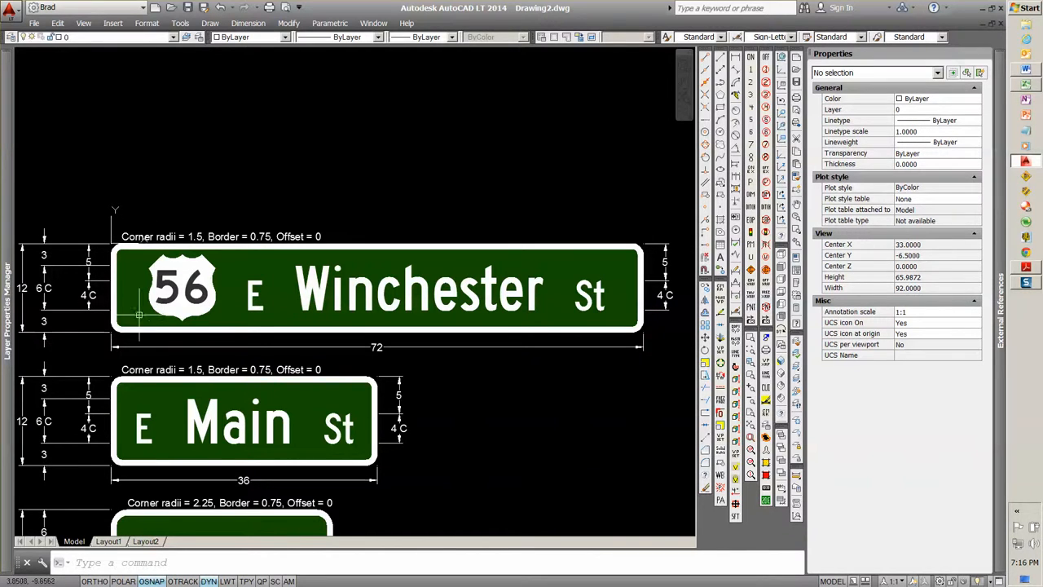
{"action": "mouse_move", "coordinate": [611, 316]}
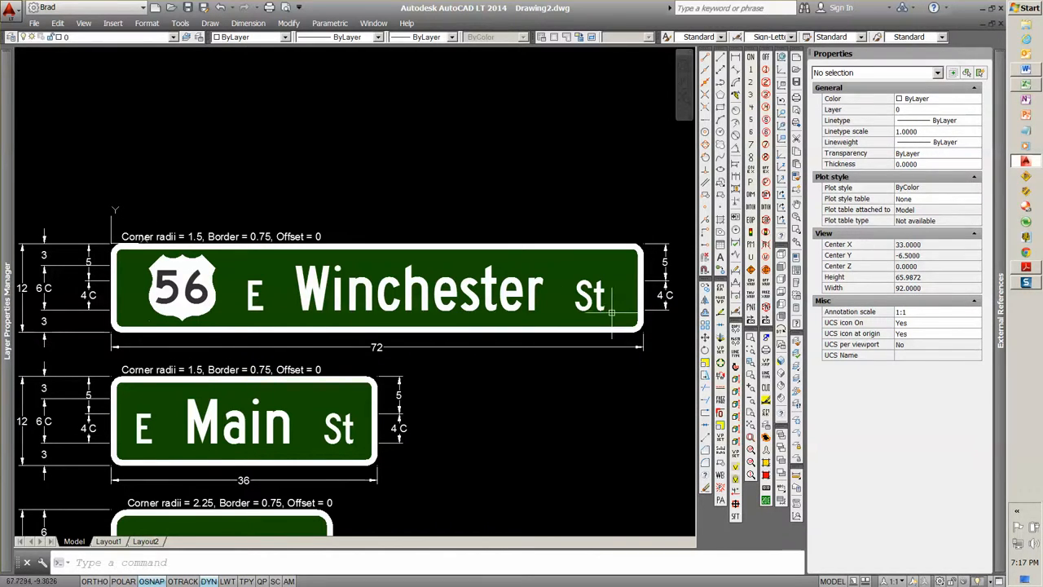
{"action": "mouse_move", "coordinate": [350, 273]}
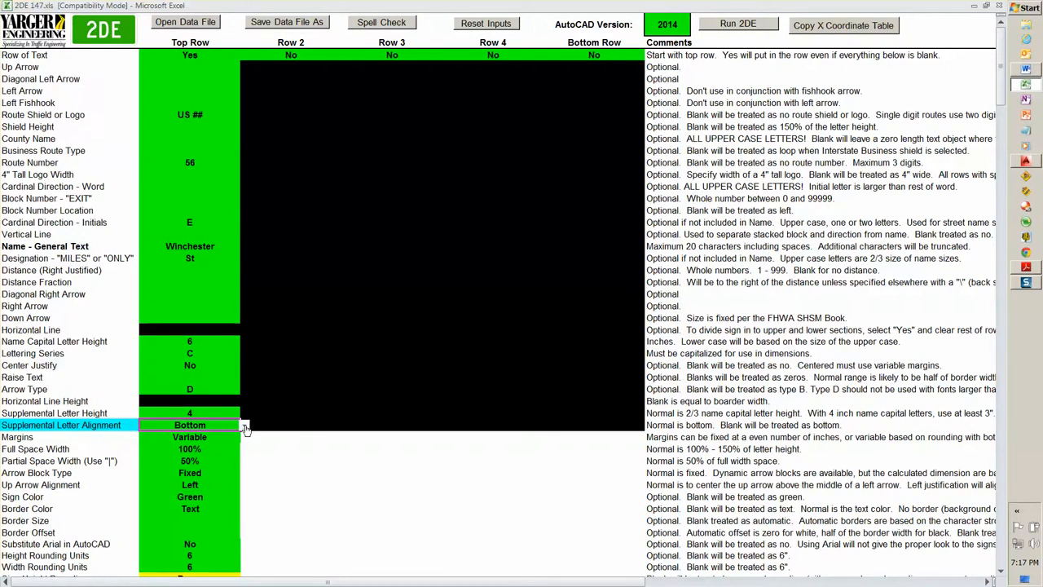
- Set Supplemental Letter Alignment to Middle and run 2DE
{"action": "left_click", "coordinate": [244, 423]}
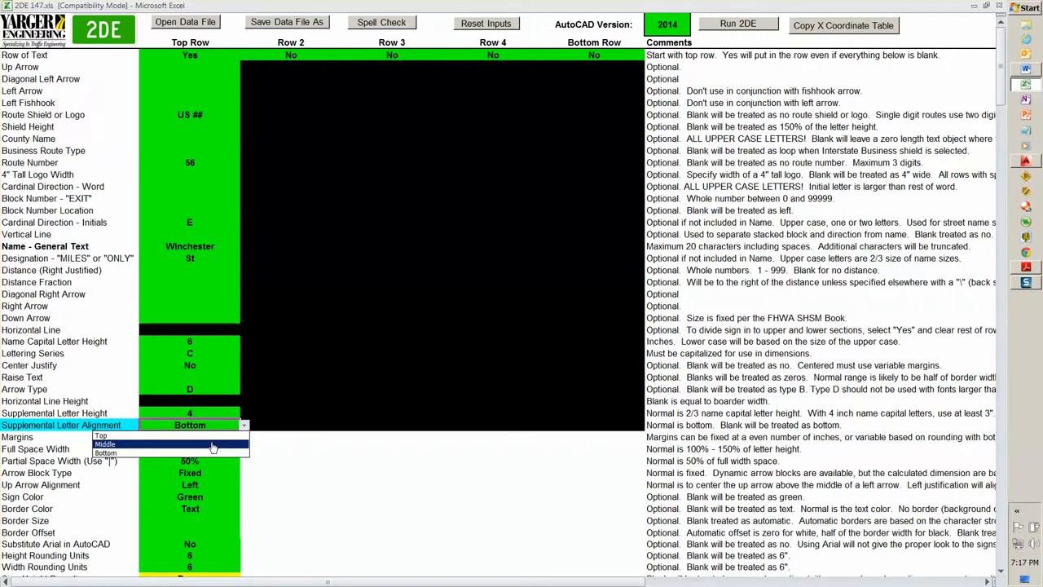
{"action": "left_click", "coordinate": [104, 443]}
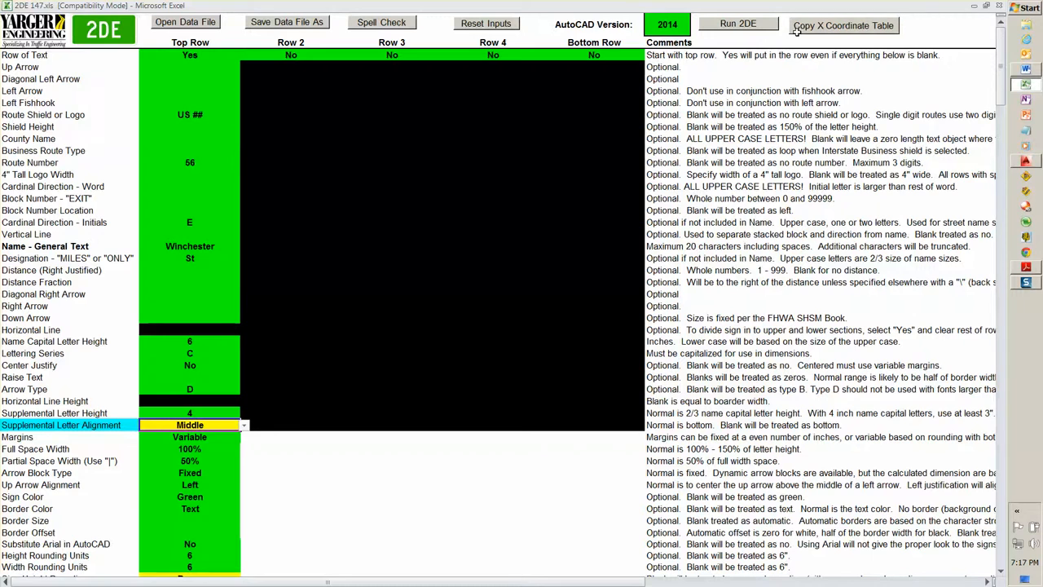
{"action": "left_click", "coordinate": [736, 24]}
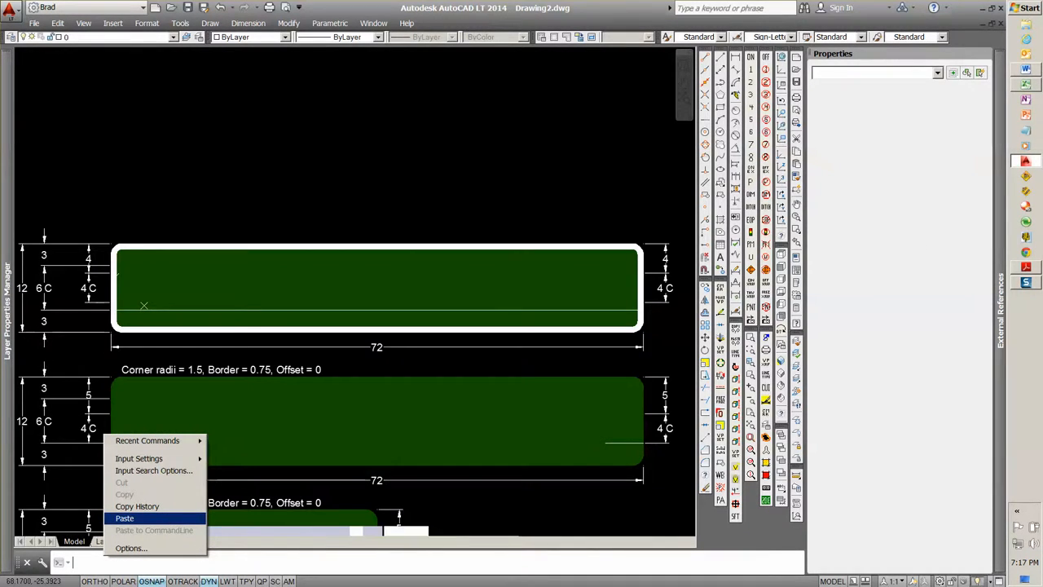
- Paste the regenerated commands to draw the middle-aligned E Winchester St sign
{"action": "left_click", "coordinate": [123, 518]}
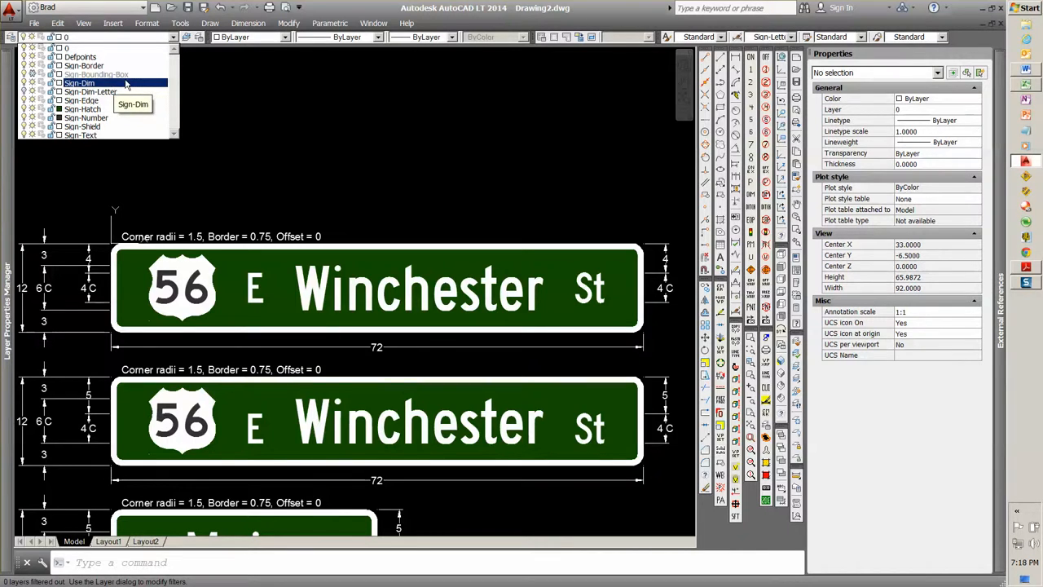
- Turn on the Sign-Dim layer to show letter spacing dimensions
{"action": "left_click", "coordinate": [81, 99]}
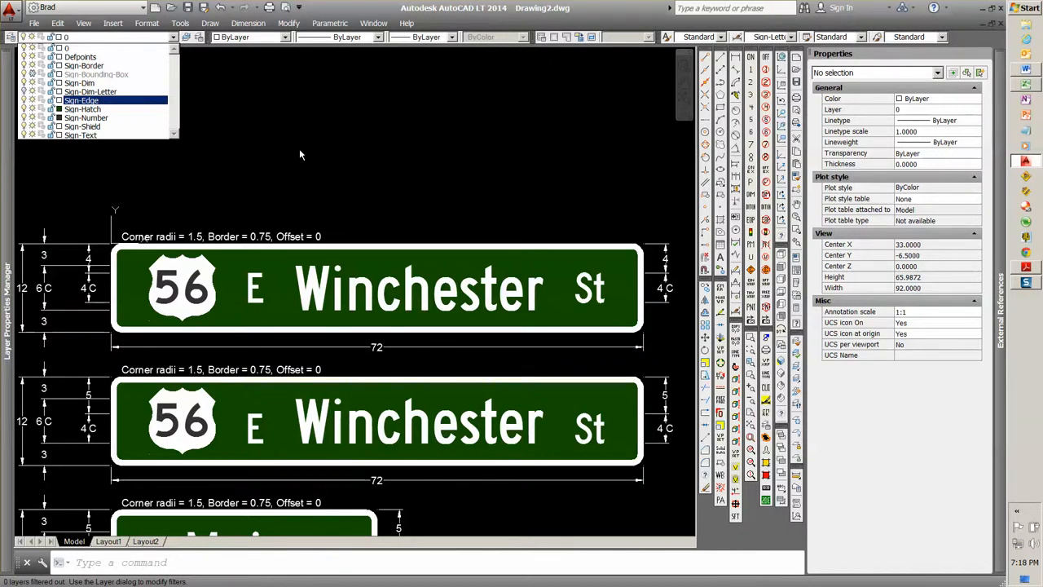
{"action": "left_click", "coordinate": [91, 91]}
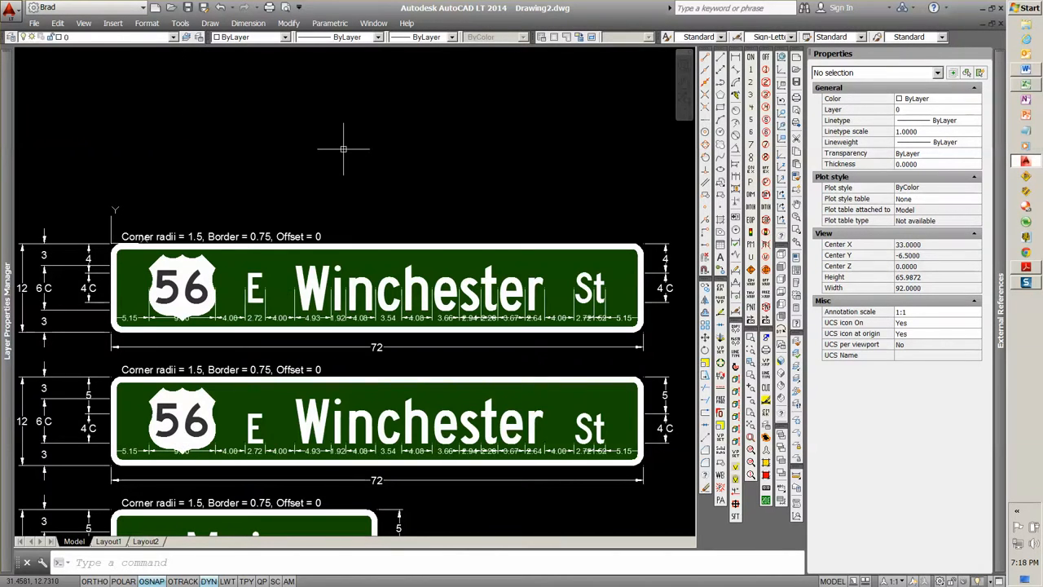
{"action": "mouse_move", "coordinate": [349, 150]}
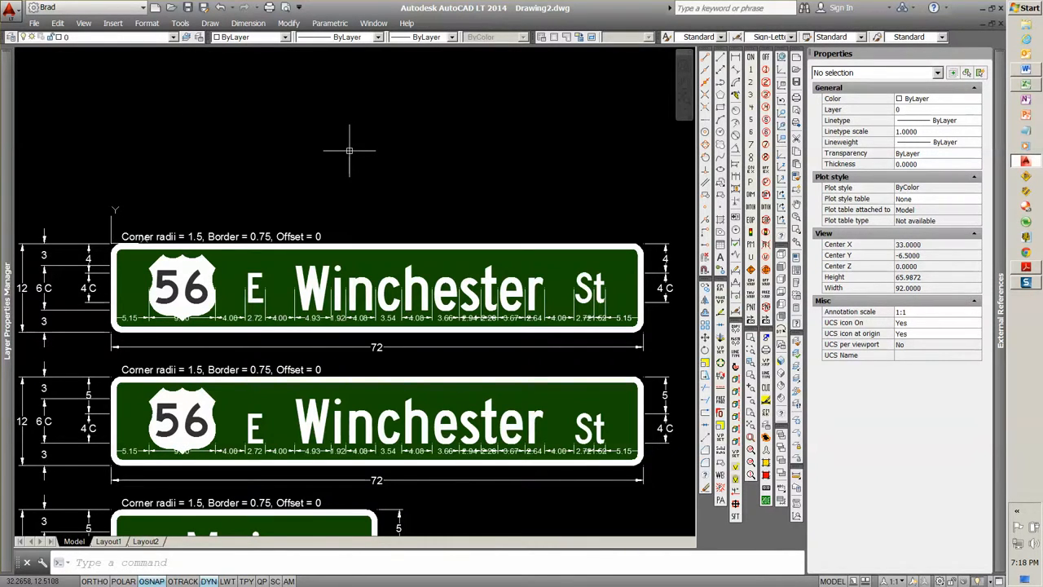
{"action": "mouse_move", "coordinate": [259, 202]}
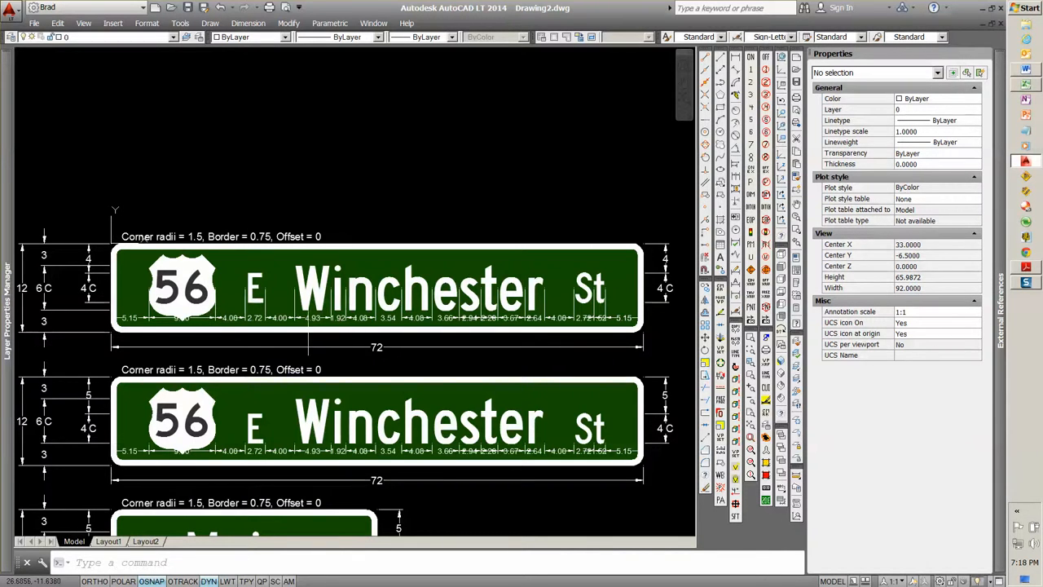
{"action": "scroll", "scroll_direction": "up", "scroll_amount": 3}
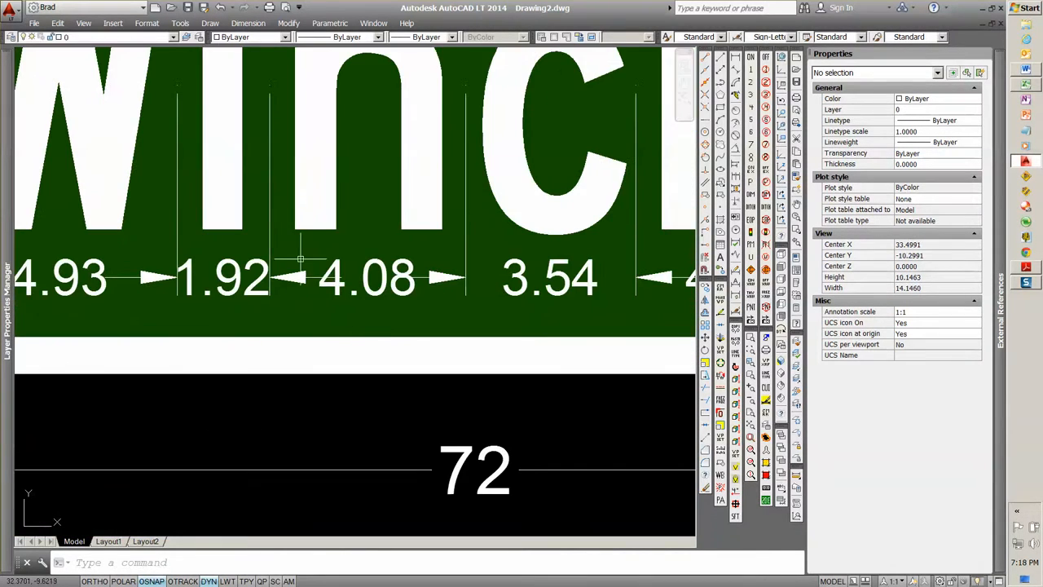
{"action": "scroll", "scroll_direction": "down", "scroll_amount": 3}
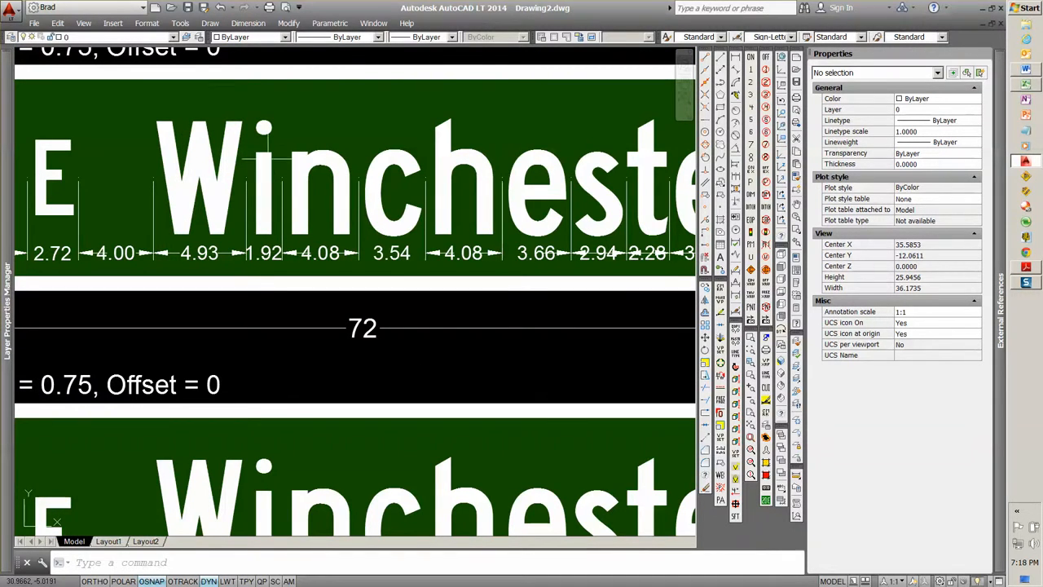
{"action": "mouse_move", "coordinate": [252, 196]}
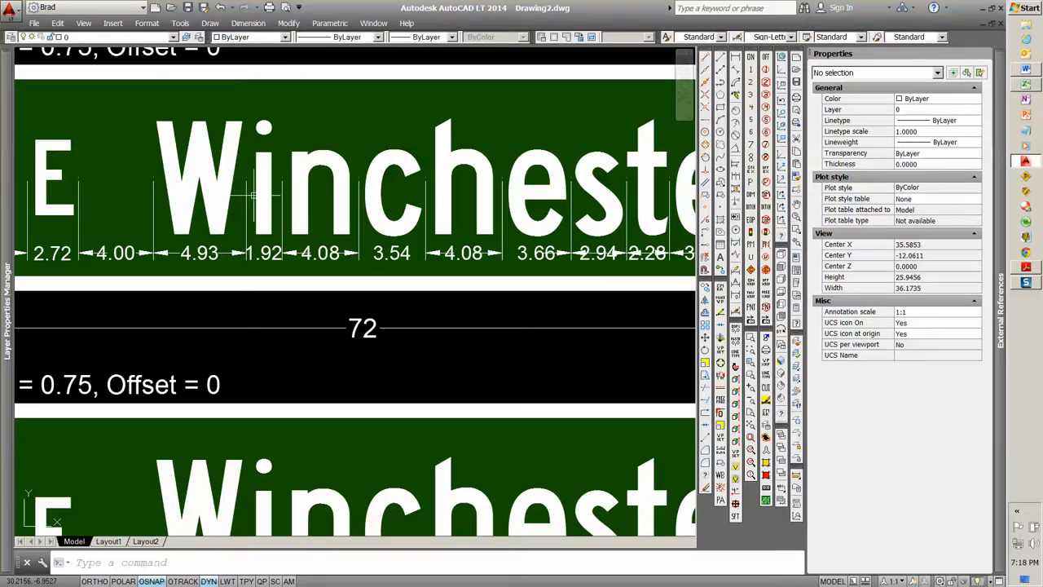
{"action": "mouse_move", "coordinate": [247, 199]}
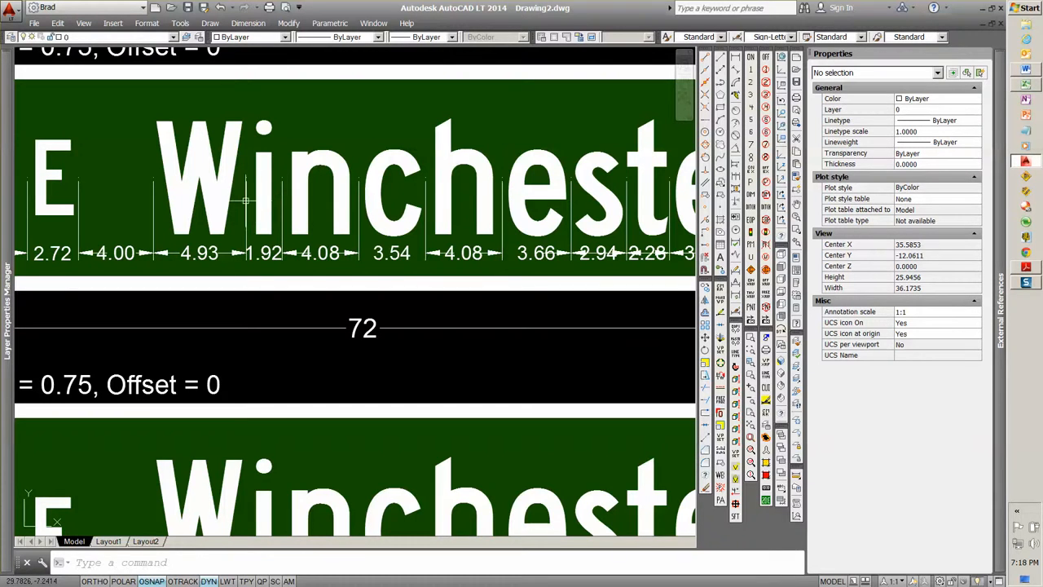
{"action": "scroll", "scroll_direction": "down", "scroll_amount": 3}
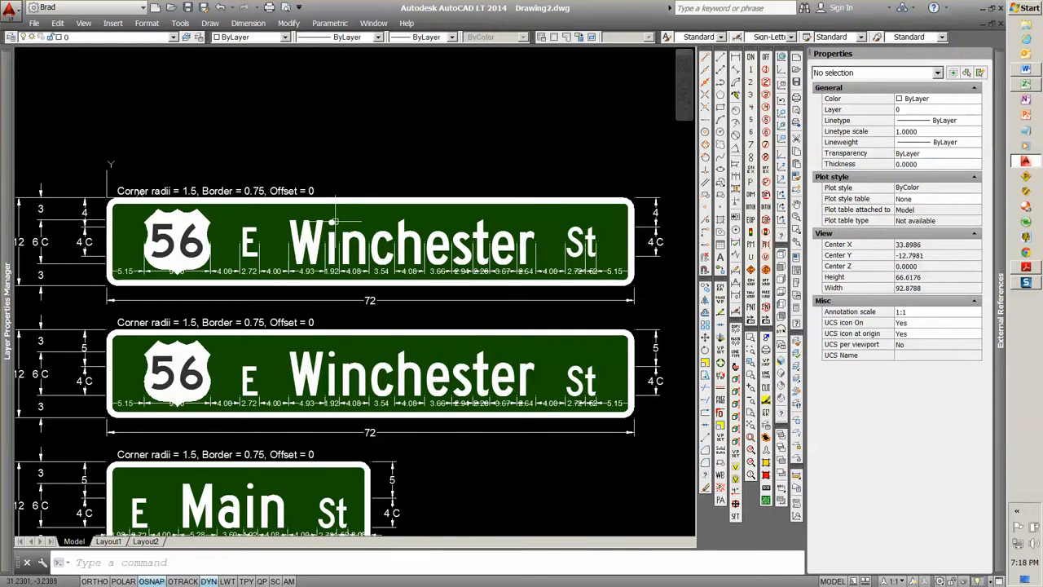
{"action": "mouse_move", "coordinate": [334, 221]}
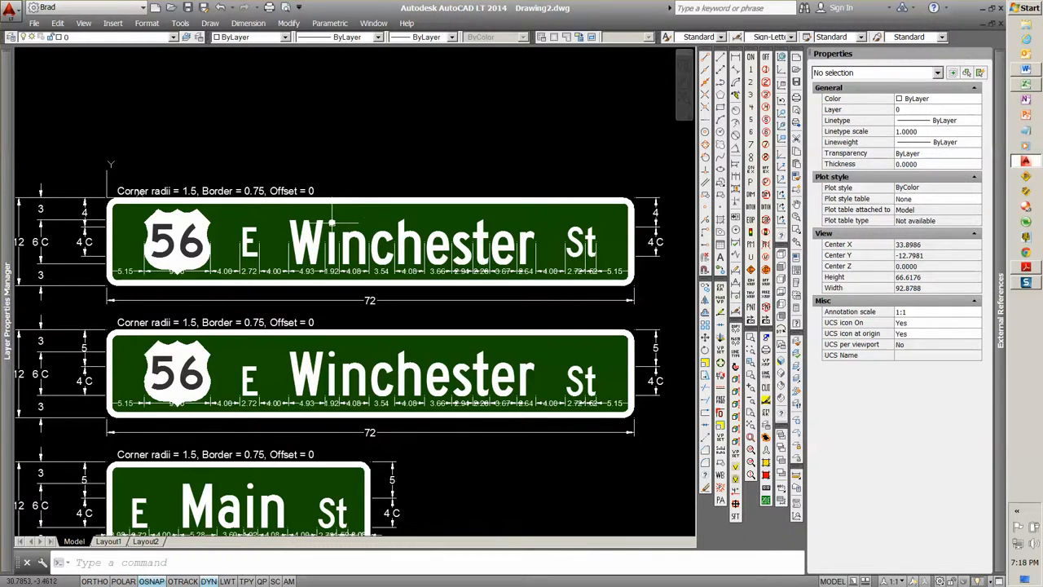
{"action": "mouse_move", "coordinate": [350, 171]}
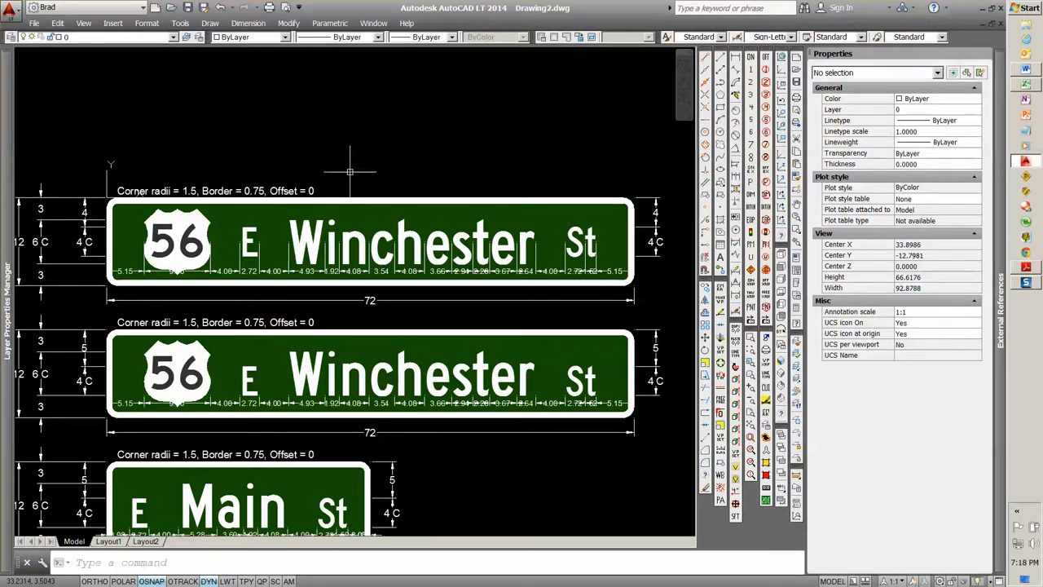
{"action": "mouse_move", "coordinate": [368, 277]}
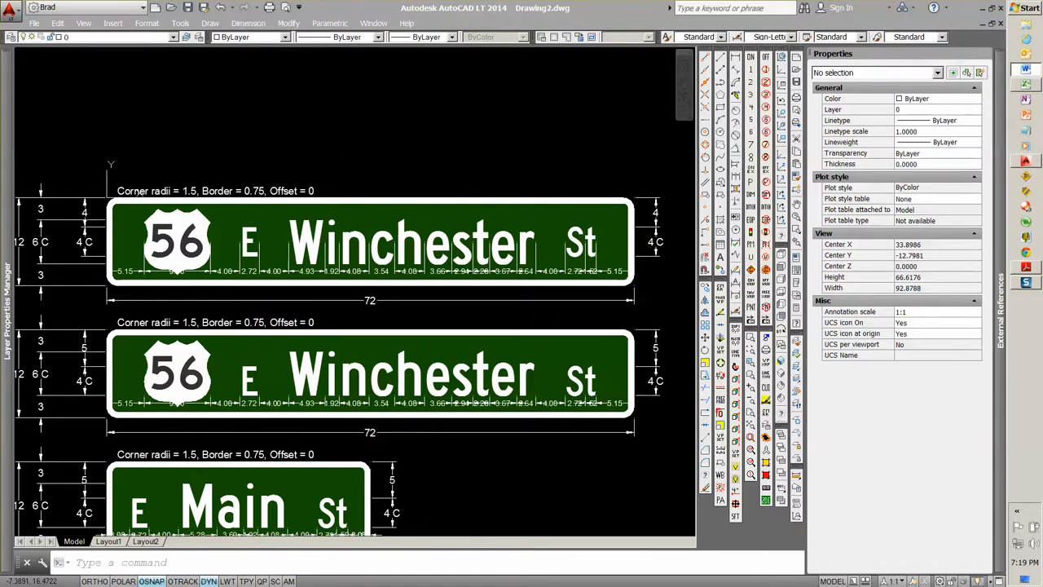
{"action": "mouse_move", "coordinate": [984, 261]}
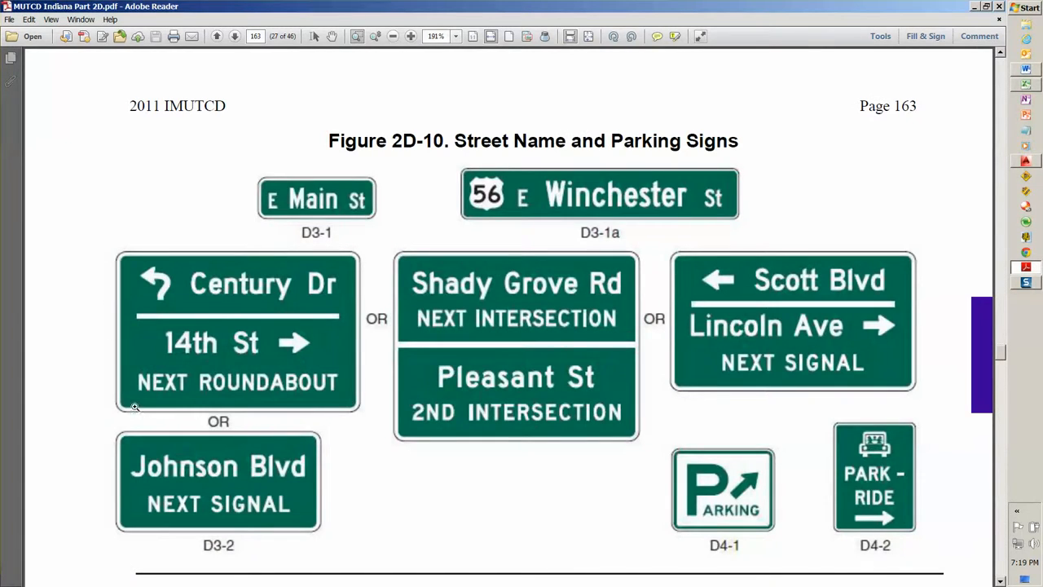
{"action": "mouse_move", "coordinate": [147, 274]}
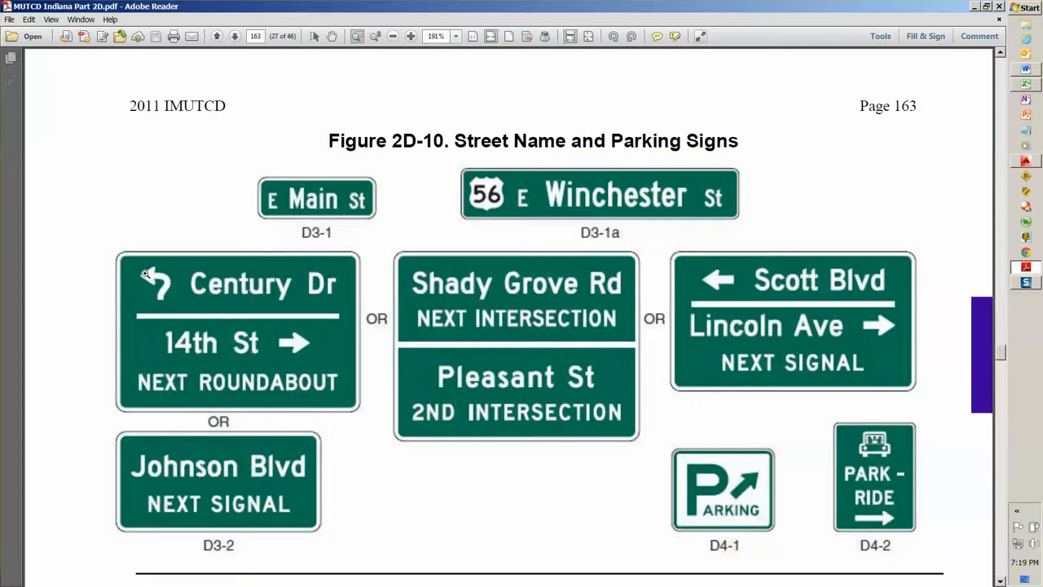
{"action": "mouse_move", "coordinate": [196, 292]}
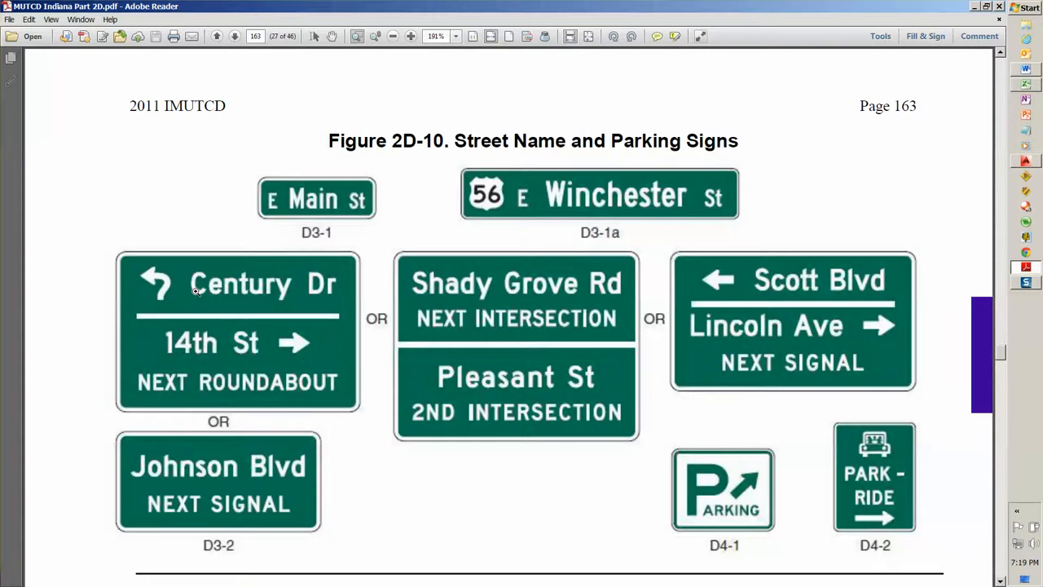
{"action": "mouse_move", "coordinate": [144, 319]}
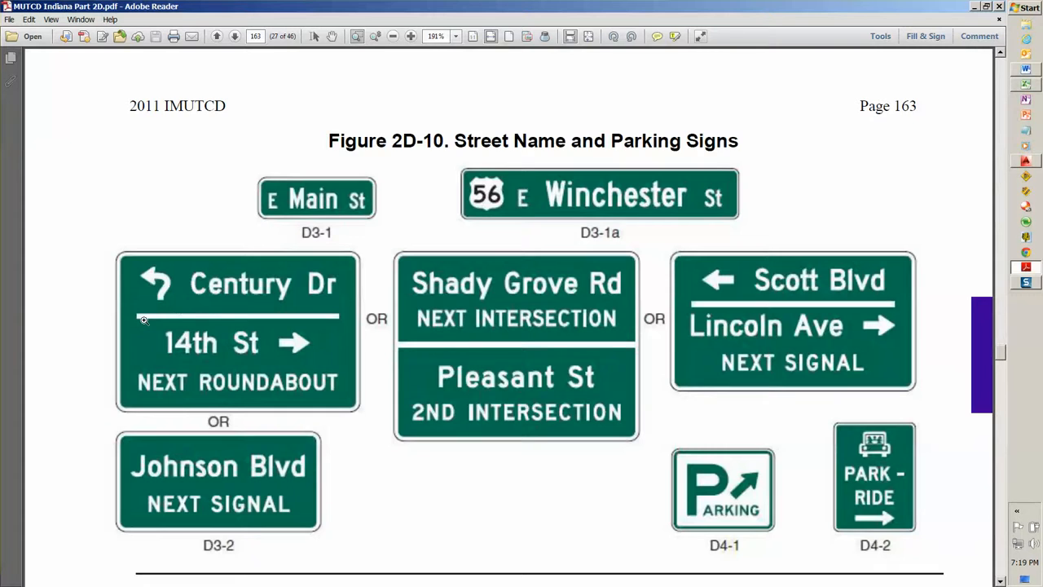
{"action": "mouse_move", "coordinate": [348, 318]}
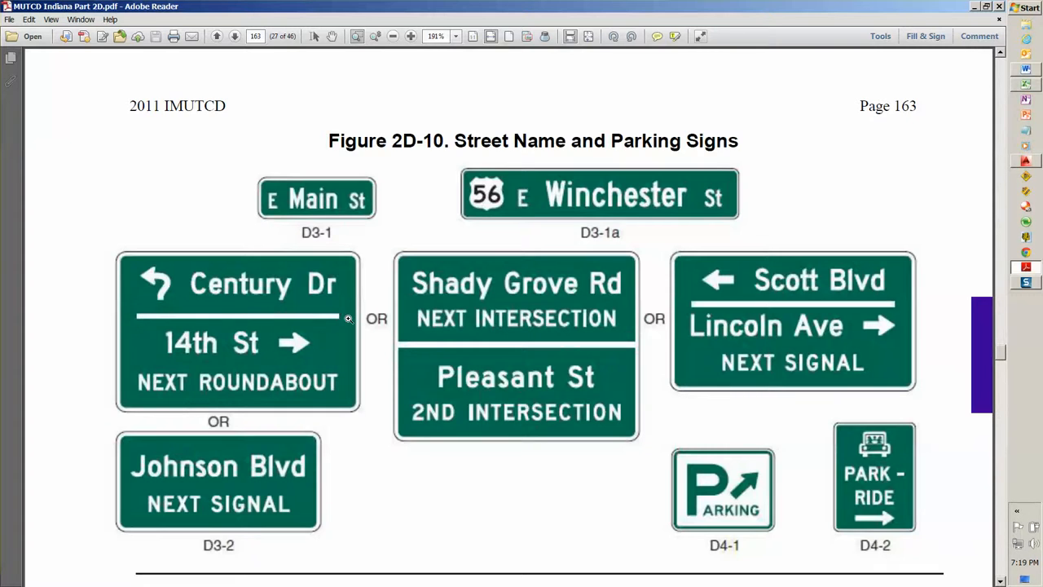
{"action": "mouse_move", "coordinate": [172, 345]}
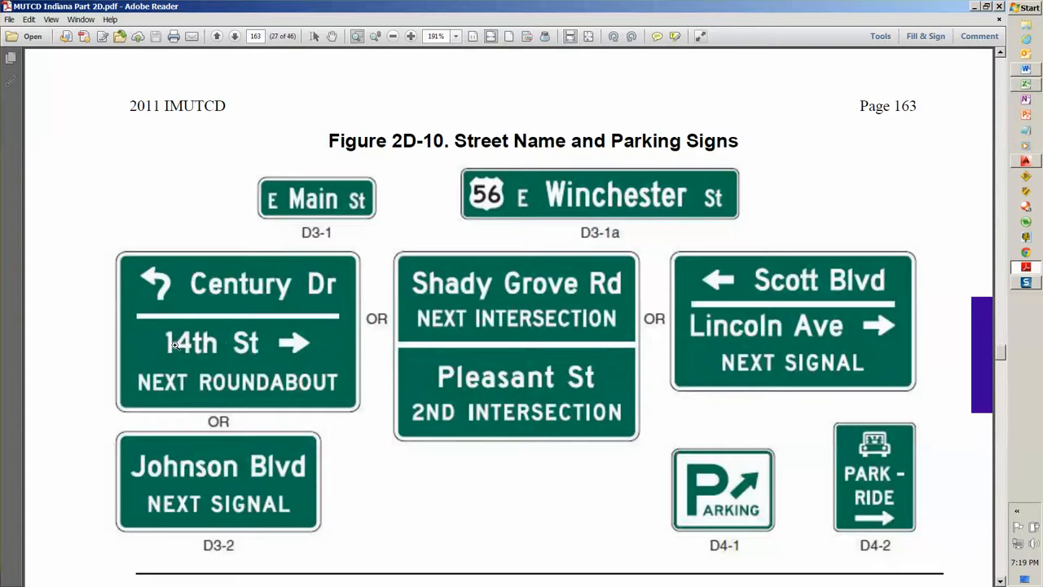
{"action": "mouse_move", "coordinate": [292, 332]}
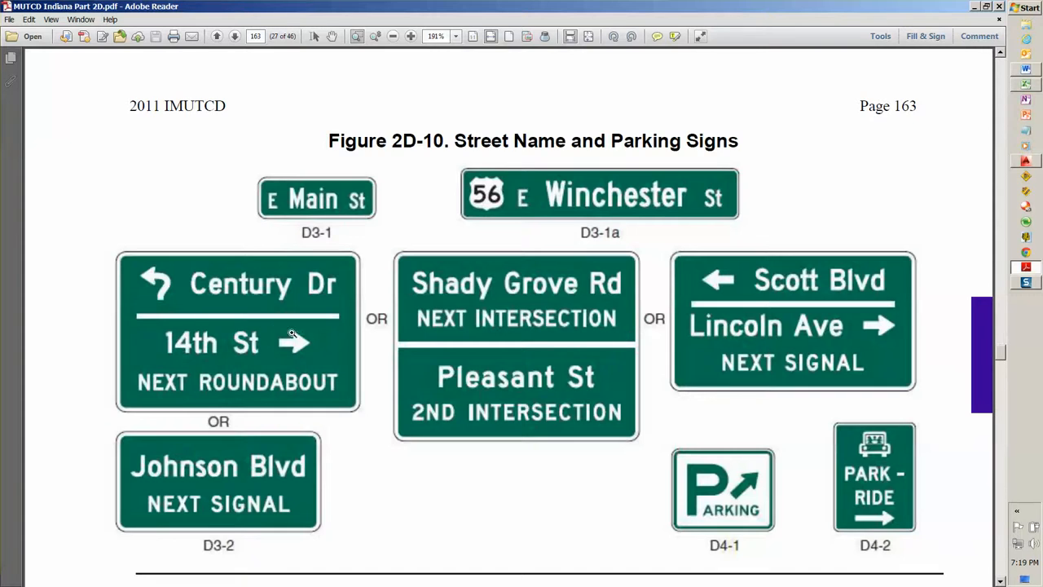
{"action": "mouse_move", "coordinate": [137, 379]}
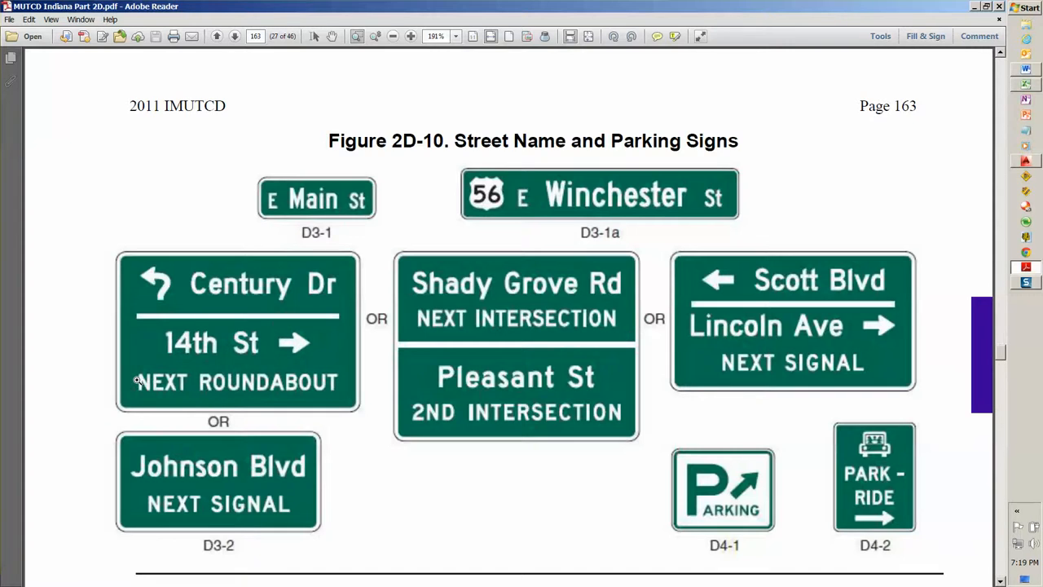
{"action": "mouse_move", "coordinate": [228, 341]}
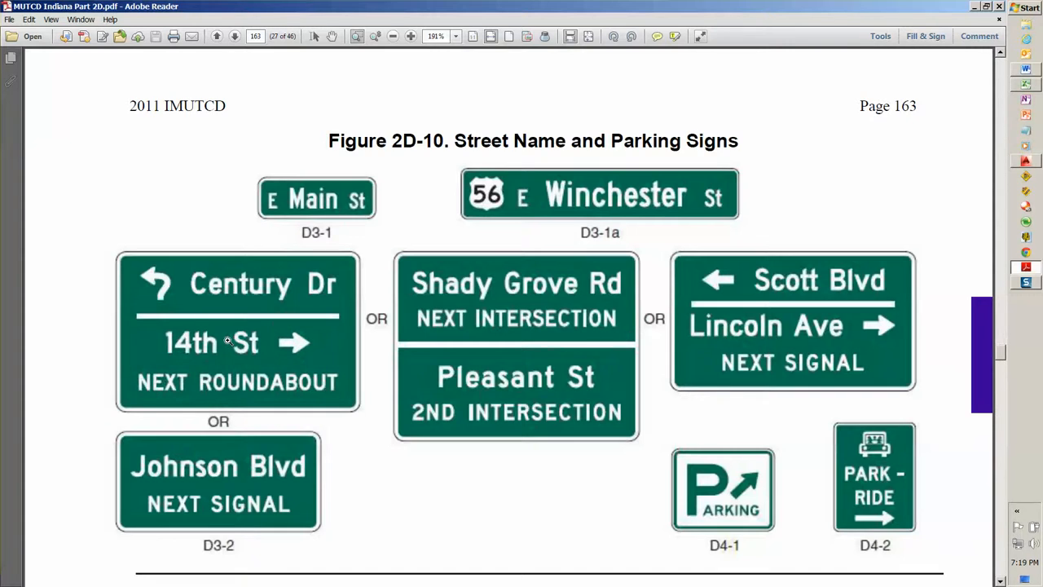
{"action": "mouse_move", "coordinate": [311, 284]}
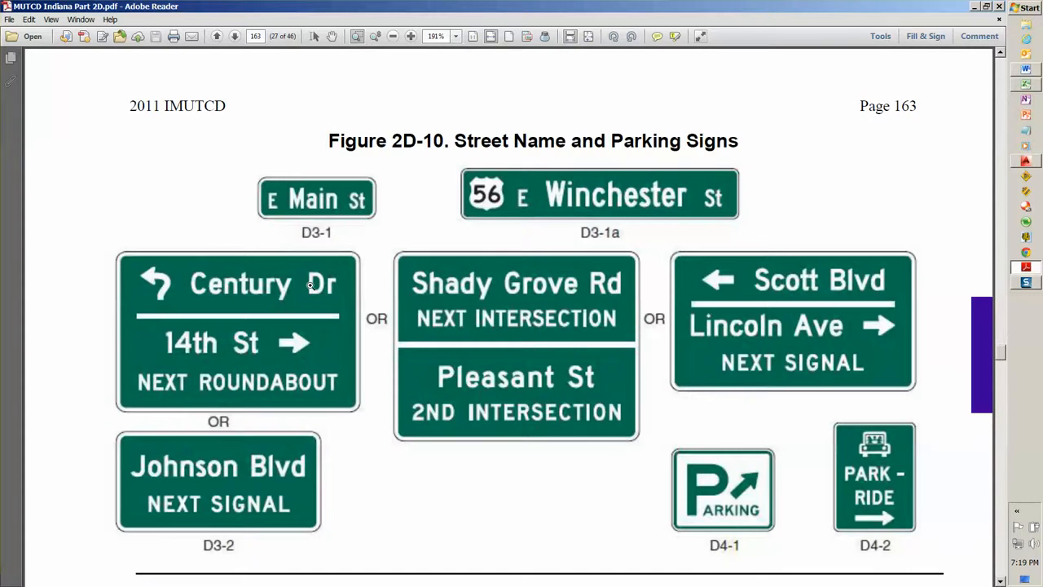
{"action": "mouse_move", "coordinate": [209, 316]}
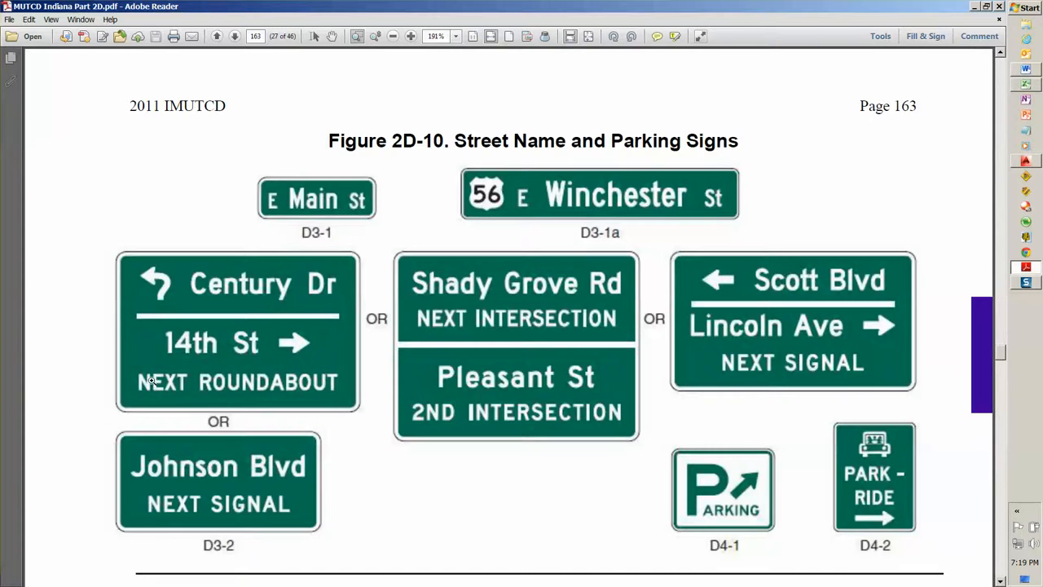
{"action": "mouse_move", "coordinate": [326, 386]}
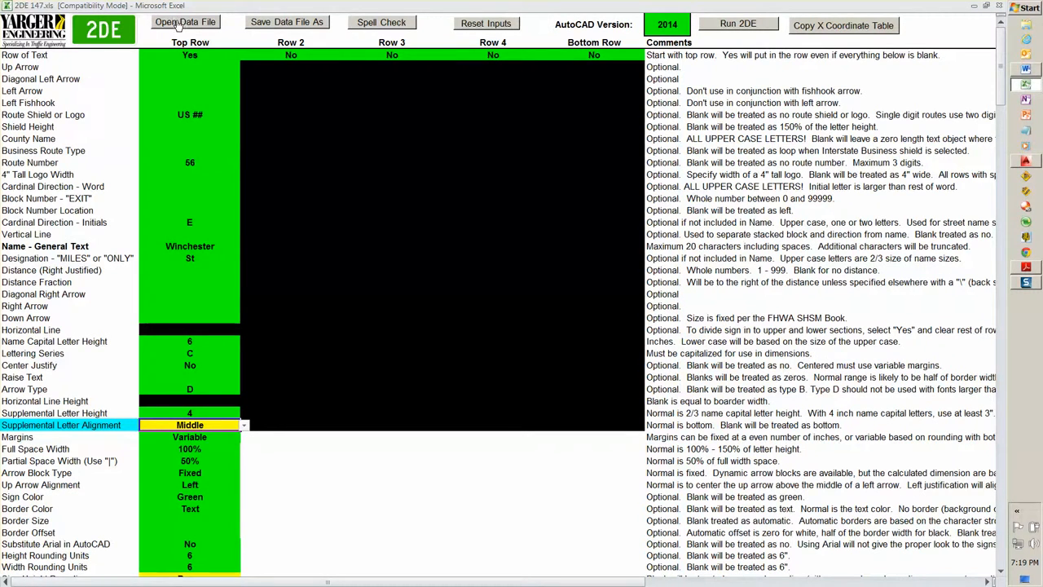
- Open the Century Dr 14th St NEXT ROUNDABOUT .2de file from the Demo folder
{"action": "left_click", "coordinate": [186, 23]}
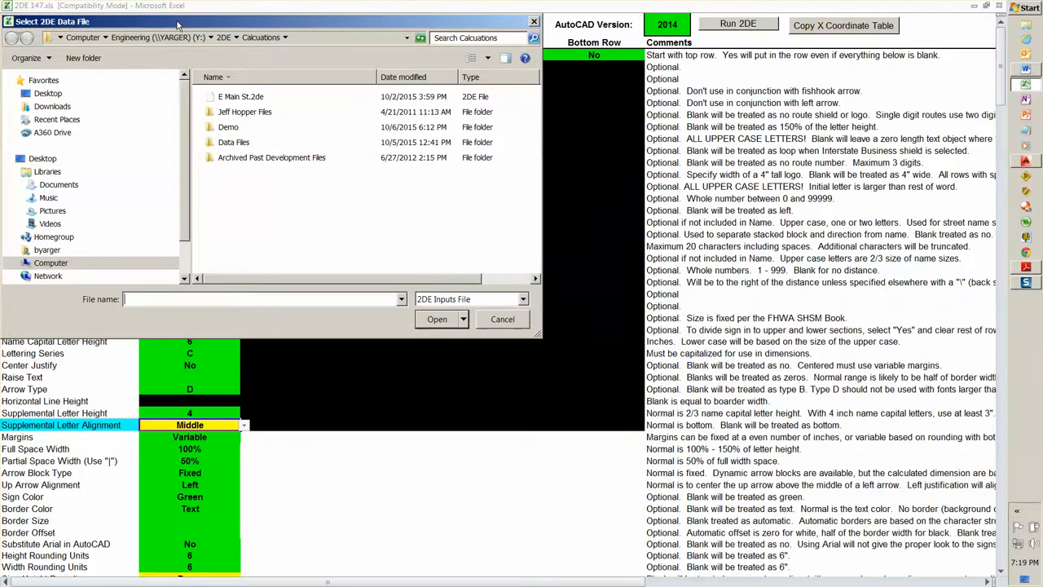
{"action": "double_click", "coordinate": [228, 127]}
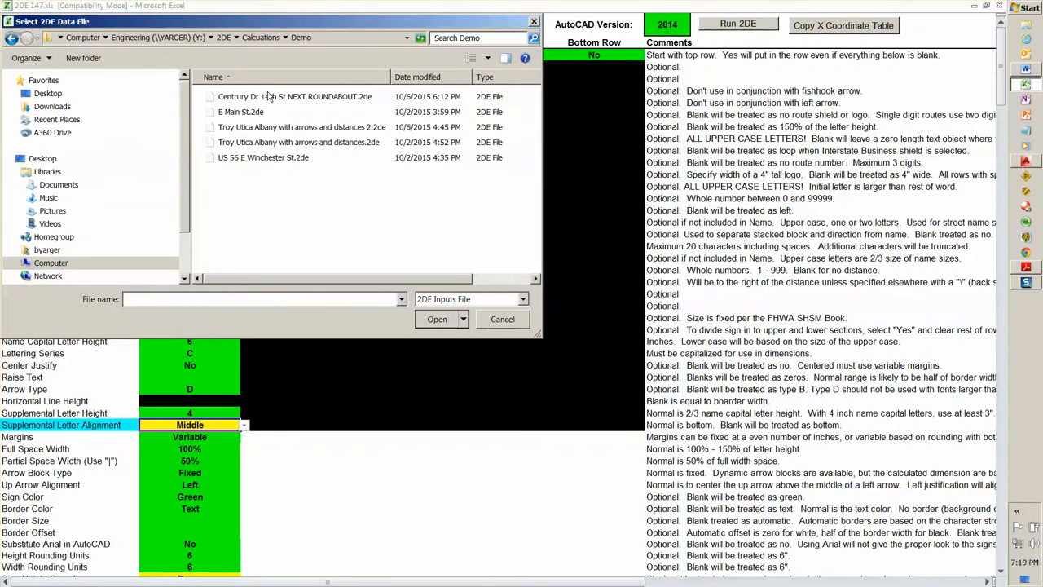
{"action": "left_click", "coordinate": [293, 96]}
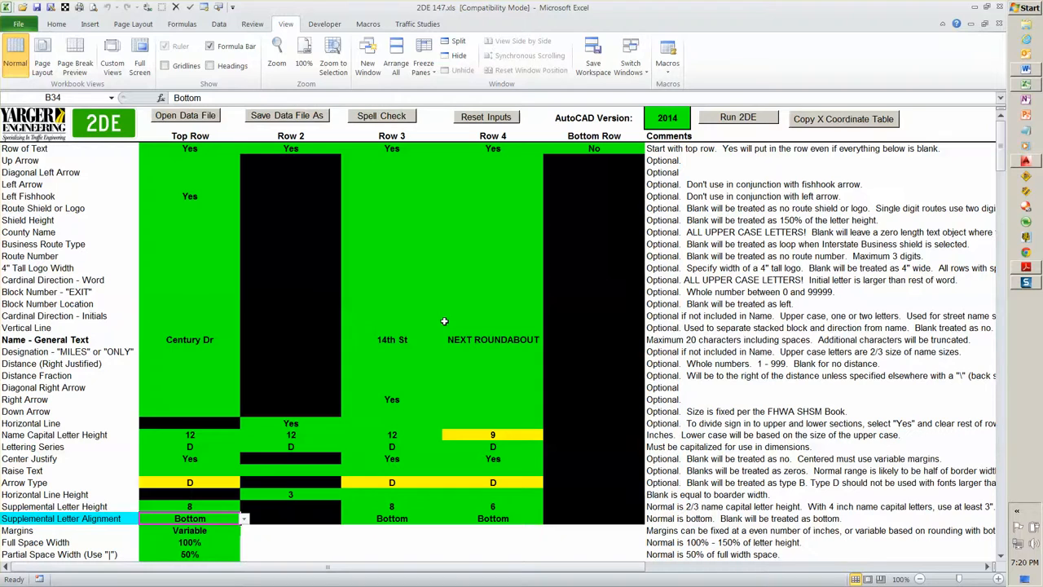
{"action": "mouse_move", "coordinate": [437, 306]}
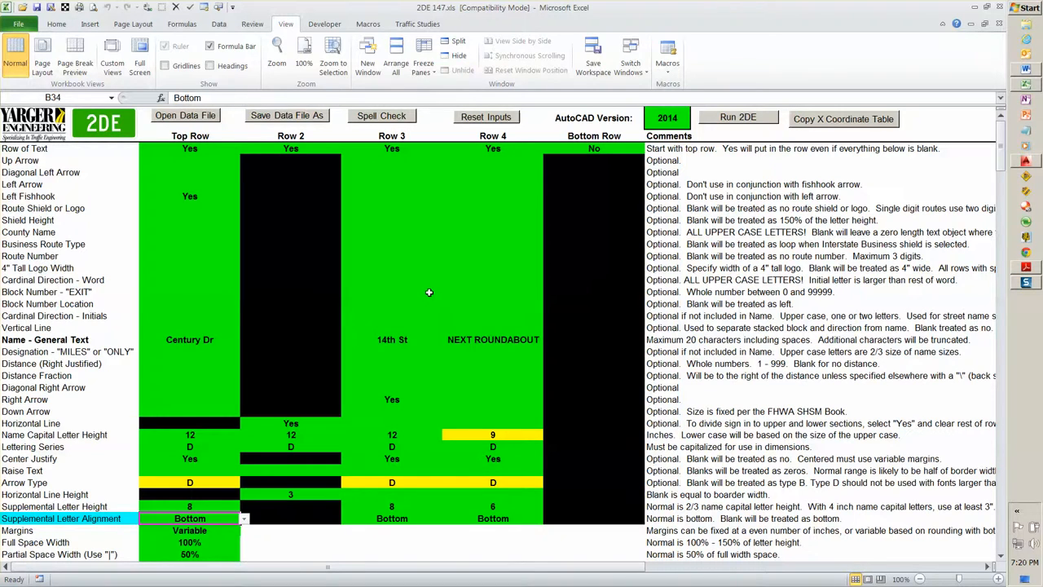
{"action": "mouse_move", "coordinate": [503, 154]}
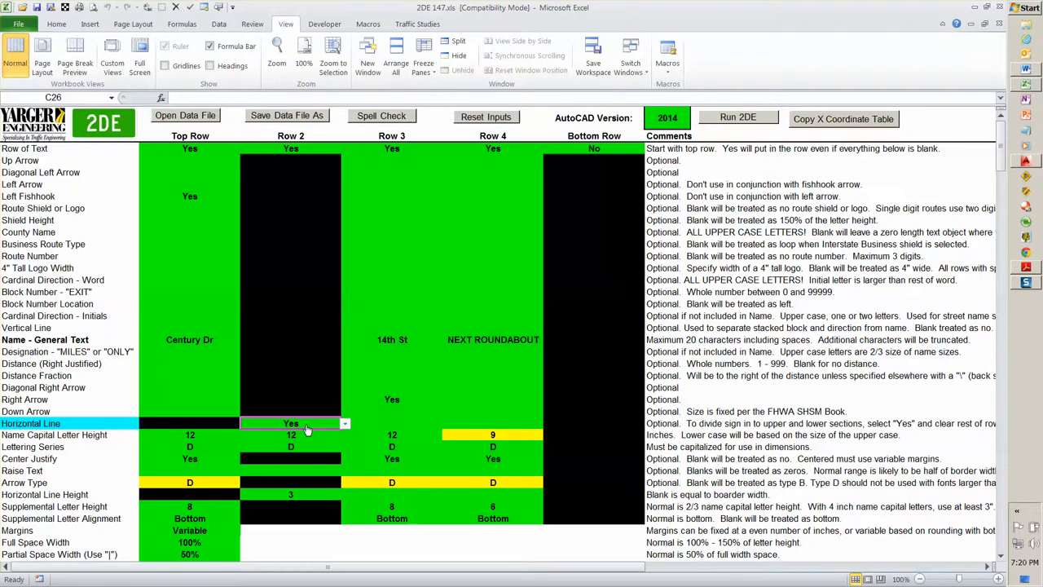
{"action": "mouse_move", "coordinate": [310, 456]}
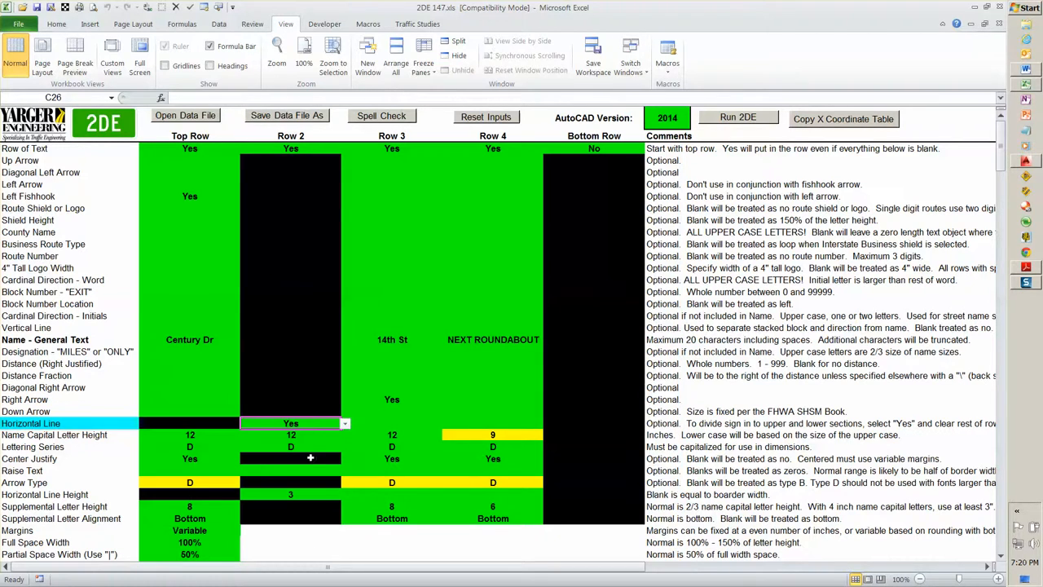
{"action": "mouse_move", "coordinate": [189, 194]}
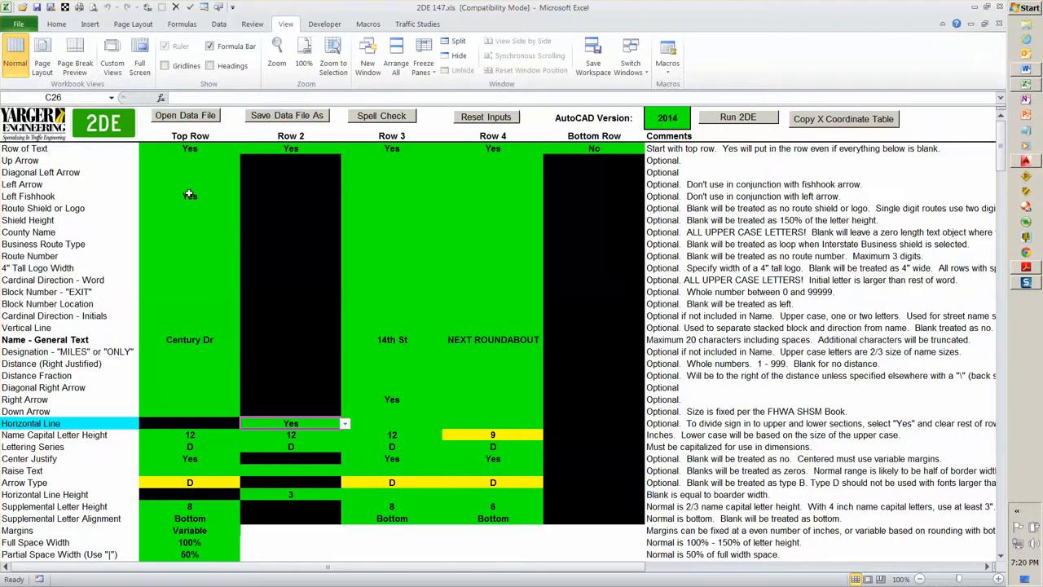
{"action": "left_click", "coordinate": [189, 195]}
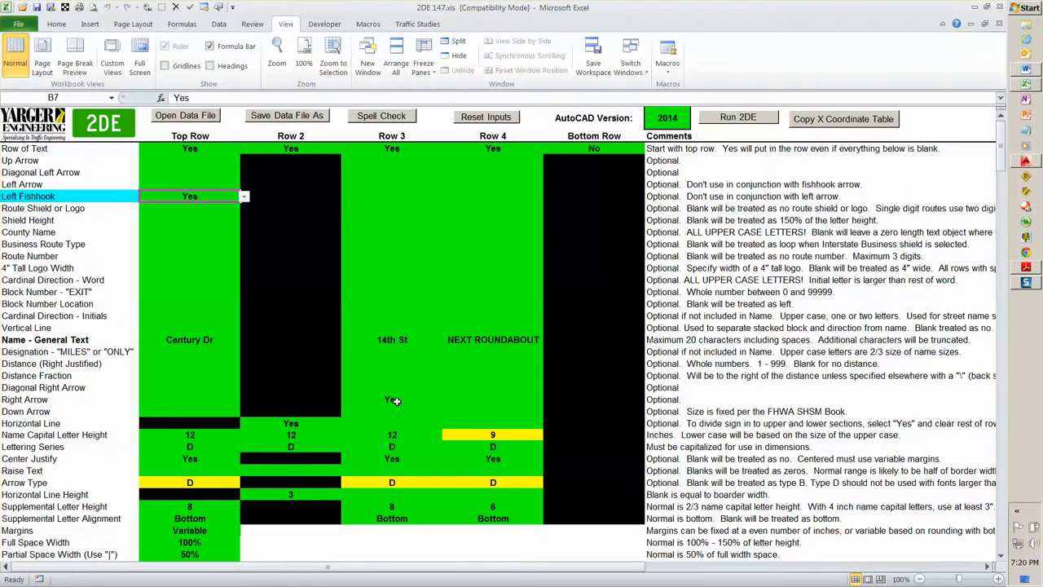
{"action": "left_click", "coordinate": [391, 399]}
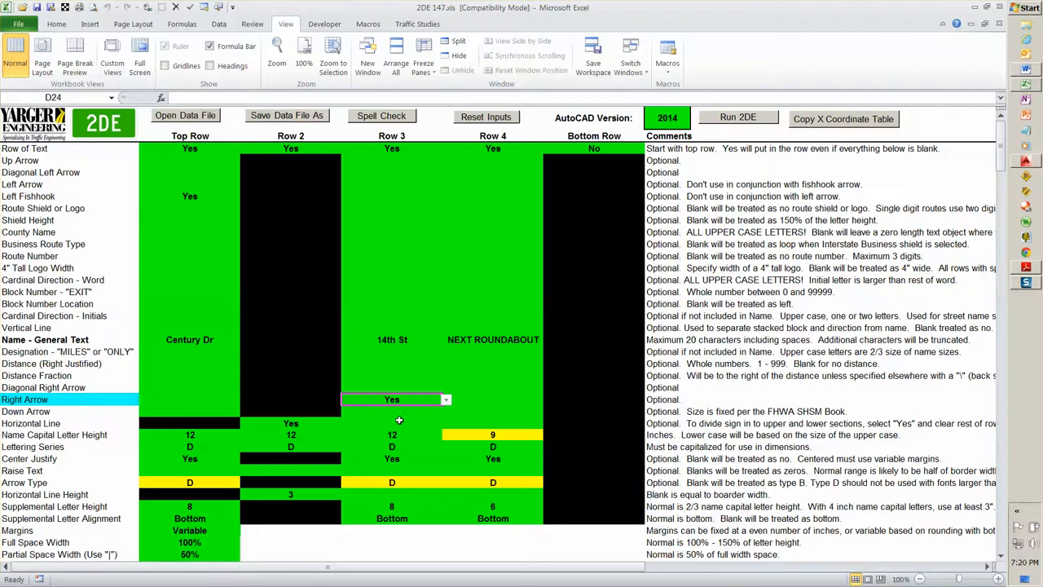
{"action": "mouse_move", "coordinate": [241, 427]}
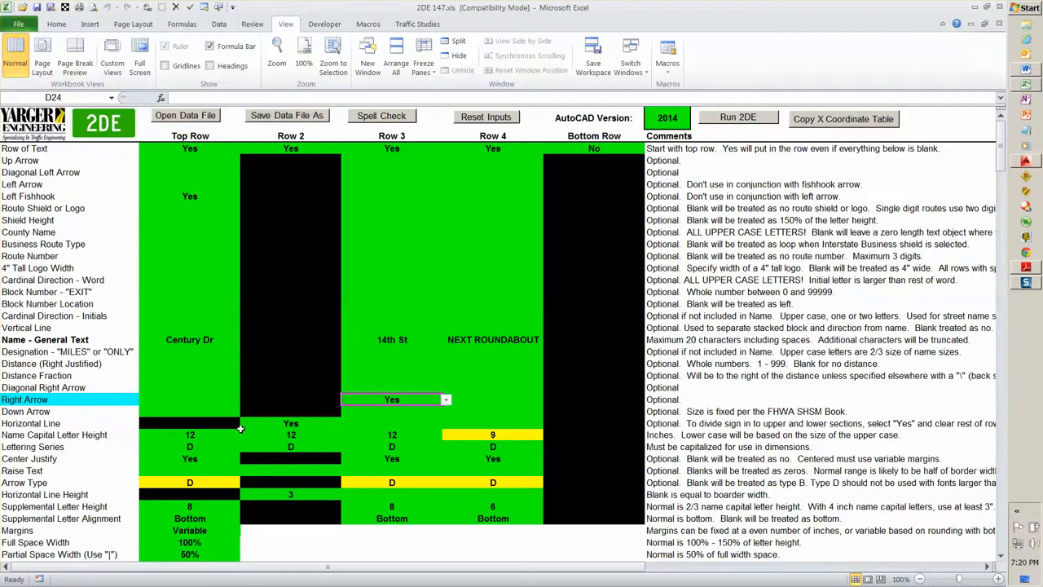
{"action": "left_click", "coordinate": [189, 433]}
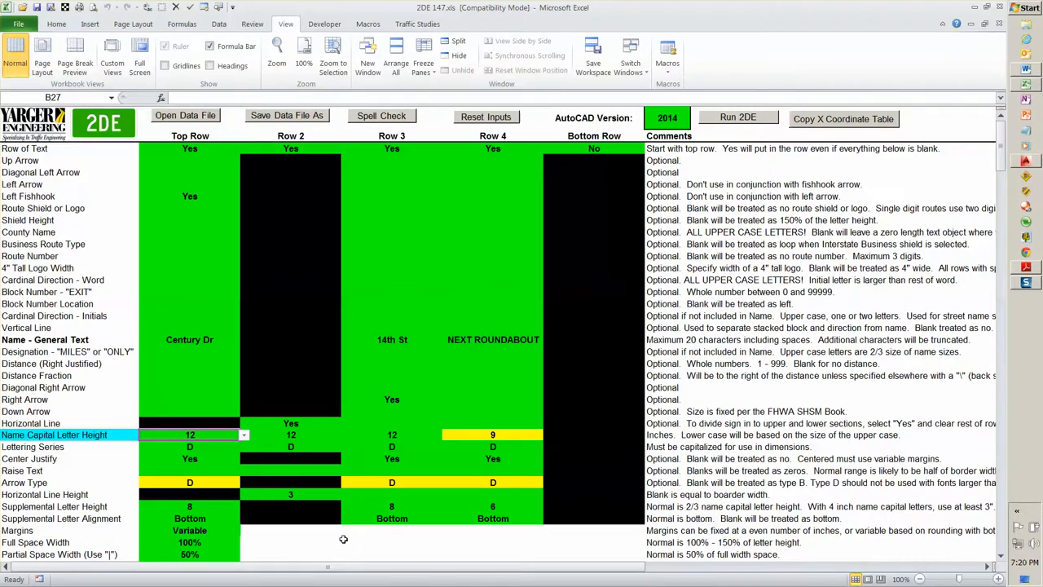
{"action": "left_click", "coordinate": [391, 433]}
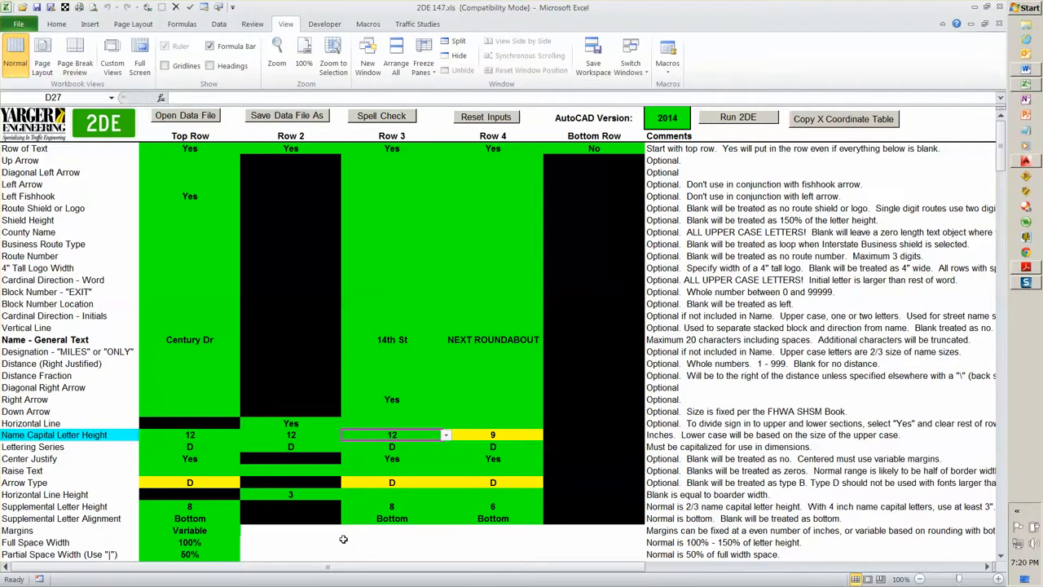
{"action": "left_click", "coordinate": [492, 433]}
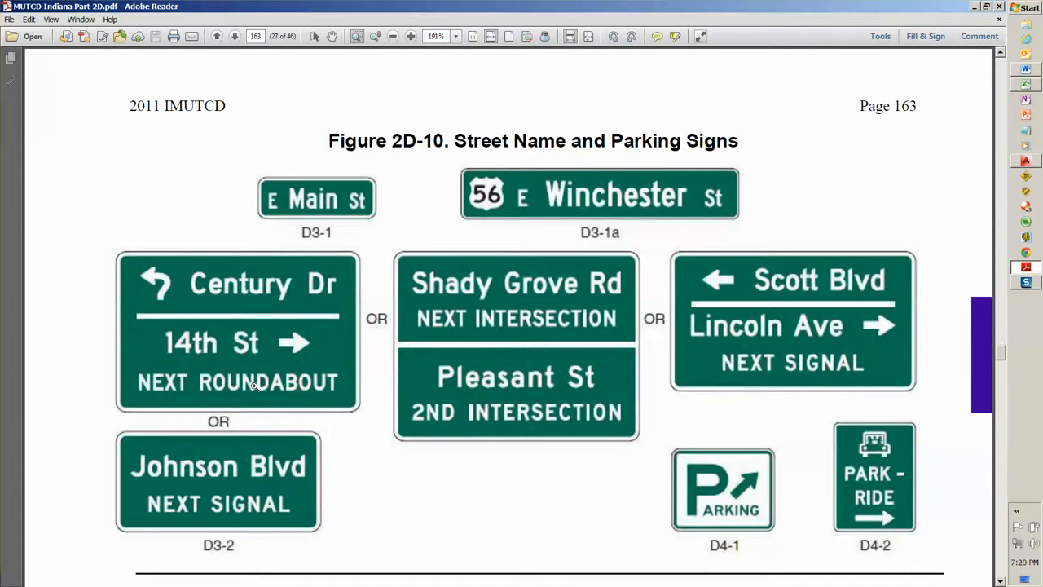
{"action": "mouse_move", "coordinate": [248, 342]}
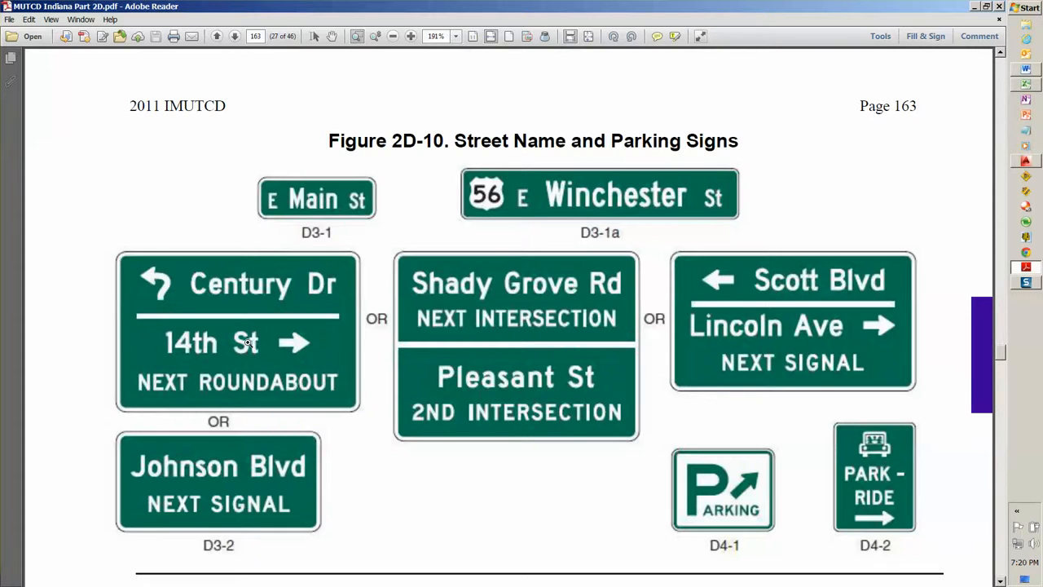
{"action": "mouse_move", "coordinate": [313, 283]}
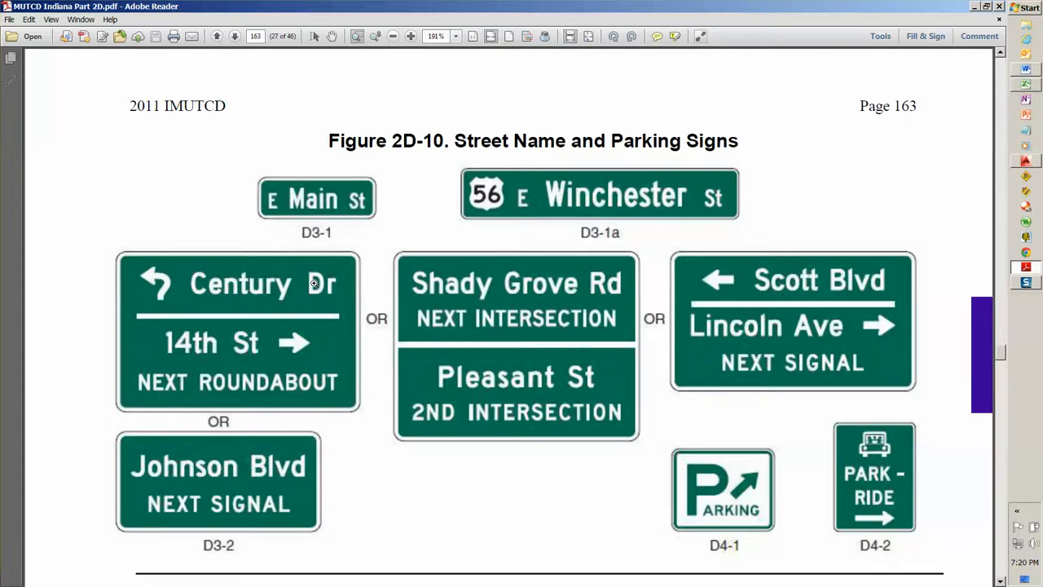
{"action": "mouse_move", "coordinate": [228, 290]}
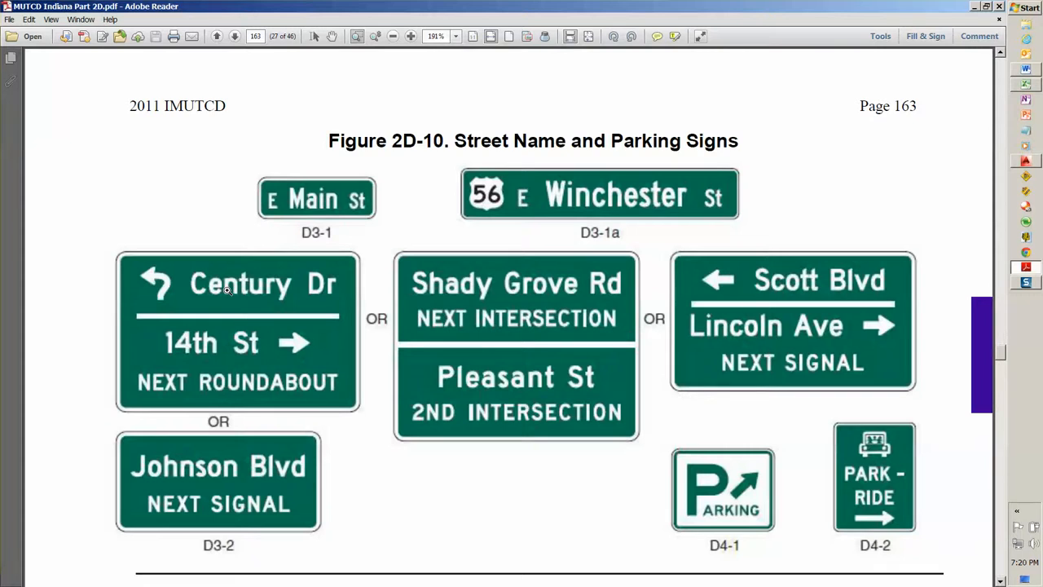
{"action": "mouse_move", "coordinate": [337, 396]}
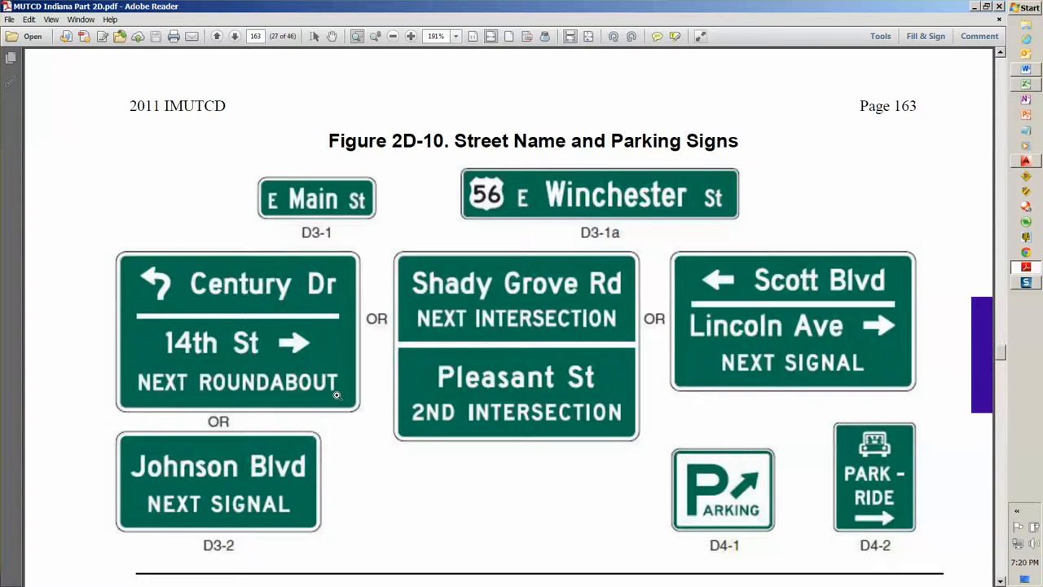
{"action": "mouse_move", "coordinate": [166, 385]}
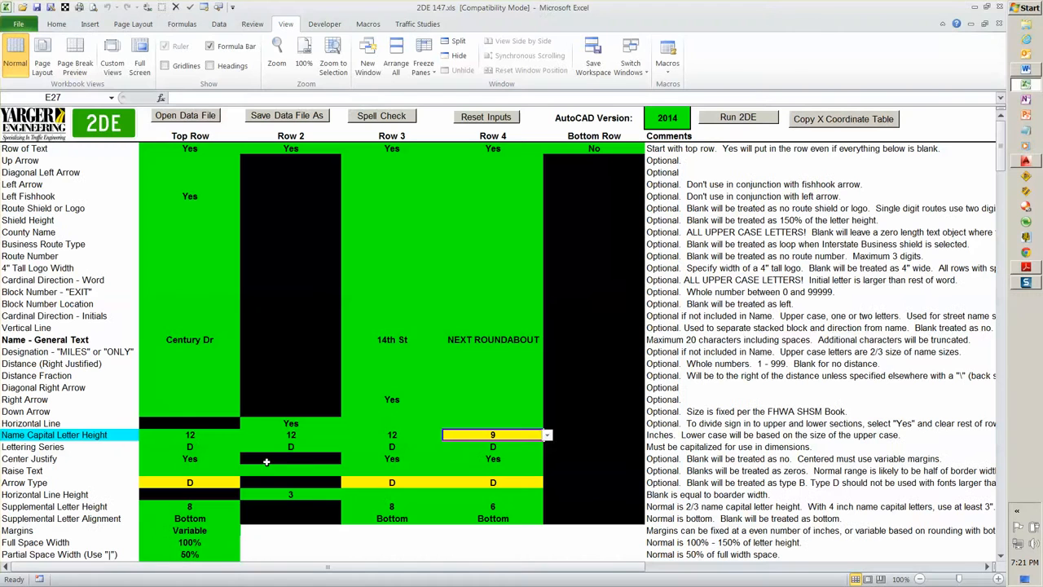
{"action": "left_click", "coordinate": [189, 482]}
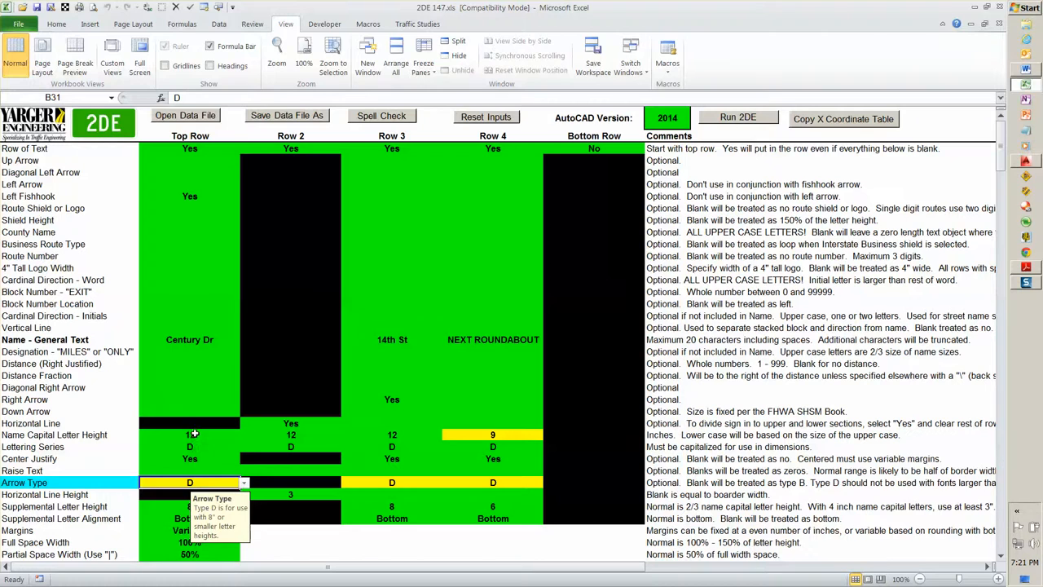
{"action": "mouse_move", "coordinate": [208, 486]}
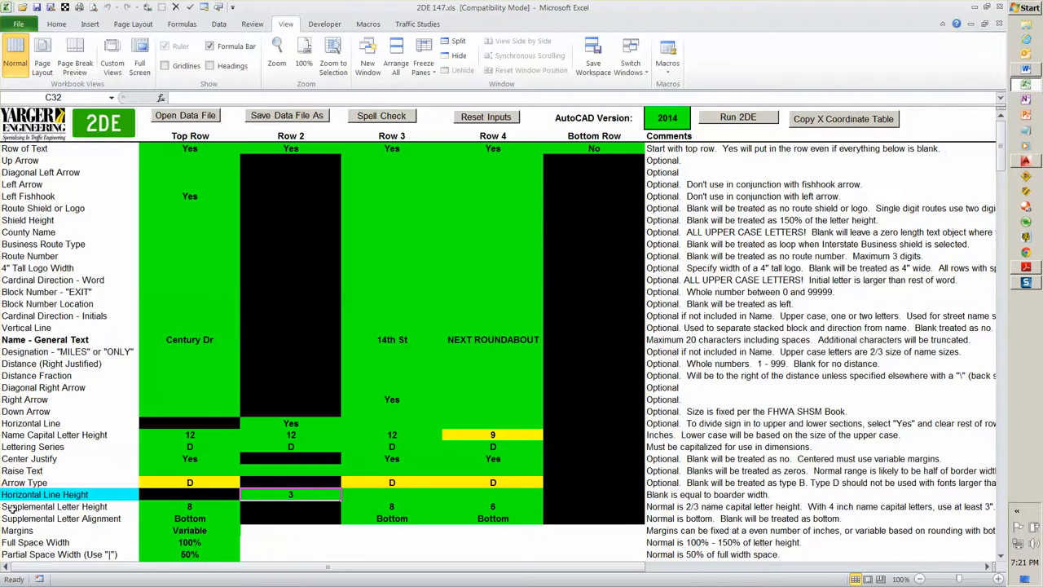
{"action": "mouse_move", "coordinate": [296, 505]}
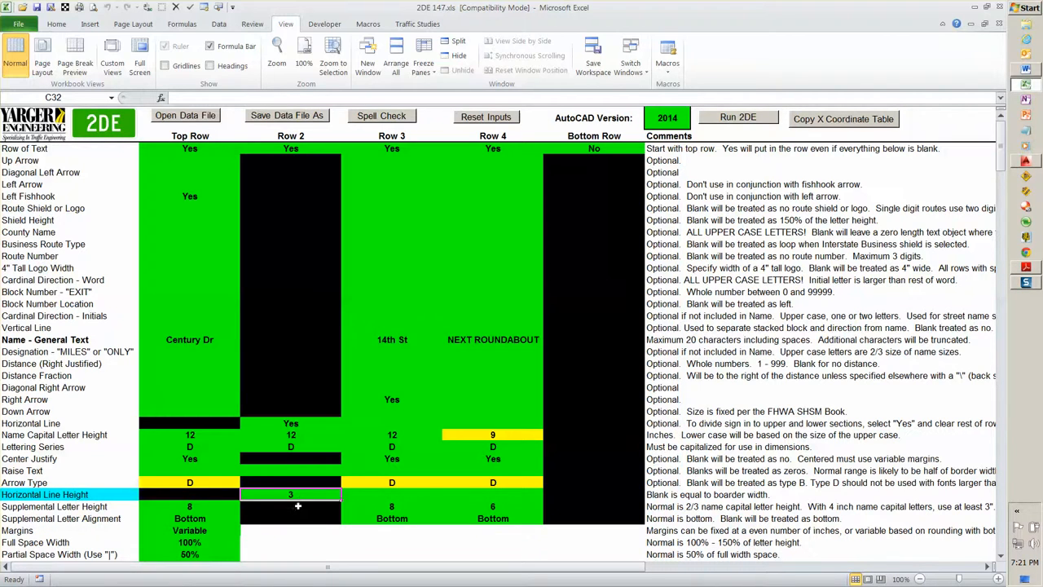
{"action": "mouse_move", "coordinate": [303, 495]}
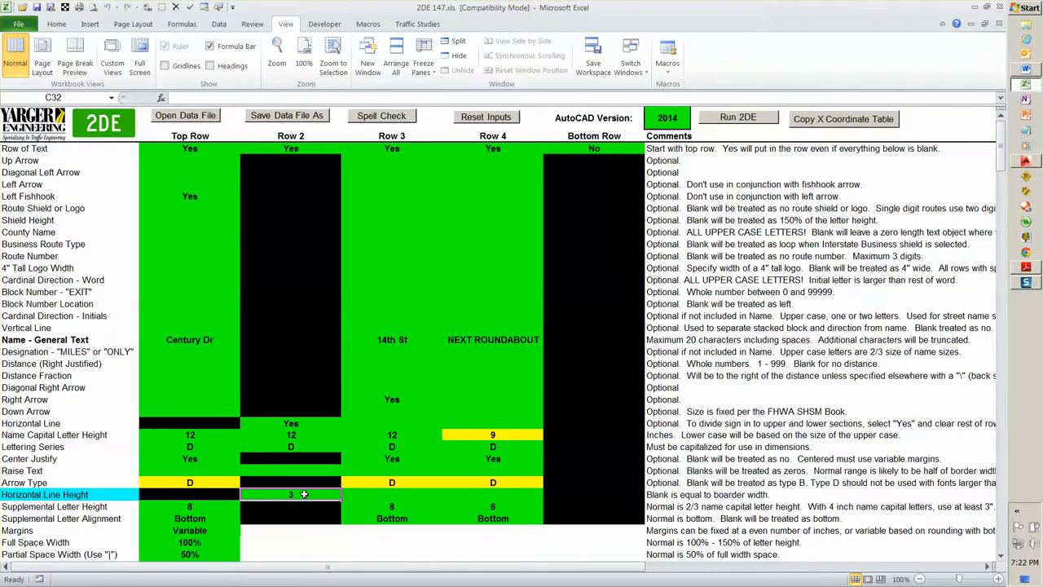
{"action": "mouse_move", "coordinate": [303, 472]}
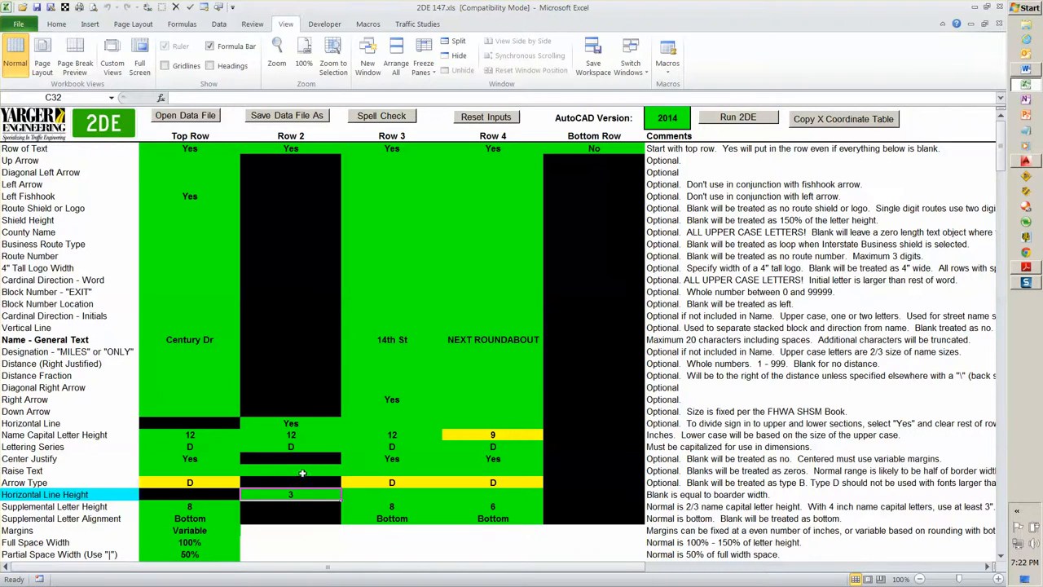
{"action": "scroll", "scroll_direction": "down", "scroll_amount": 3}
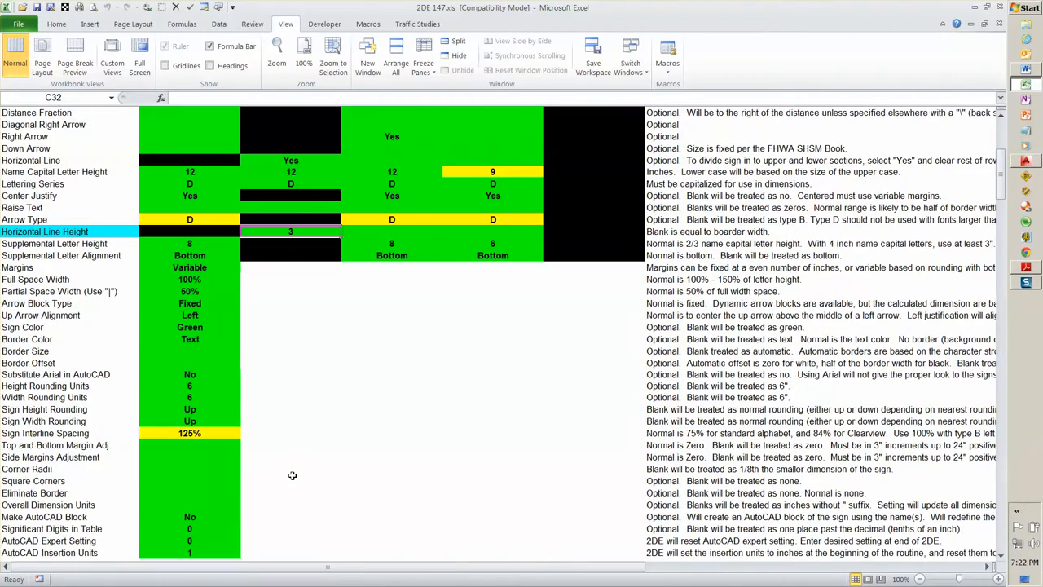
{"action": "mouse_move", "coordinate": [225, 238]}
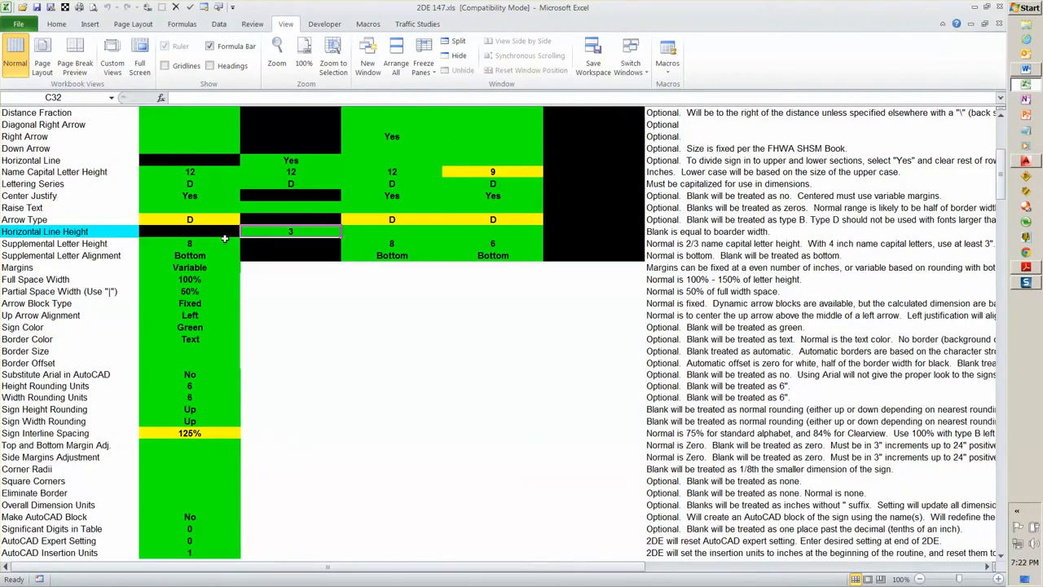
{"action": "mouse_move", "coordinate": [199, 258]}
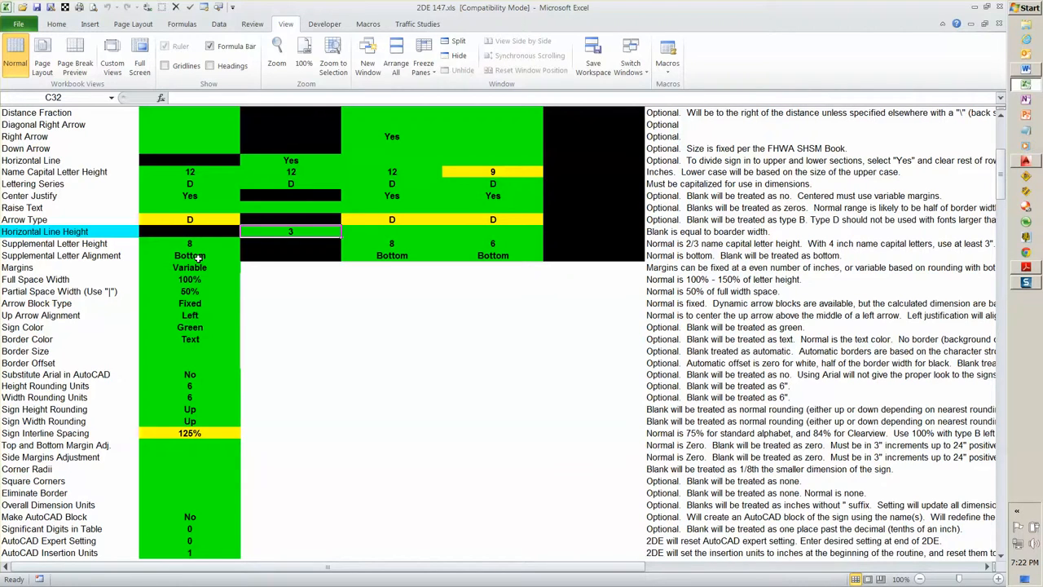
{"action": "mouse_move", "coordinate": [186, 352]}
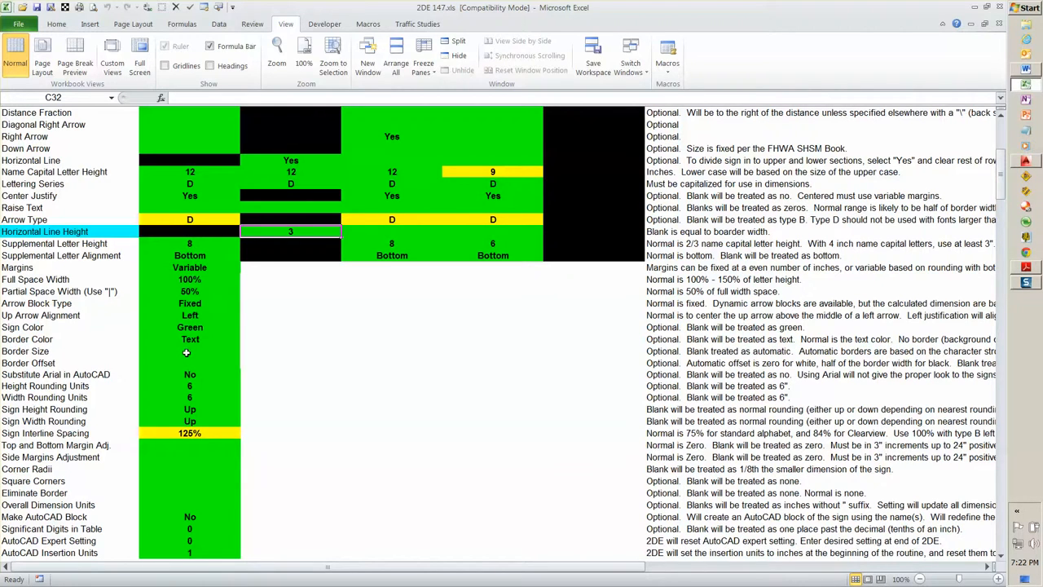
{"action": "mouse_move", "coordinate": [192, 411]}
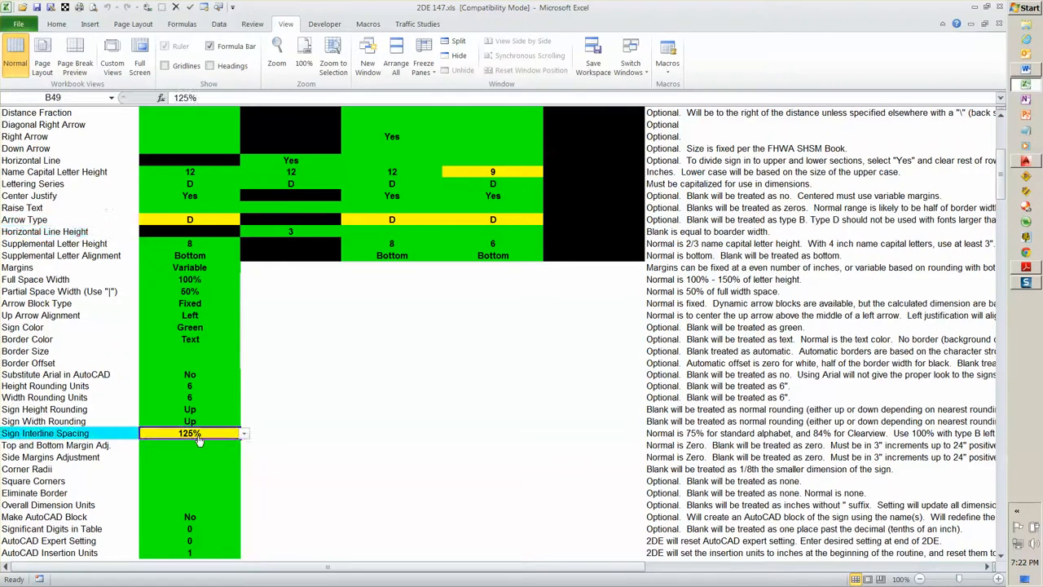
{"action": "mouse_move", "coordinate": [336, 469]}
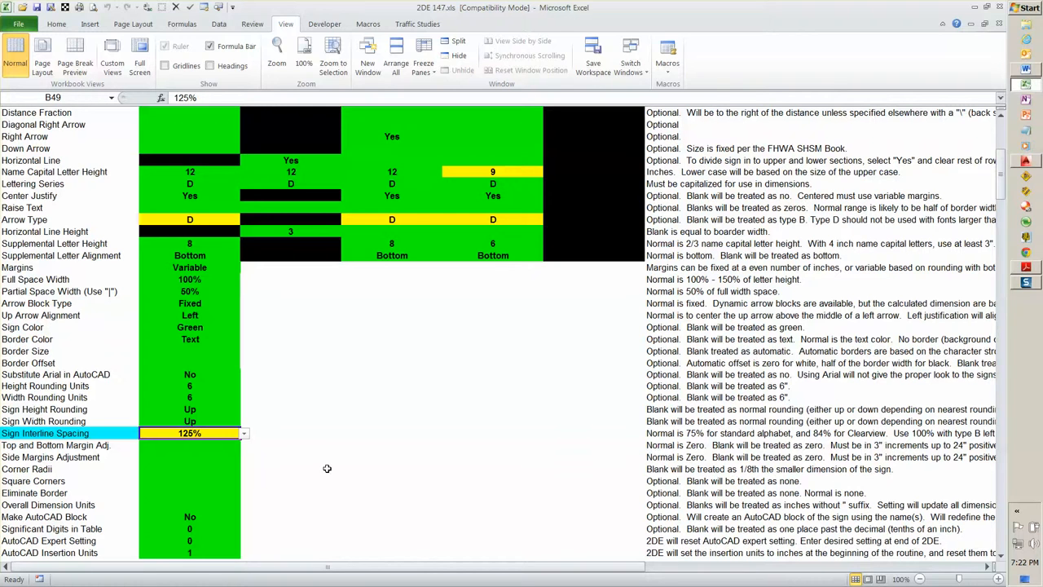
{"action": "scroll", "scroll_direction": "up", "scroll_amount": 3}
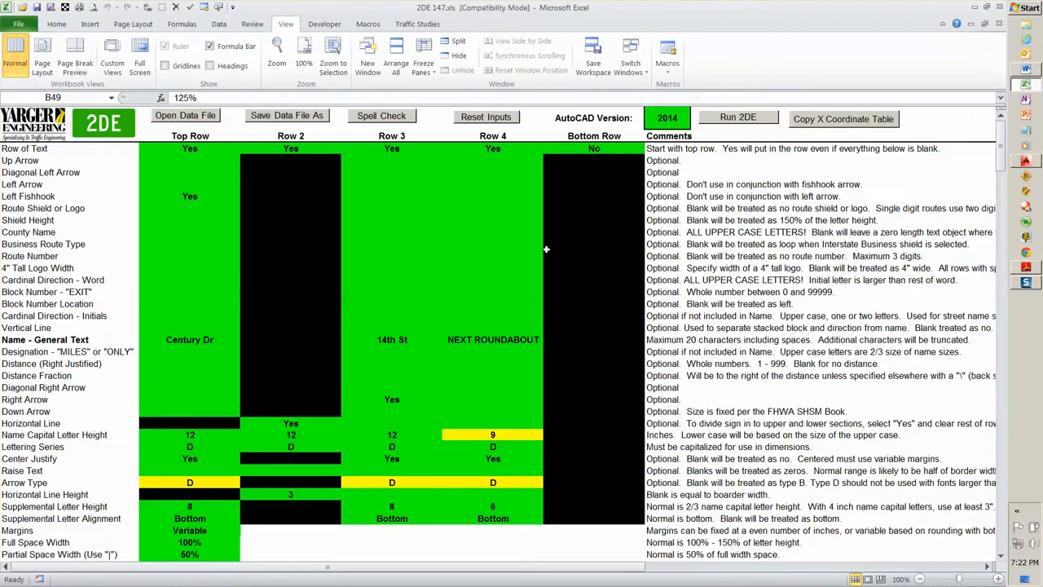
- Run 2DE to build the Century Dr / 14th St / NEXT ROUNDABOUT sign in AutoCAD LT
{"action": "left_click", "coordinate": [736, 117]}
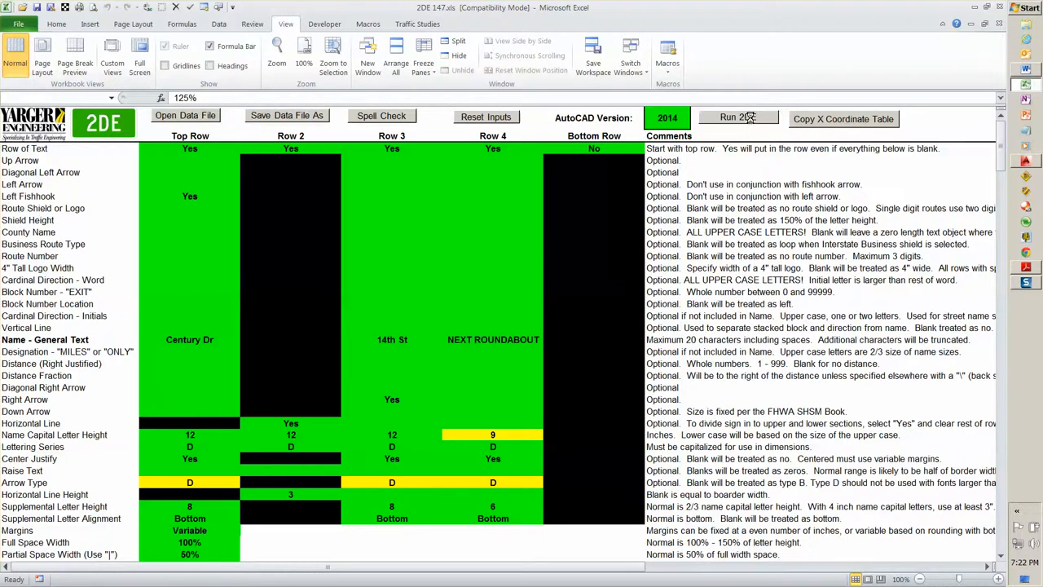
{"action": "left_click", "coordinate": [844, 117]}
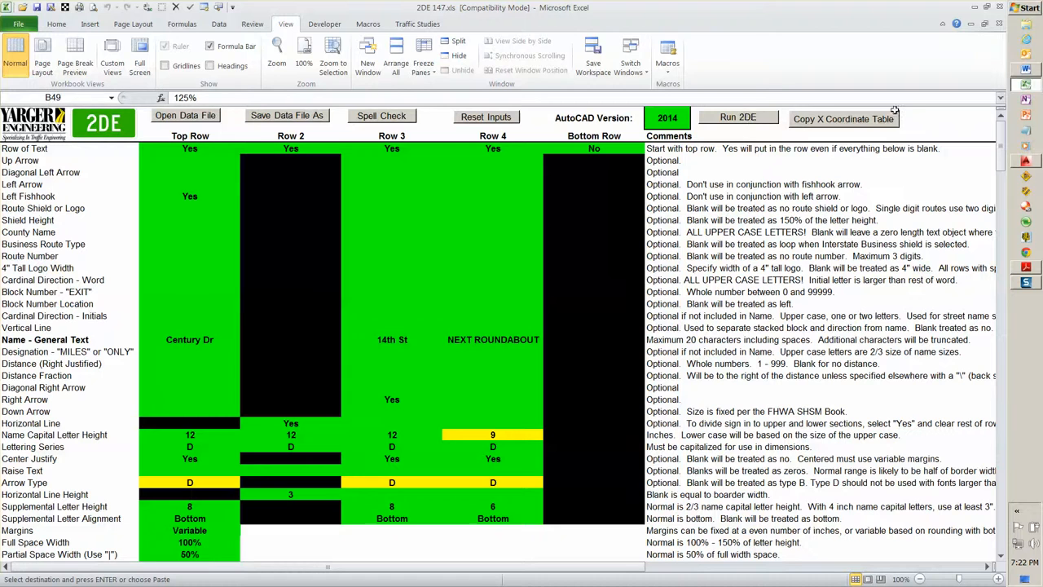
{"action": "left_click", "coordinate": [736, 118]}
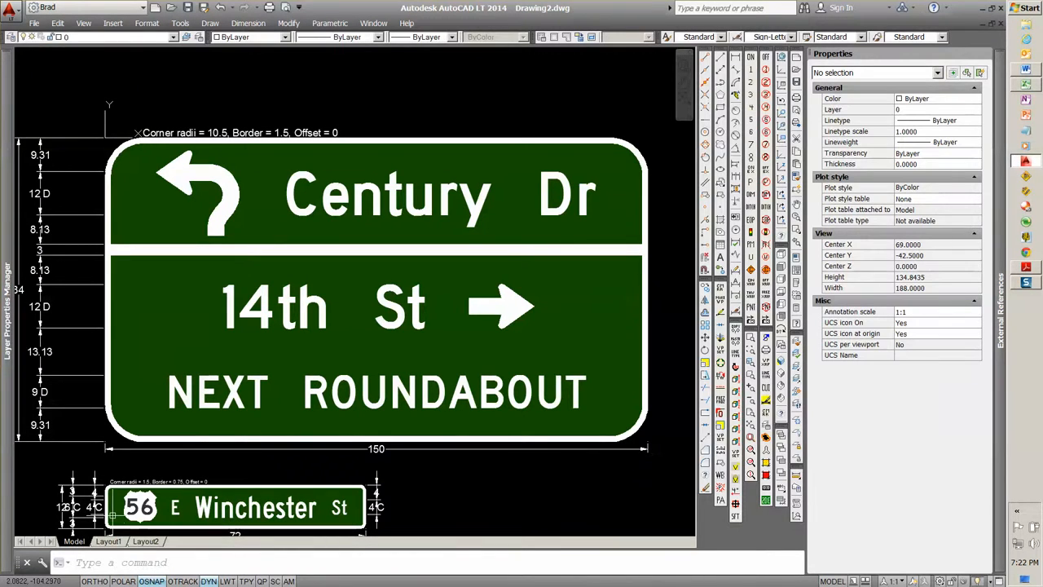
{"action": "mouse_move", "coordinate": [179, 378]}
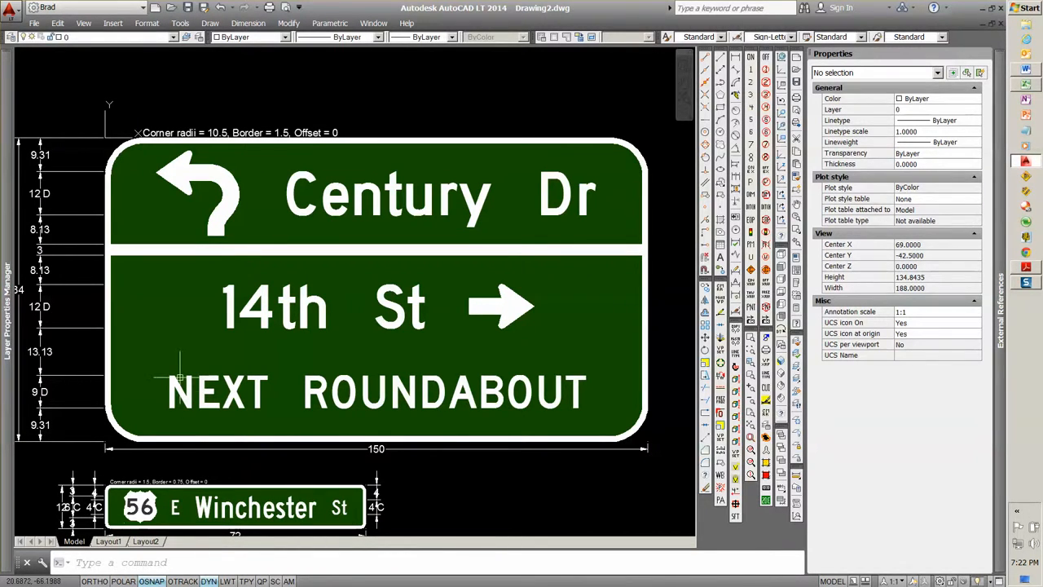
{"action": "mouse_move", "coordinate": [472, 235]}
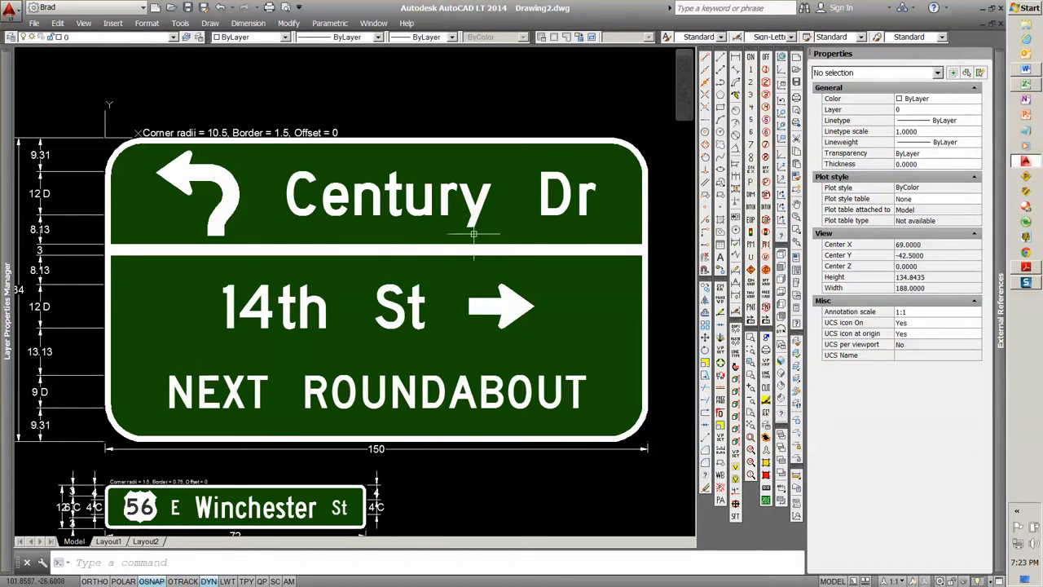
{"action": "mouse_move", "coordinate": [271, 196]}
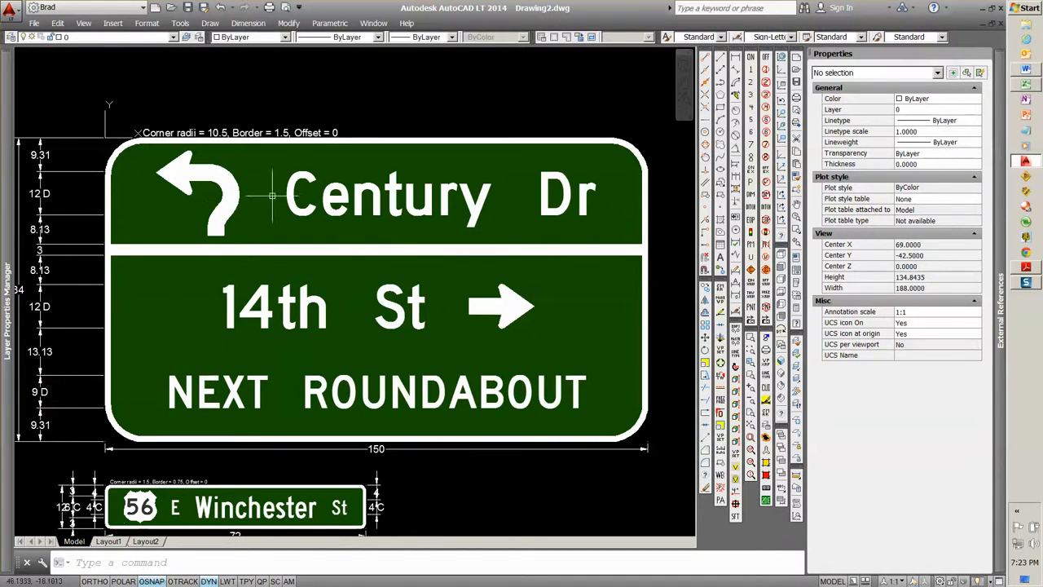
{"action": "mouse_move", "coordinate": [273, 210]}
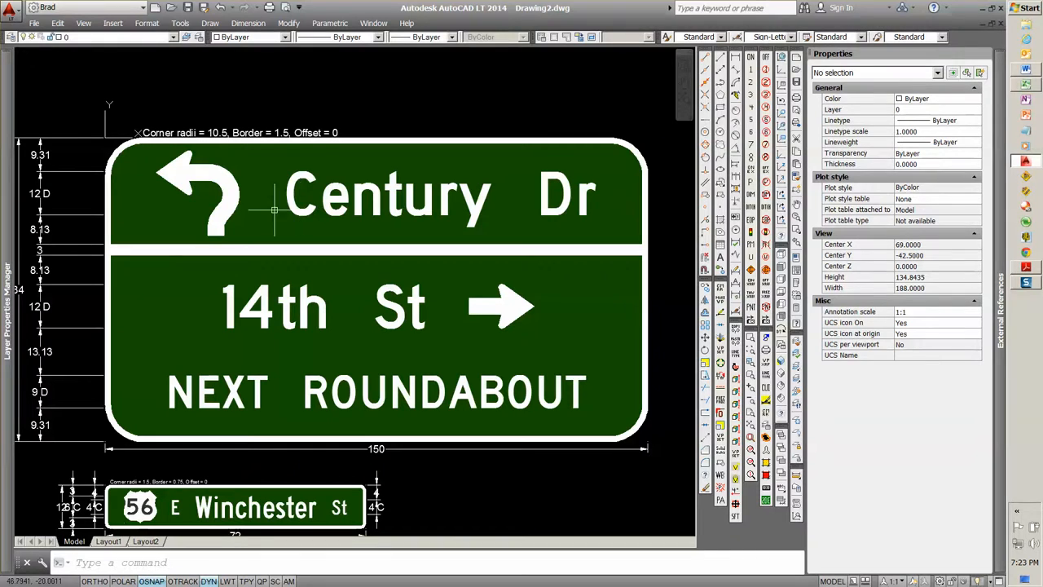
{"action": "left_click", "coordinate": [204, 196]}
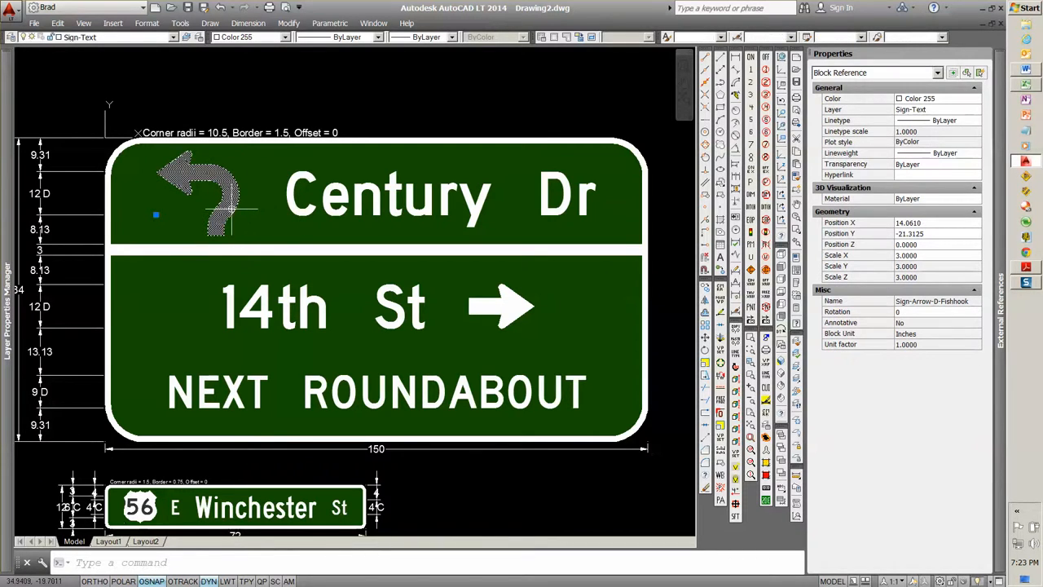
{"action": "left_click", "coordinate": [300, 196]}
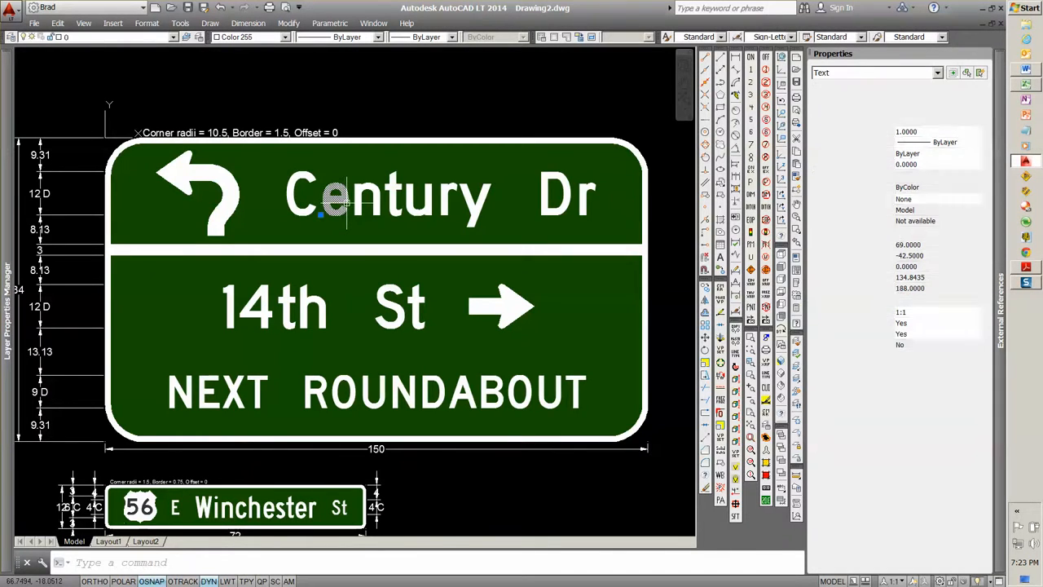
{"action": "key", "text": "Escape"}
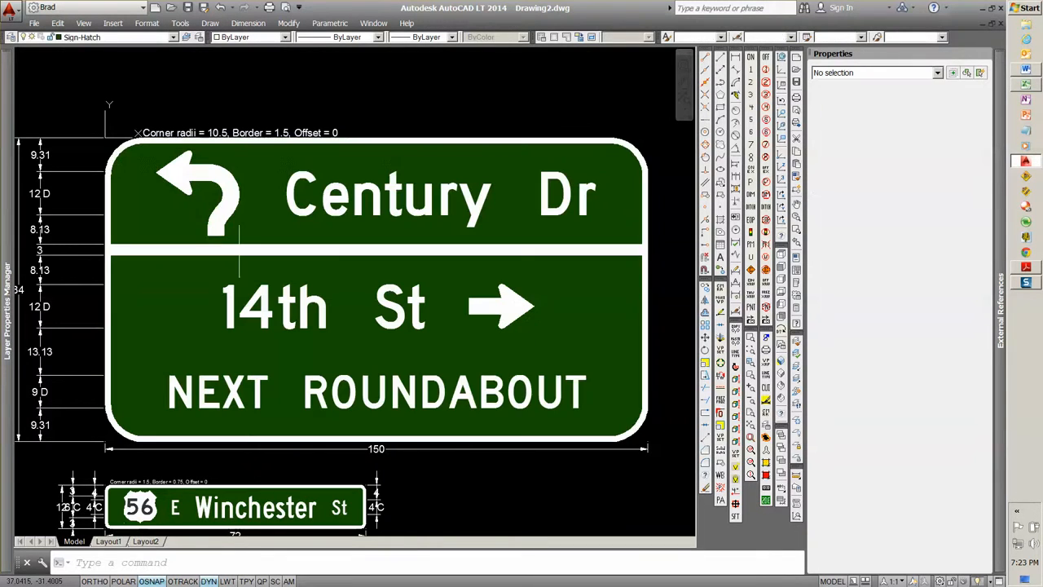
{"action": "left_click", "coordinate": [375, 249]}
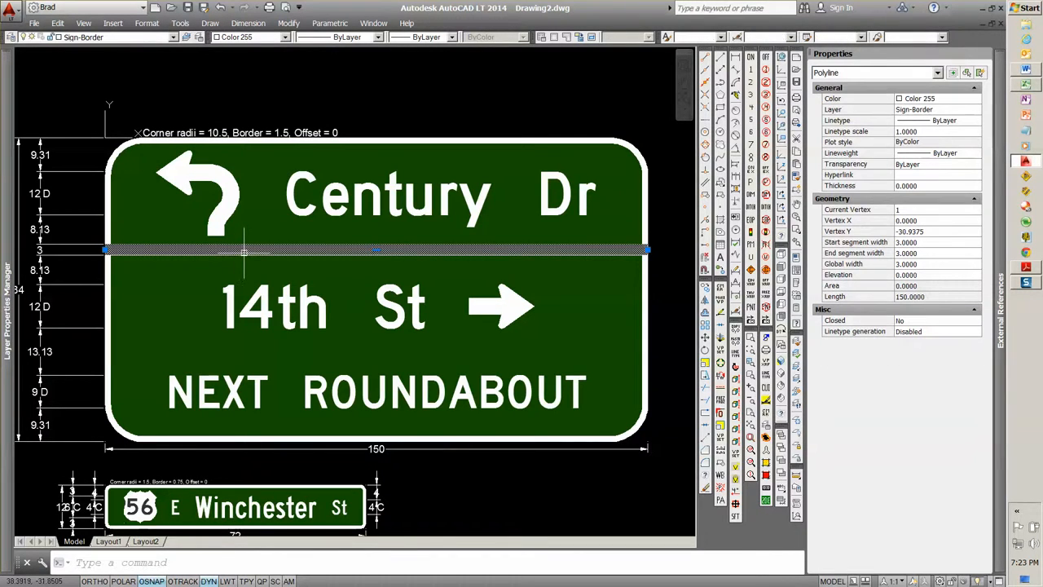
{"action": "left_click", "coordinate": [375, 290]}
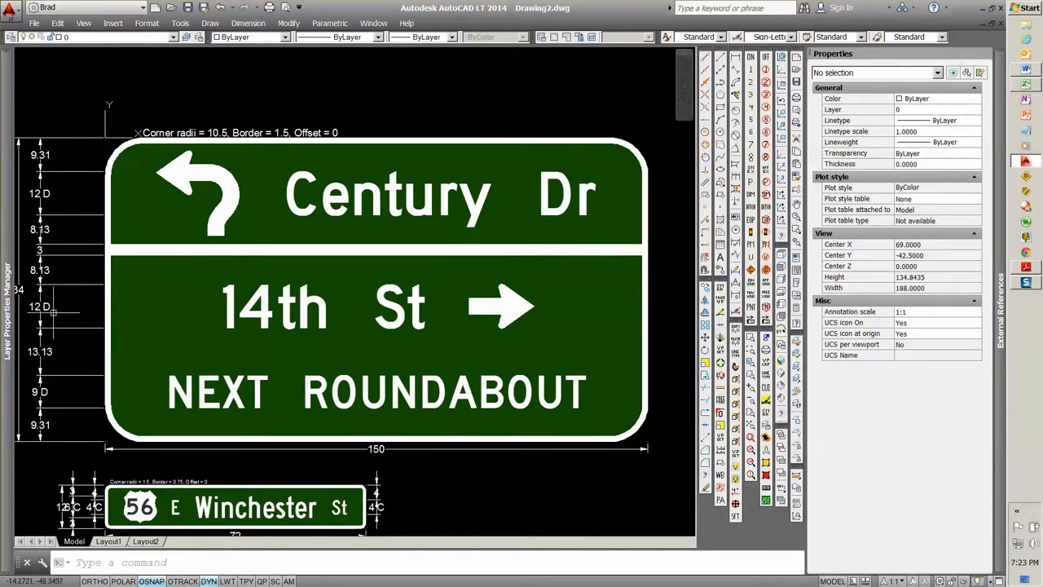
- Clear the divider selection so the Century Dr sign has nothing selected
{"action": "left_click", "coordinate": [72, 306]}
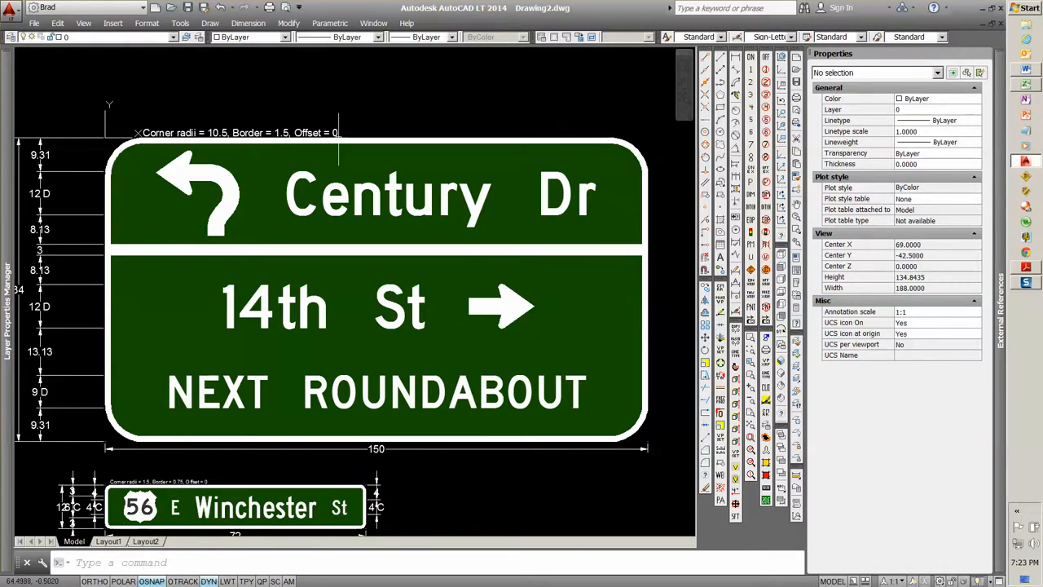
{"action": "mouse_move", "coordinate": [138, 134]}
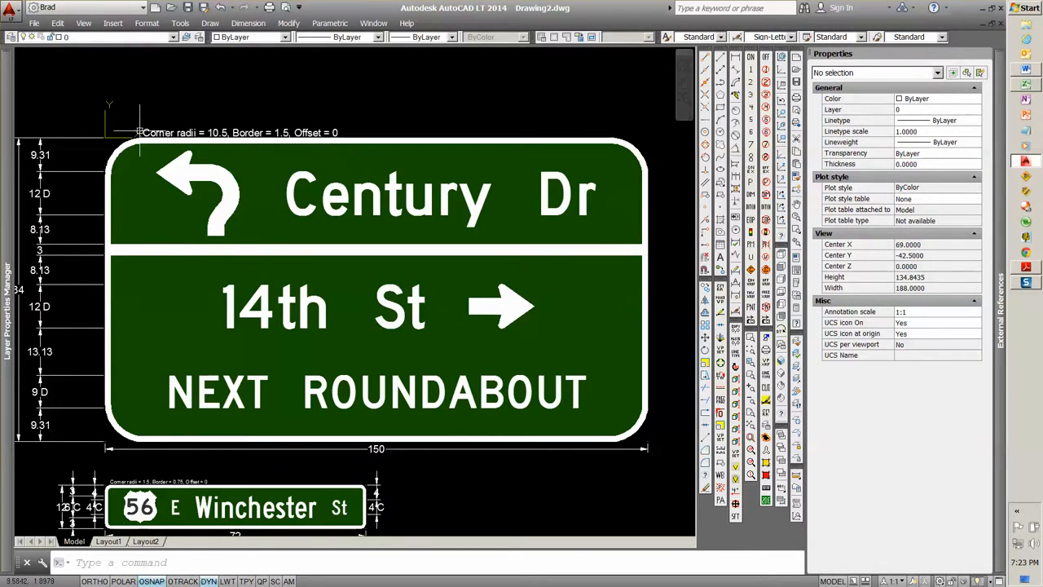
{"action": "mouse_move", "coordinate": [144, 127]}
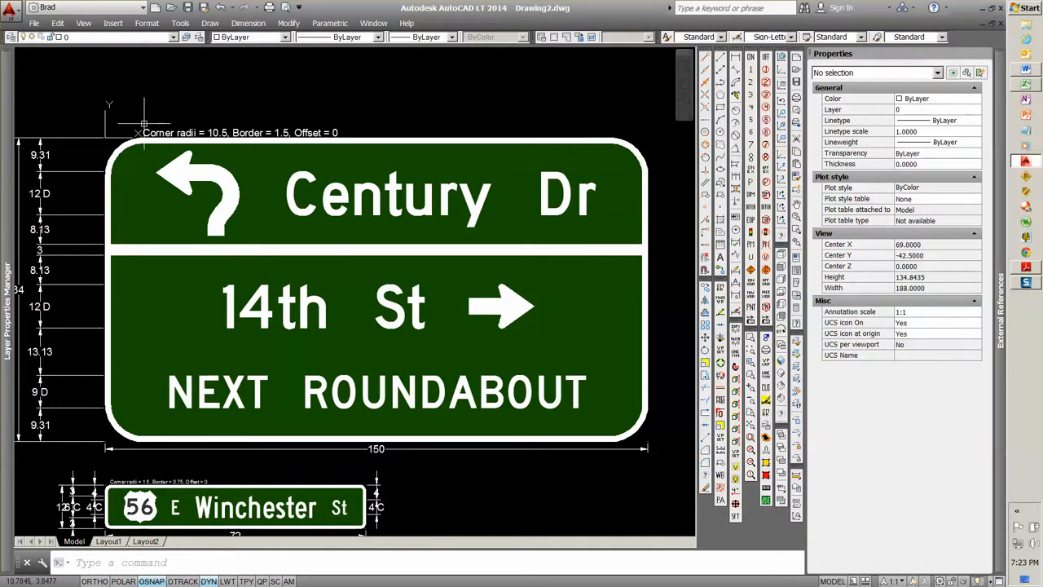
{"action": "mouse_move", "coordinate": [306, 187]}
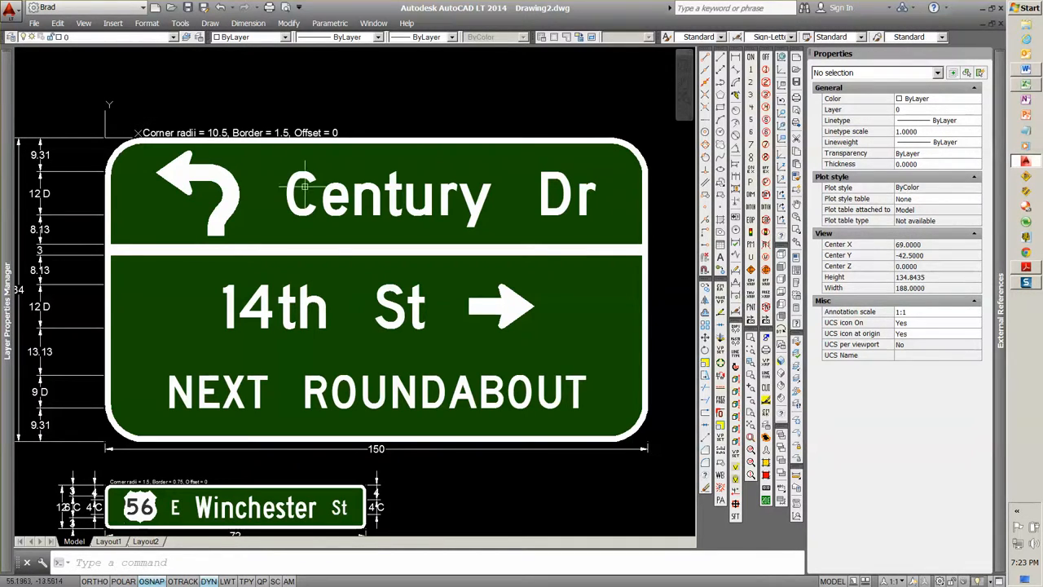
{"action": "mouse_move", "coordinate": [302, 192]}
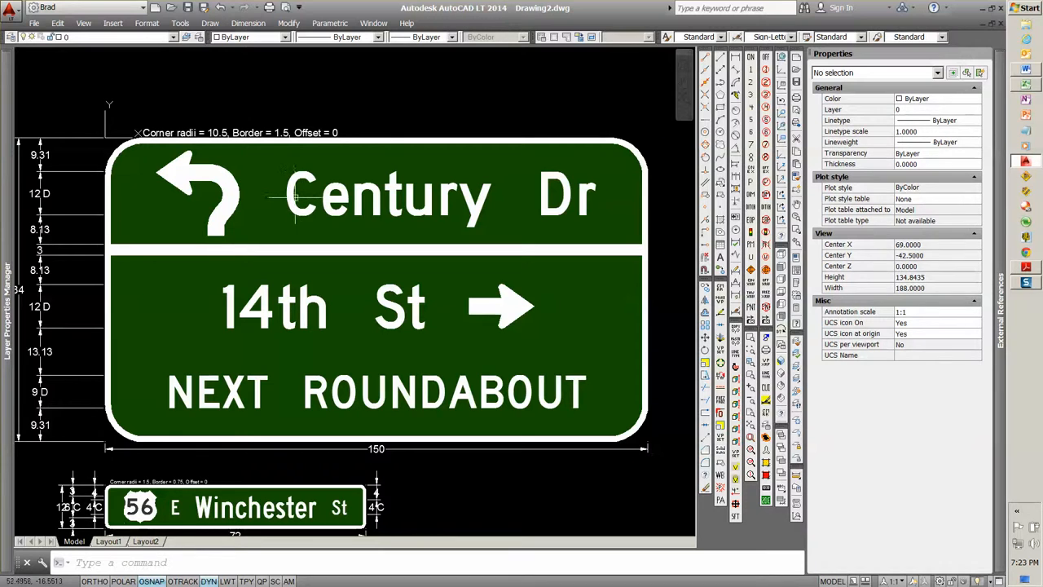
{"action": "mouse_move", "coordinate": [291, 133]}
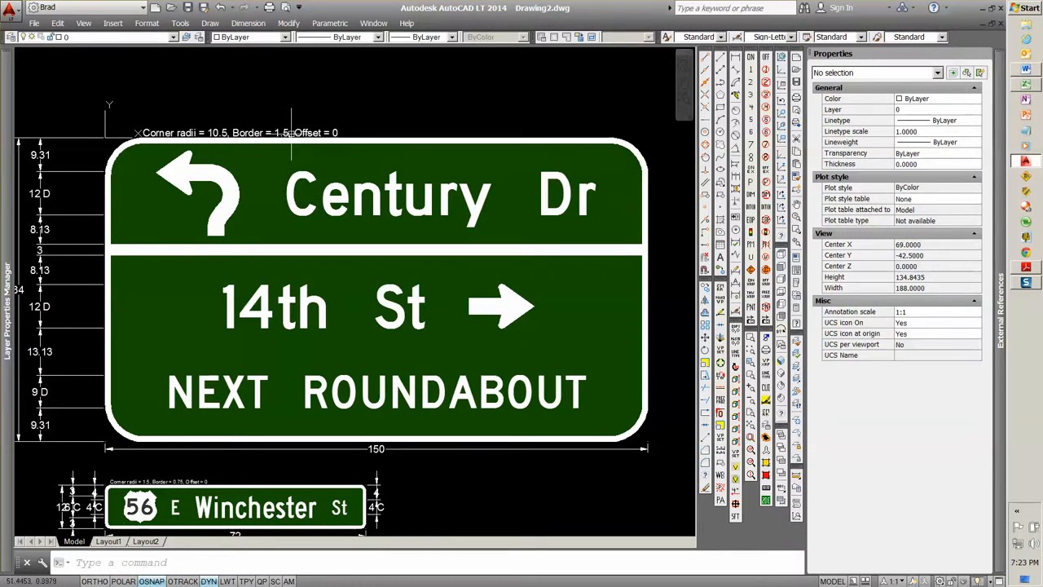
{"action": "mouse_move", "coordinate": [293, 134]}
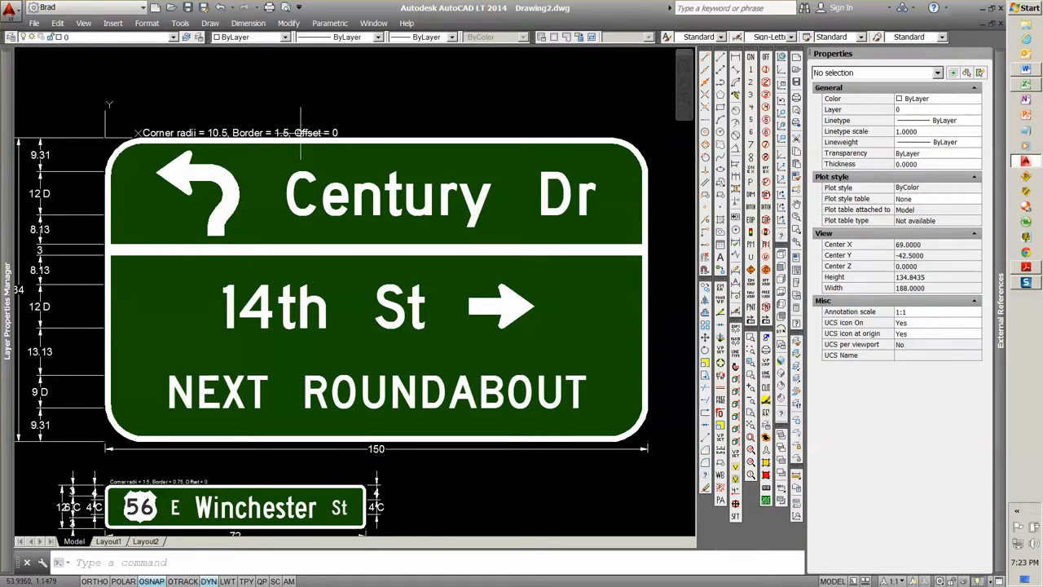
{"action": "mouse_move", "coordinate": [287, 152]}
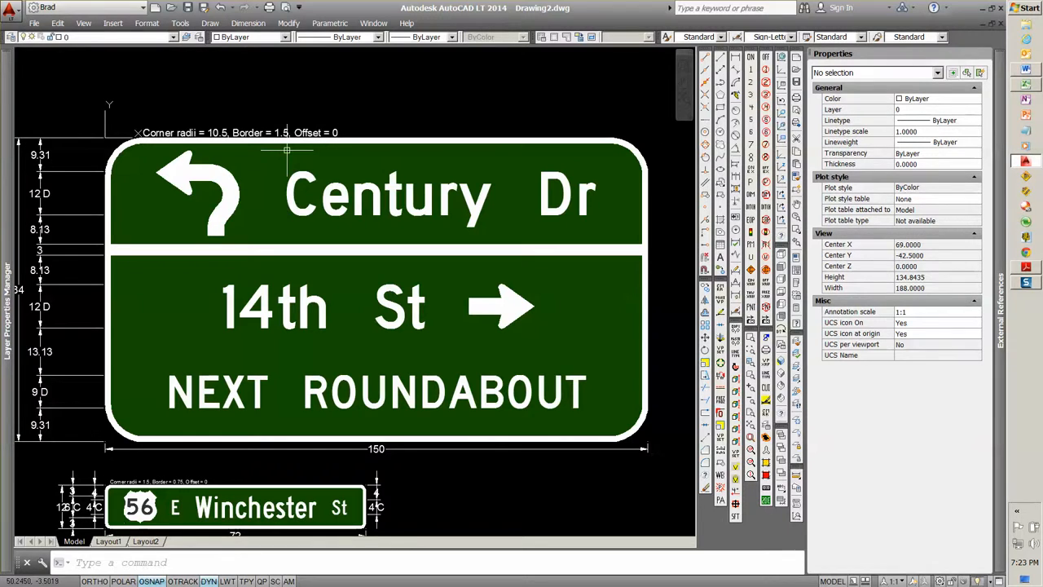
{"action": "mouse_move", "coordinate": [310, 225]}
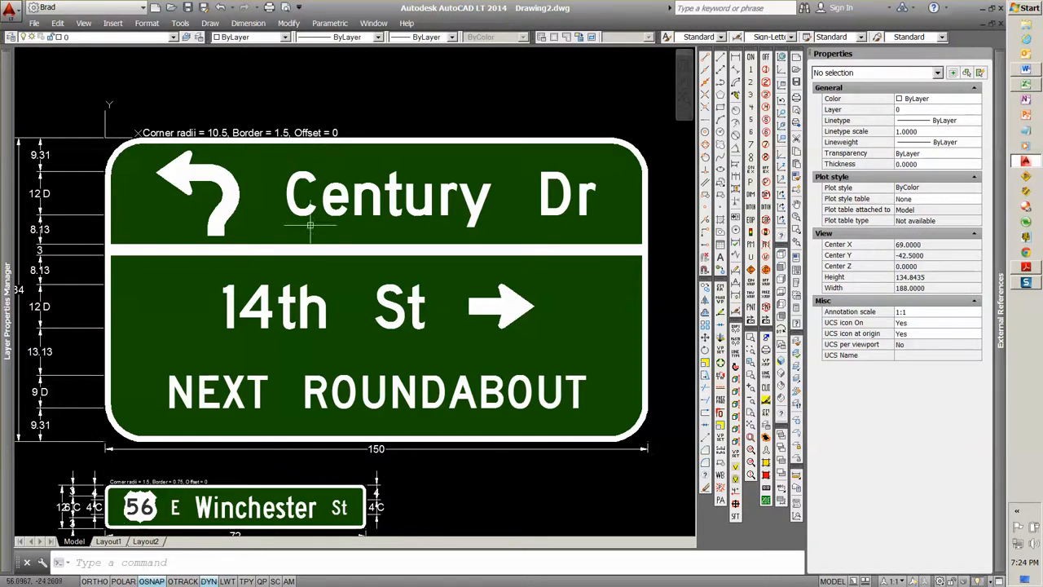
{"action": "mouse_move", "coordinate": [443, 204]}
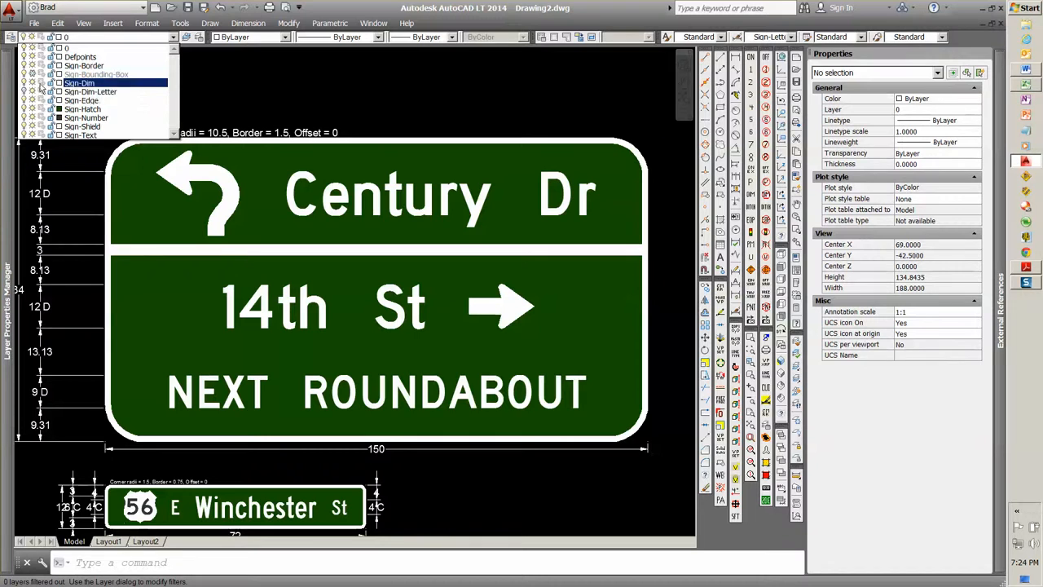
- Turn on the Sign-Dim and Sign-Dim-Letter layers to show the legend spacing dimensions
{"action": "left_click", "coordinate": [92, 91]}
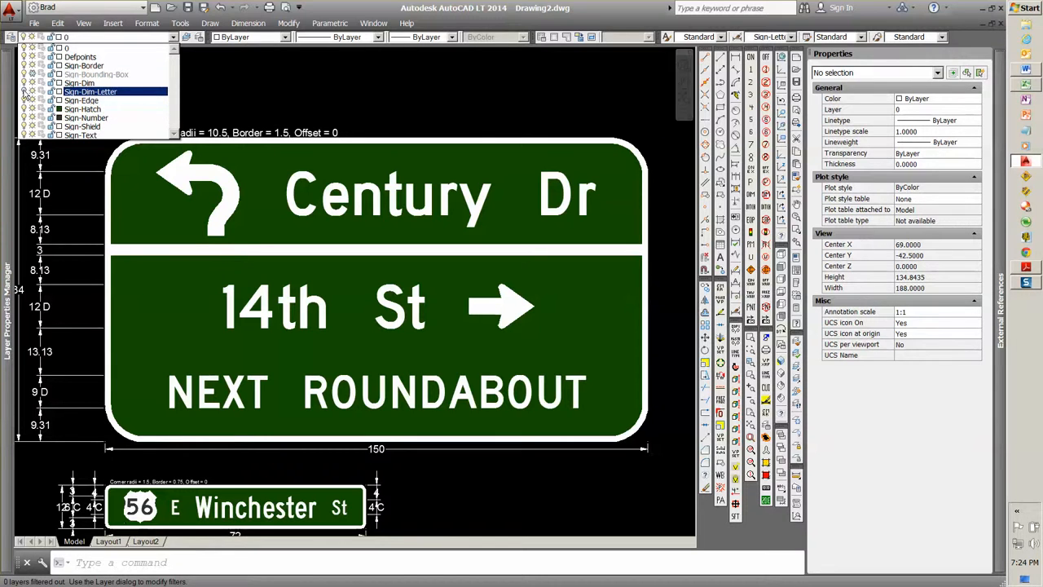
{"action": "left_click", "coordinate": [82, 99]}
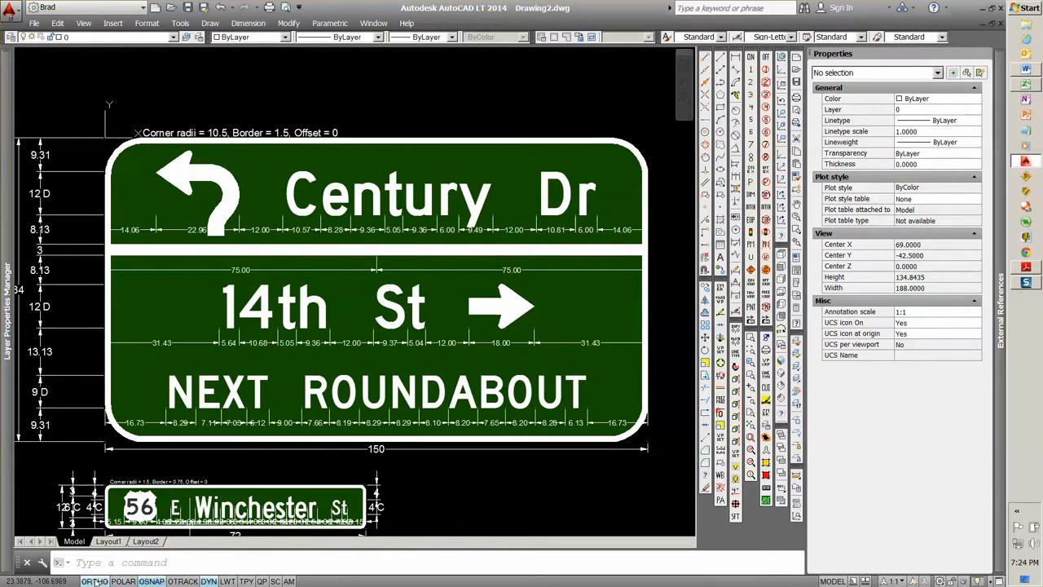
{"action": "mouse_move", "coordinate": [309, 94]}
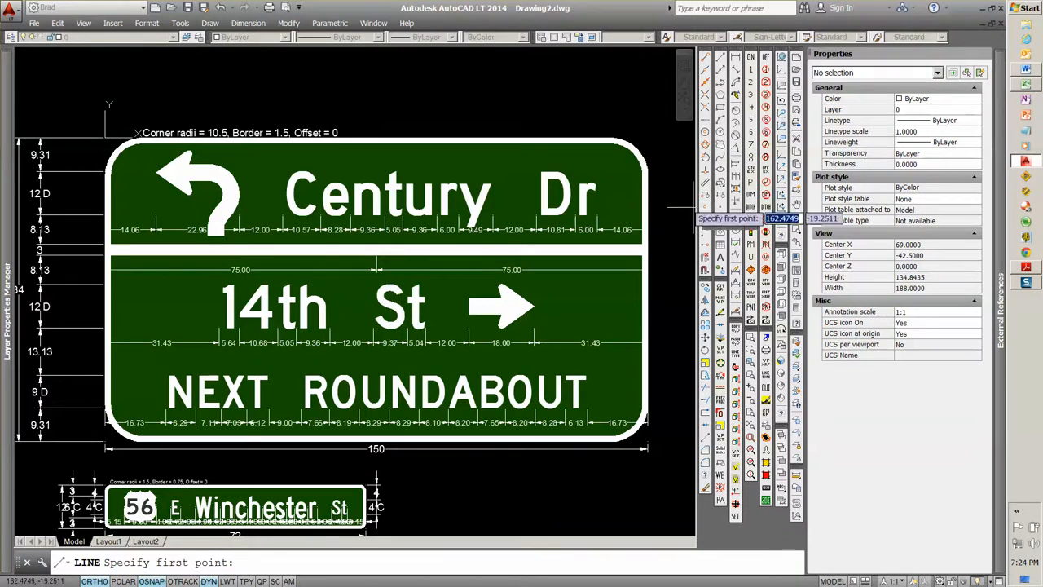
{"action": "mouse_move", "coordinate": [150, 215]}
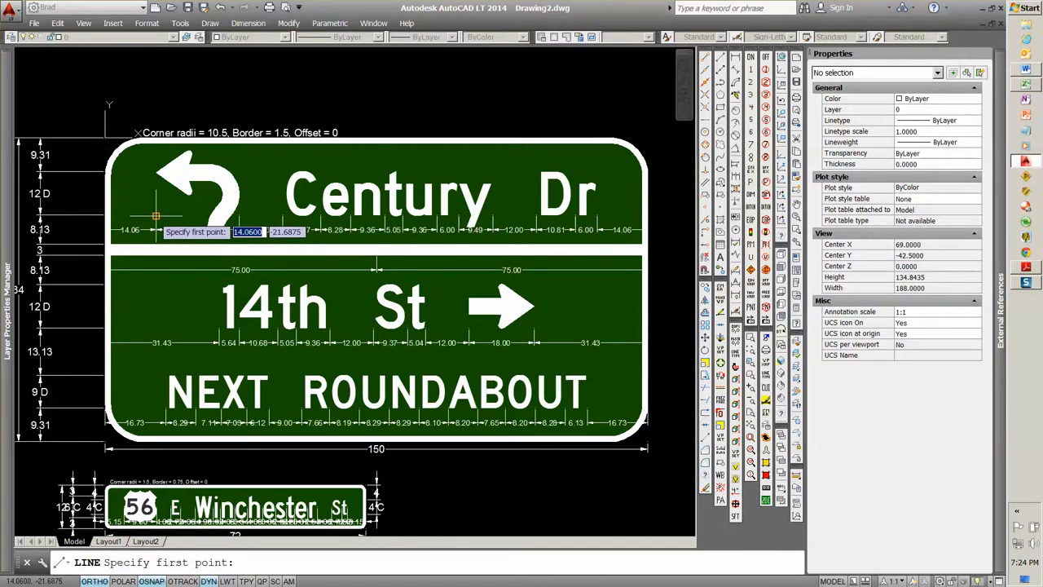
- Draw the white divider line from the sign's left side to its right side
{"action": "left_click", "coordinate": [155, 215]}
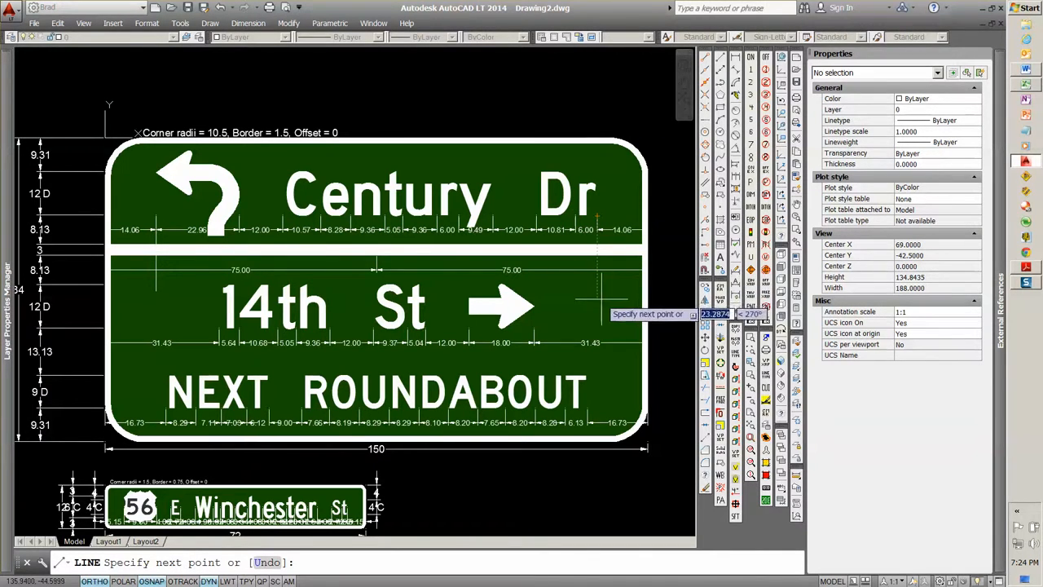
{"action": "key", "text": "Escape"}
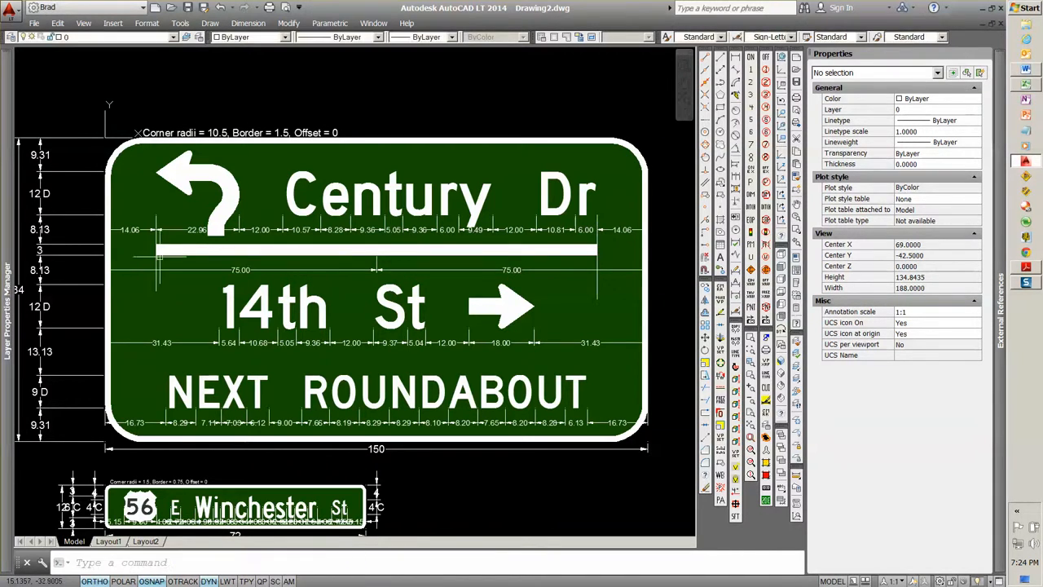
{"action": "left_click", "coordinate": [156, 252]}
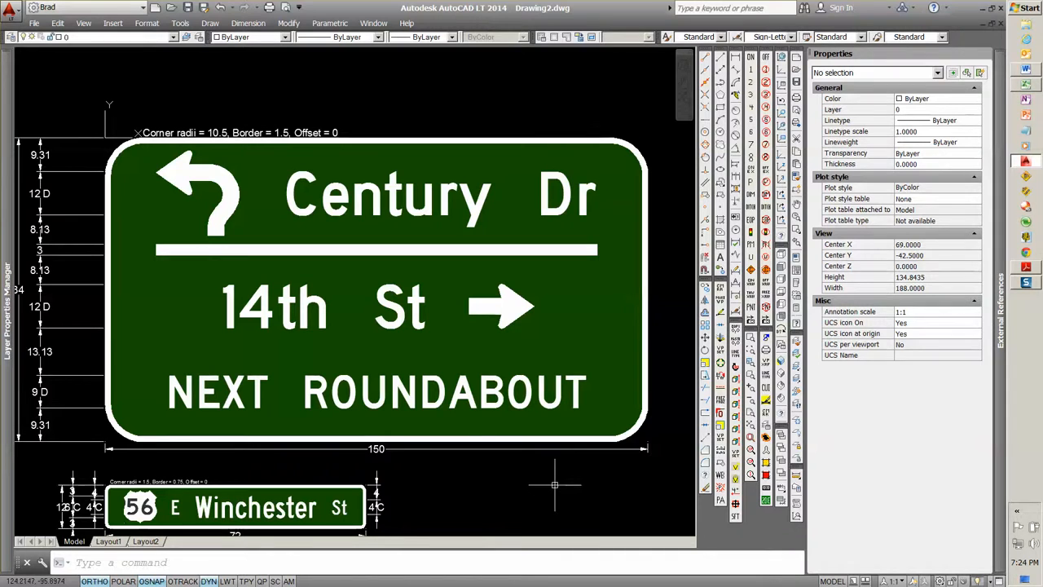
{"action": "mouse_move", "coordinate": [652, 375]}
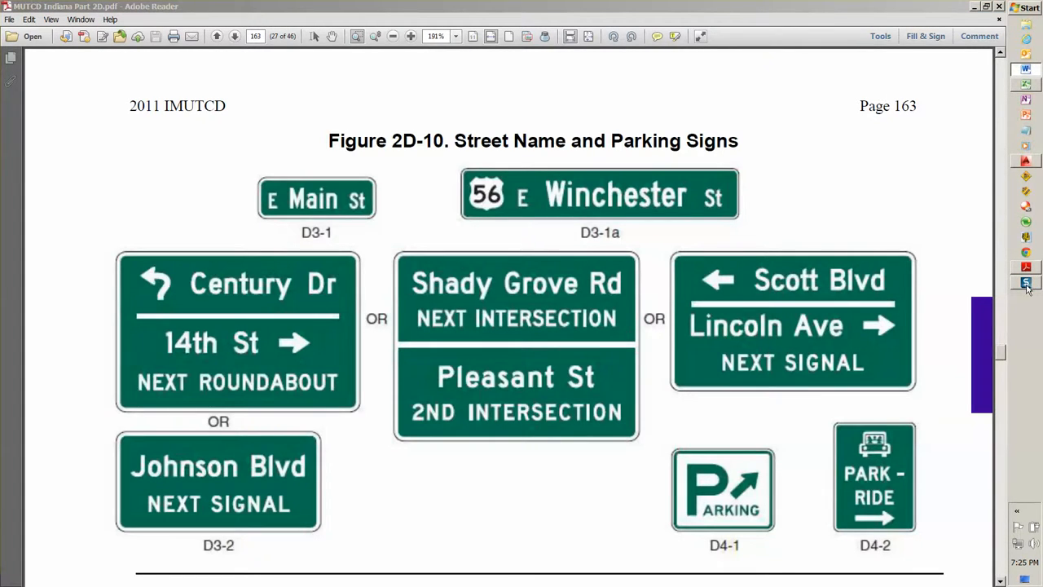
{"action": "mouse_move", "coordinate": [1027, 284]}
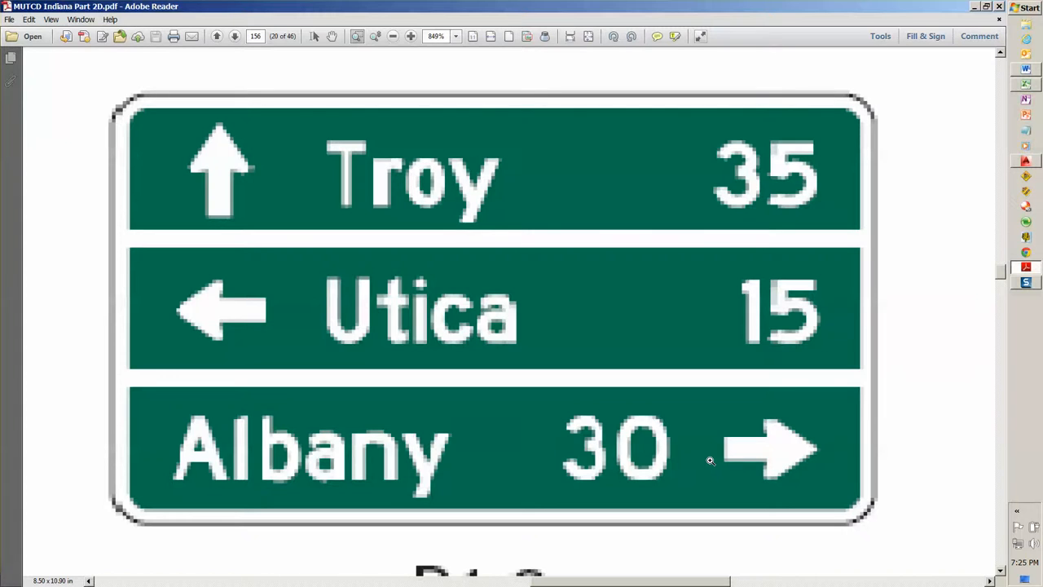
{"action": "mouse_move", "coordinate": [803, 376]}
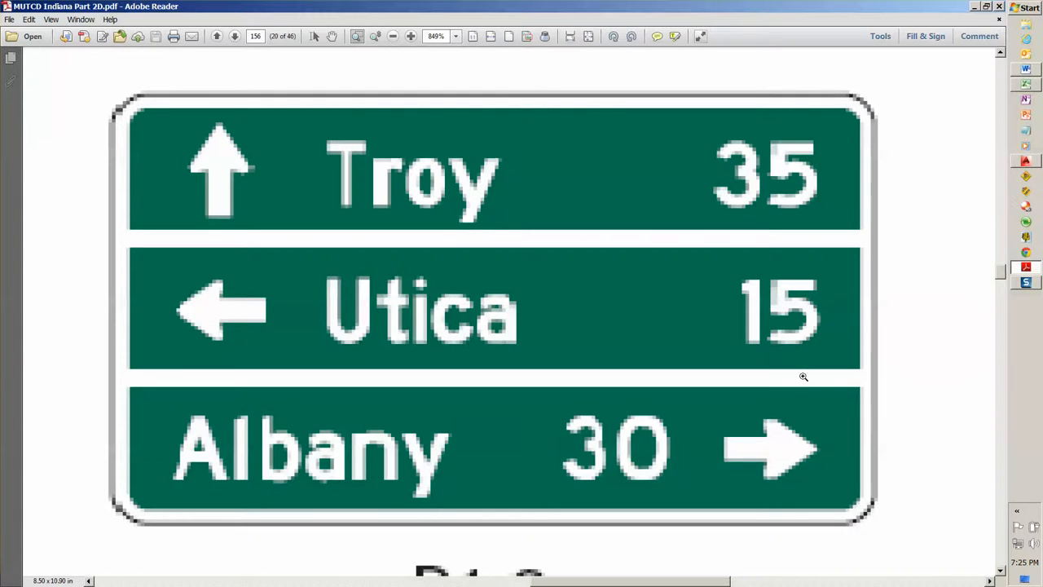
{"action": "mouse_move", "coordinate": [1027, 85]}
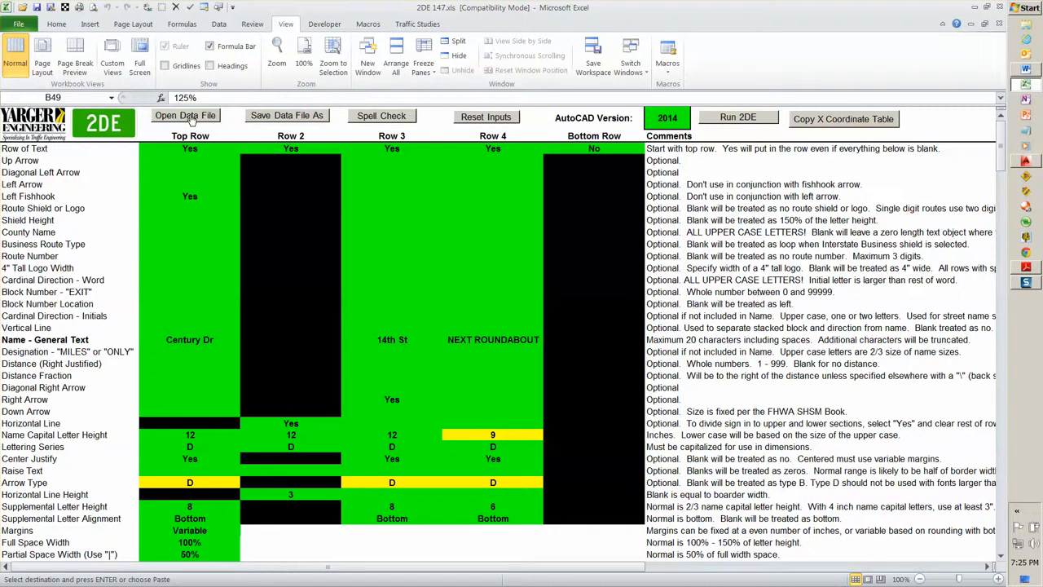
- Open the 'Troy Utica Albany with arrows and distances 2.2de' sign data file
{"action": "left_click", "coordinate": [185, 114]}
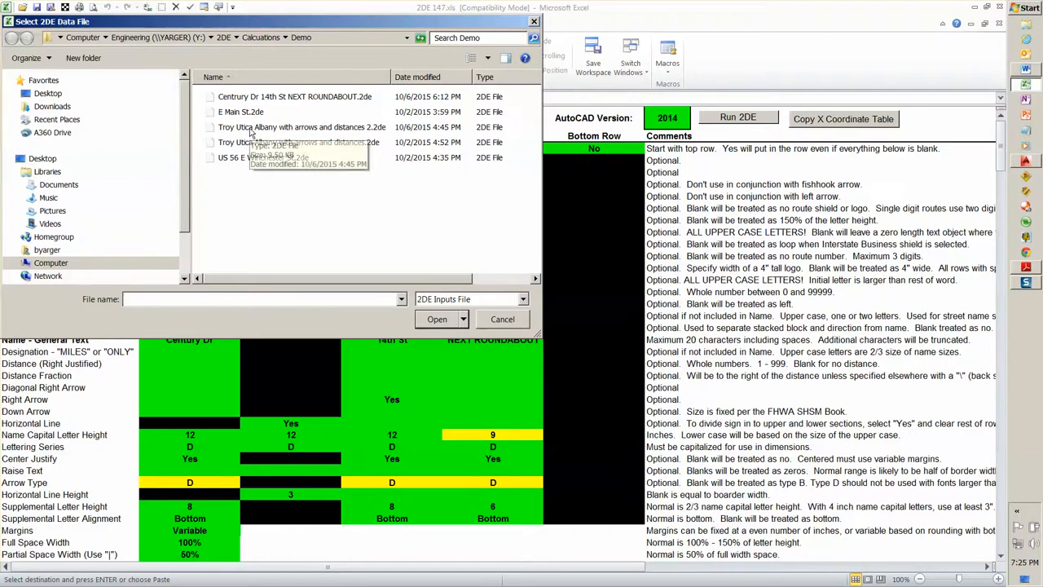
{"action": "left_click", "coordinate": [301, 128]}
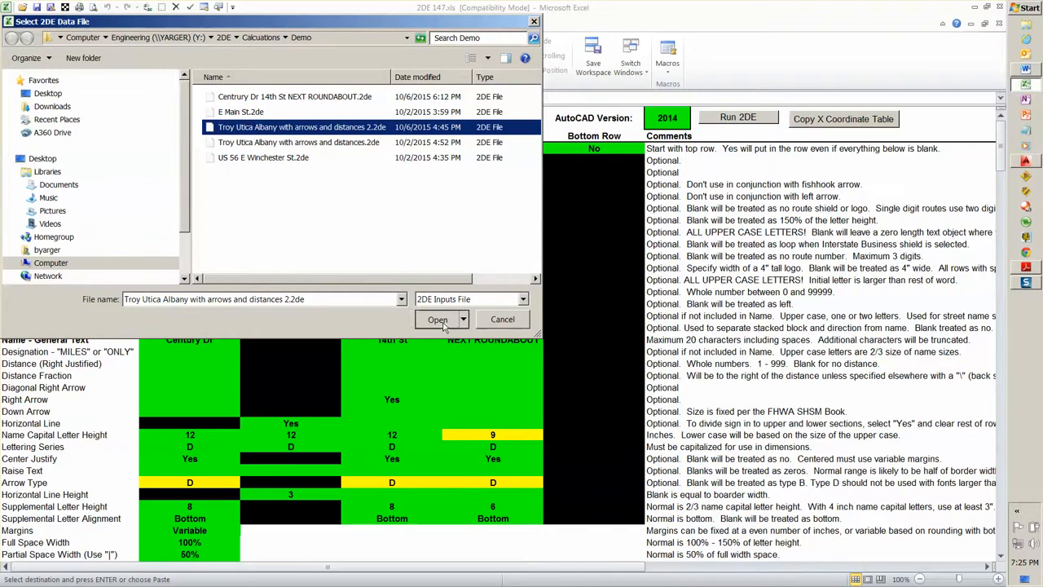
{"action": "left_click", "coordinate": [436, 318]}
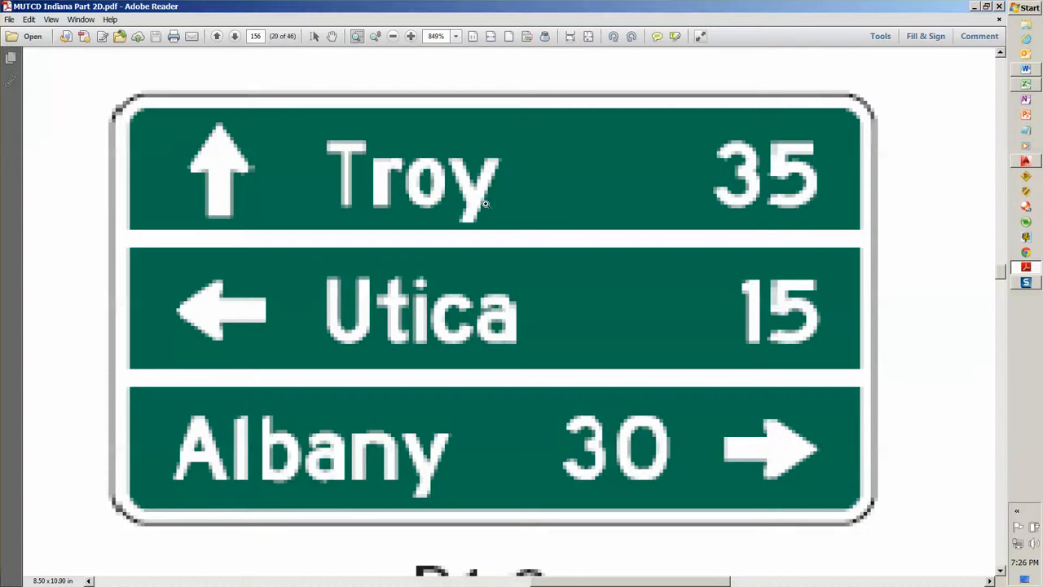
{"action": "mouse_move", "coordinate": [367, 287]}
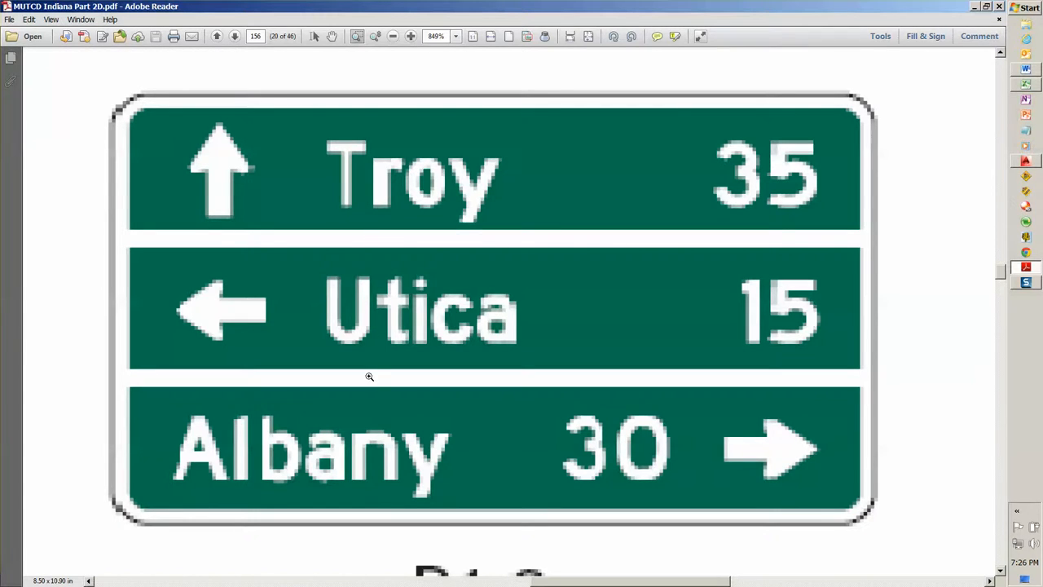
{"action": "mouse_move", "coordinate": [889, 351]}
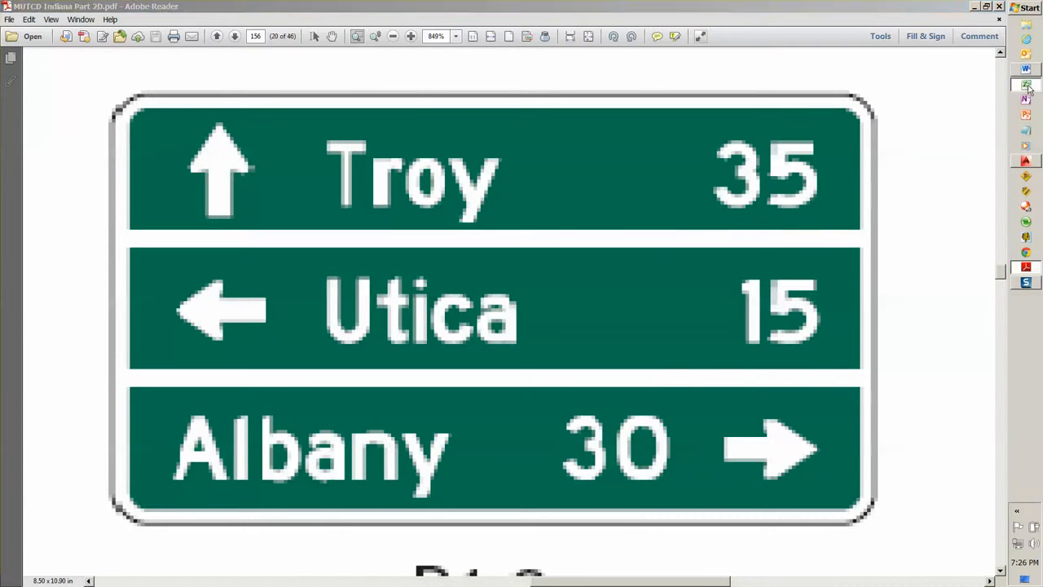
- Review the top row's arrow, designation, letter height and series, and rows 2–3 horizontal line settings
{"action": "left_click", "coordinate": [1027, 84]}
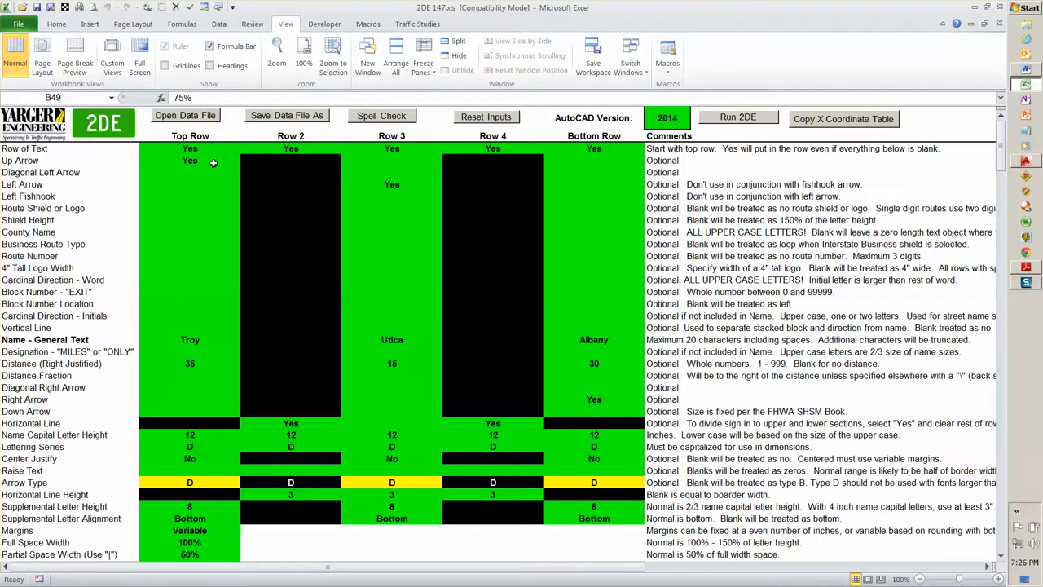
{"action": "left_click", "coordinate": [189, 161]}
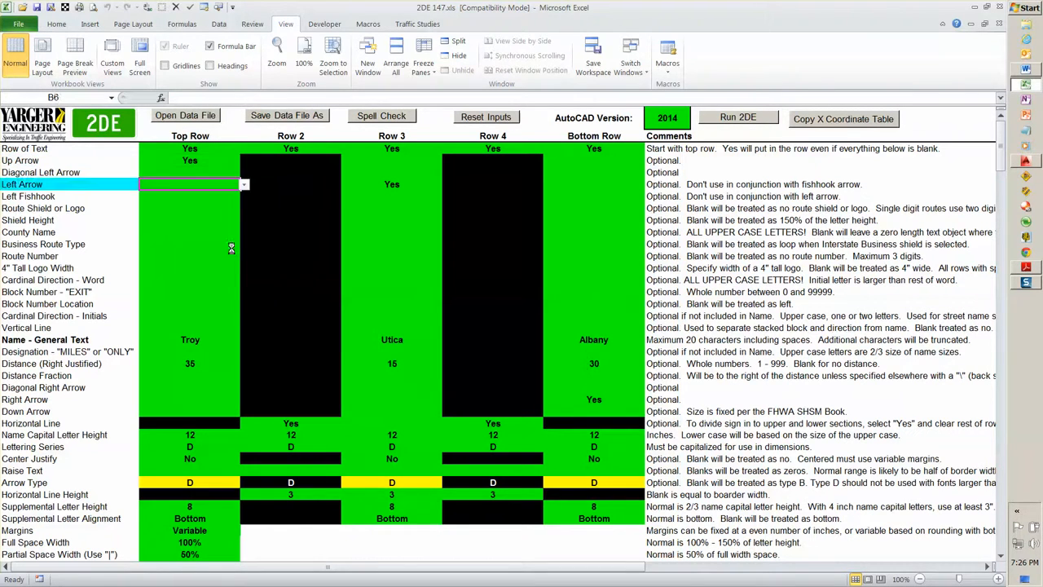
{"action": "left_click", "coordinate": [189, 352]}
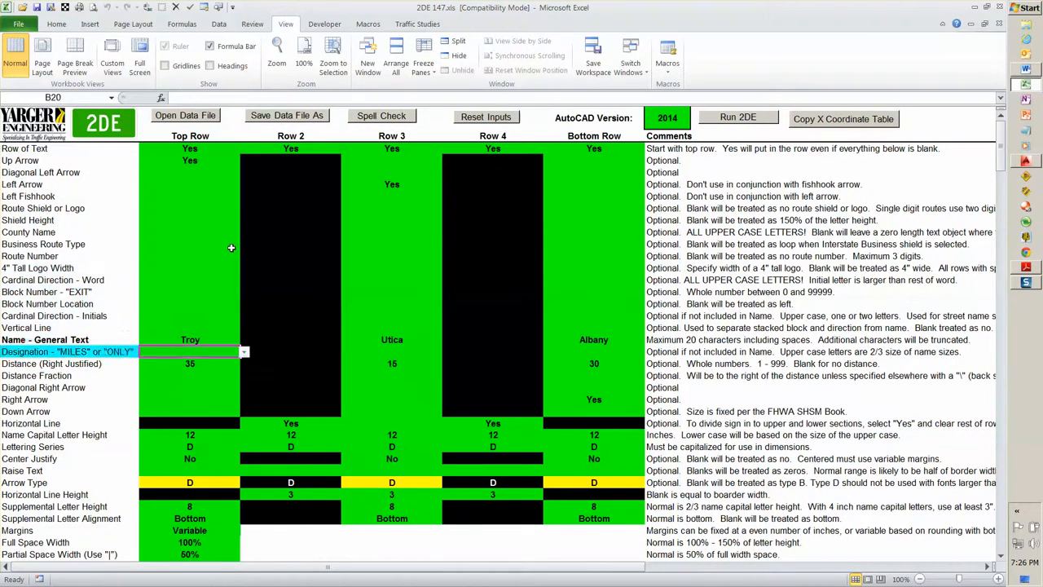
{"action": "left_click", "coordinate": [189, 434]}
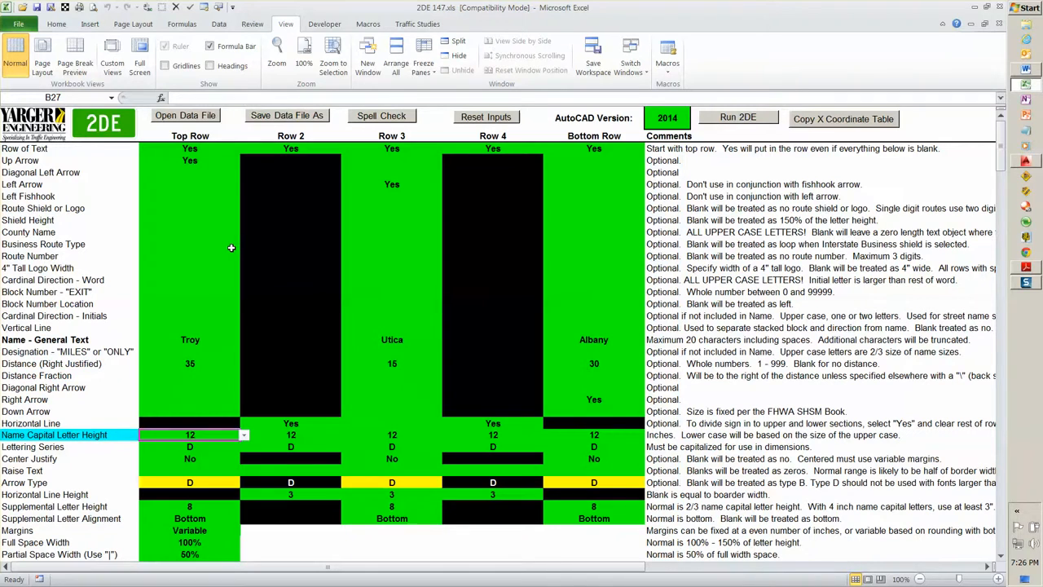
{"action": "left_click", "coordinate": [189, 446]}
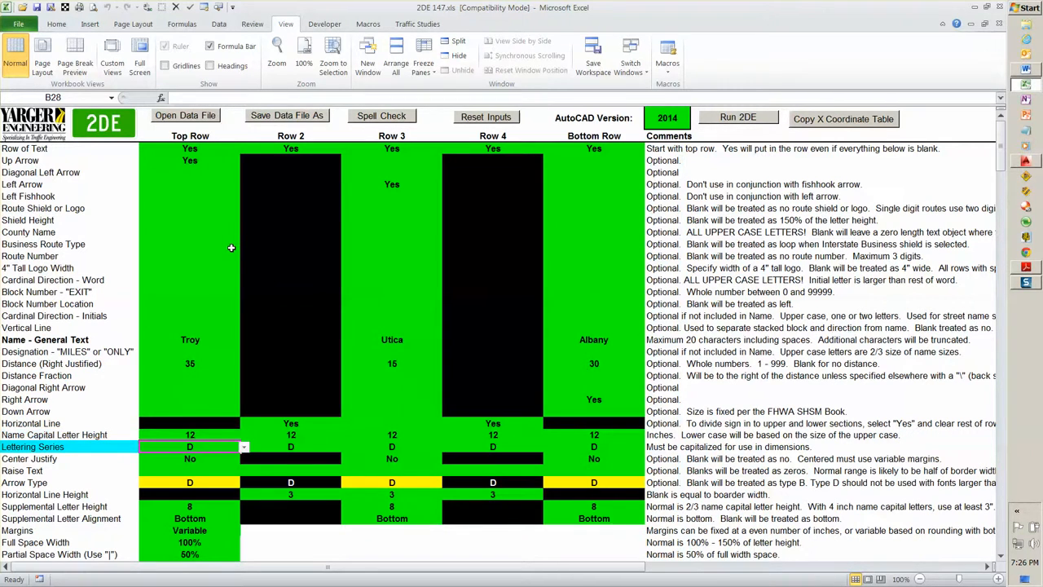
{"action": "left_click", "coordinate": [290, 424]}
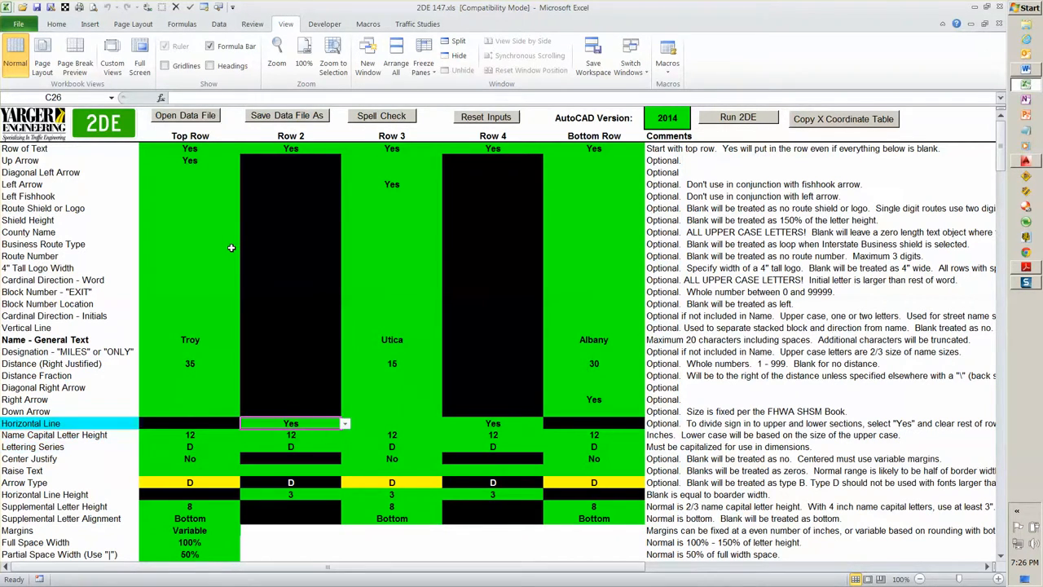
{"action": "left_click", "coordinate": [391, 423]}
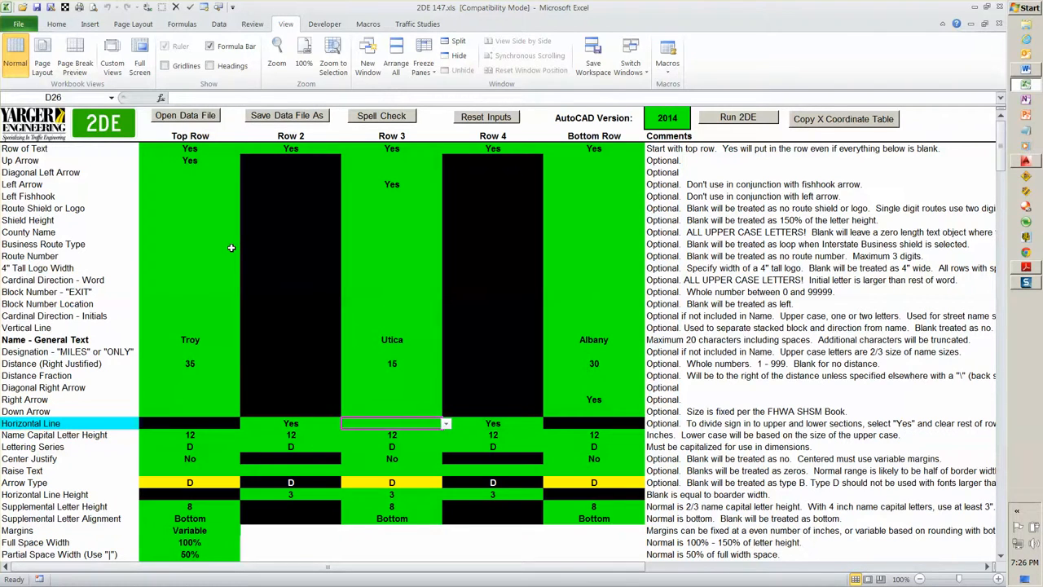
{"action": "left_click", "coordinate": [391, 483]}
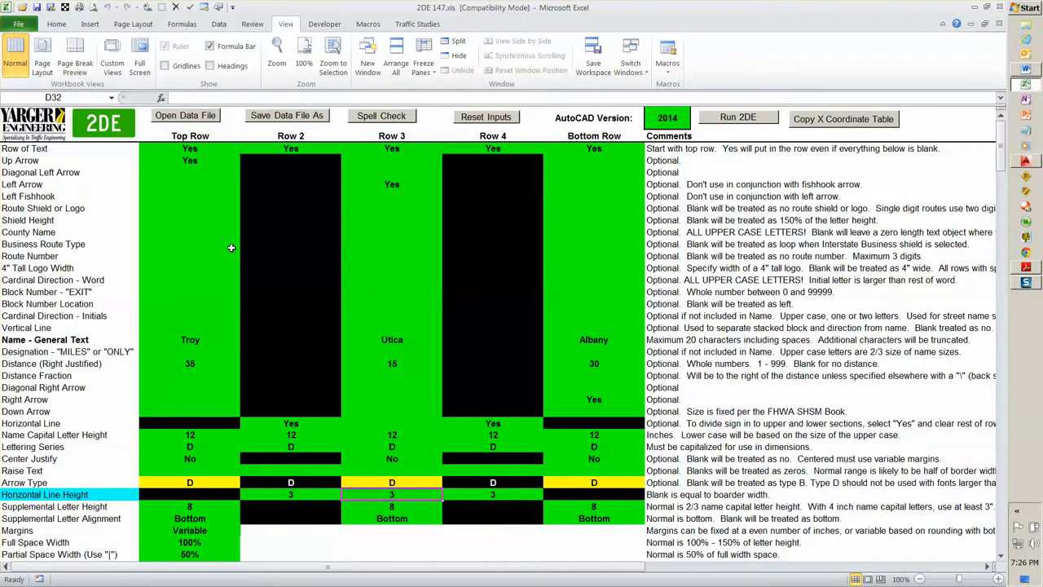
{"action": "mouse_move", "coordinate": [154, 234]}
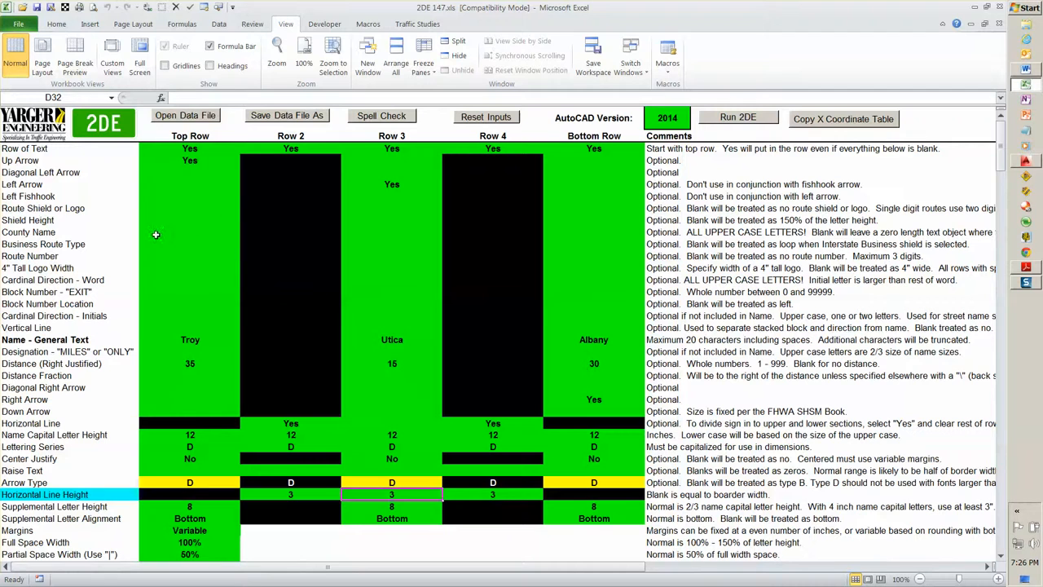
- Confirm the Corner Radii input is blank so the output computes 9.75
{"action": "scroll", "scroll_direction": "down", "scroll_amount": 3}
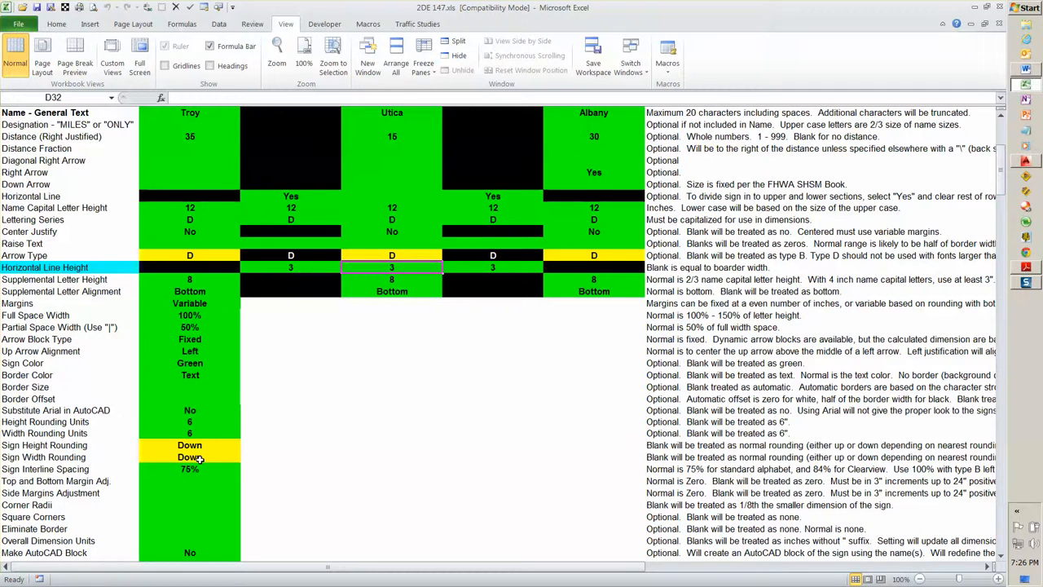
{"action": "scroll", "scroll_direction": "down", "scroll_amount": 3}
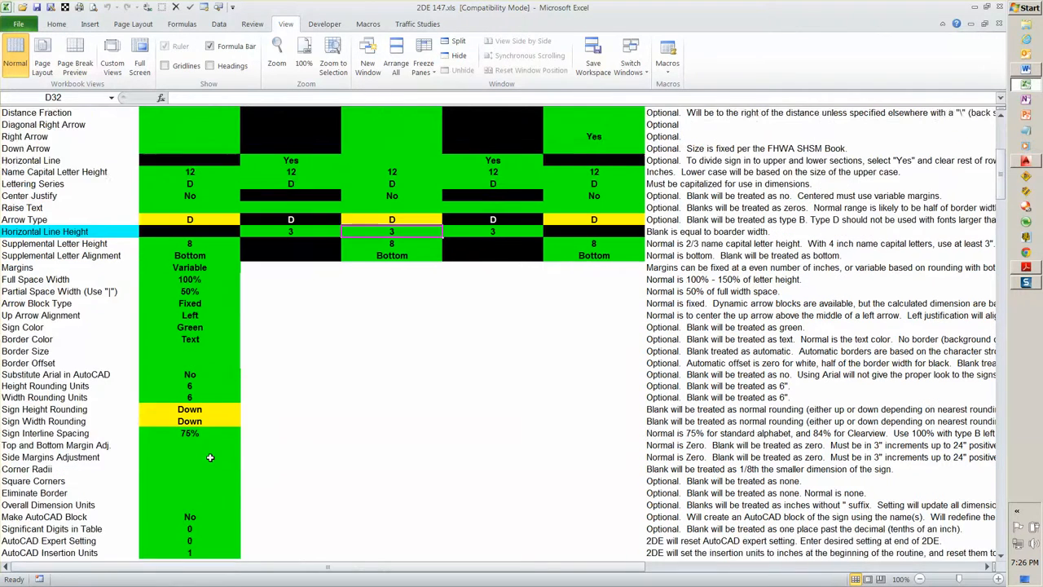
{"action": "scroll", "scroll_direction": "down", "scroll_amount": 3}
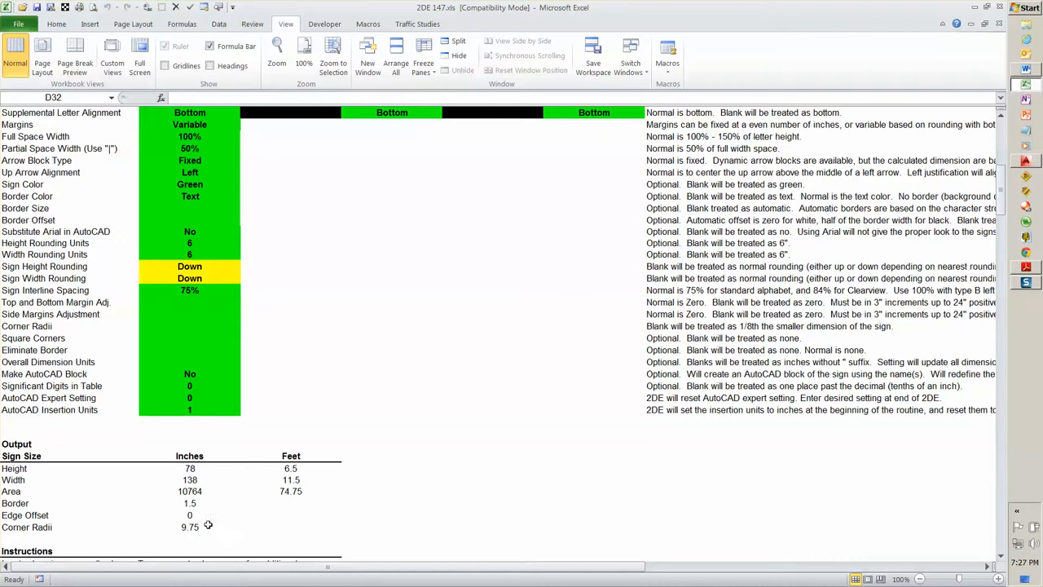
{"action": "mouse_move", "coordinate": [199, 527]}
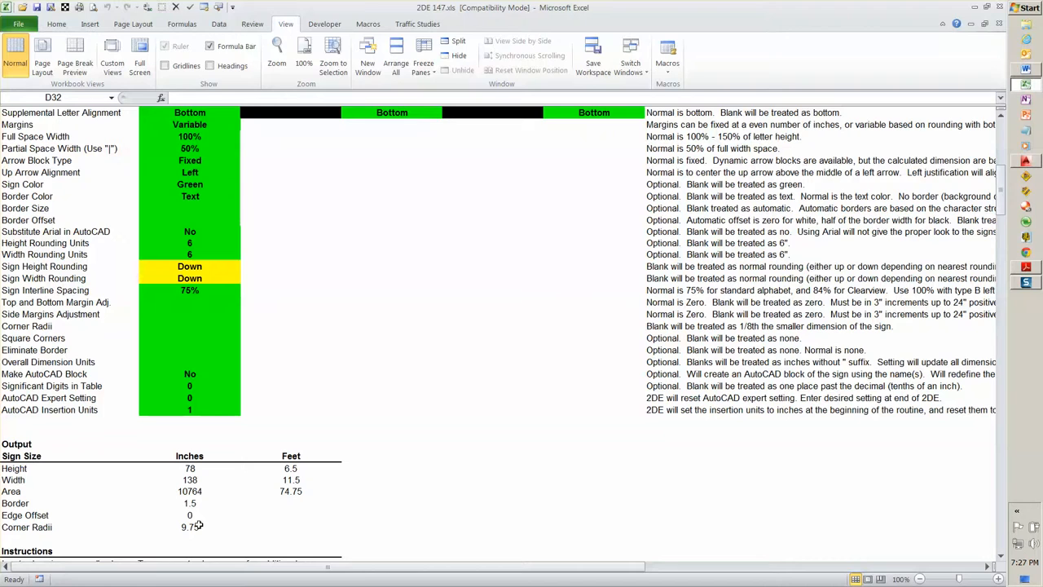
{"action": "mouse_move", "coordinate": [210, 342]}
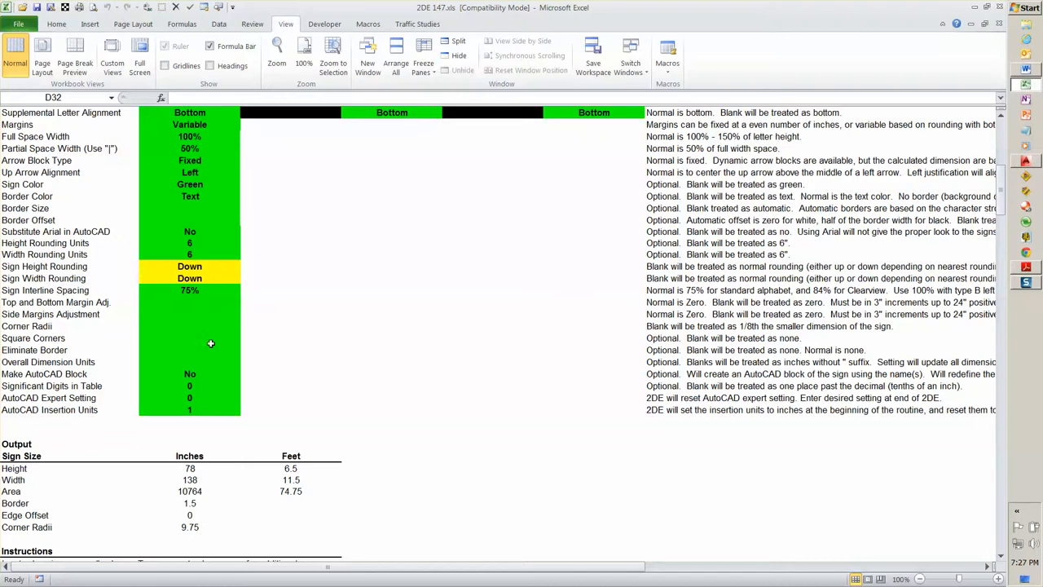
{"action": "mouse_move", "coordinate": [137, 335]}
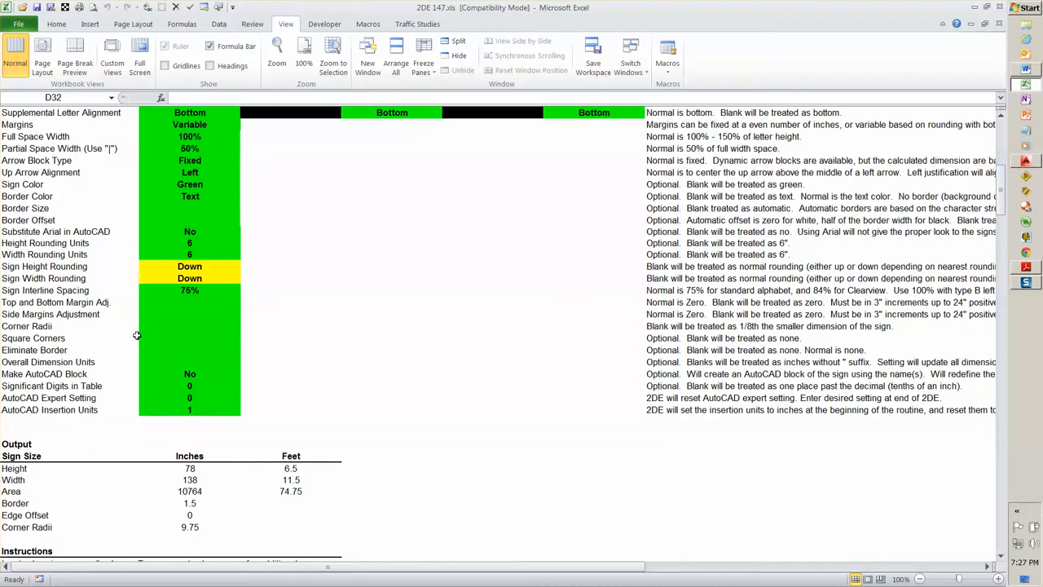
{"action": "left_click", "coordinate": [189, 326]}
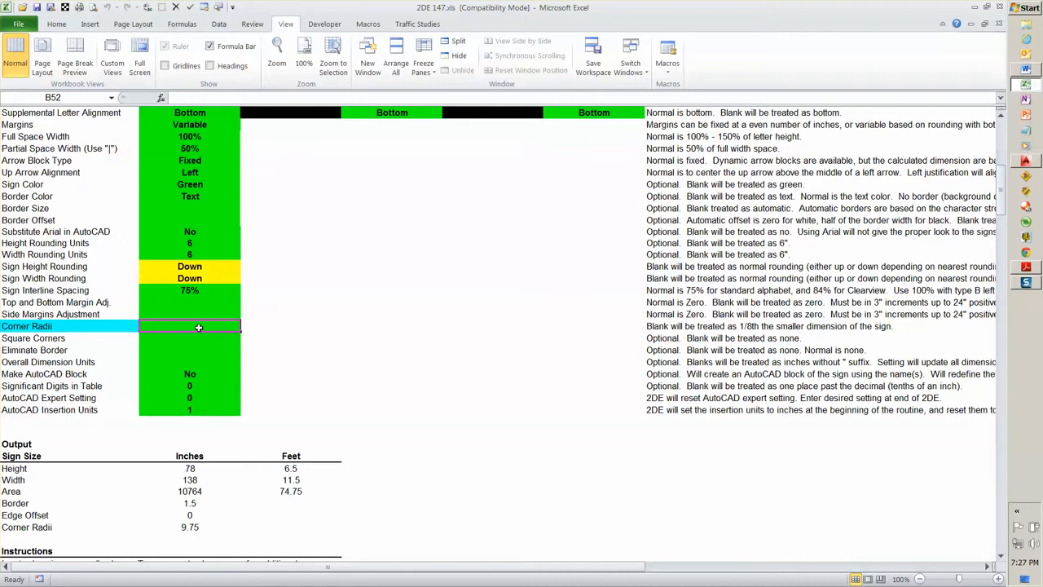
{"action": "scroll", "scroll_direction": "up", "scroll_amount": 3}
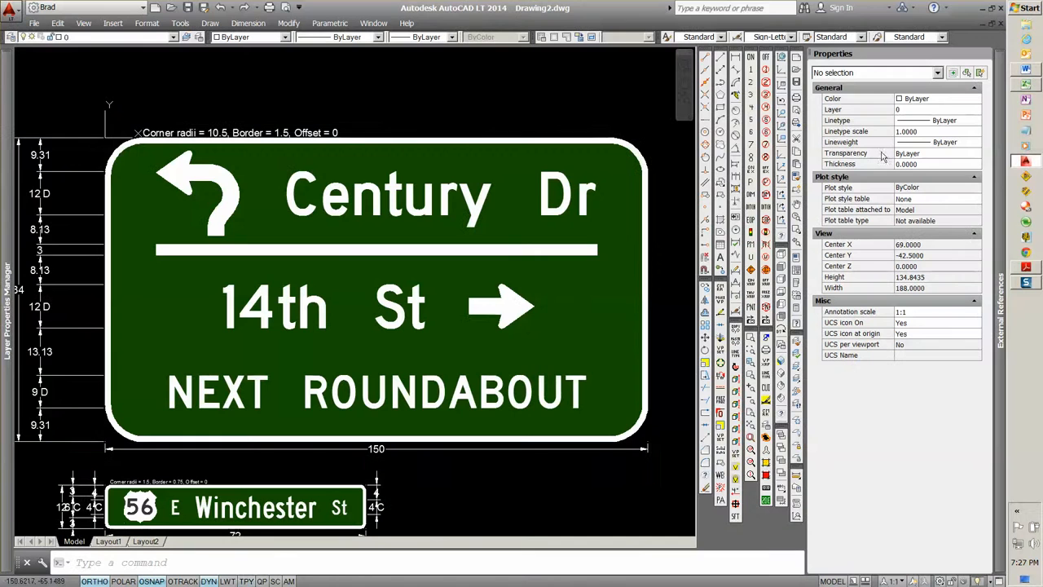
- Pan the drawing to the newly inserted Troy 35 / Utica 15 / Albany 30 sign
{"action": "right_click", "coordinate": [122, 560]}
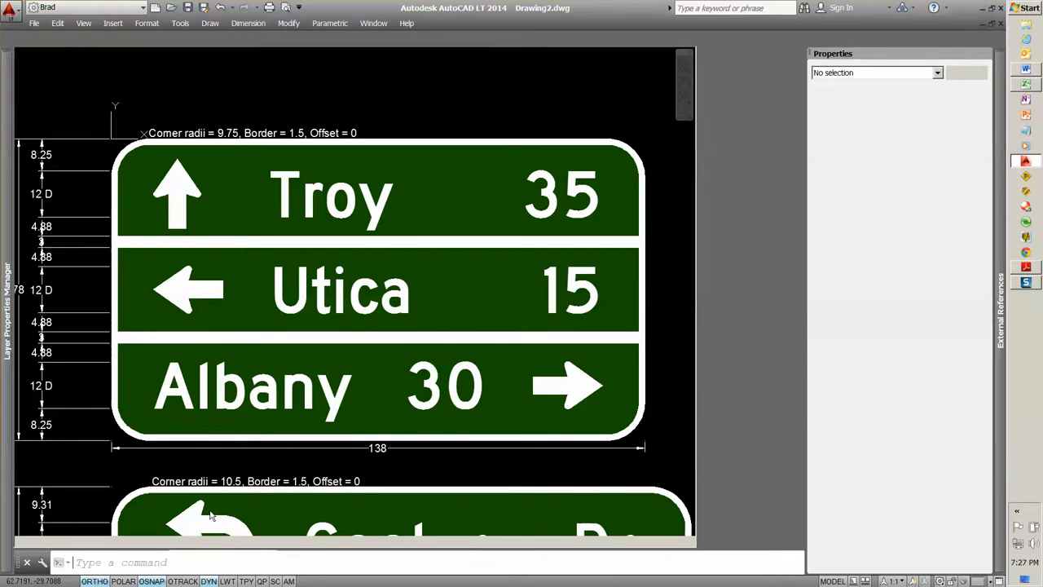
{"action": "mouse_move", "coordinate": [857, 6]}
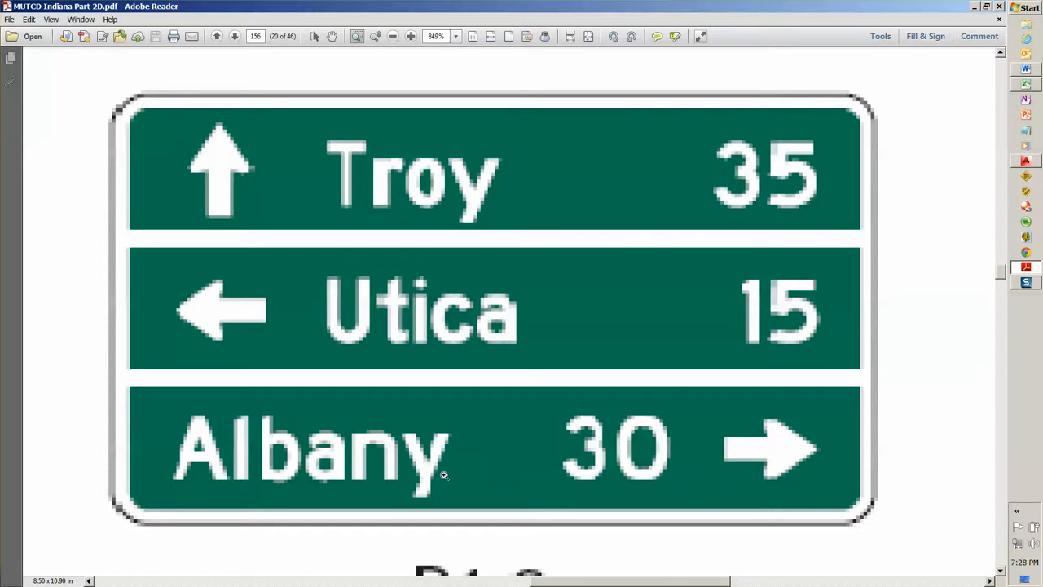
{"action": "mouse_move", "coordinate": [466, 471]}
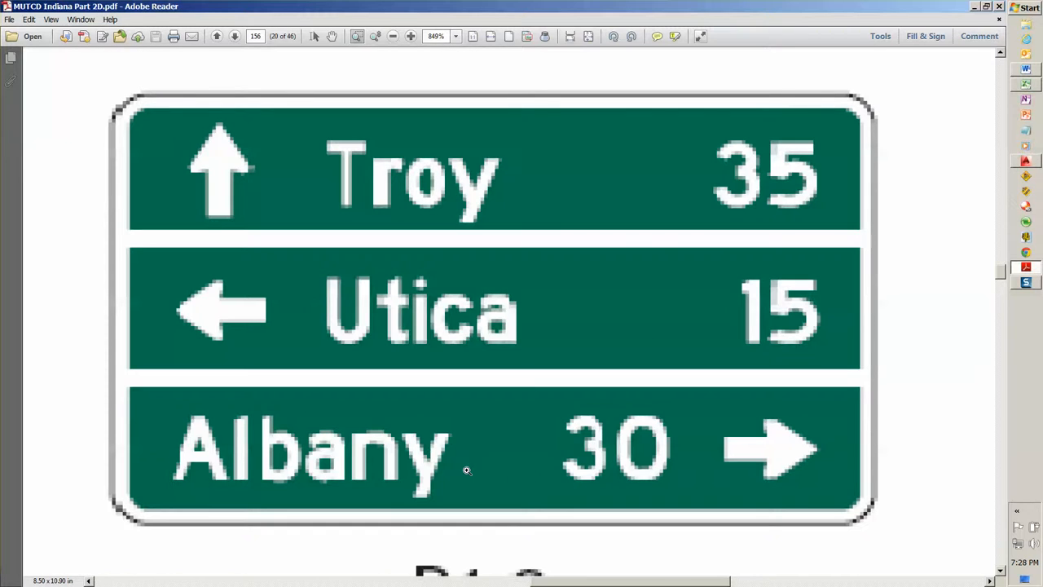
{"action": "mouse_move", "coordinate": [149, 430]}
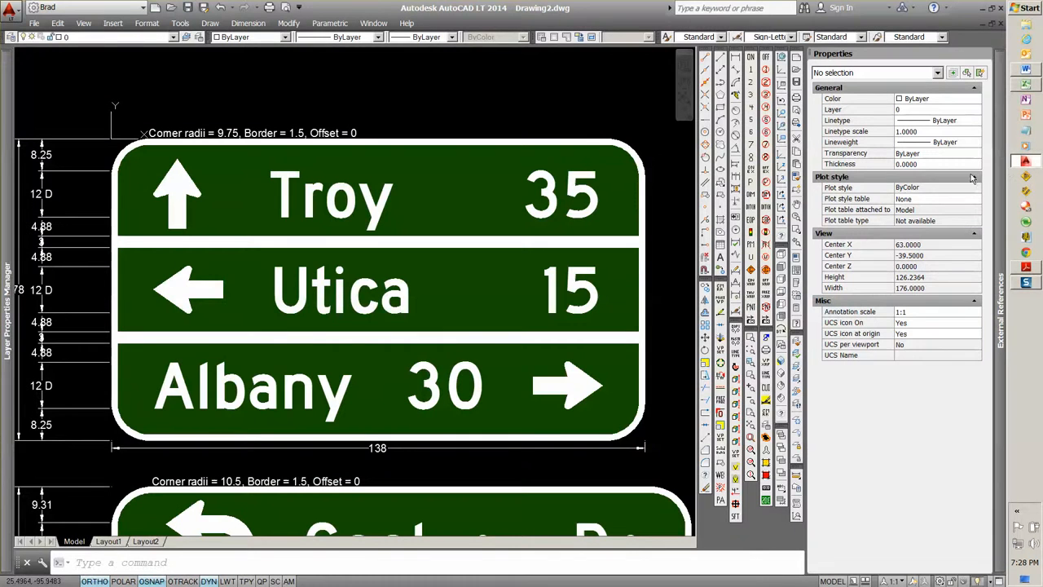
{"action": "mouse_move", "coordinate": [296, 361]}
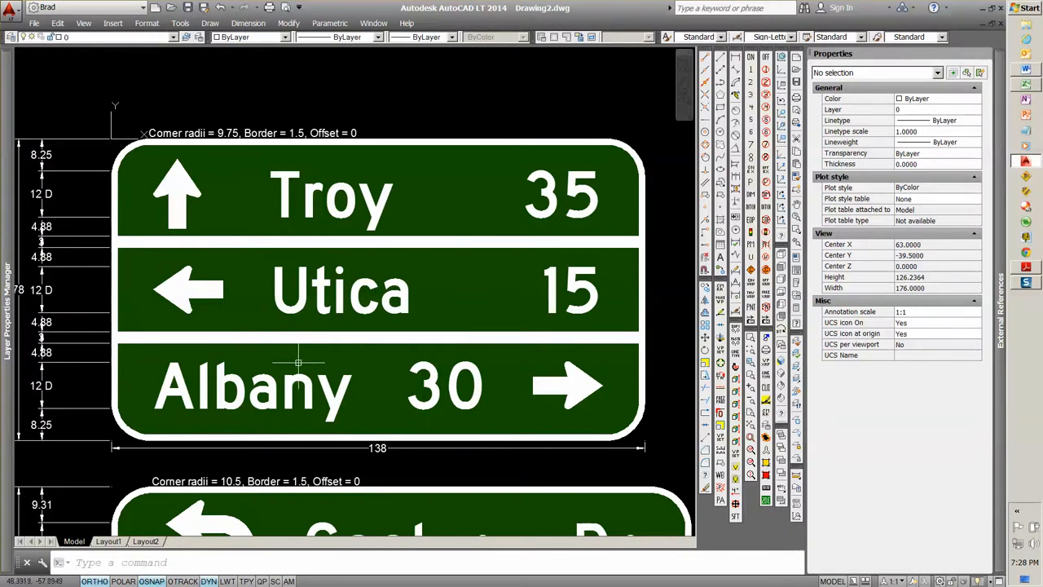
{"action": "mouse_move", "coordinate": [675, 132]}
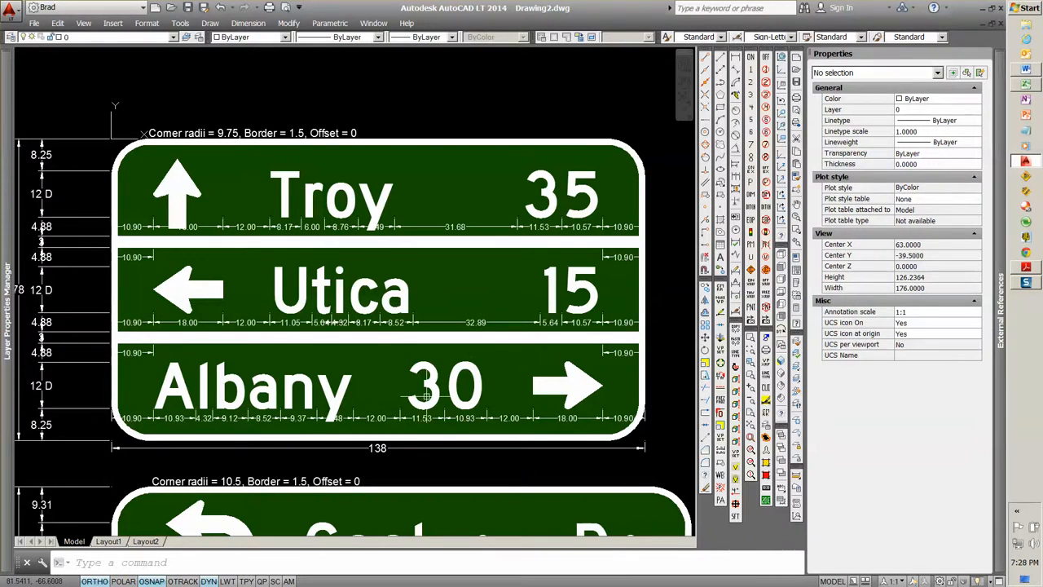
{"action": "mouse_move", "coordinate": [528, 388]}
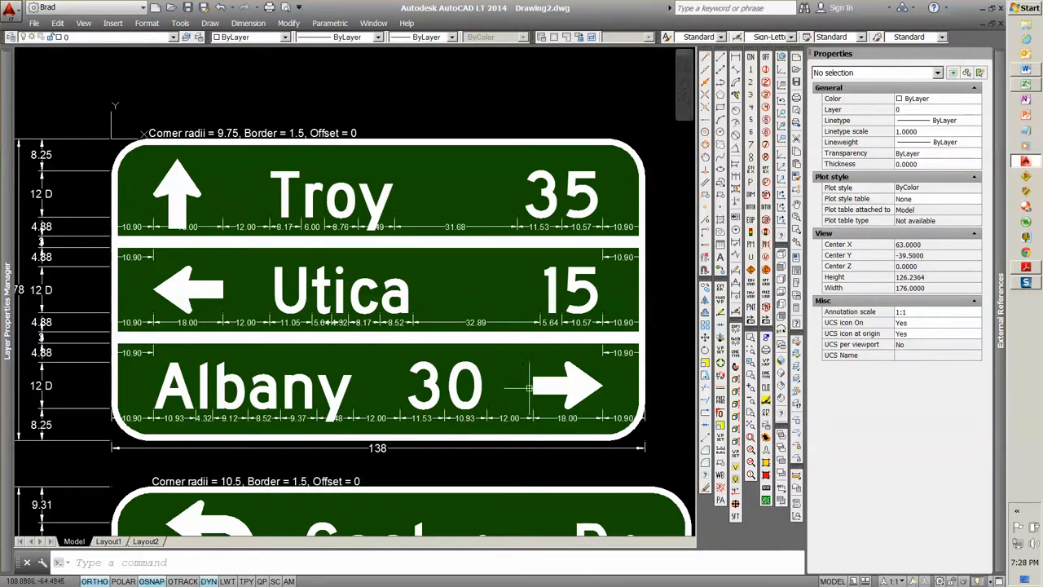
{"action": "mouse_move", "coordinate": [341, 352]}
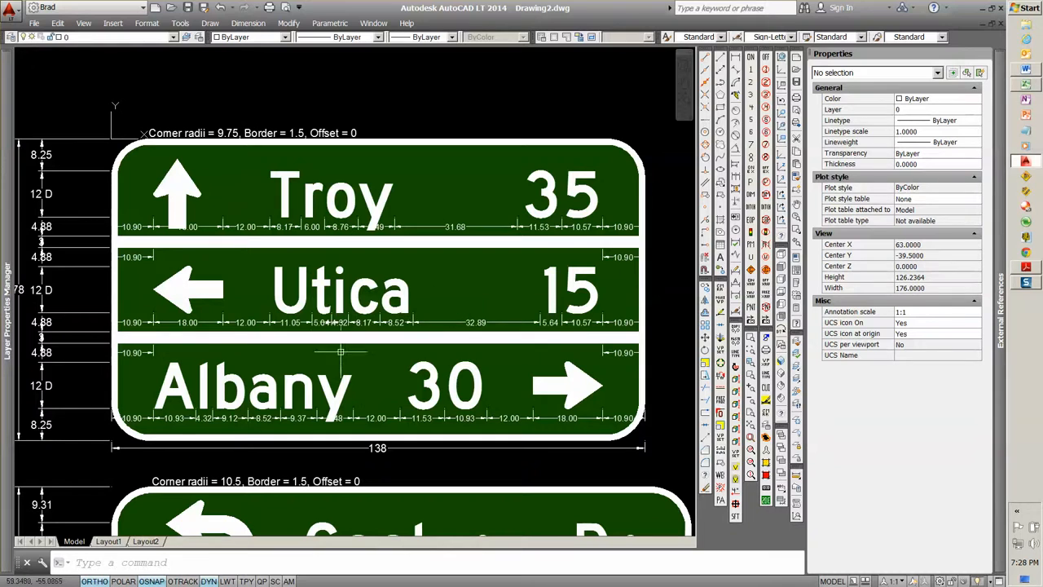
{"action": "mouse_move", "coordinate": [369, 421]}
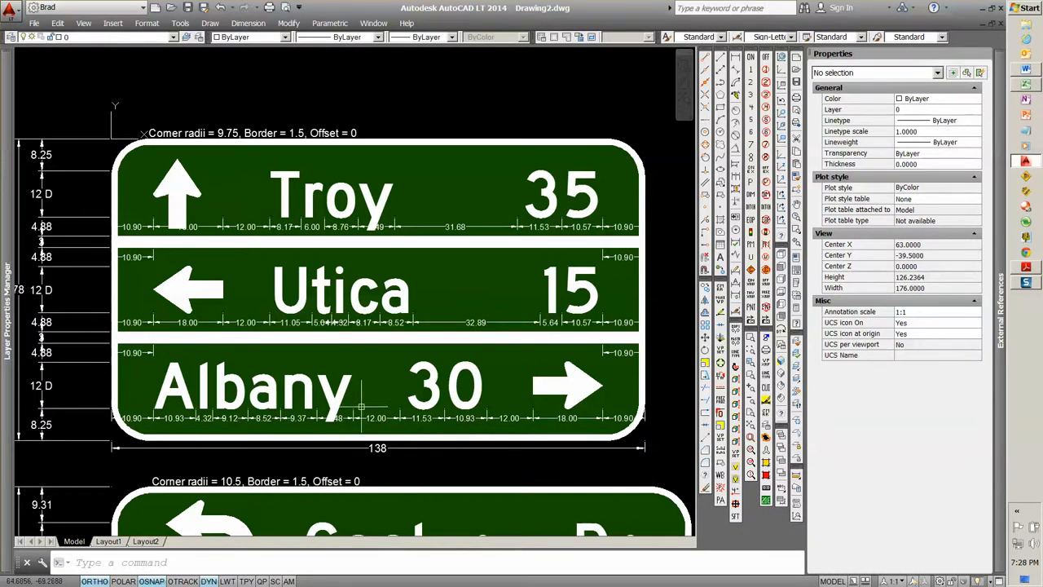
{"action": "mouse_move", "coordinate": [495, 406]}
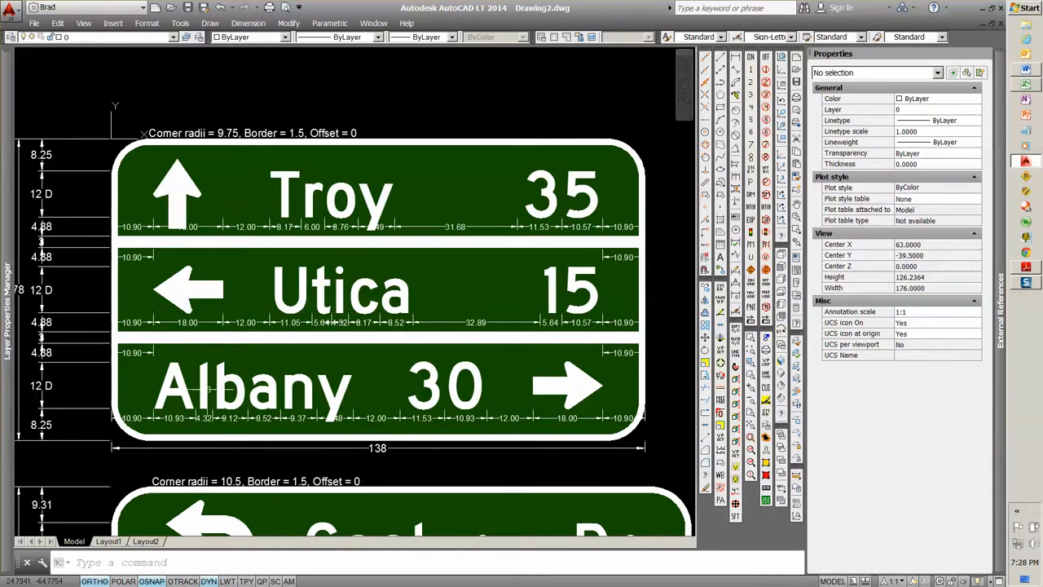
{"action": "mouse_move", "coordinate": [600, 399]}
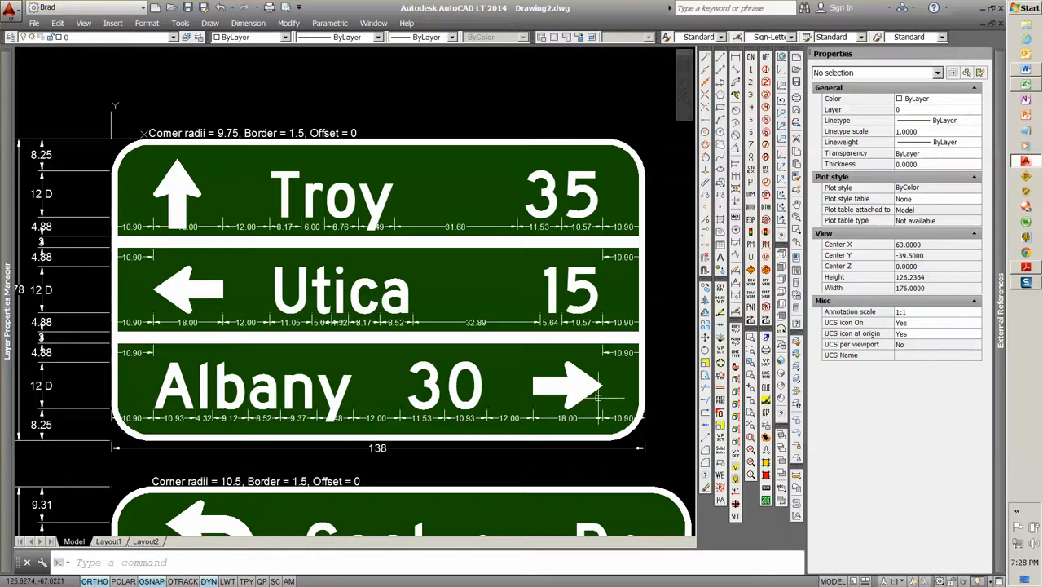
{"action": "mouse_move", "coordinate": [133, 388]}
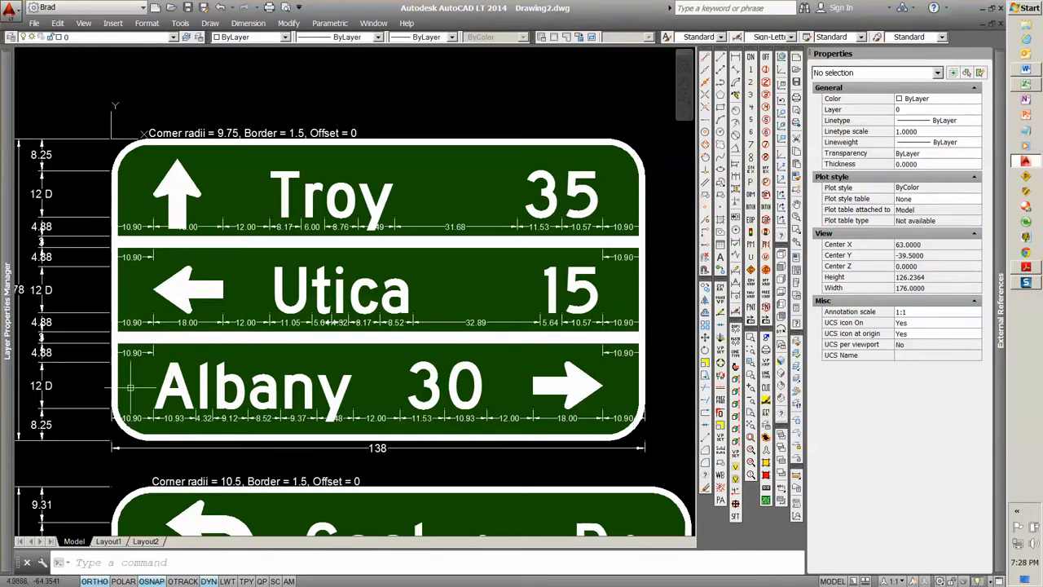
{"action": "mouse_move", "coordinate": [146, 387]}
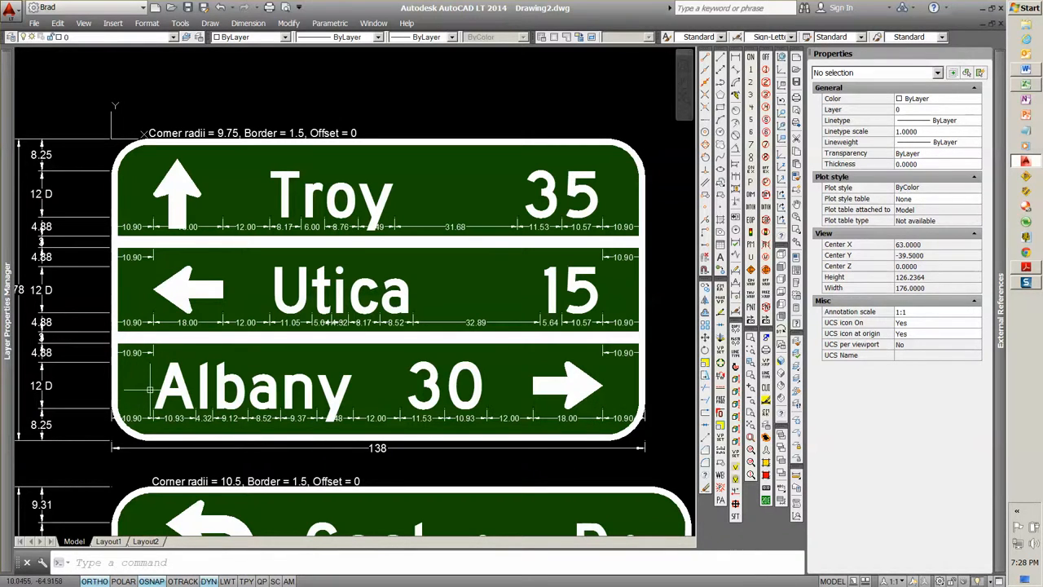
{"action": "mouse_move", "coordinate": [611, 427]}
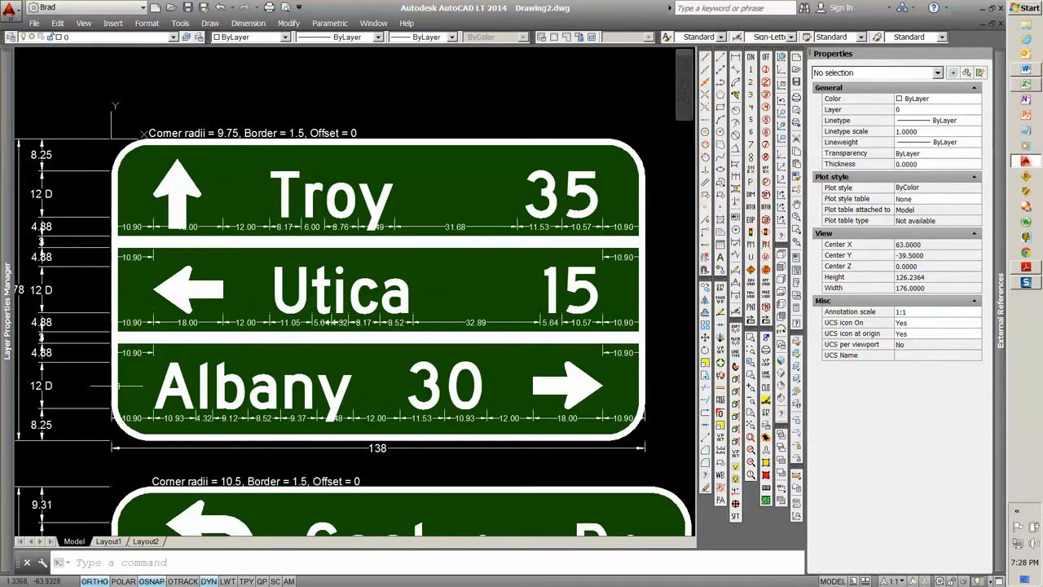
{"action": "mouse_move", "coordinate": [619, 424]}
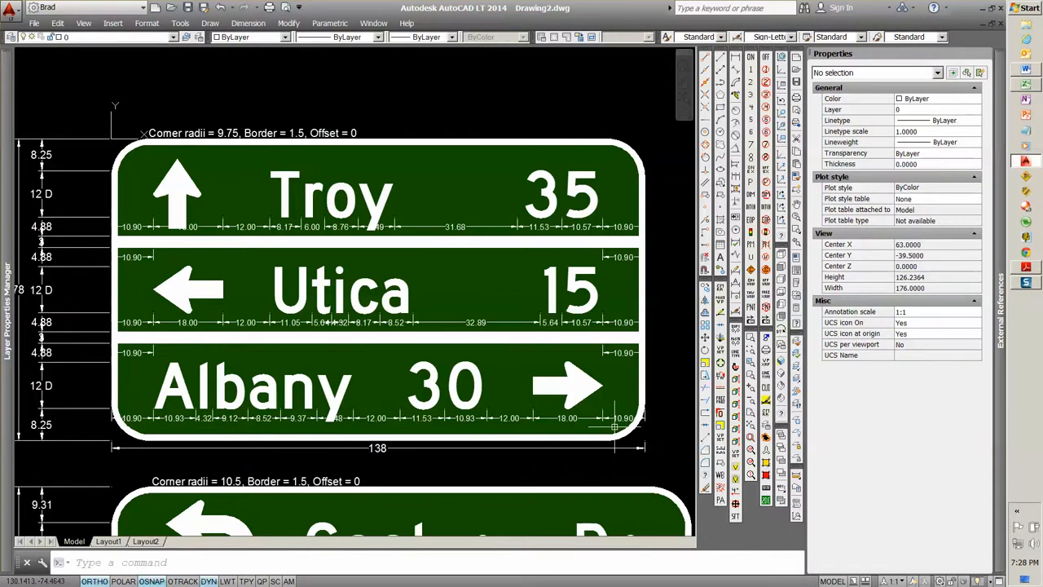
{"action": "mouse_move", "coordinate": [616, 407]}
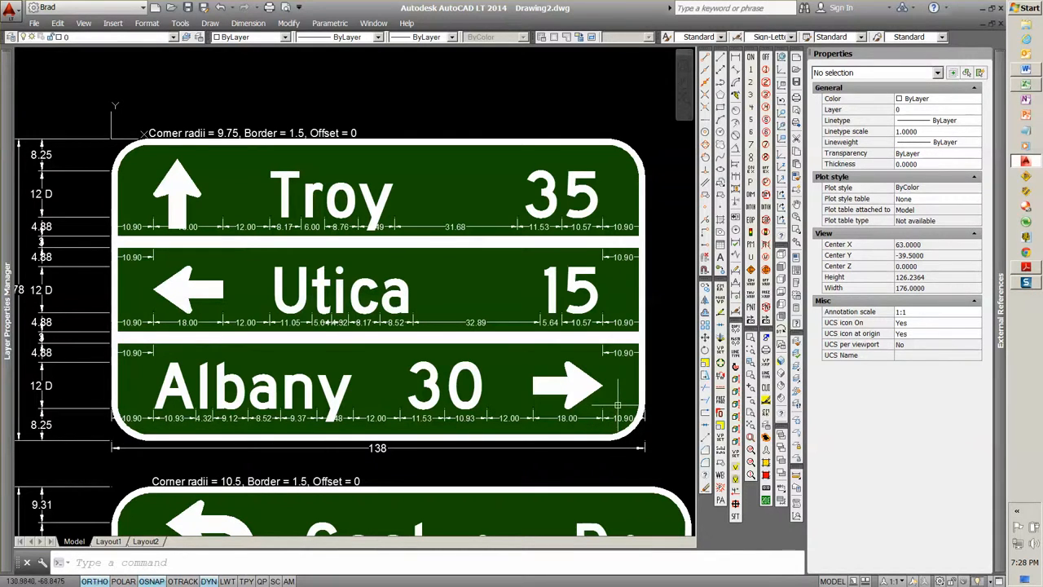
{"action": "mouse_move", "coordinate": [616, 404]}
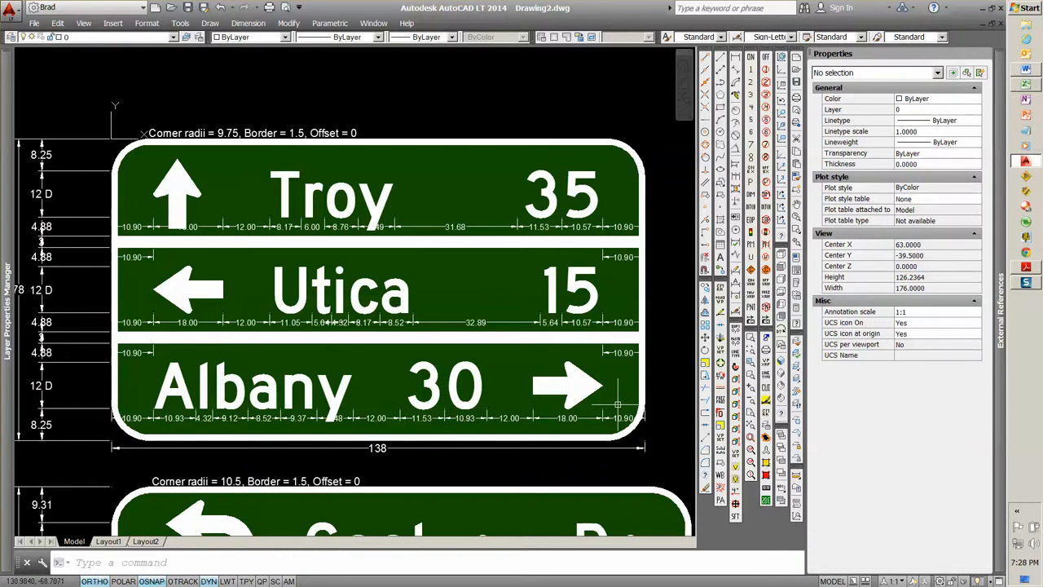
{"action": "mouse_move", "coordinate": [618, 404]}
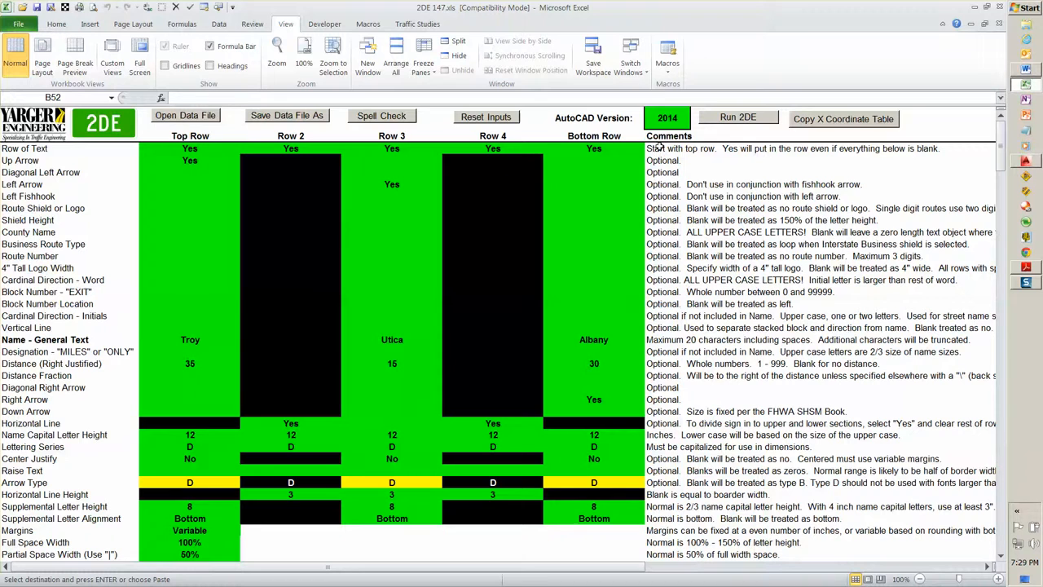
{"action": "mouse_move", "coordinate": [596, 177]}
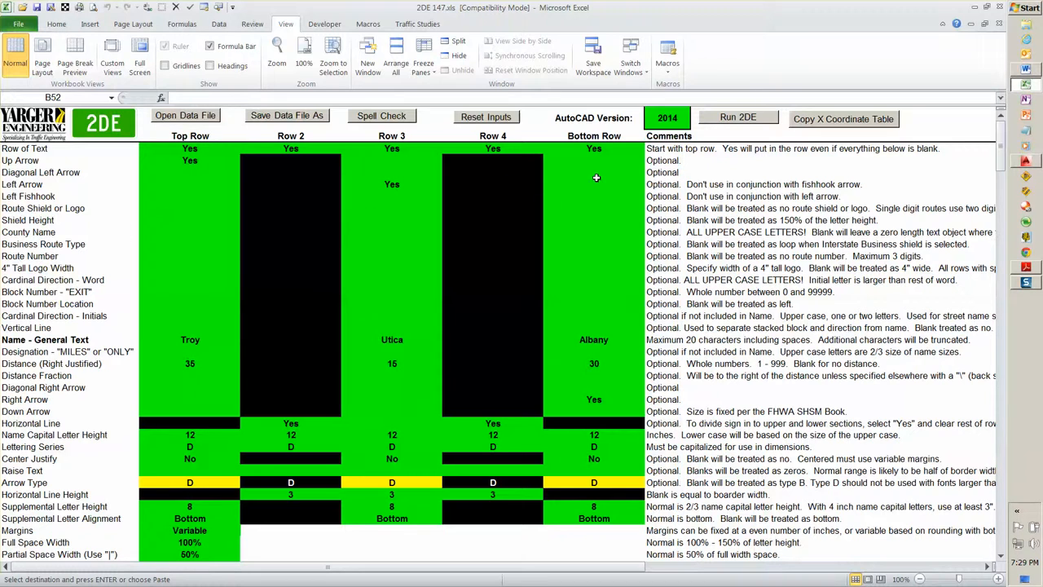
{"action": "left_click", "coordinate": [593, 183]}
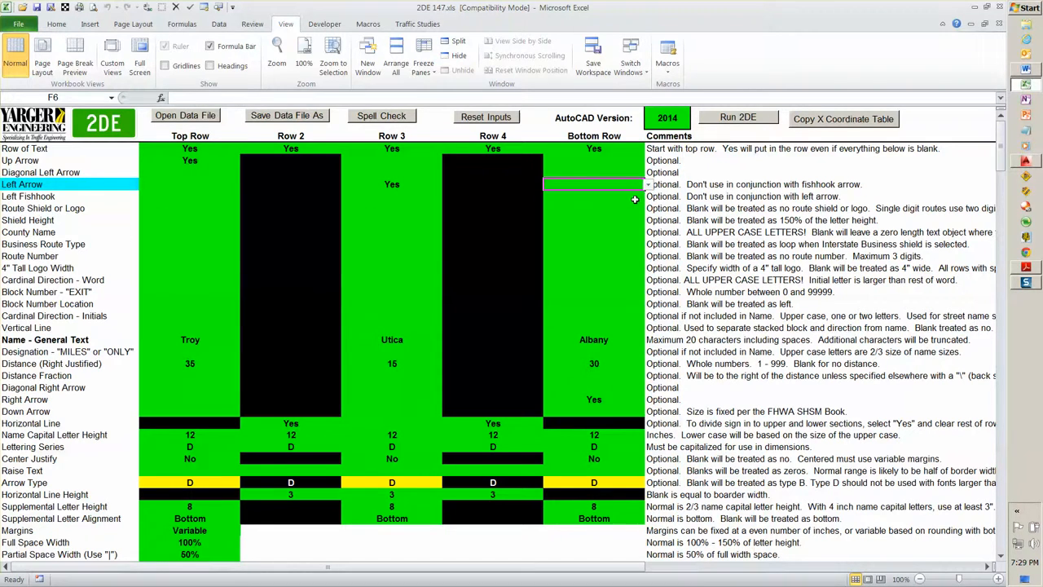
{"action": "mouse_move", "coordinate": [508, 191]}
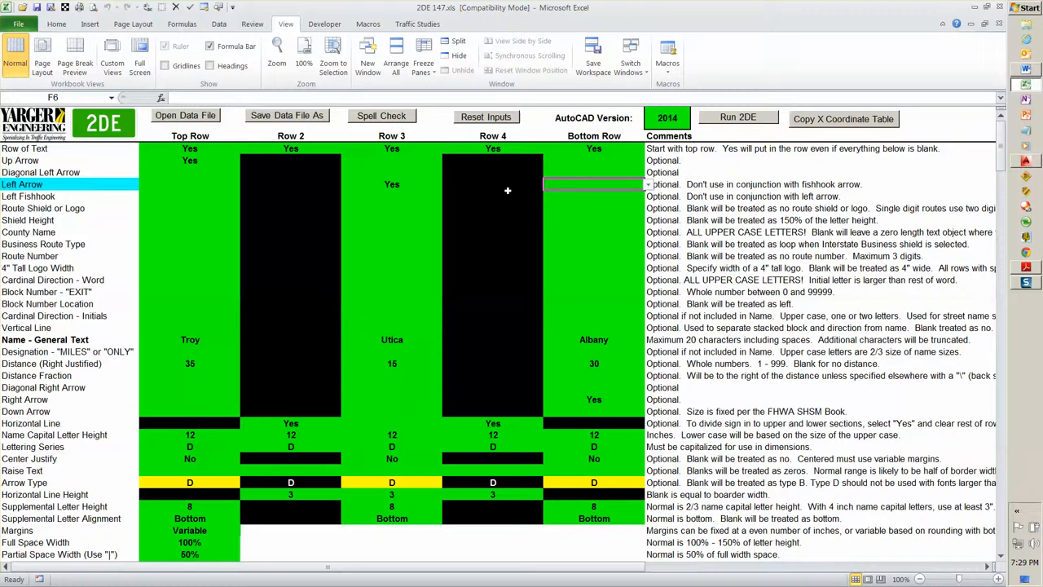
{"action": "left_click", "coordinate": [492, 183]}
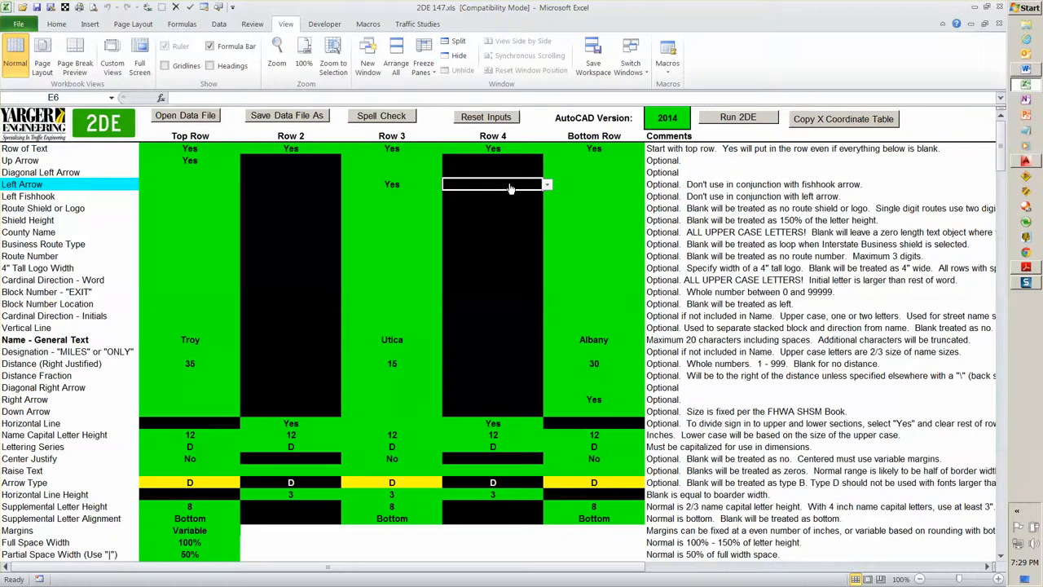
{"action": "left_click", "coordinate": [593, 182]}
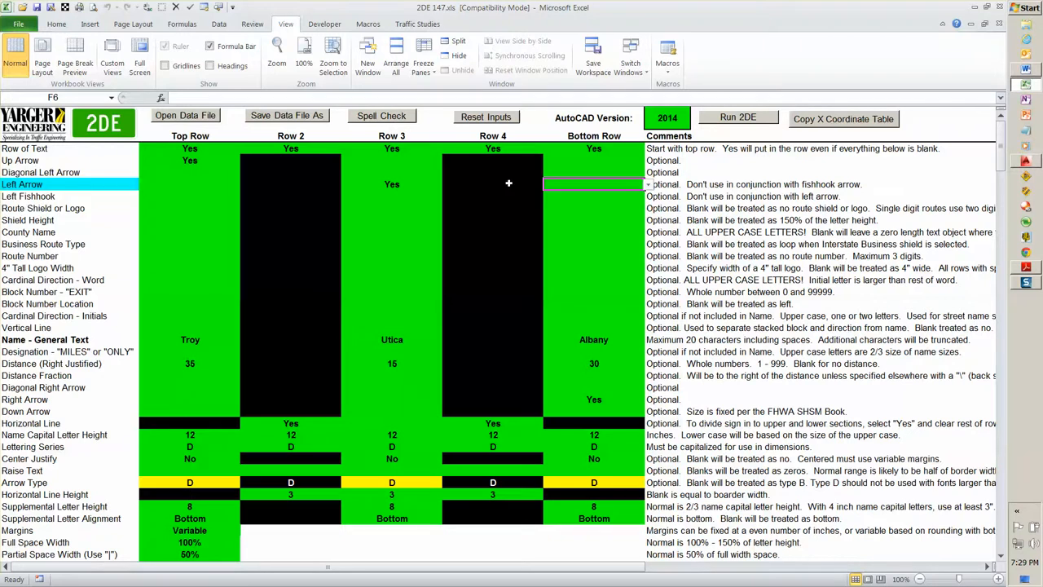
{"action": "left_click", "coordinate": [593, 280]}
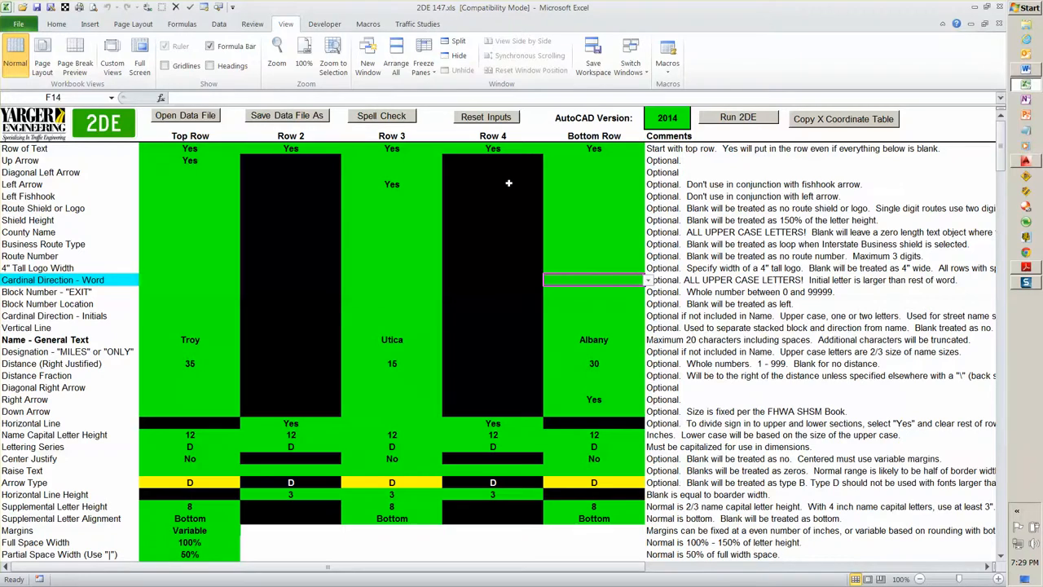
{"action": "scroll", "scroll_direction": "down", "scroll_amount": 3}
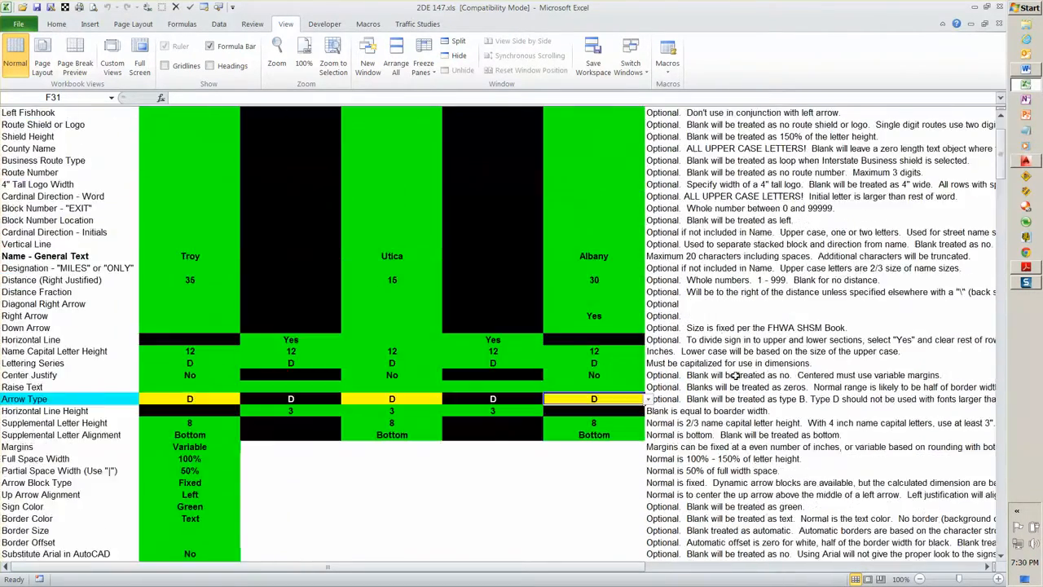
{"action": "scroll", "scroll_direction": "up", "scroll_amount": 3}
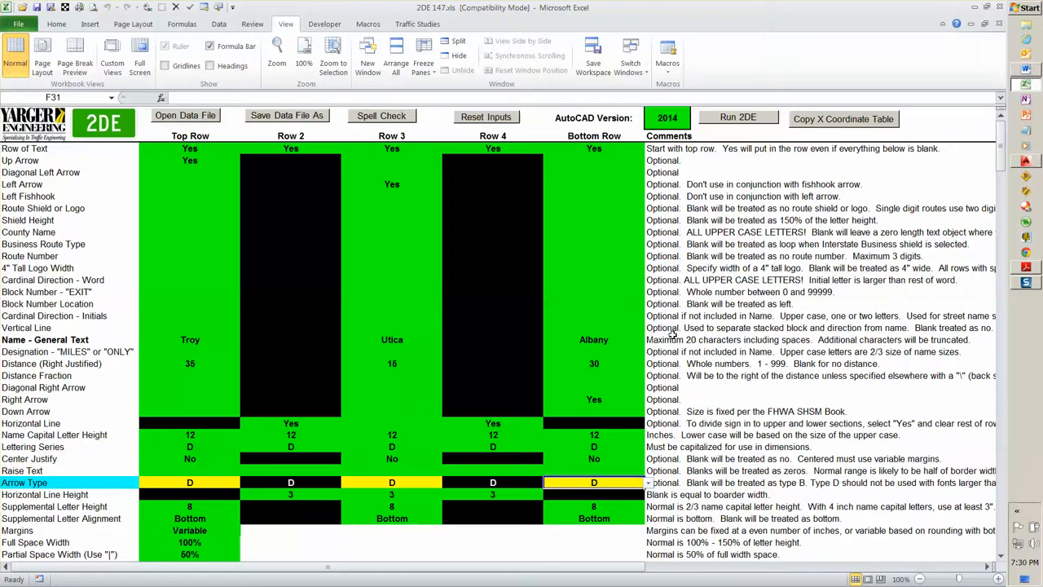
{"action": "mouse_move", "coordinate": [701, 241]}
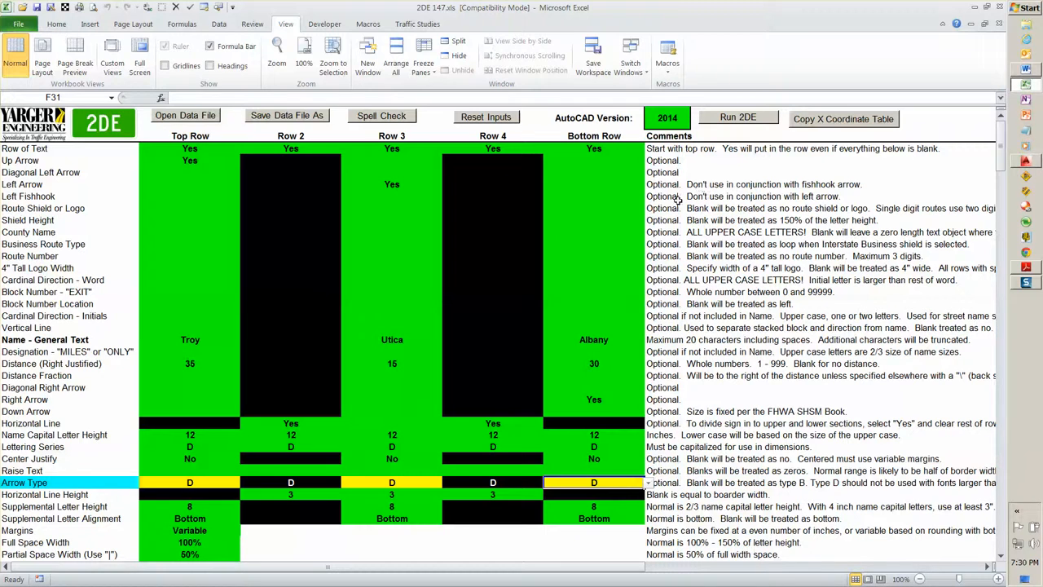
{"action": "mouse_move", "coordinate": [616, 241]}
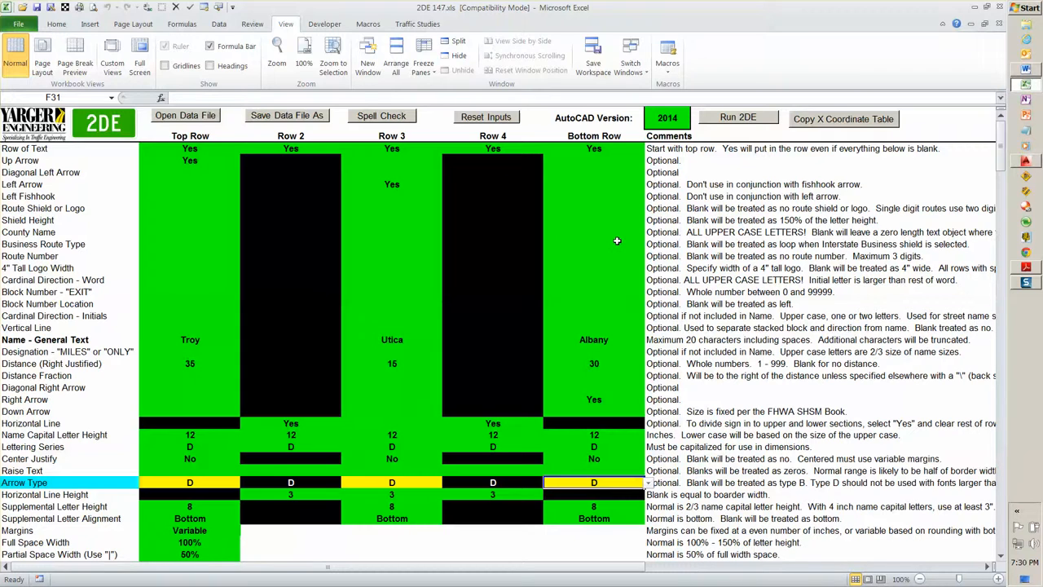
{"action": "mouse_move", "coordinate": [339, 147]}
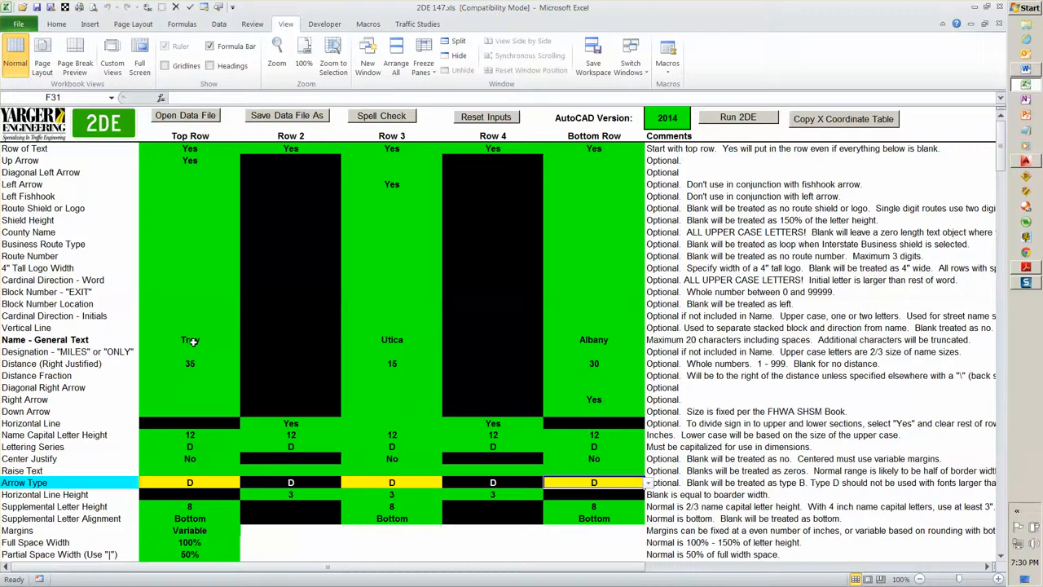
- Enter asp'otmer as row 3's name, spell-check the sheet and choose Ignore Once
{"action": "left_click", "coordinate": [391, 340]}
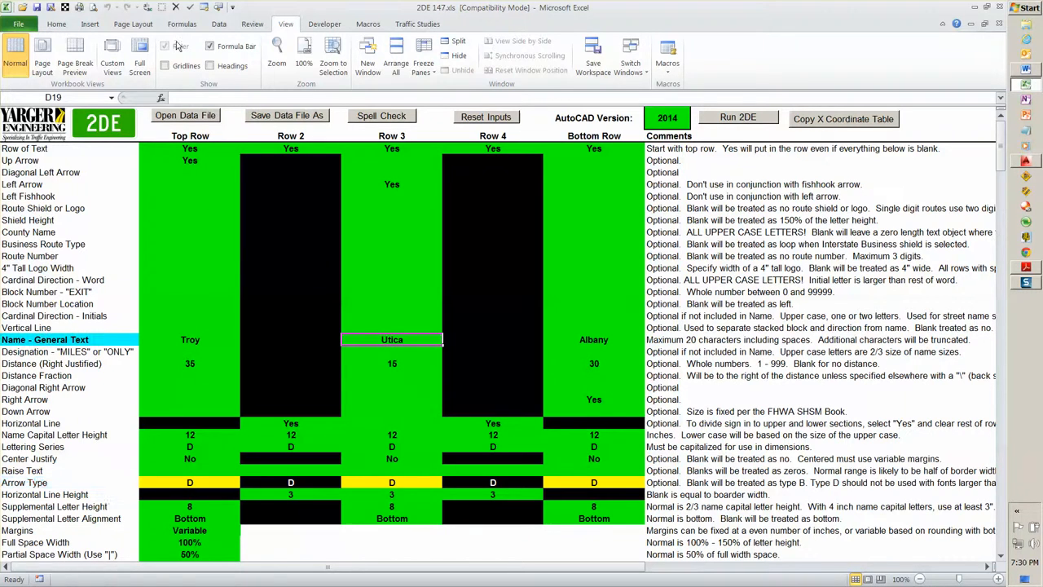
{"action": "mouse_move", "coordinate": [417, 359]}
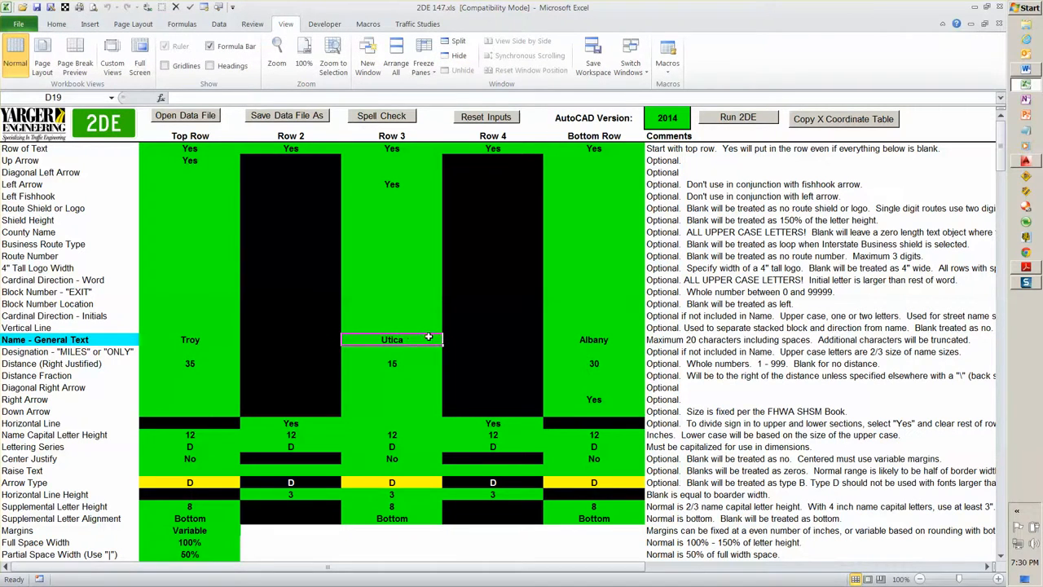
{"action": "type", "text": "asp'otmer"}
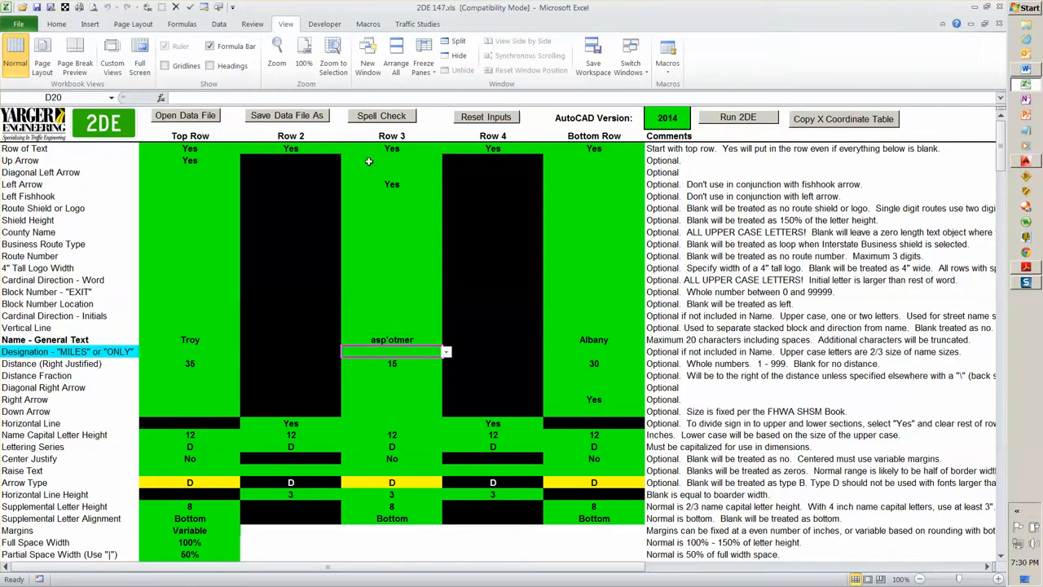
{"action": "left_click", "coordinate": [381, 116]}
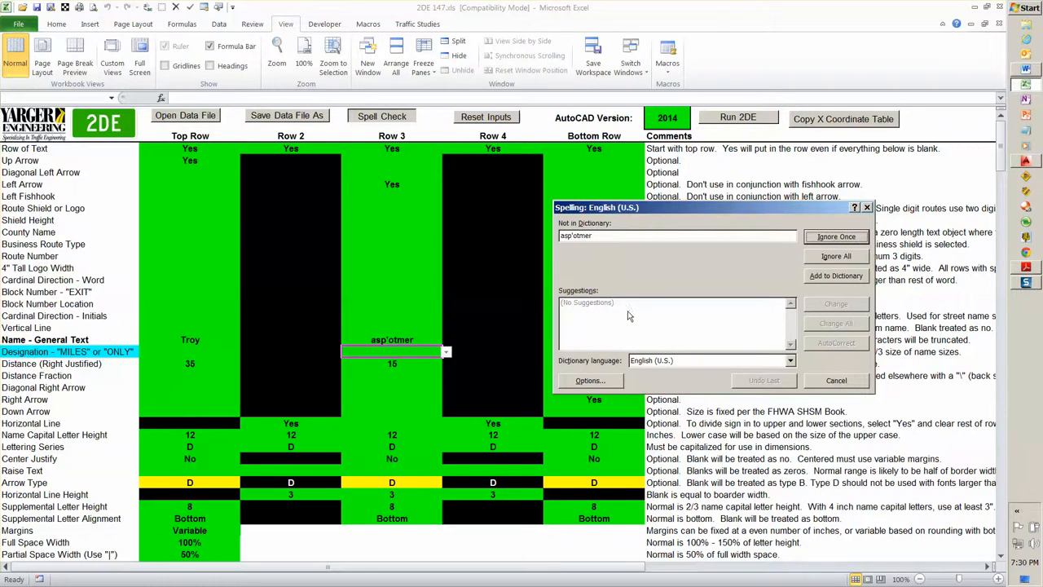
{"action": "mouse_move", "coordinate": [848, 274]}
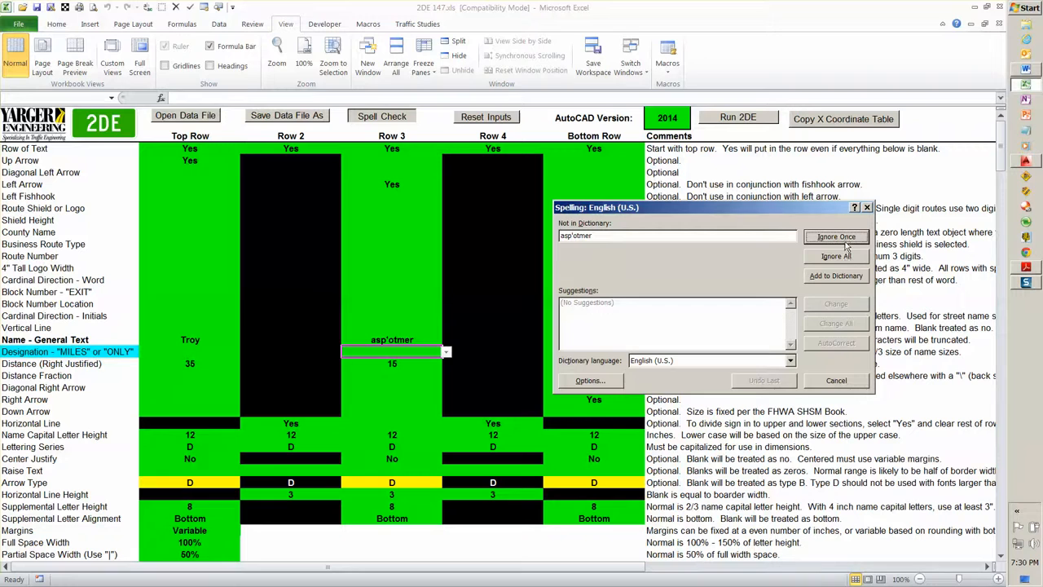
{"action": "left_click", "coordinate": [834, 236]}
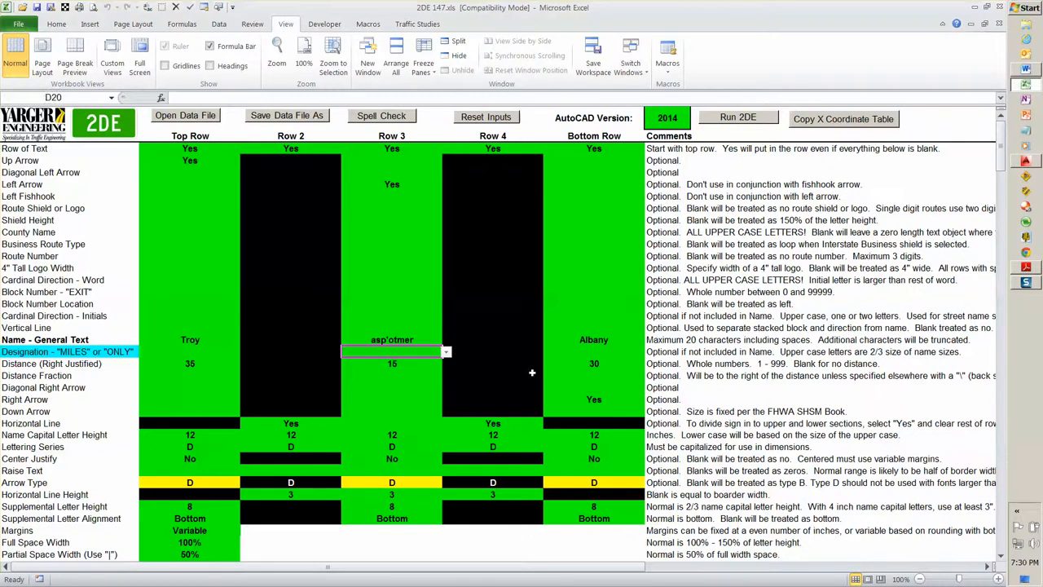
{"action": "left_click", "coordinate": [391, 339]}
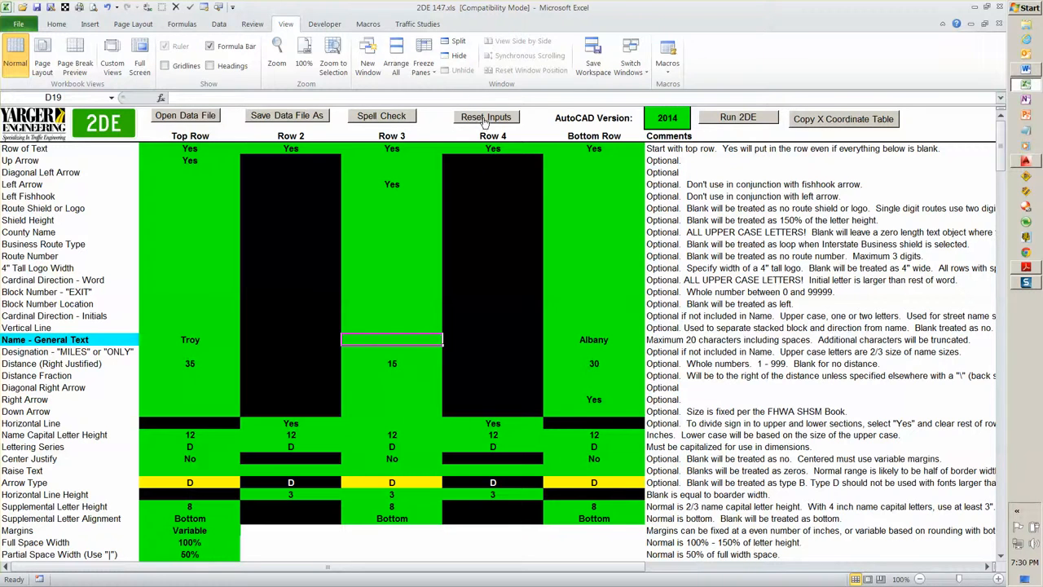
- Reset all inputs, enter a new AutoCAD Version value and dismiss the range warning
{"action": "left_click", "coordinate": [486, 118]}
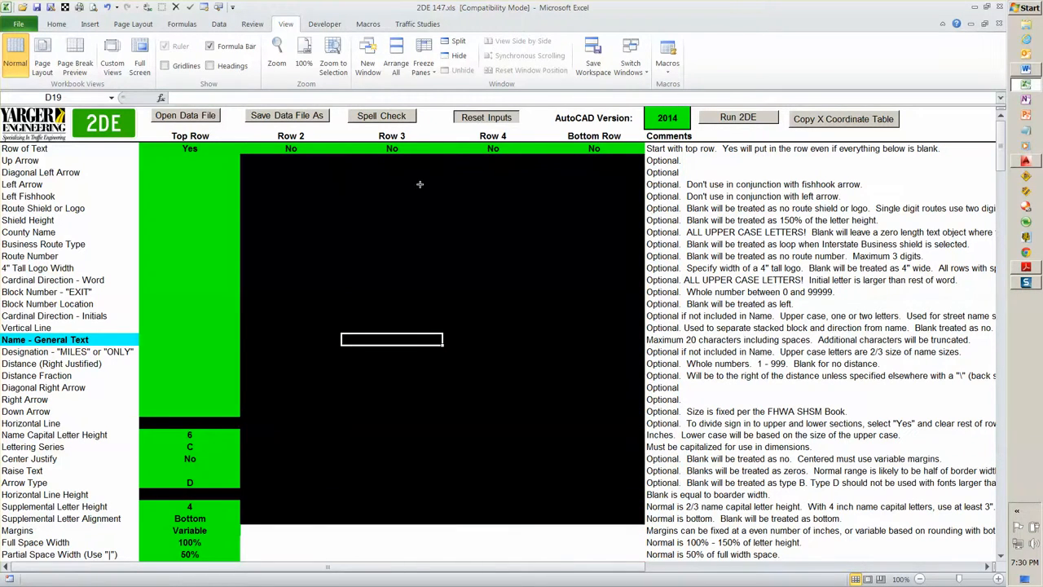
{"action": "left_click", "coordinate": [189, 159]}
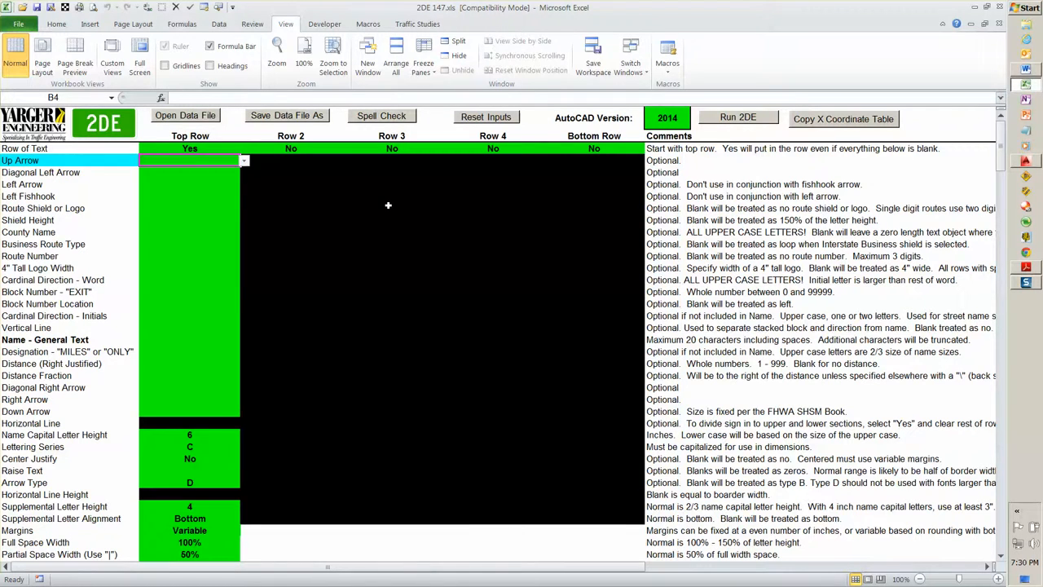
{"action": "left_click", "coordinate": [667, 119]}
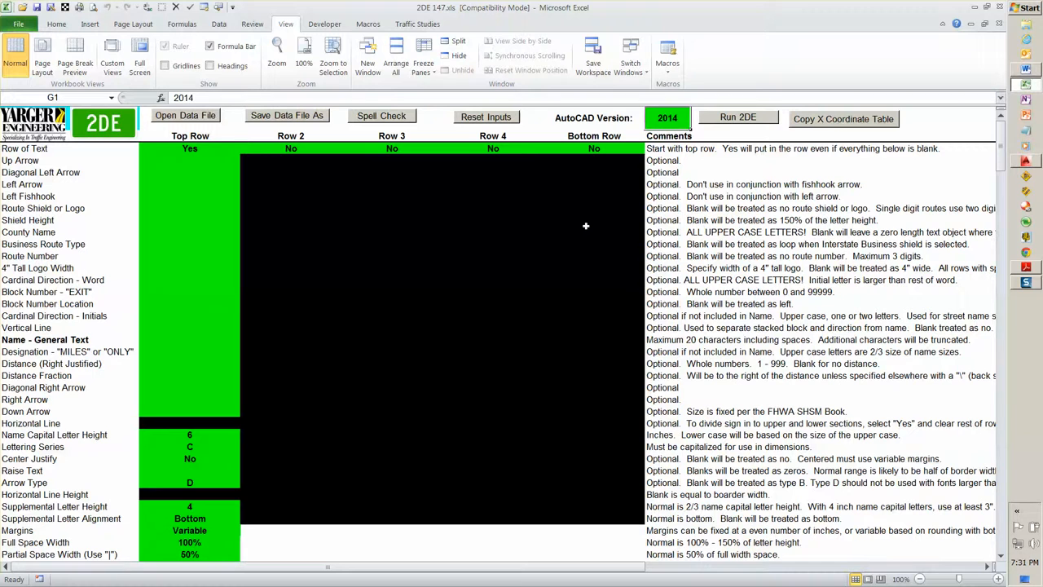
{"action": "type", "text": "20011"}
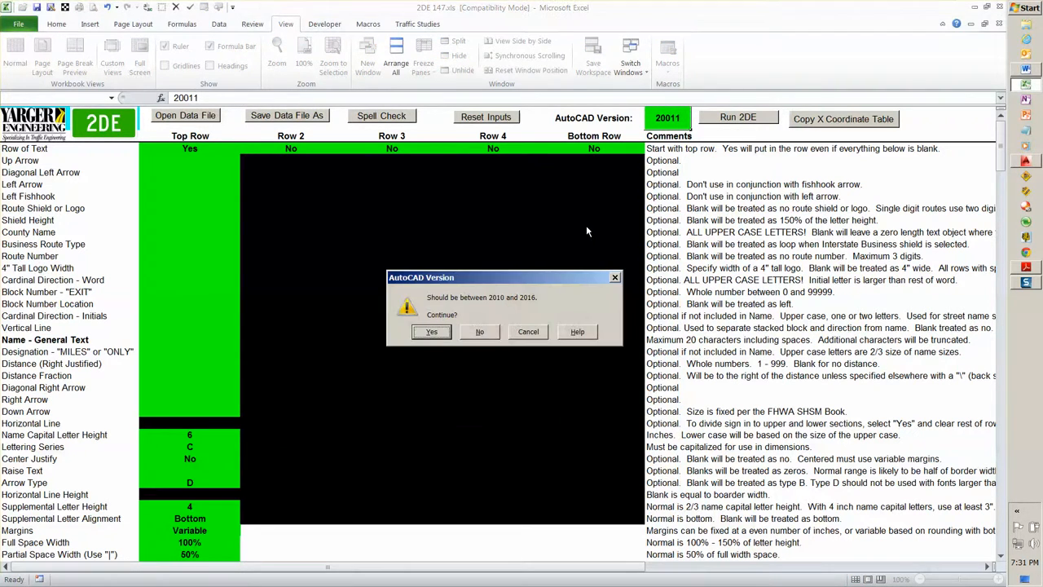
{"action": "left_click", "coordinate": [430, 332]}
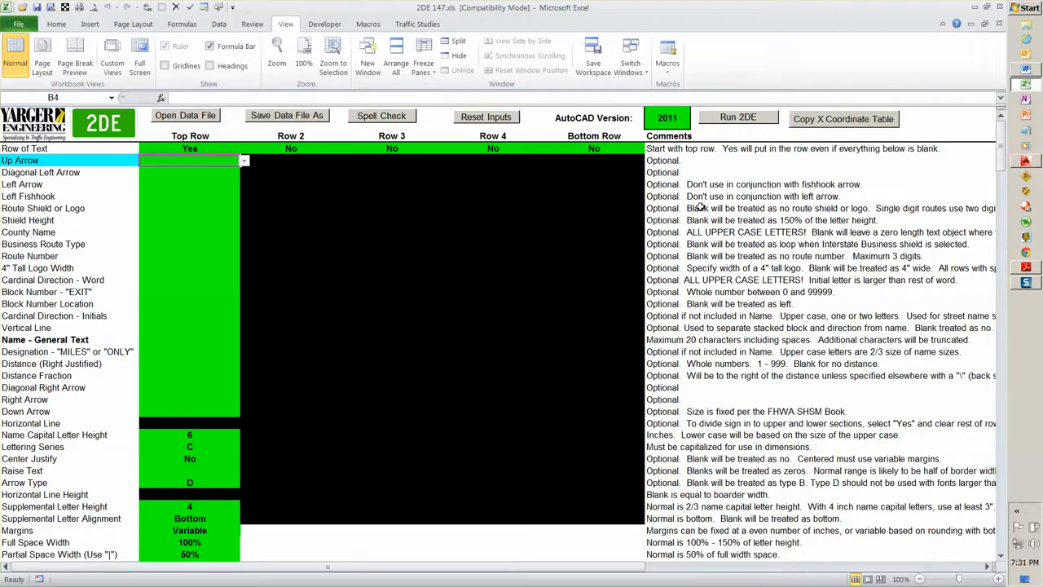
{"action": "mouse_move", "coordinate": [420, 309]}
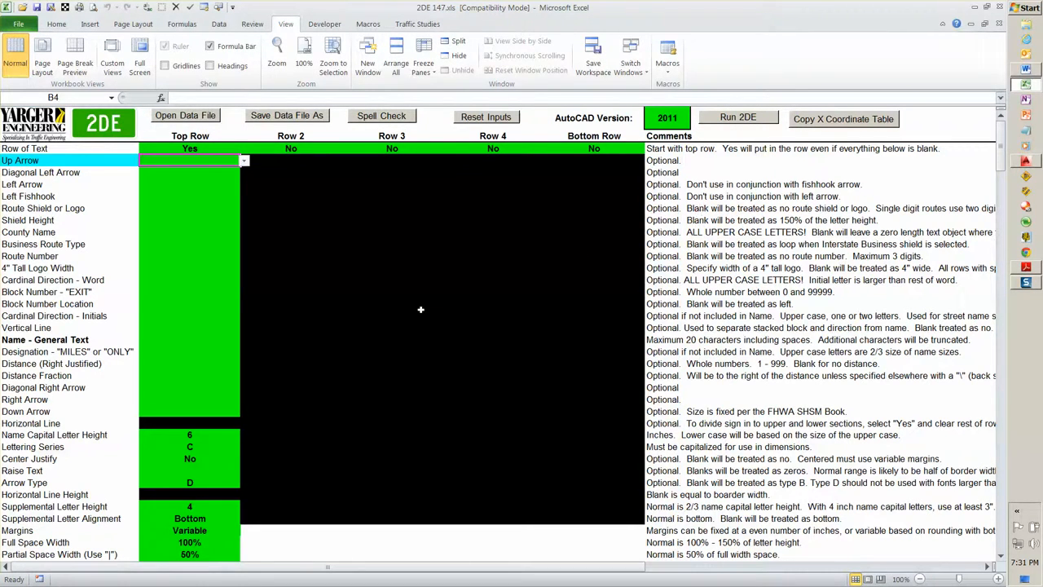
{"action": "mouse_move", "coordinate": [257, 306]}
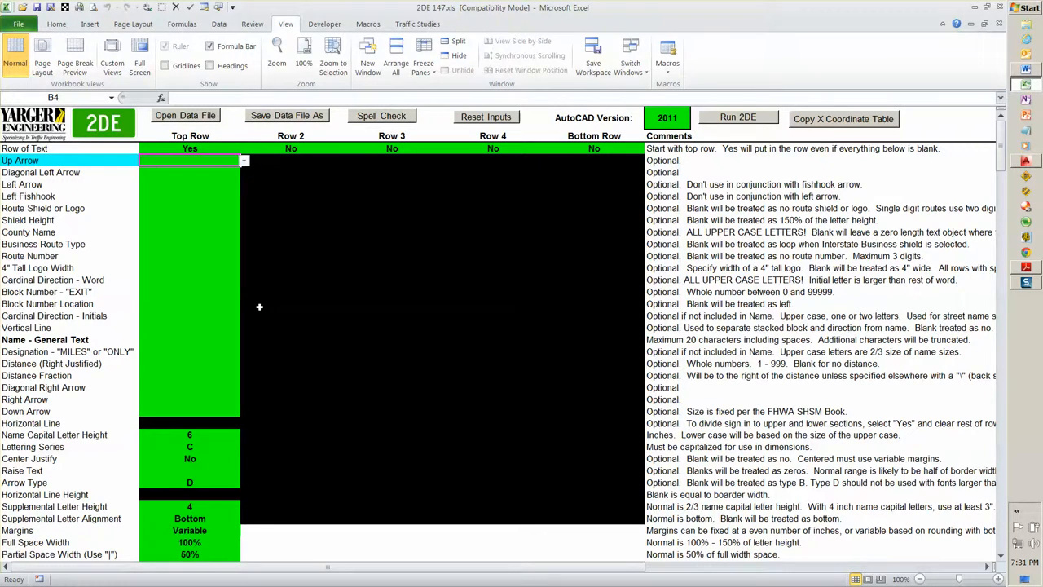
{"action": "left_click", "coordinate": [290, 303]}
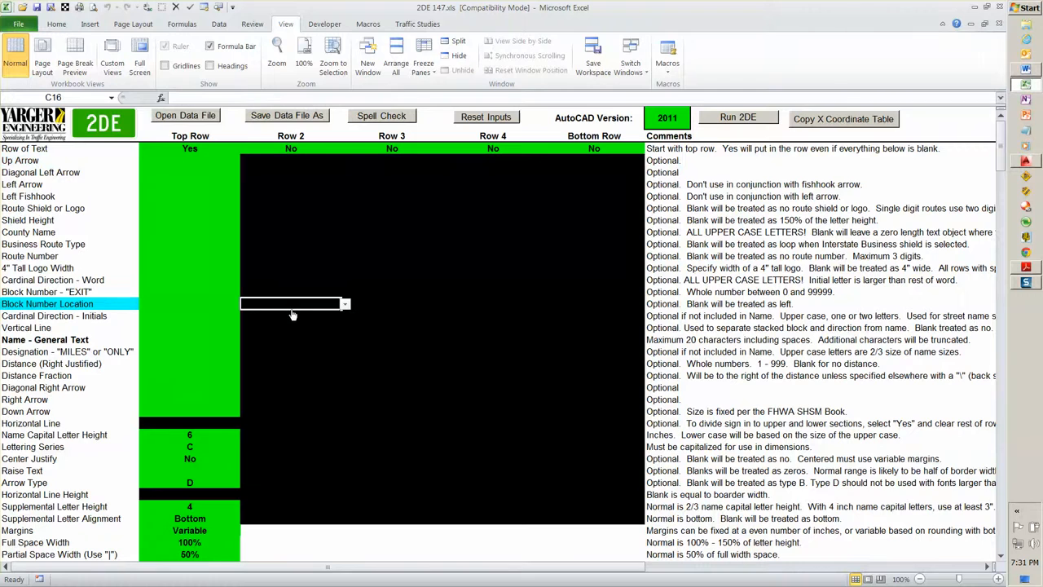
{"action": "mouse_move", "coordinate": [226, 313]}
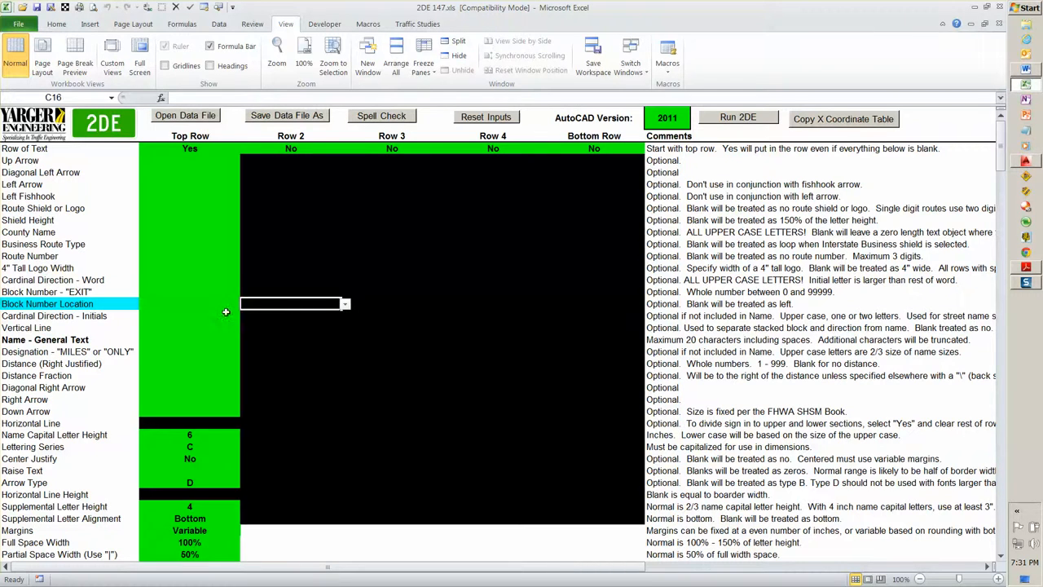
{"action": "left_click", "coordinate": [189, 304]}
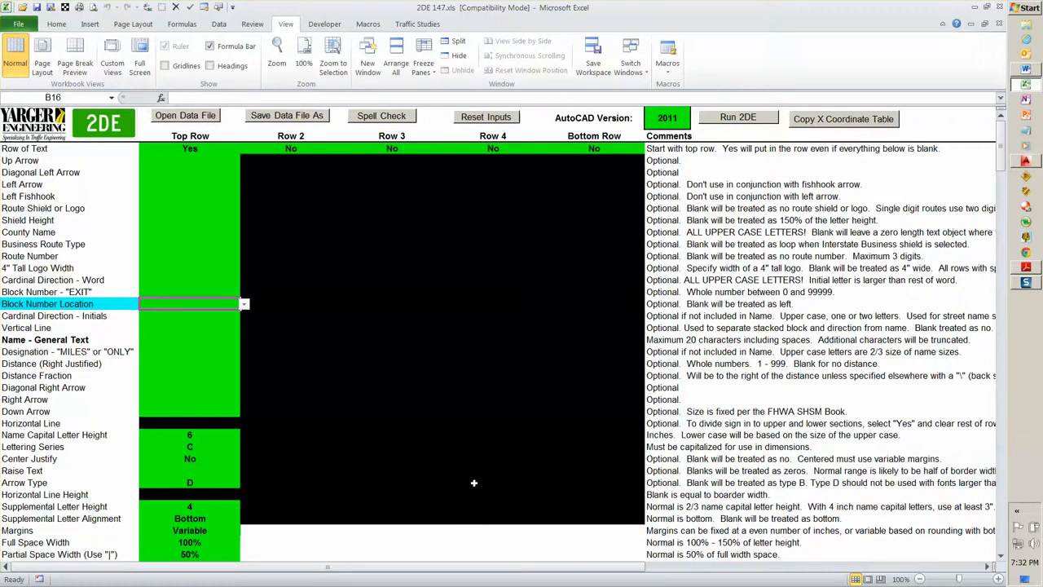
{"action": "mouse_move", "coordinate": [222, 387]}
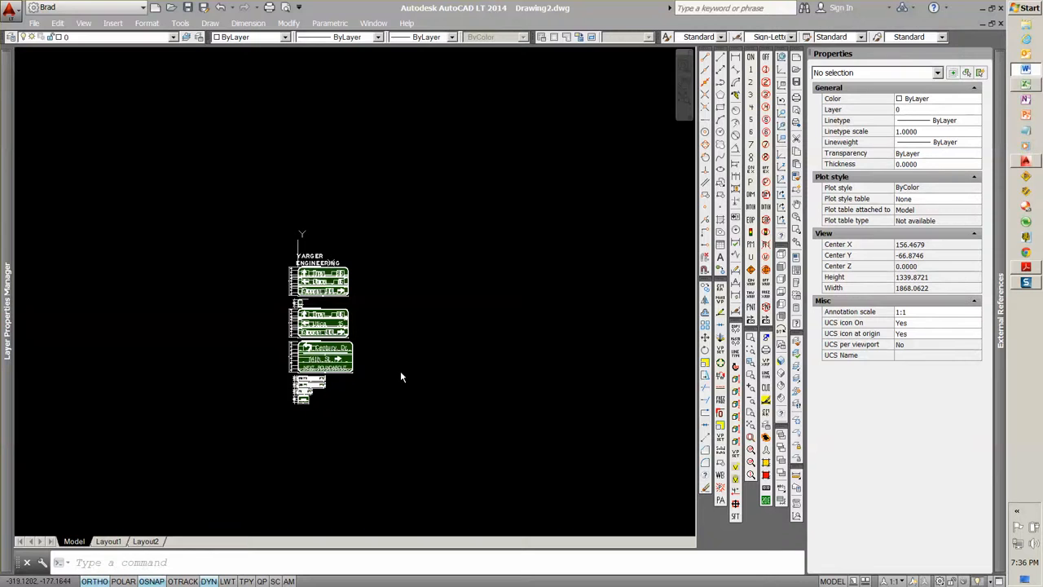
{"action": "mouse_move", "coordinate": [399, 384]}
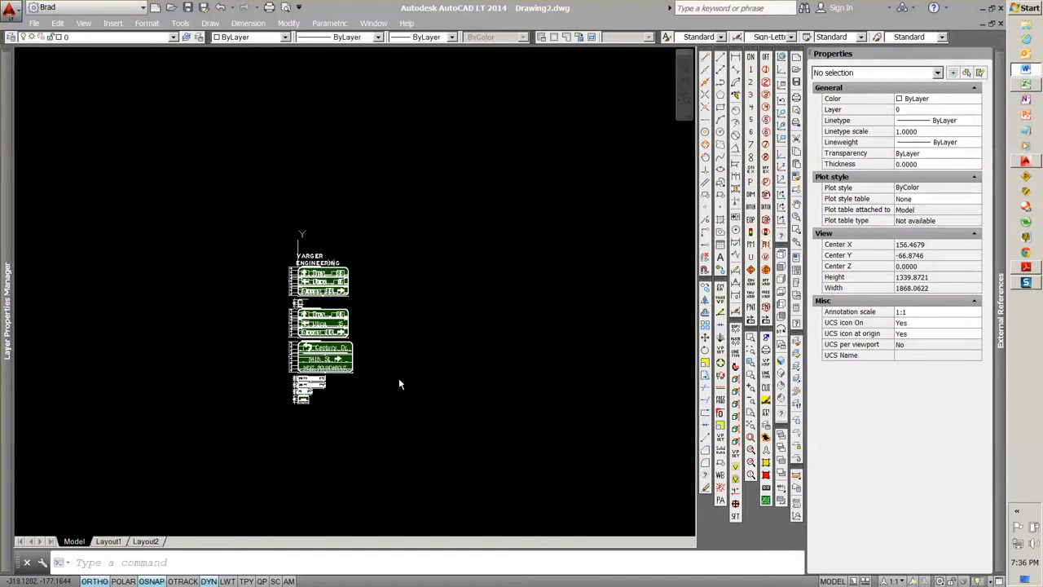
{"action": "mouse_move", "coordinate": [398, 373]}
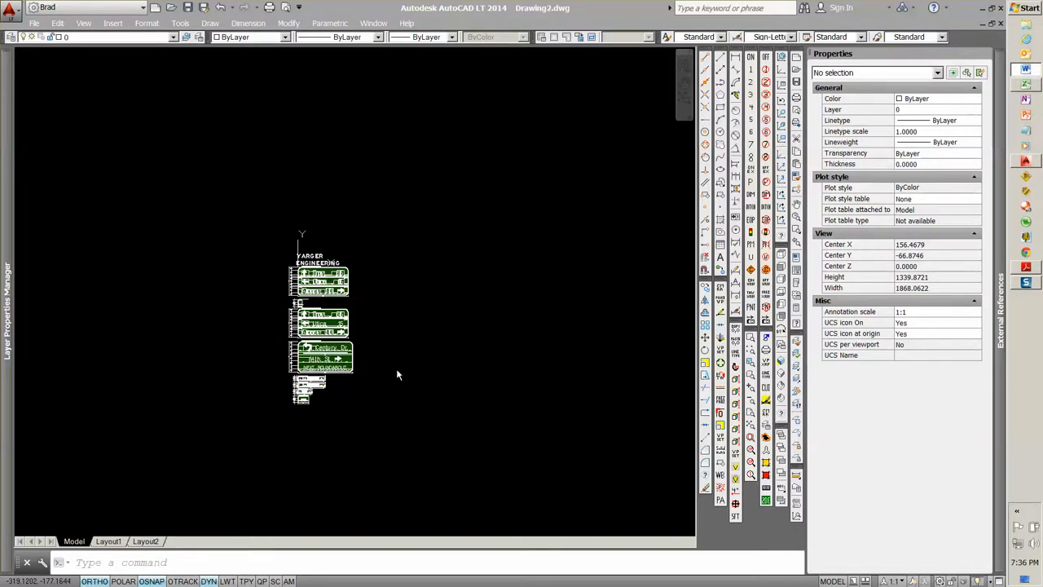
{"action": "mouse_move", "coordinate": [544, 189]}
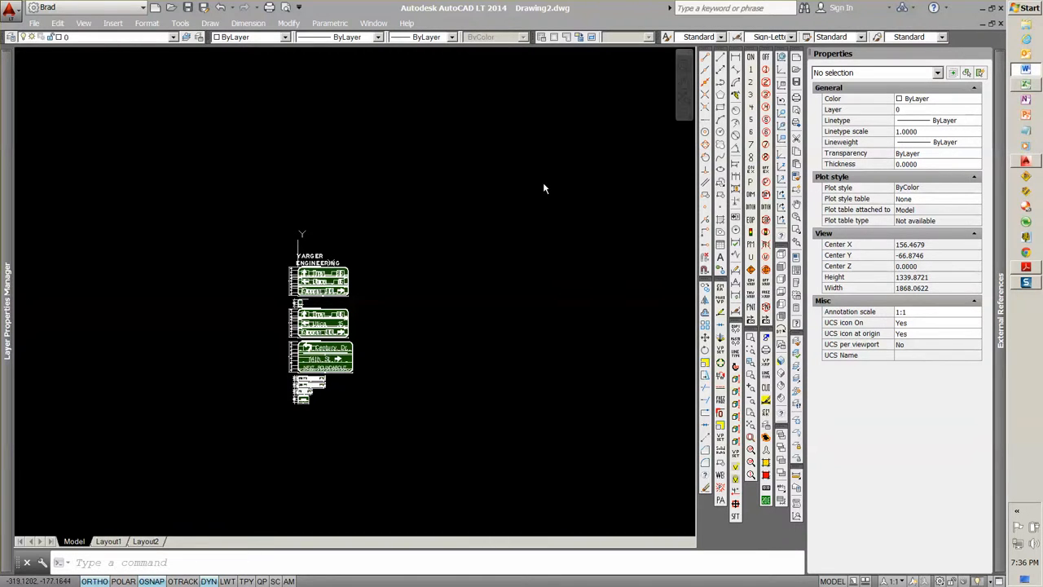